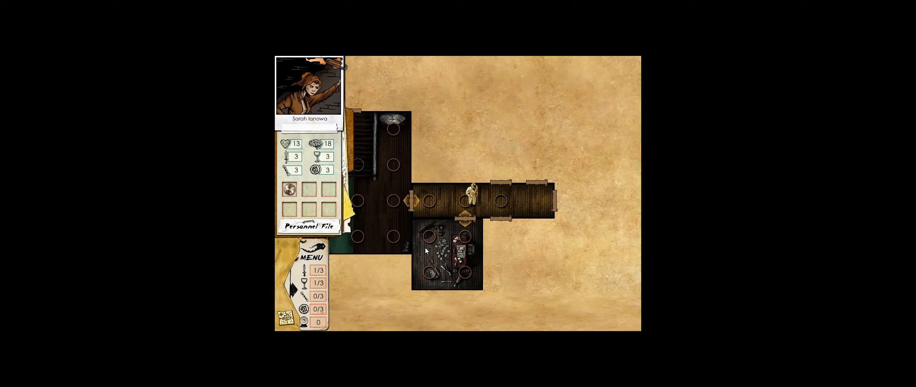
{"action": "mouse_move", "coordinate": [396, 253]}
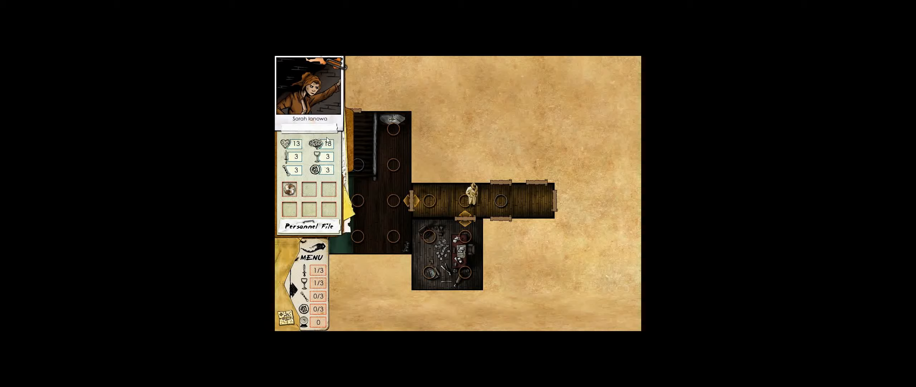
Review the investigator's edge cards, clues, quests and the polar bear quest details
{"action": "left_click", "coordinate": [309, 225]}
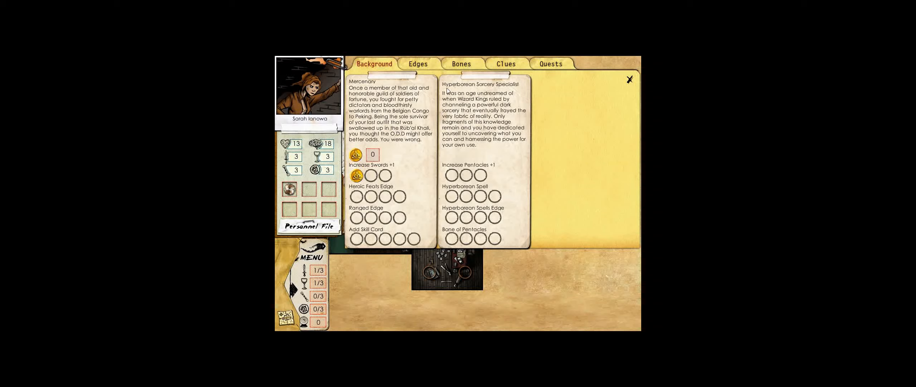
{"action": "left_click", "coordinate": [417, 63]}
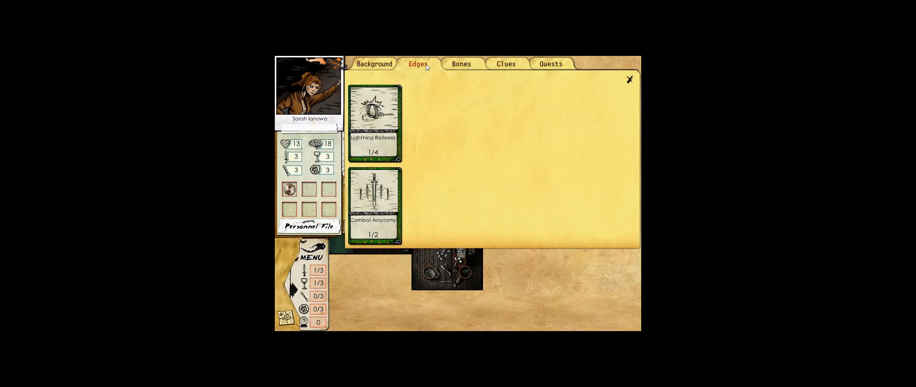
{"action": "left_click", "coordinate": [505, 64]}
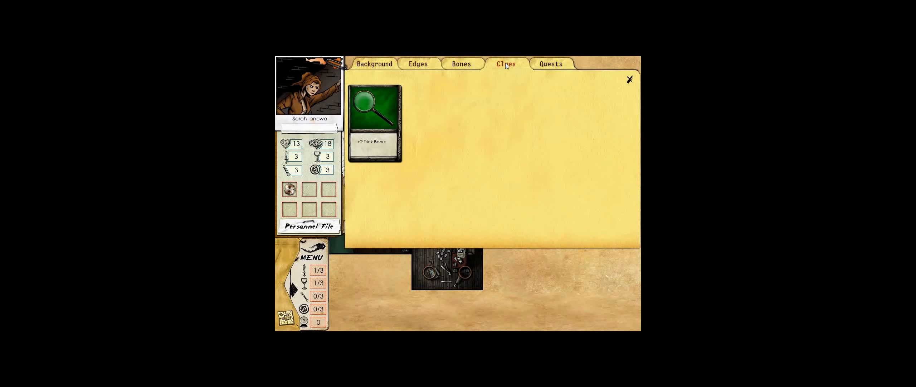
{"action": "left_click", "coordinate": [550, 64]}
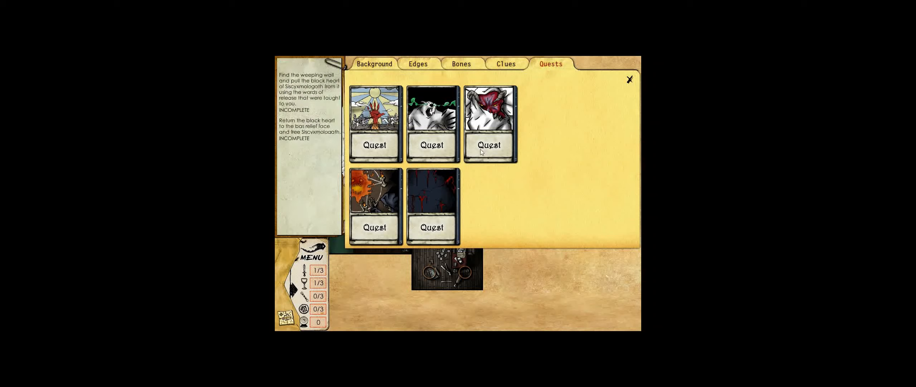
{"action": "left_click", "coordinate": [488, 123]}
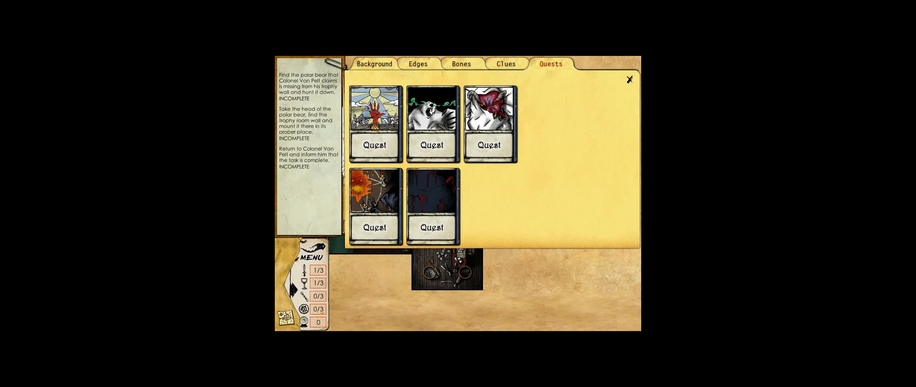
Close the file, enter the Music Room and face the haunted piano's psychic impact
{"action": "left_click", "coordinate": [629, 79]}
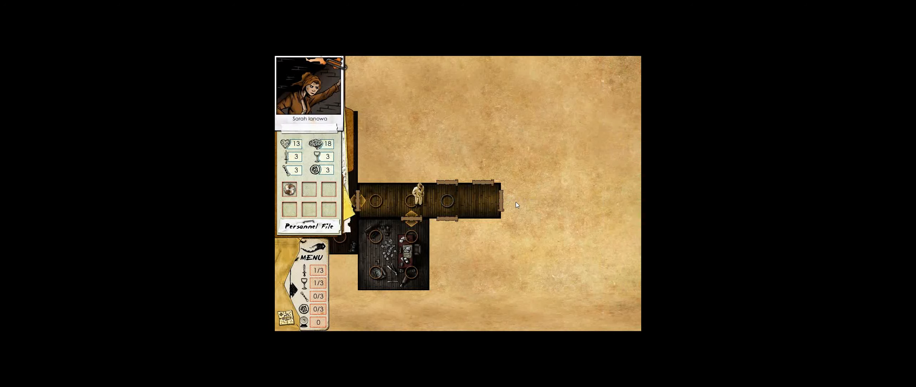
{"action": "mouse_move", "coordinate": [471, 212]}
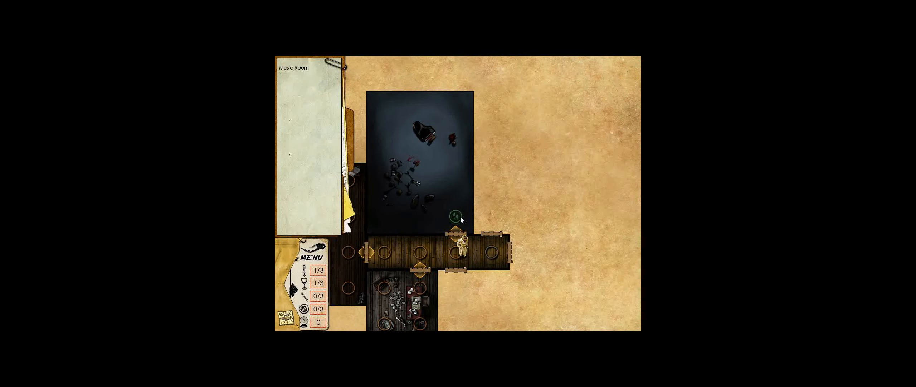
{"action": "left_click", "coordinate": [425, 131]}
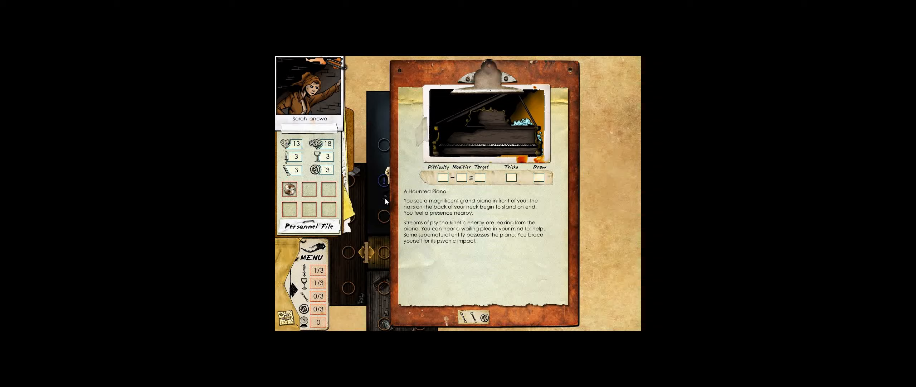
{"action": "mouse_move", "coordinate": [552, 220]}
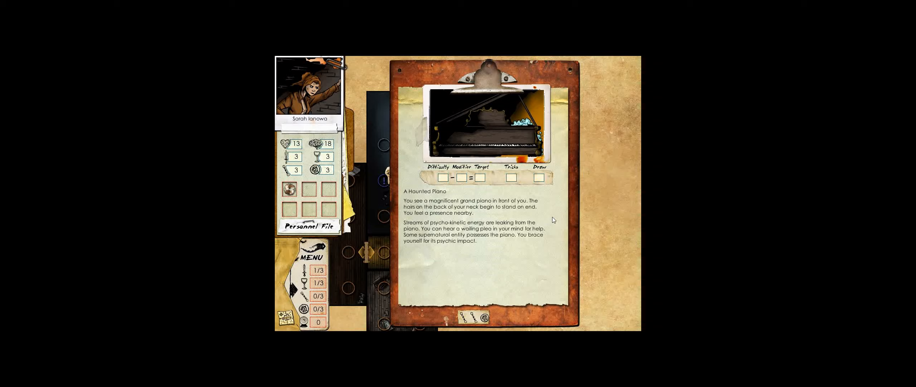
{"action": "mouse_move", "coordinate": [550, 221]}
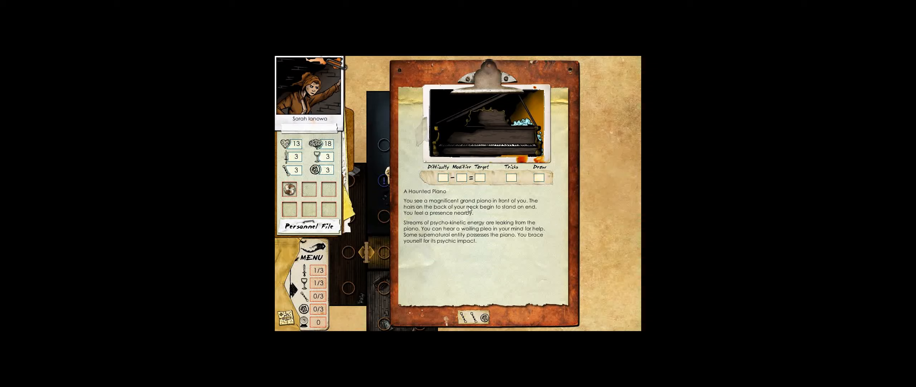
{"action": "left_click", "coordinate": [468, 316]}
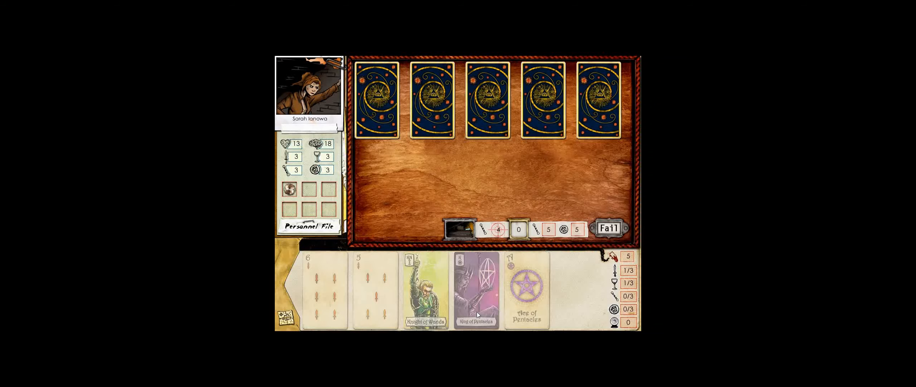
{"action": "mouse_move", "coordinate": [578, 137]}
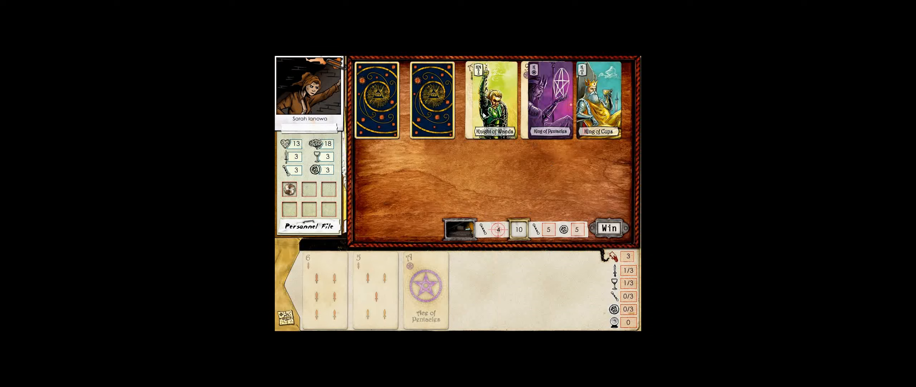
Reveal a card to win the piano fear test and accept the sanity reward (18 to 19)
{"action": "left_click", "coordinate": [432, 99]}
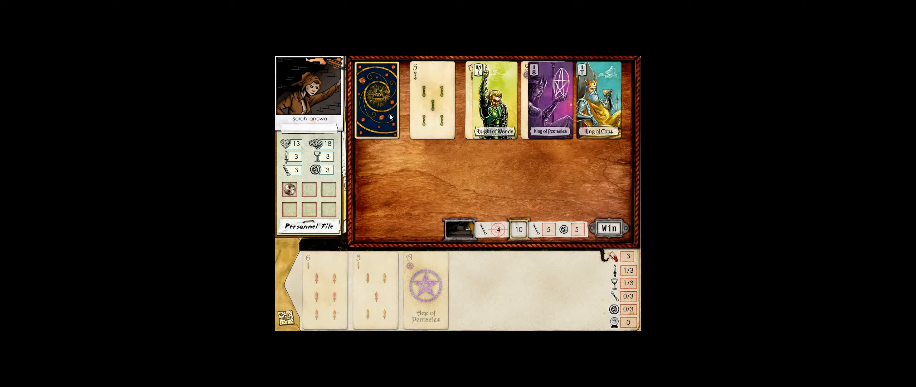
{"action": "left_click", "coordinate": [608, 227]}
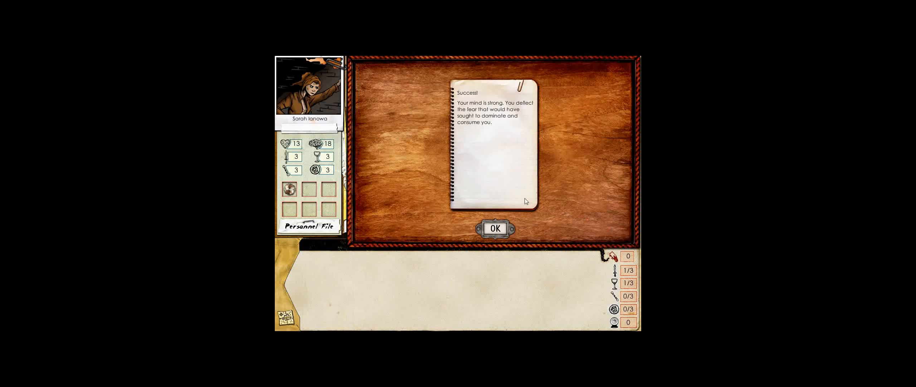
{"action": "mouse_move", "coordinate": [499, 186]}
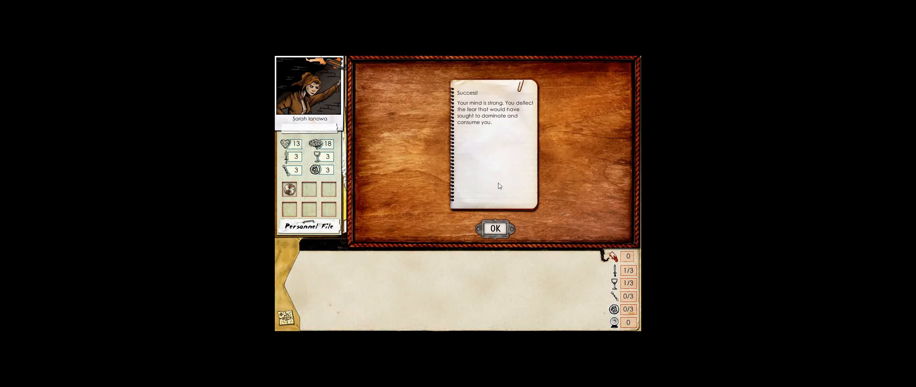
{"action": "left_click", "coordinate": [494, 228]}
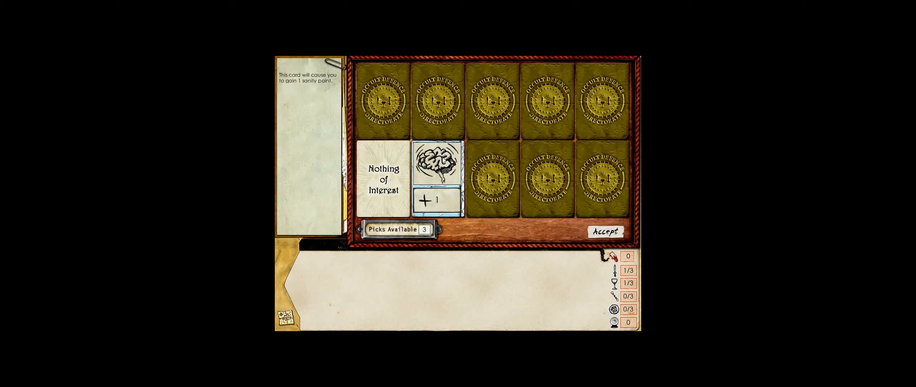
{"action": "left_click", "coordinate": [605, 231]}
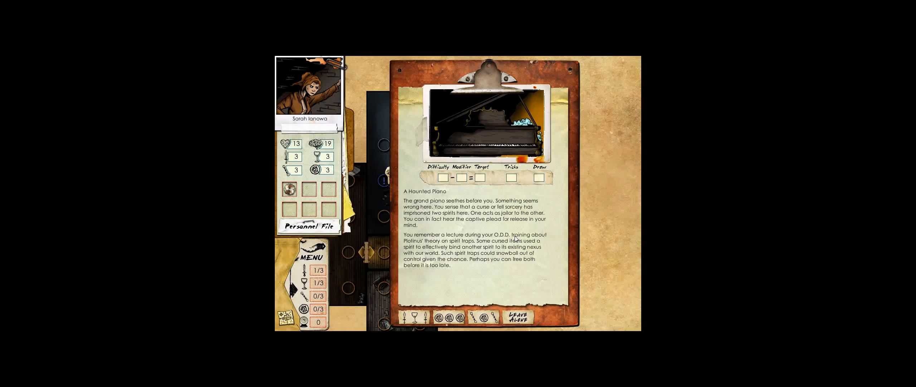
{"action": "mouse_move", "coordinate": [443, 218]}
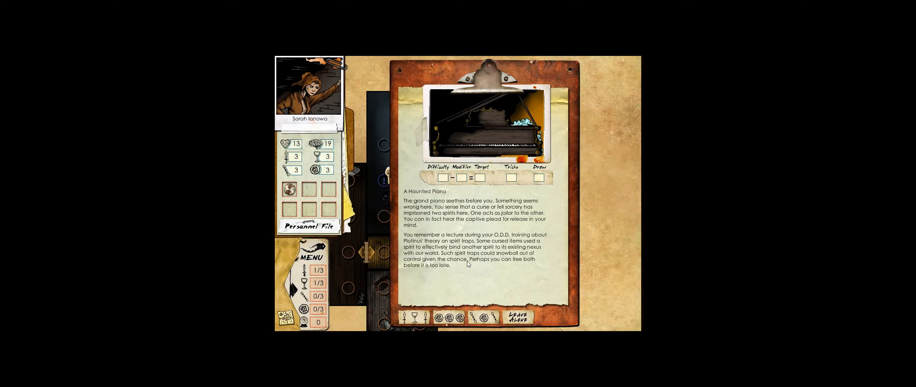
{"action": "left_click", "coordinate": [450, 317]}
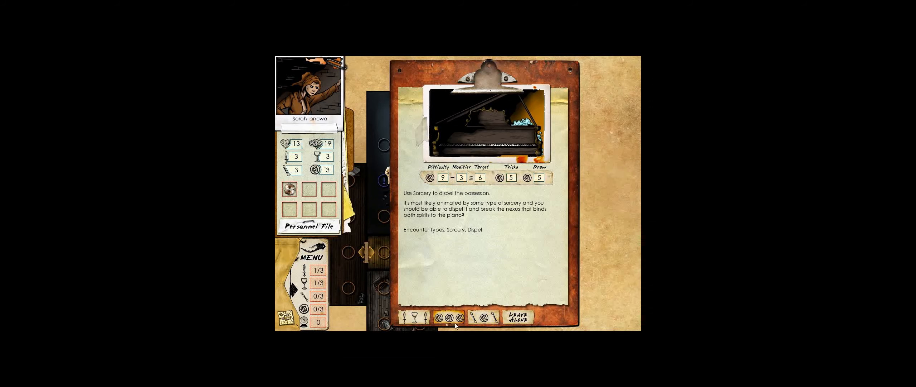
{"action": "left_click", "coordinate": [410, 317]}
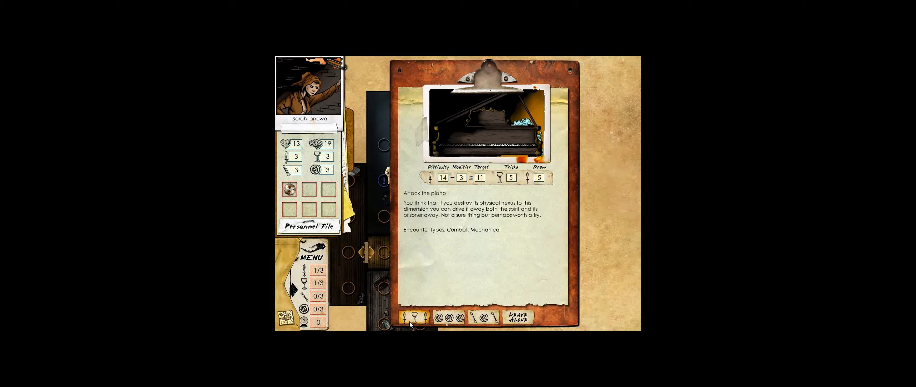
{"action": "left_click", "coordinate": [415, 317]}
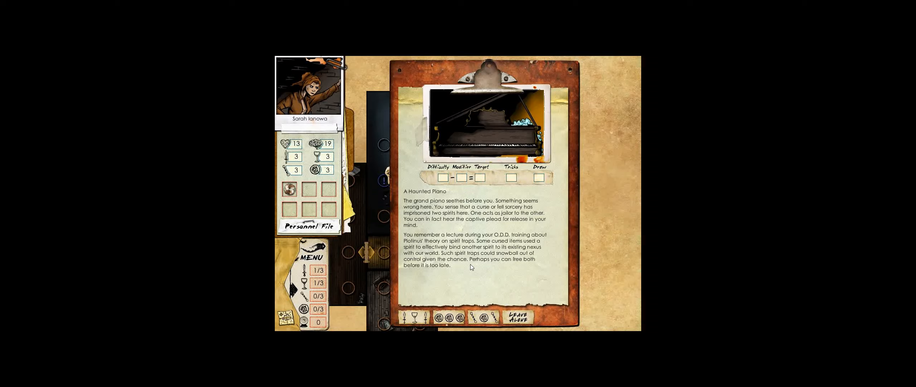
{"action": "left_click", "coordinate": [416, 317]}
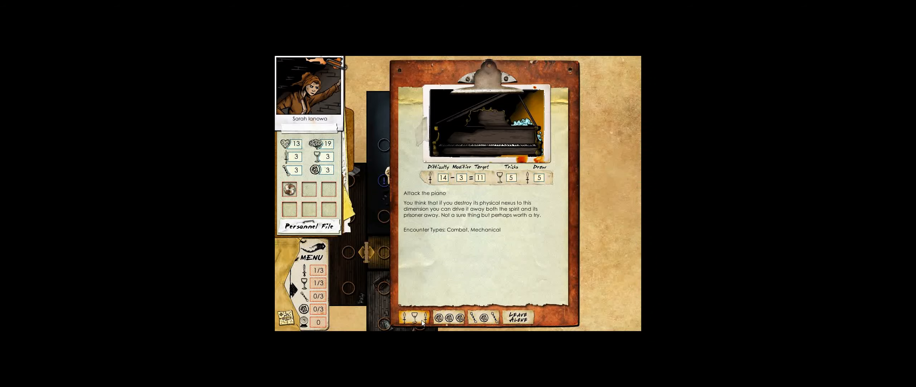
{"action": "left_click", "coordinate": [483, 316]}
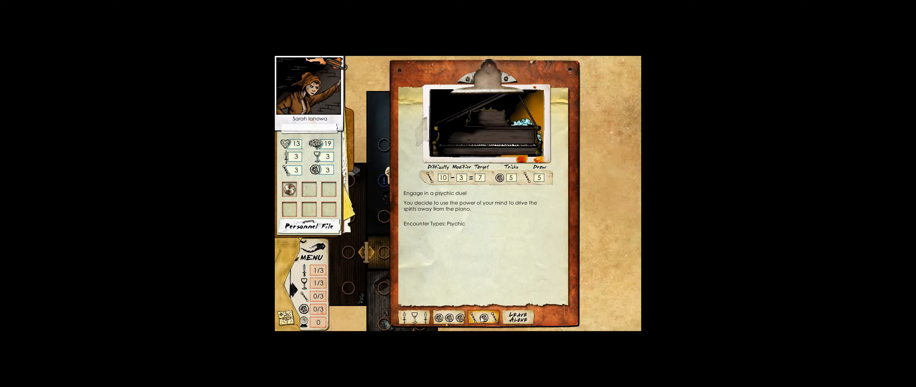
{"action": "left_click", "coordinate": [411, 318]}
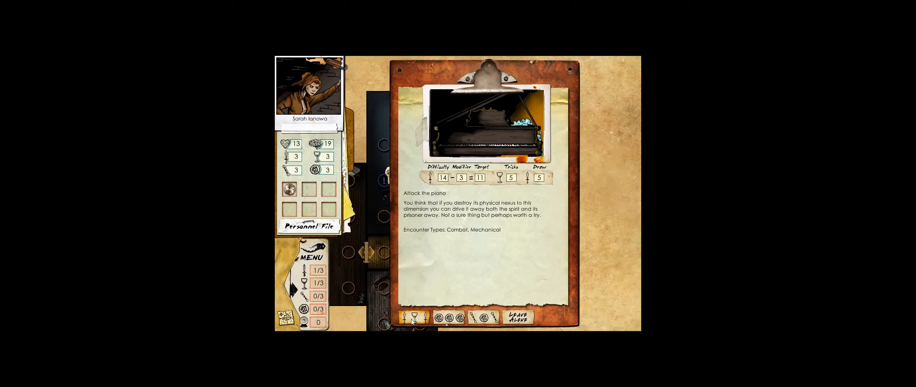
{"action": "mouse_move", "coordinate": [427, 322]}
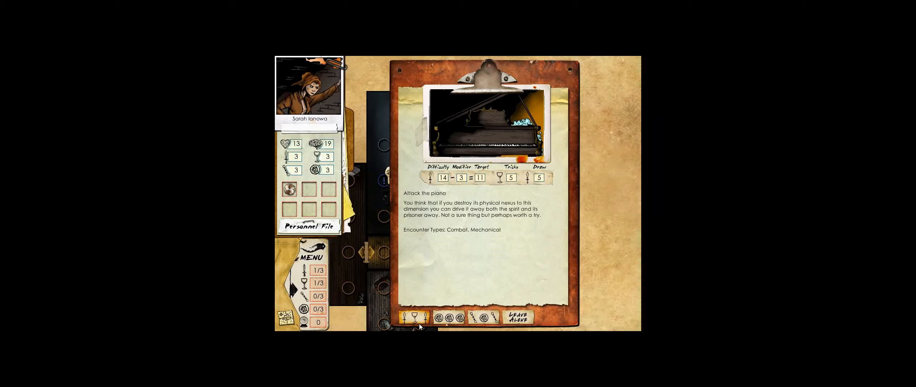
{"action": "left_click", "coordinate": [441, 317]}
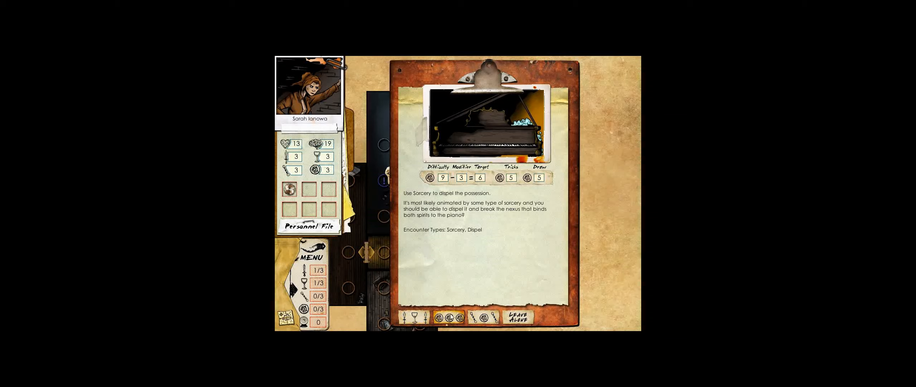
{"action": "left_click", "coordinate": [487, 317]}
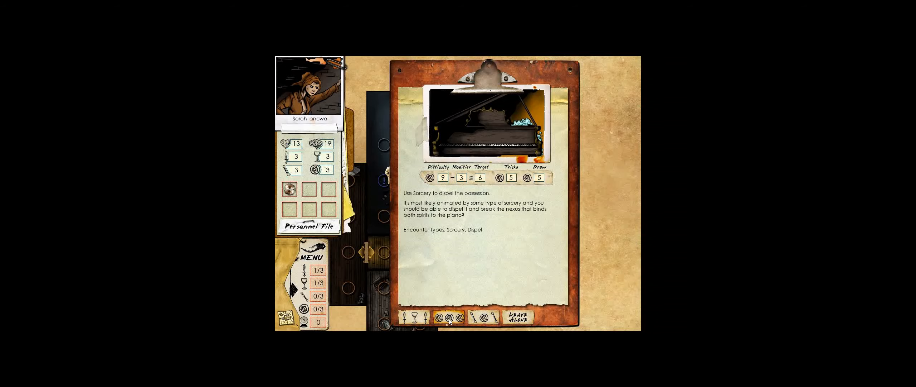
{"action": "left_click", "coordinate": [415, 317]}
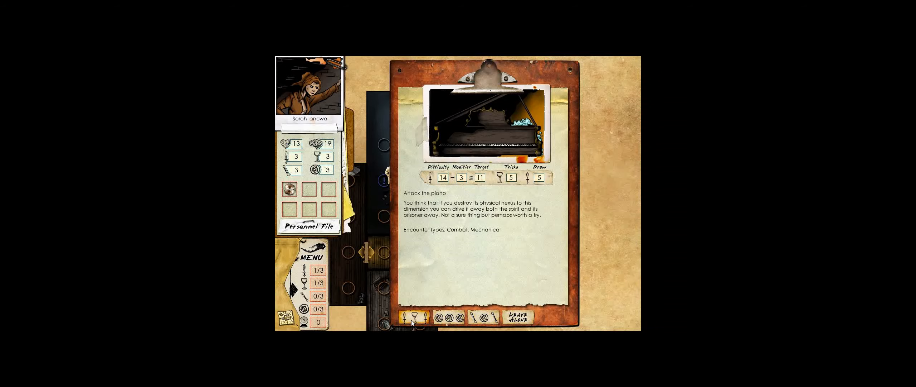
{"action": "left_click", "coordinate": [491, 317]}
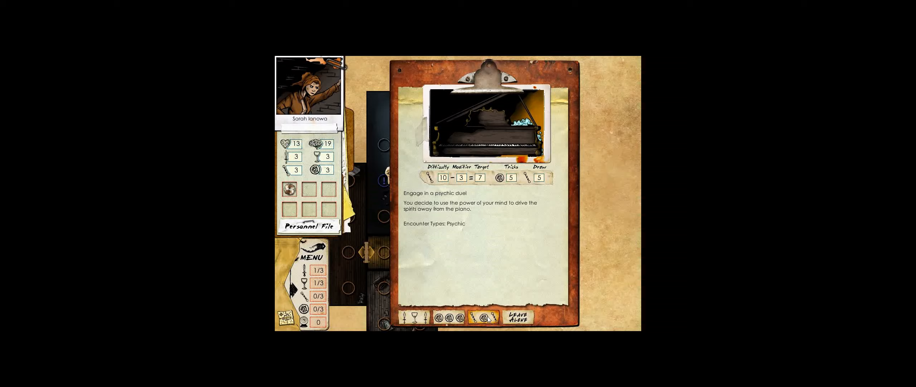
{"action": "left_click", "coordinate": [472, 317]}
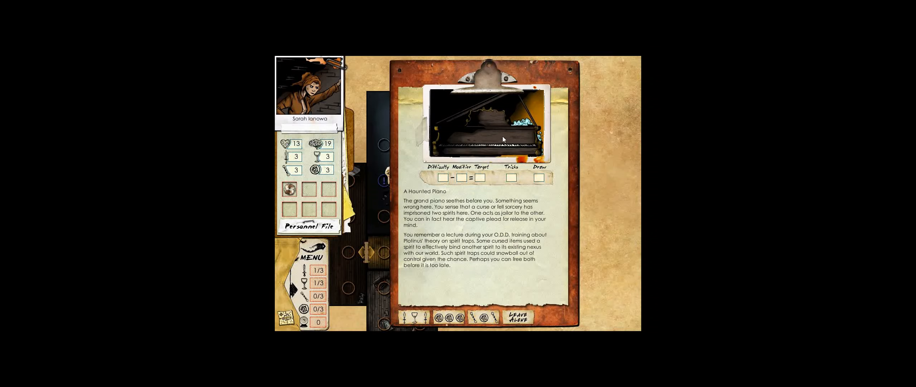
{"action": "left_click", "coordinate": [520, 318]}
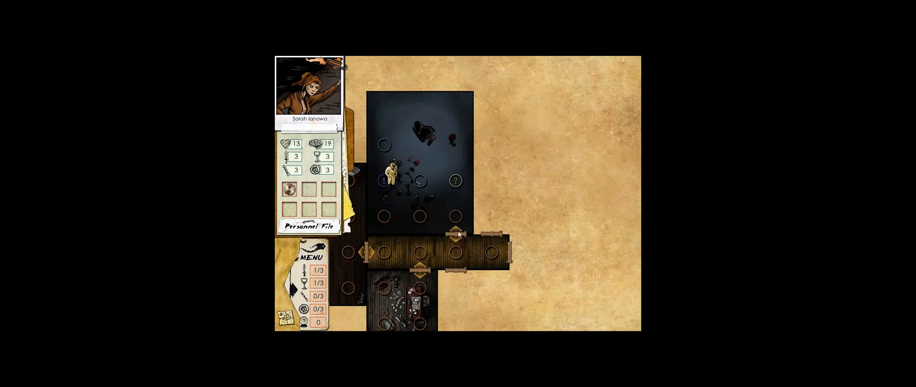
Examine the Strange Gong and choose to leave it alone
{"action": "left_click", "coordinate": [454, 180]}
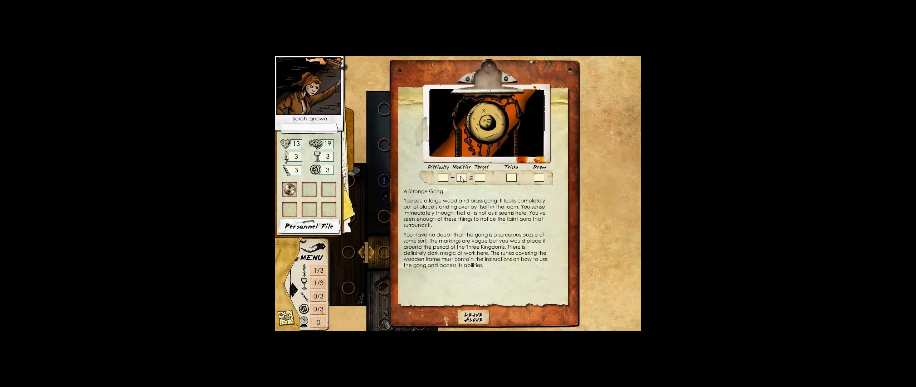
{"action": "mouse_move", "coordinate": [470, 179]}
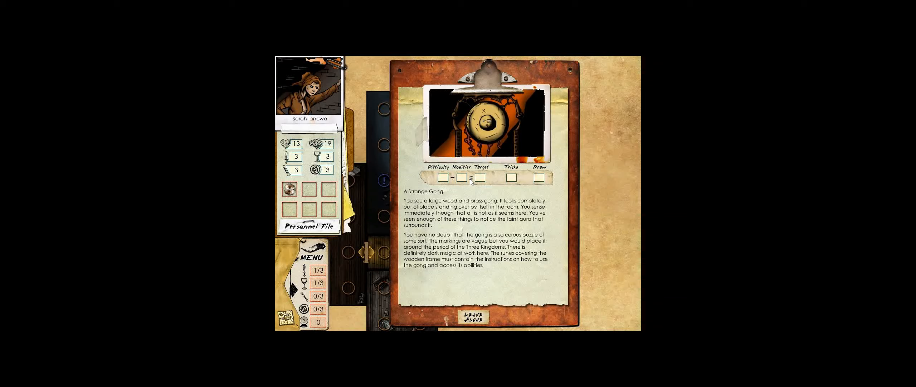
{"action": "mouse_move", "coordinate": [481, 179]}
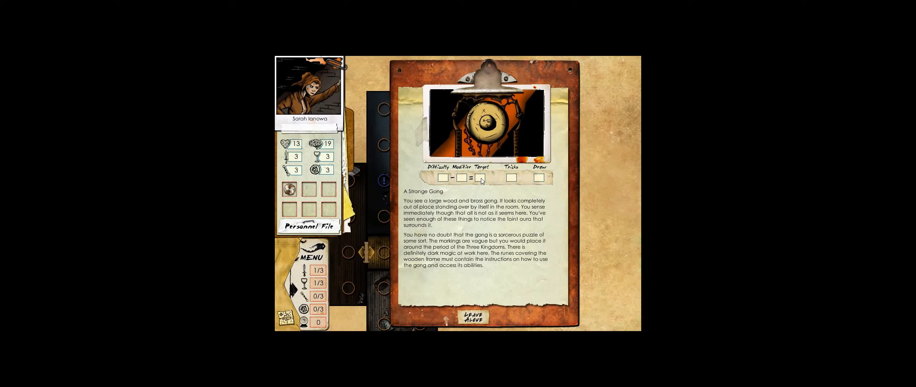
{"action": "mouse_move", "coordinate": [502, 241]}
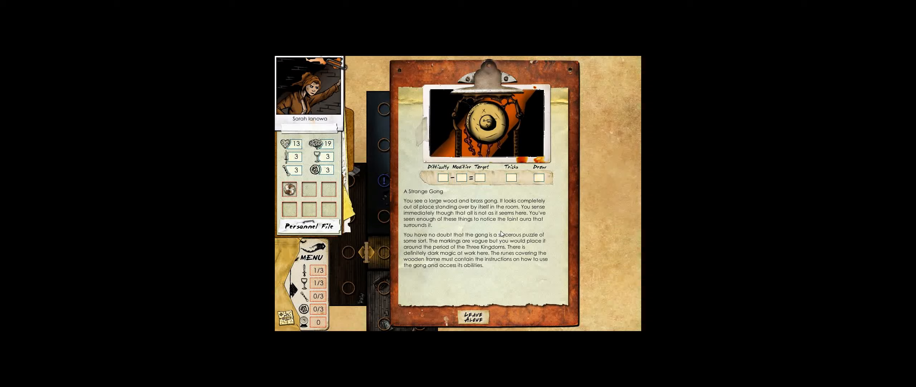
{"action": "left_click", "coordinate": [471, 318]}
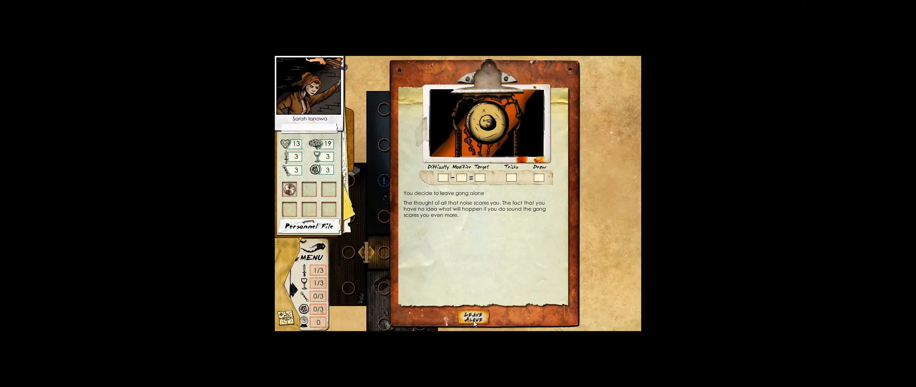
{"action": "left_click", "coordinate": [474, 317]}
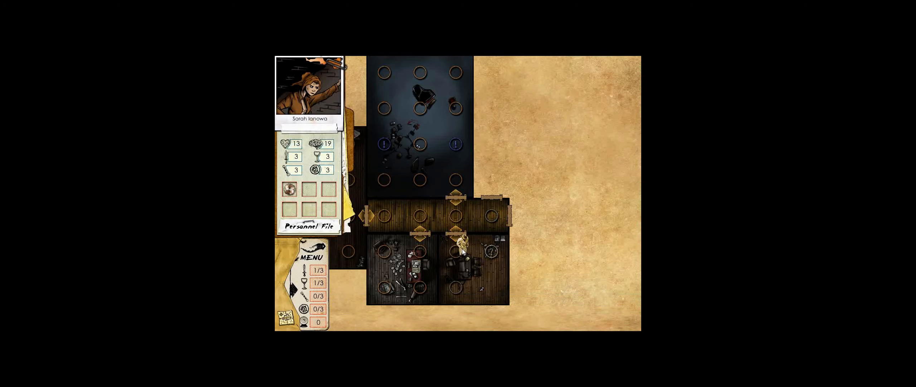
Inspect the papers on the desk and choose to leave them untouched
{"action": "left_click", "coordinate": [495, 281]}
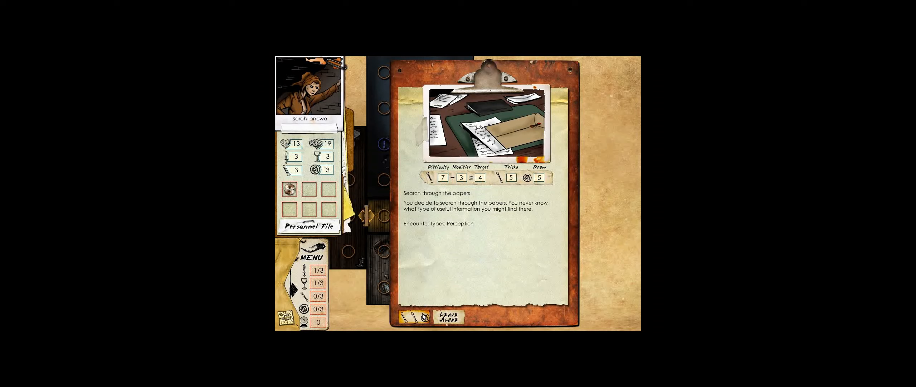
{"action": "left_click", "coordinate": [450, 316]}
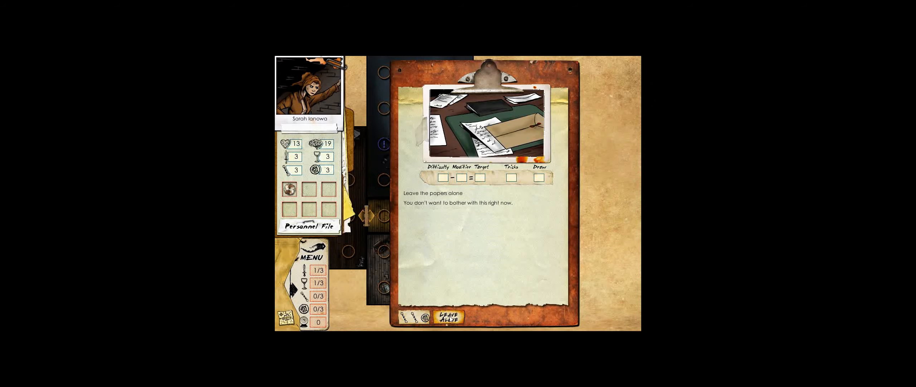
{"action": "left_click", "coordinate": [450, 316]}
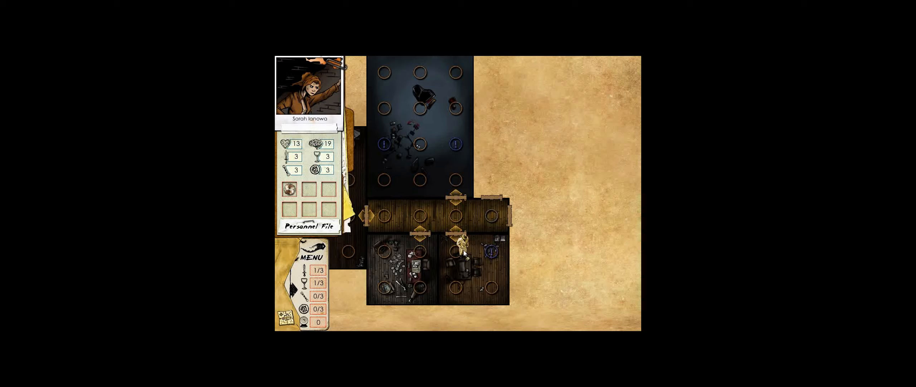
Open the east hallway door and walk past the billiard table to the room's far side
{"action": "left_click", "coordinate": [496, 210]}
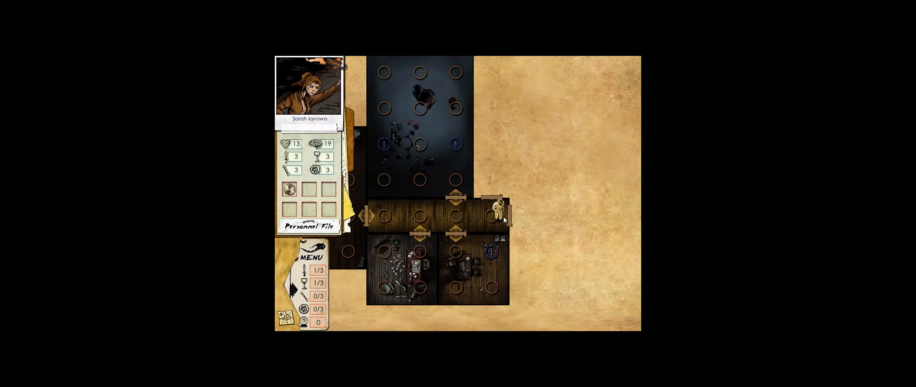
{"action": "left_click", "coordinate": [501, 207]}
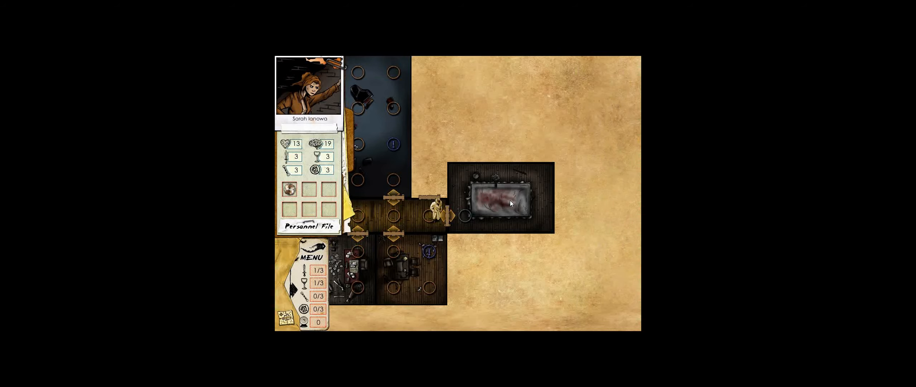
{"action": "mouse_move", "coordinate": [489, 204]}
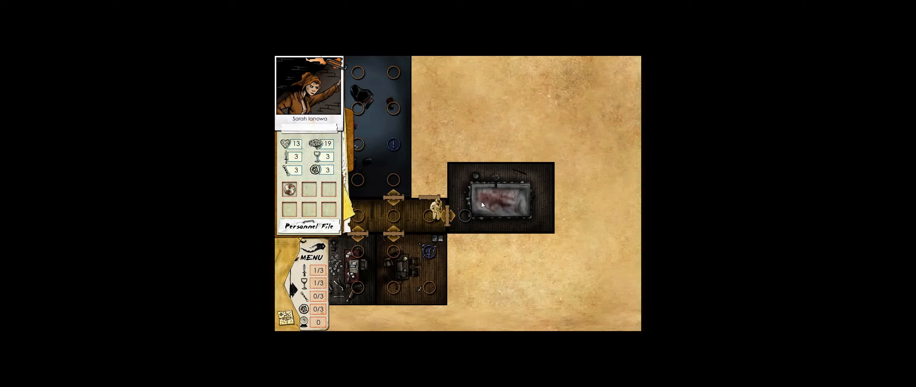
{"action": "mouse_move", "coordinate": [525, 183]}
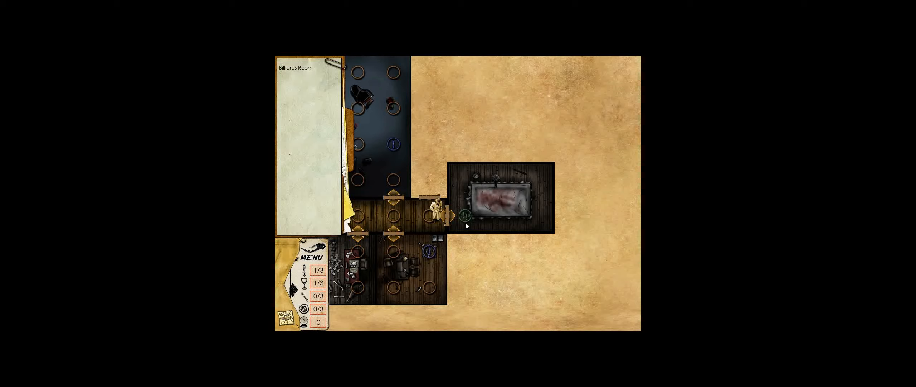
{"action": "left_click", "coordinate": [473, 210]}
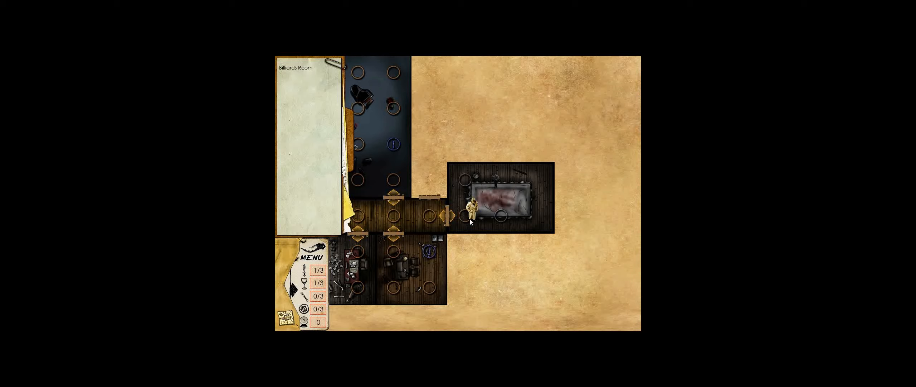
{"action": "left_click", "coordinate": [507, 214]}
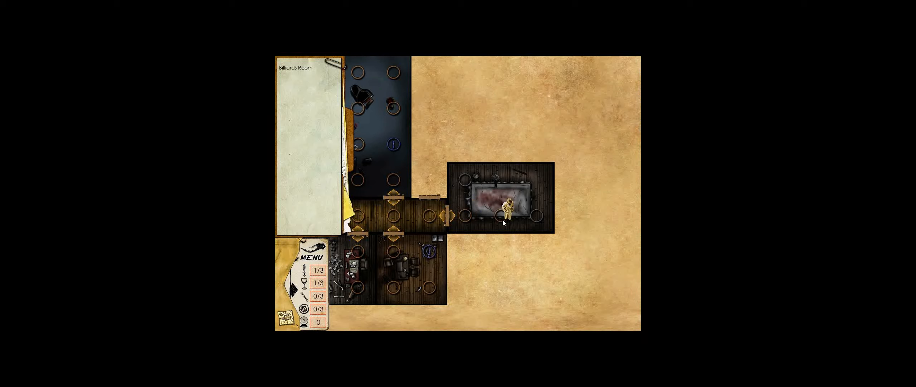
{"action": "left_click", "coordinate": [542, 207]}
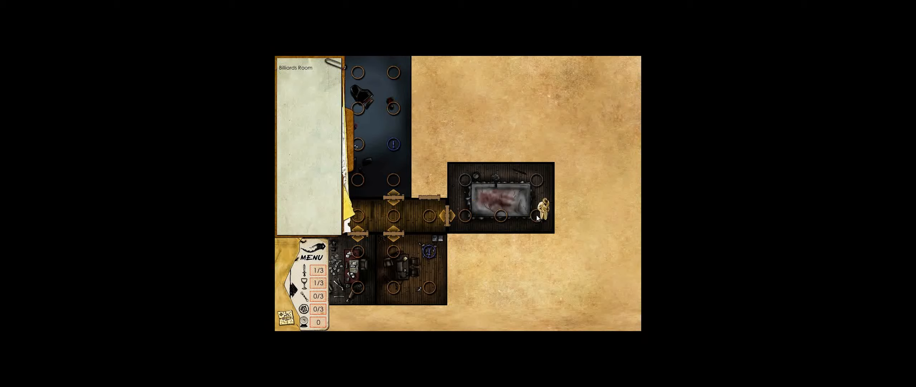
{"action": "mouse_move", "coordinate": [537, 214]}
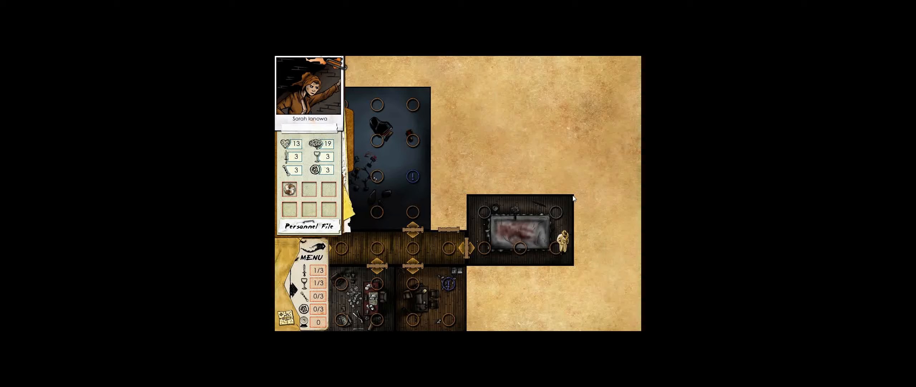
{"action": "mouse_move", "coordinate": [557, 202]}
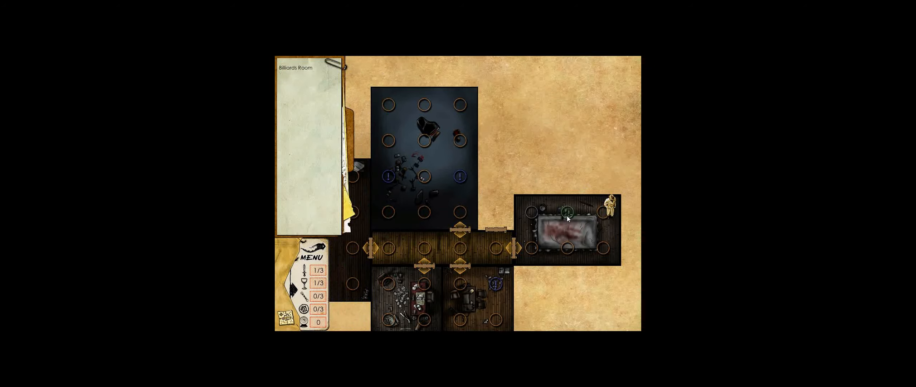
Trigger the zombie encounter, win the mind challenge, and uncover the +2 sanity reward card
{"action": "left_click", "coordinate": [565, 210]}
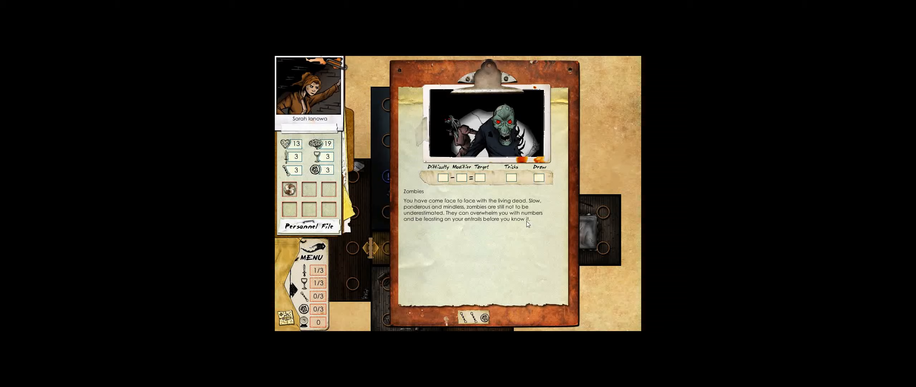
{"action": "mouse_move", "coordinate": [490, 235]}
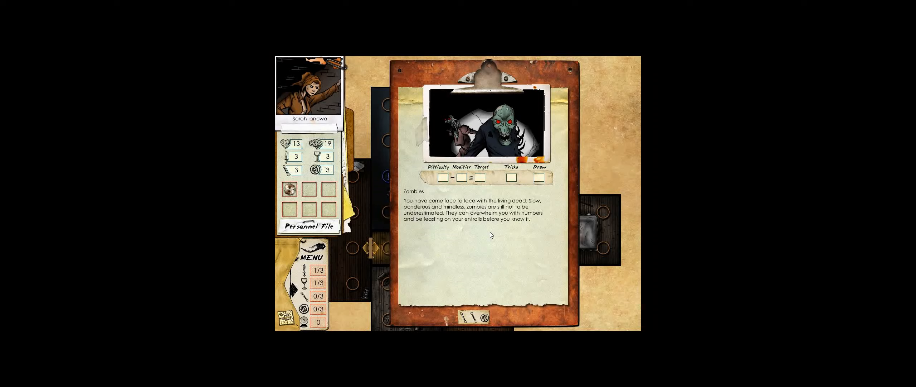
{"action": "left_click", "coordinate": [467, 316]}
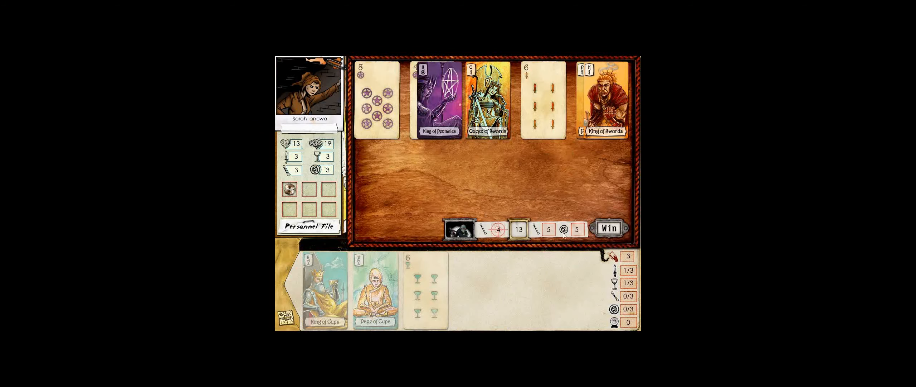
{"action": "left_click", "coordinate": [607, 228]}
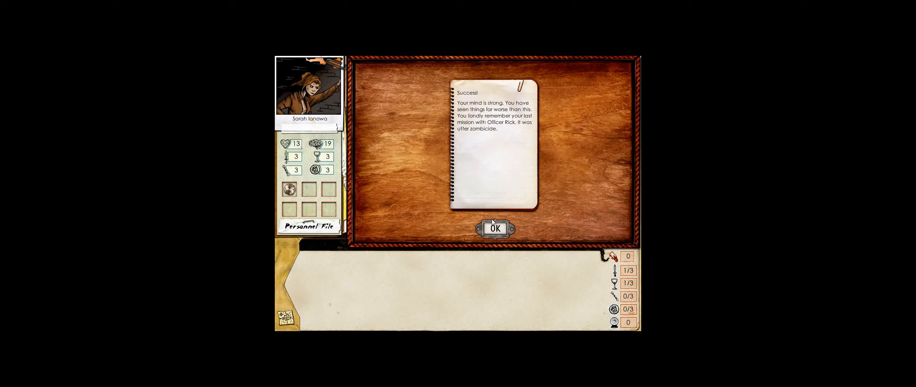
{"action": "left_click", "coordinate": [494, 228]}
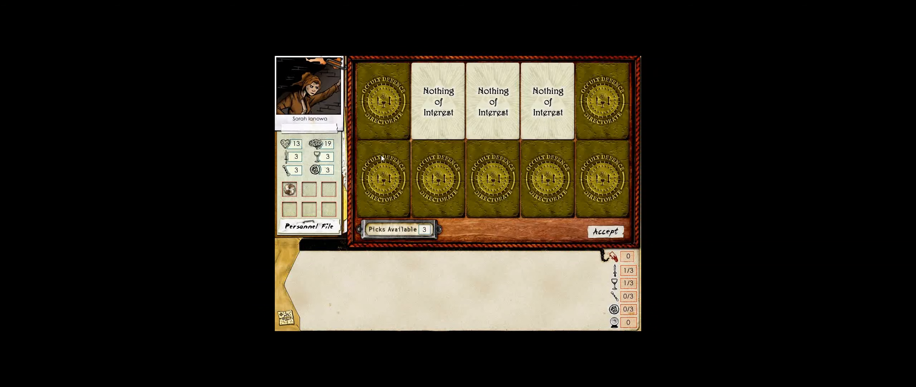
{"action": "left_click", "coordinate": [547, 178]}
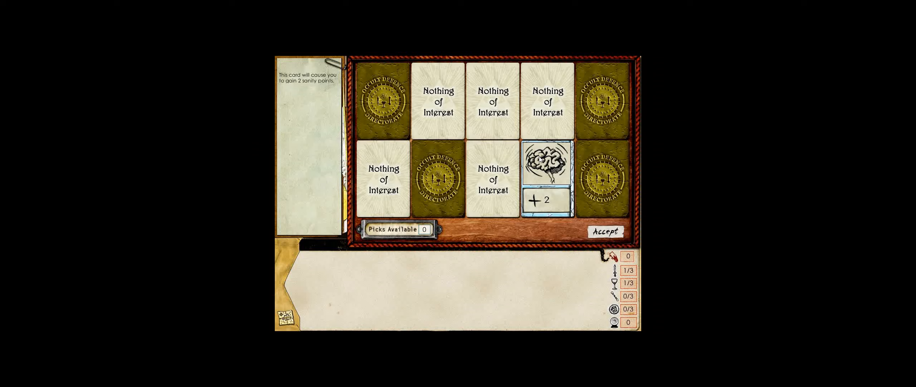
Accept the reward, preview flee, attack and sorcery options, then start the zombie card battle
{"action": "left_click", "coordinate": [606, 232]}
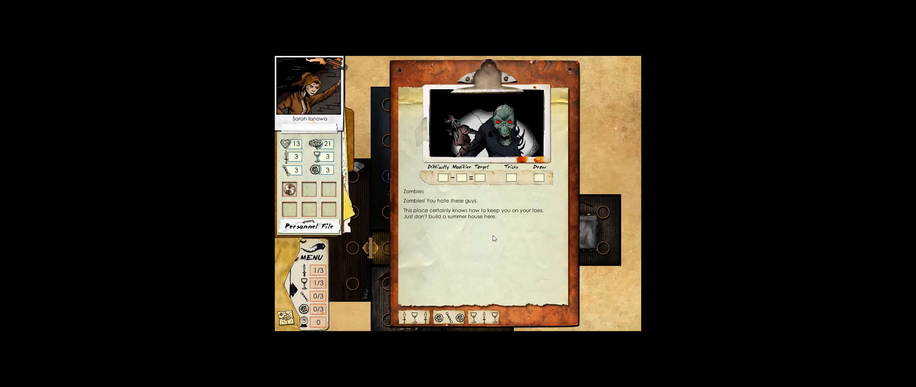
{"action": "mouse_move", "coordinate": [490, 230]}
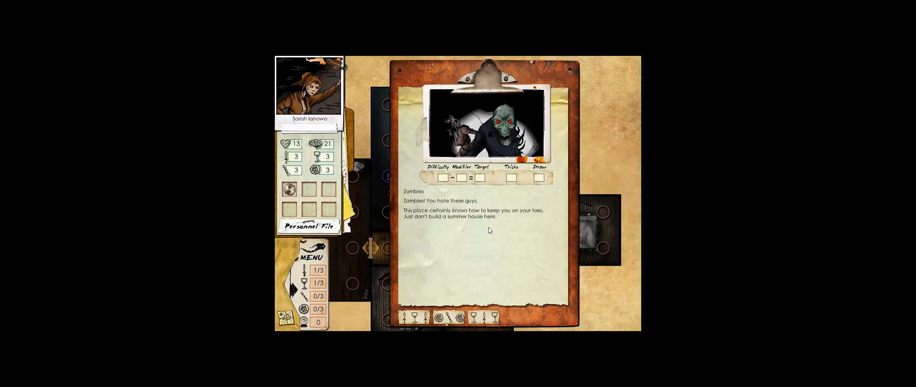
{"action": "mouse_move", "coordinate": [448, 297]}
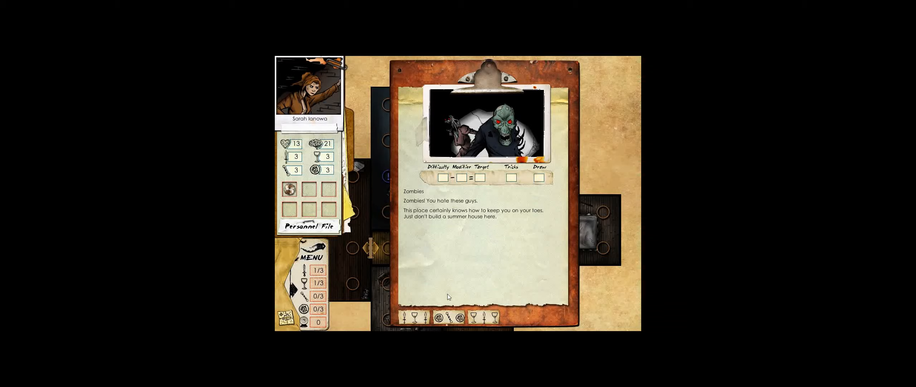
{"action": "left_click", "coordinate": [485, 317]}
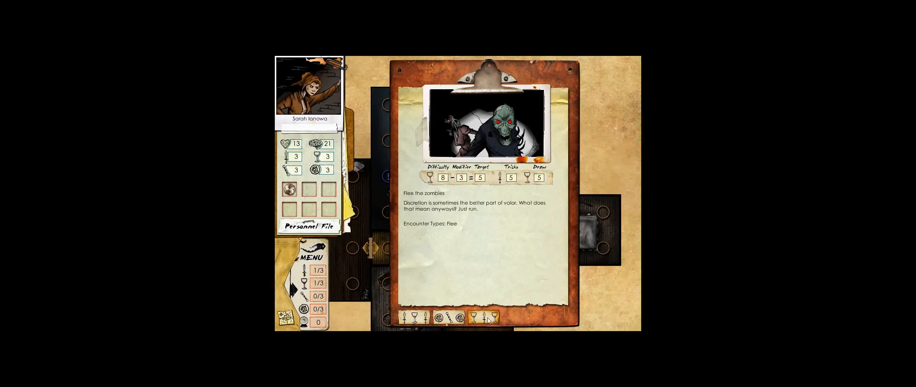
{"action": "left_click", "coordinate": [412, 316]}
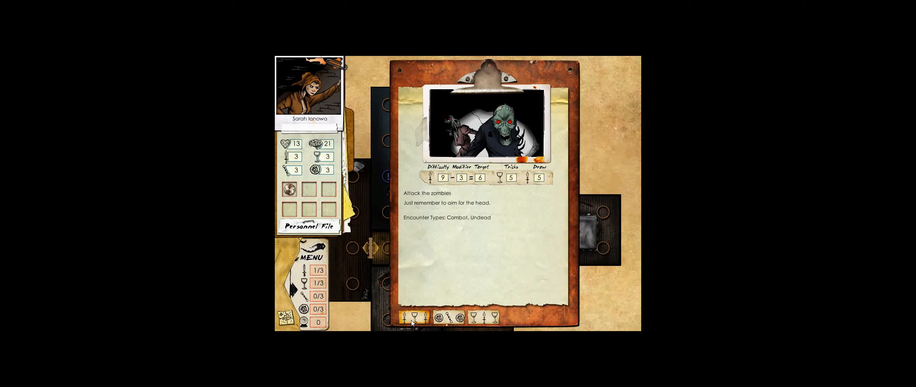
{"action": "left_click", "coordinate": [446, 317]}
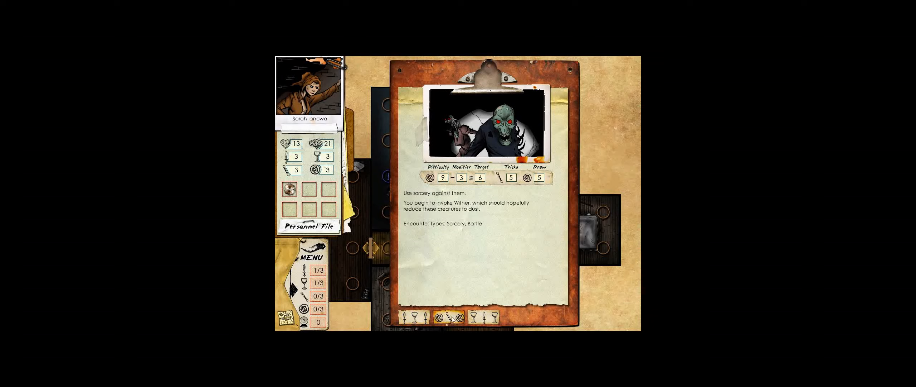
{"action": "left_click", "coordinate": [473, 316]}
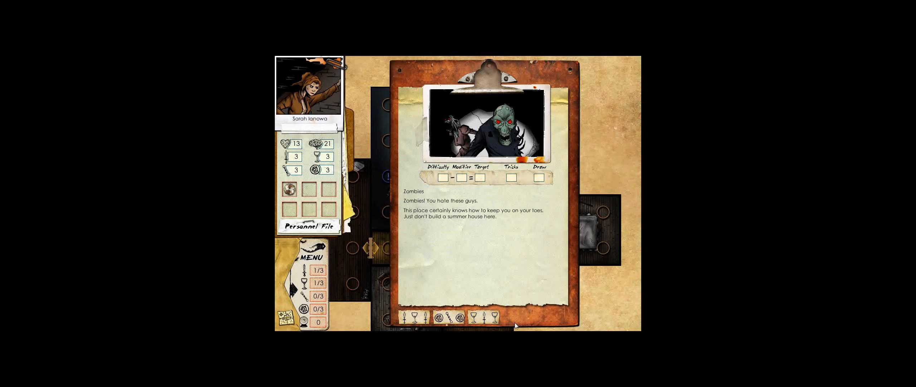
{"action": "left_click", "coordinate": [484, 316]}
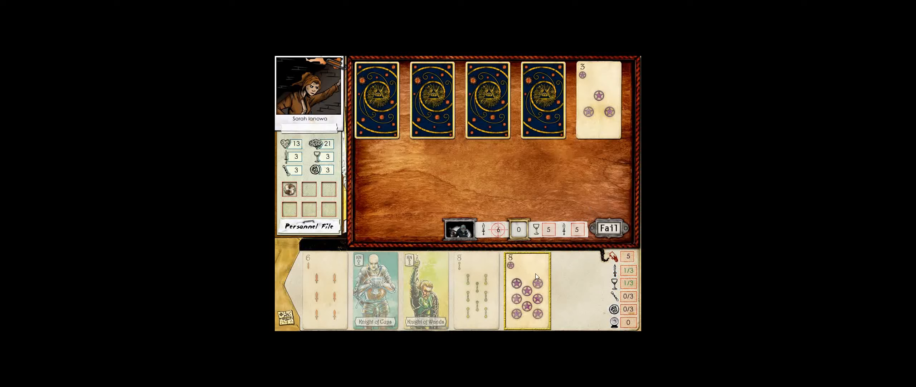
Play the 8 of Pentacles and Knight of Cups to defeat the zombies and dismiss victory
{"action": "left_click", "coordinate": [325, 286]}
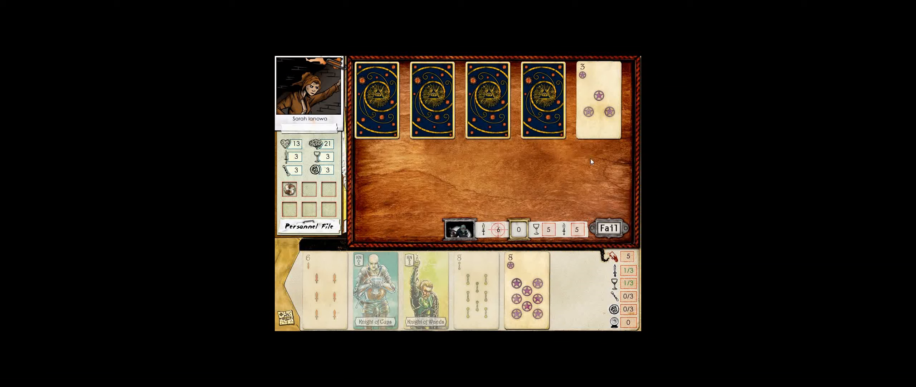
{"action": "mouse_move", "coordinate": [609, 192]}
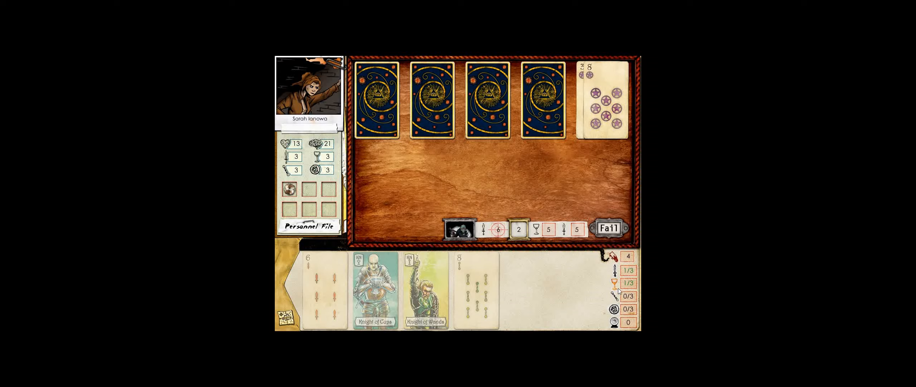
{"action": "mouse_move", "coordinate": [481, 175]}
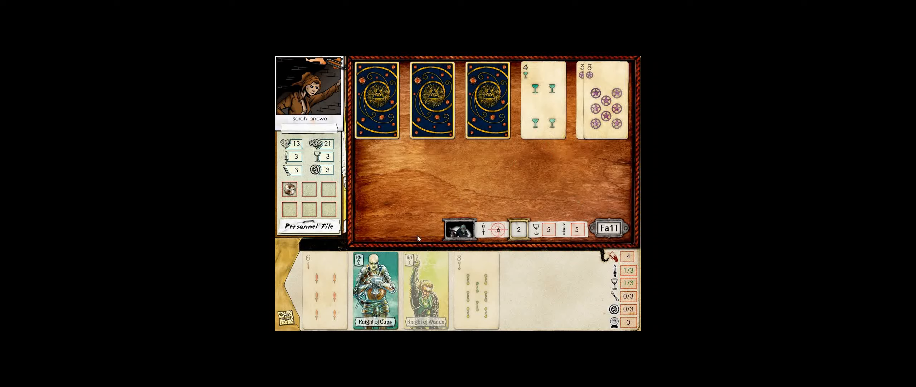
{"action": "left_click", "coordinate": [375, 286]}
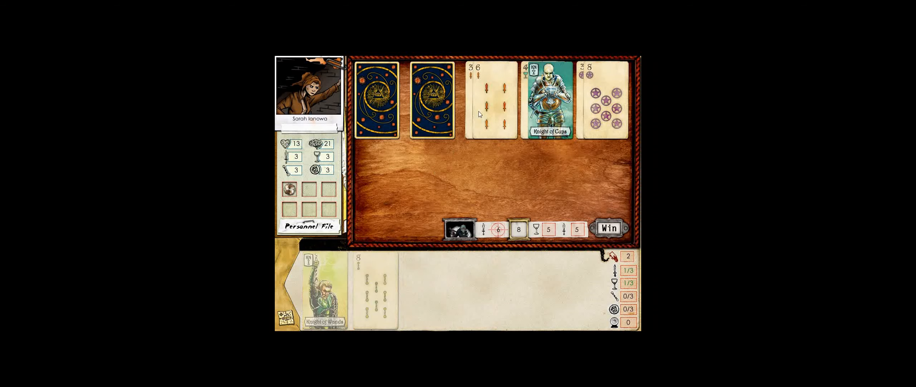
{"action": "left_click", "coordinate": [432, 99]}
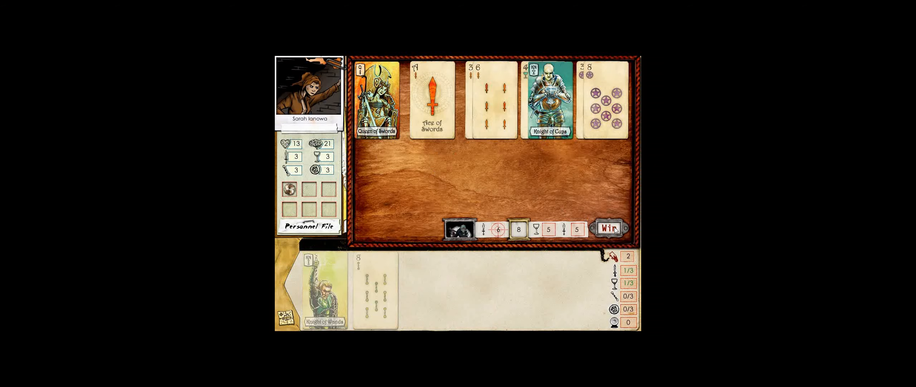
{"action": "left_click", "coordinate": [608, 228]}
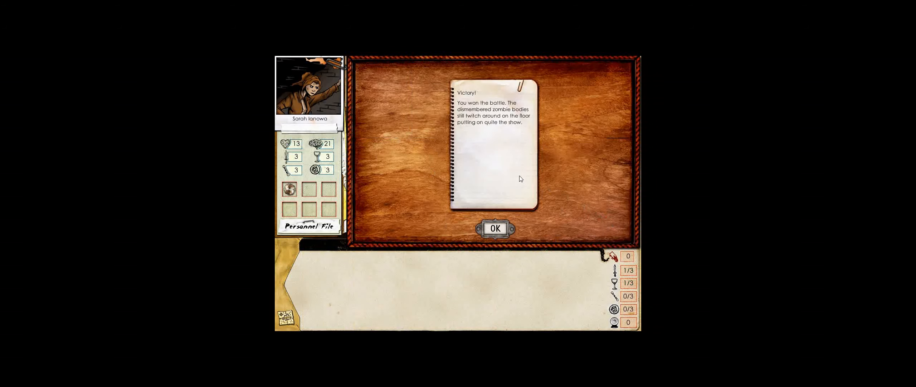
{"action": "mouse_move", "coordinate": [499, 182]}
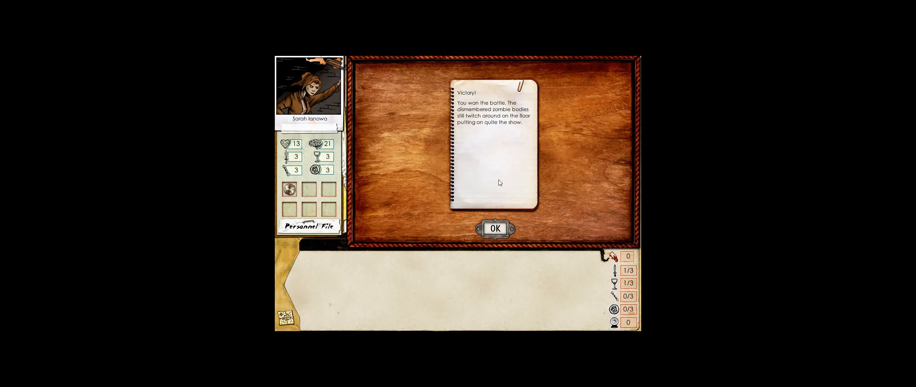
{"action": "left_click", "coordinate": [494, 228]}
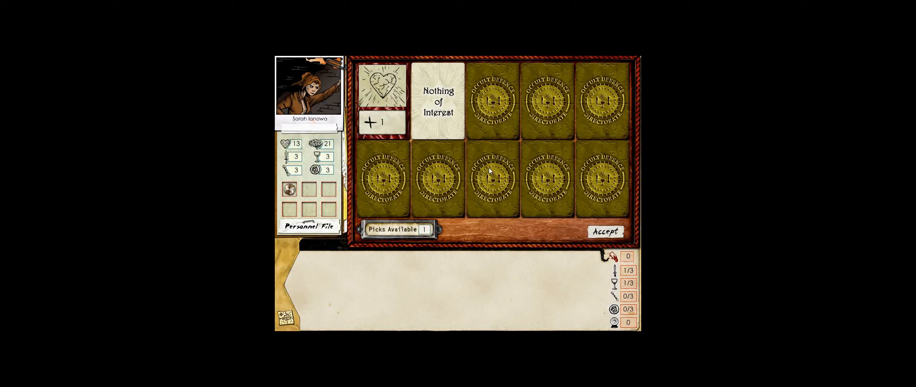
Accept the +1 health reward (13 to 14) and walk further along the corridor
{"action": "left_click", "coordinate": [605, 231]}
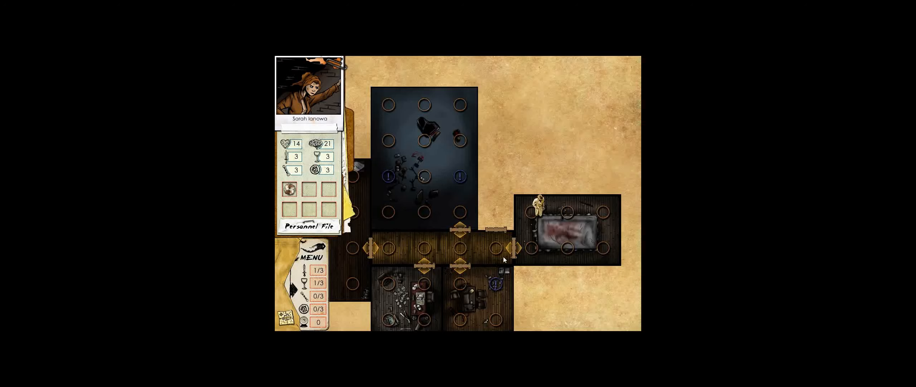
{"action": "left_click", "coordinate": [494, 248]}
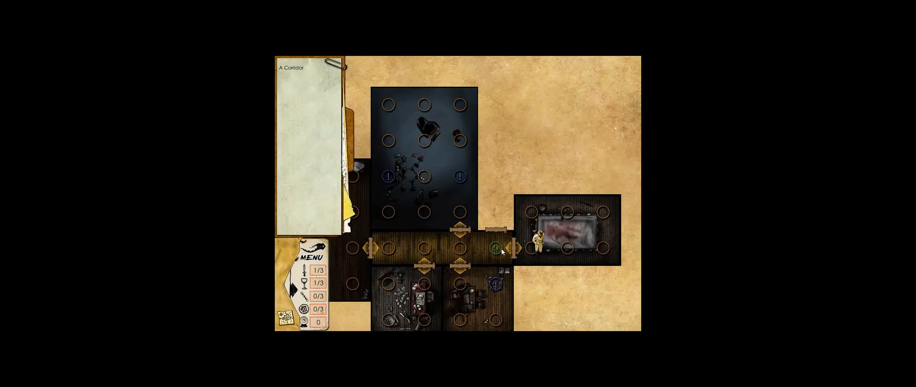
{"action": "left_click", "coordinate": [495, 247]}
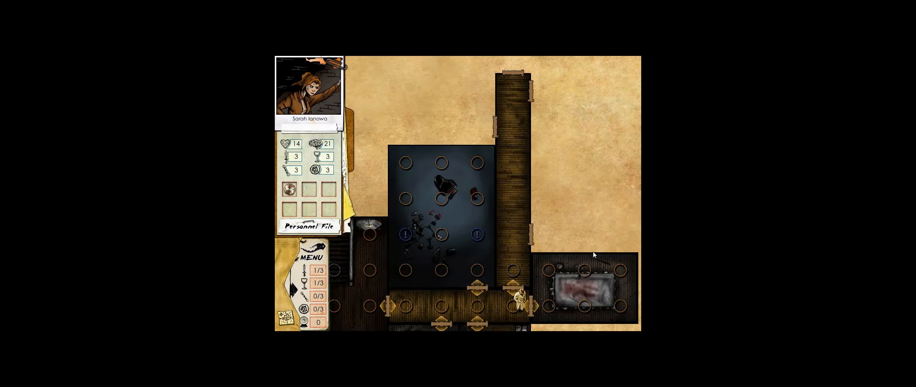
{"action": "mouse_move", "coordinate": [590, 248]}
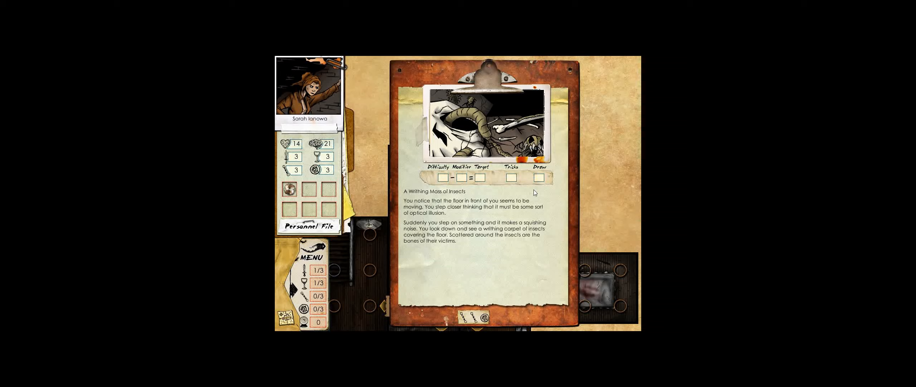
{"action": "mouse_move", "coordinate": [523, 199]}
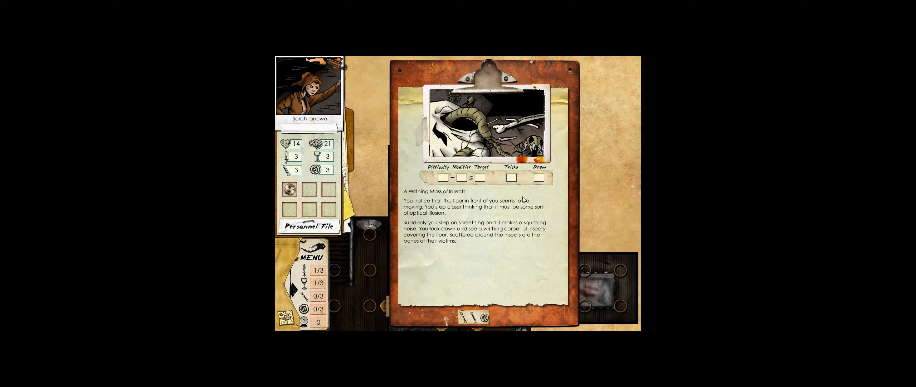
{"action": "mouse_move", "coordinate": [484, 242]}
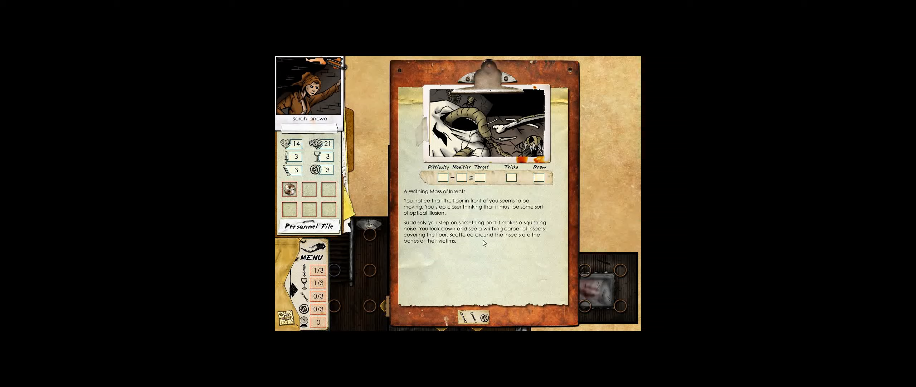
Play cards against the Writhing Mass of Insects to win the test and dismiss the success note
{"action": "left_click", "coordinate": [475, 316]}
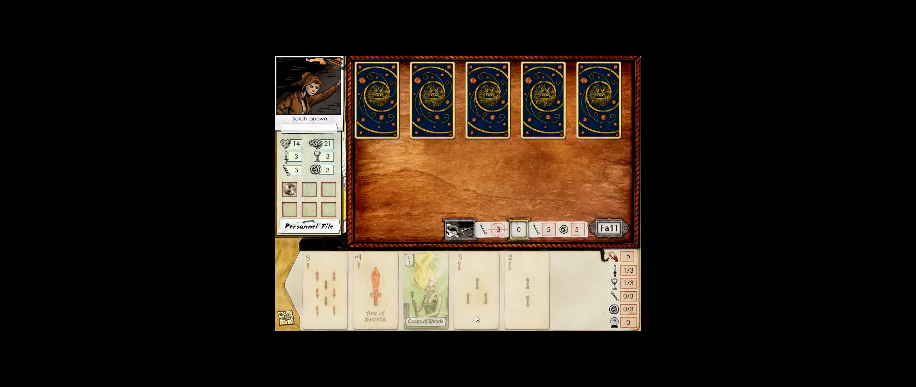
{"action": "left_click", "coordinate": [425, 292]}
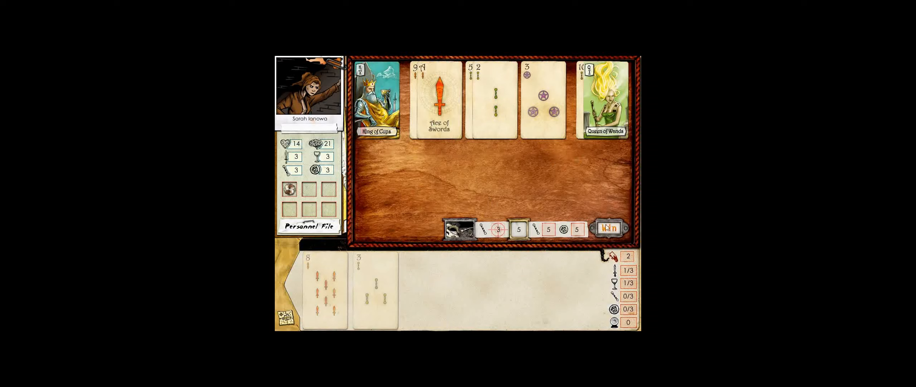
{"action": "left_click", "coordinate": [609, 227]}
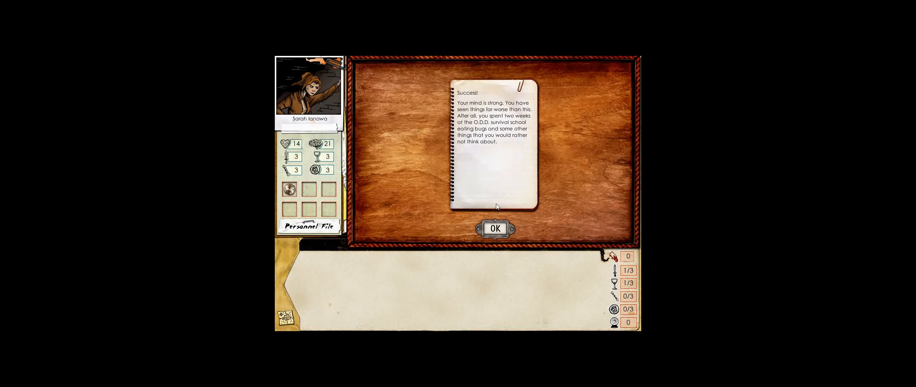
{"action": "left_click", "coordinate": [494, 228]}
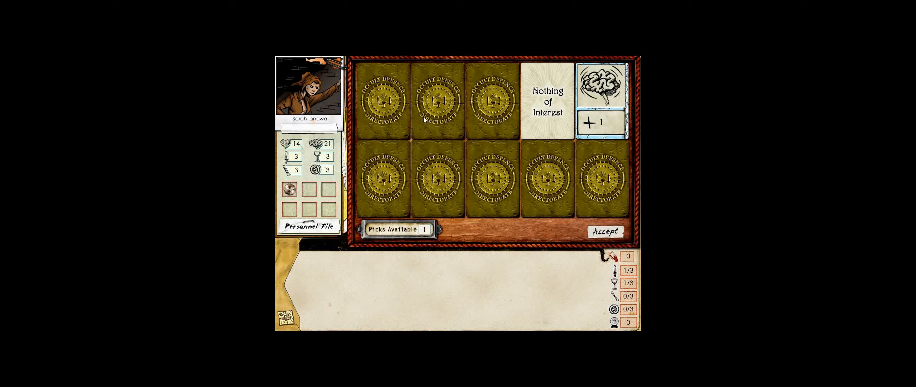
Accept the +1 mind reward and preview stepping across the insect swarm
{"action": "left_click", "coordinate": [606, 231]}
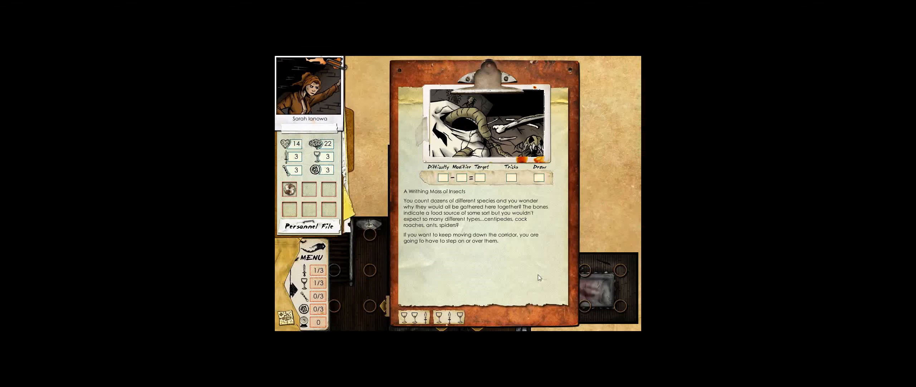
{"action": "mouse_move", "coordinate": [448, 279]}
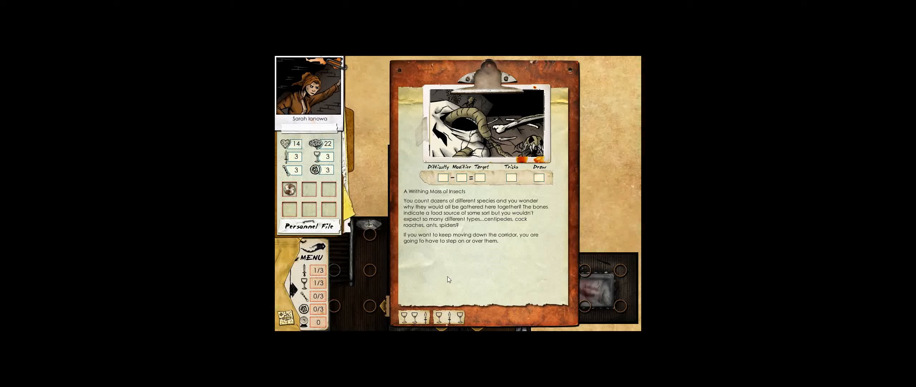
{"action": "mouse_move", "coordinate": [352, 174]}
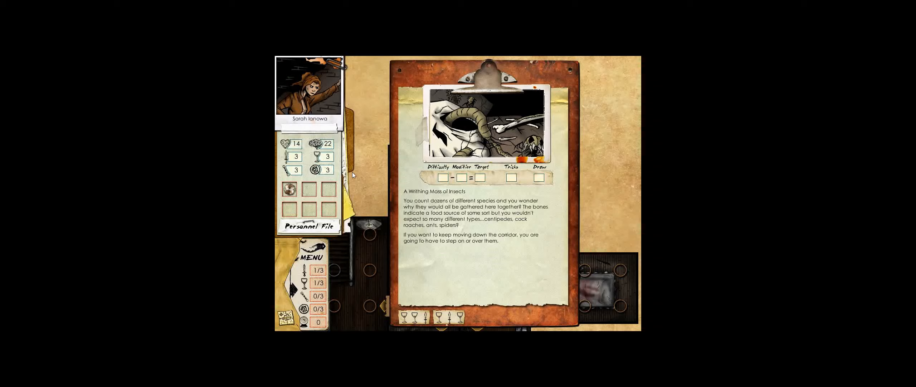
{"action": "mouse_move", "coordinate": [529, 185]}
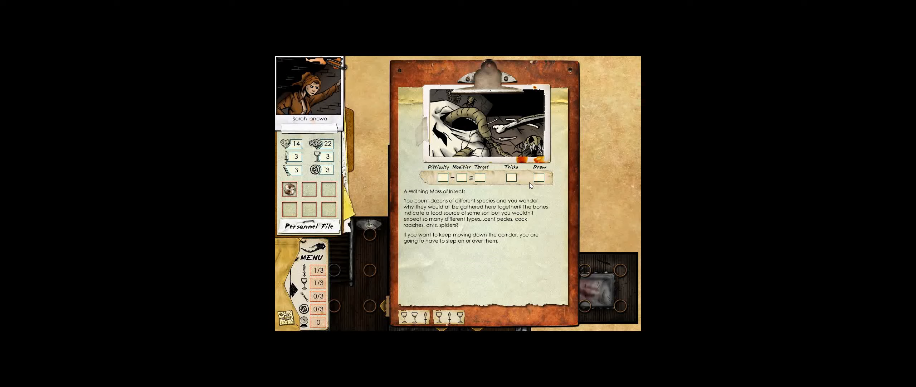
{"action": "mouse_move", "coordinate": [530, 188]}
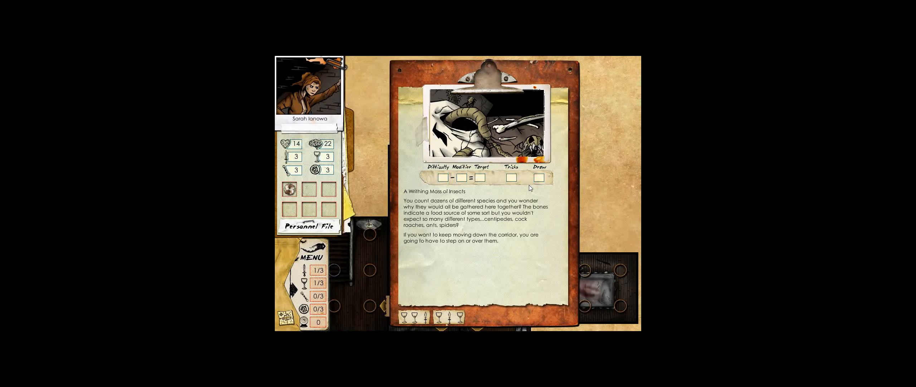
{"action": "mouse_move", "coordinate": [498, 192]}
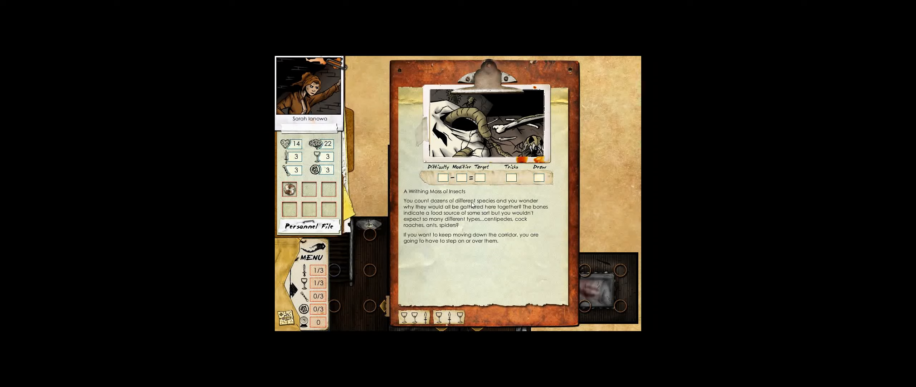
{"action": "left_click", "coordinate": [409, 316]}
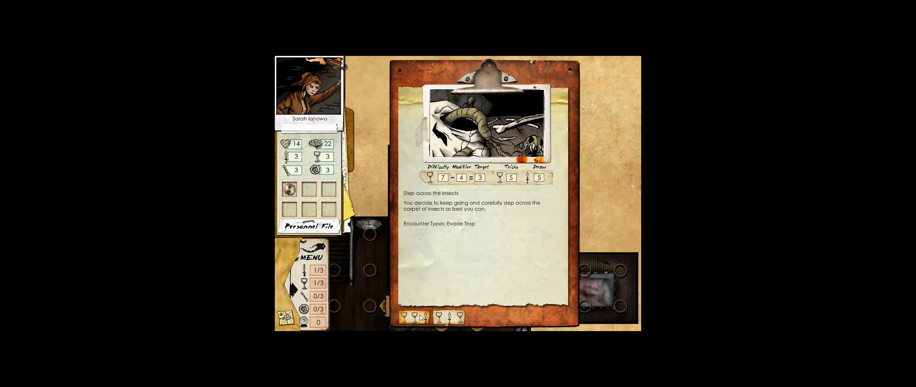
{"action": "left_click", "coordinate": [409, 316]}
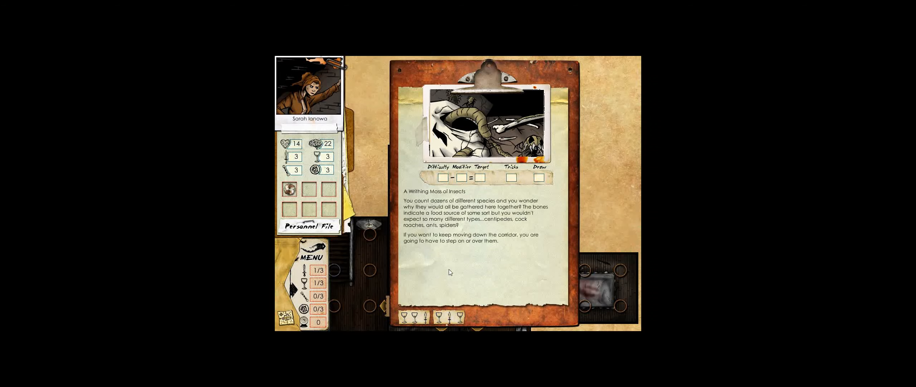
{"action": "left_click", "coordinate": [416, 316]}
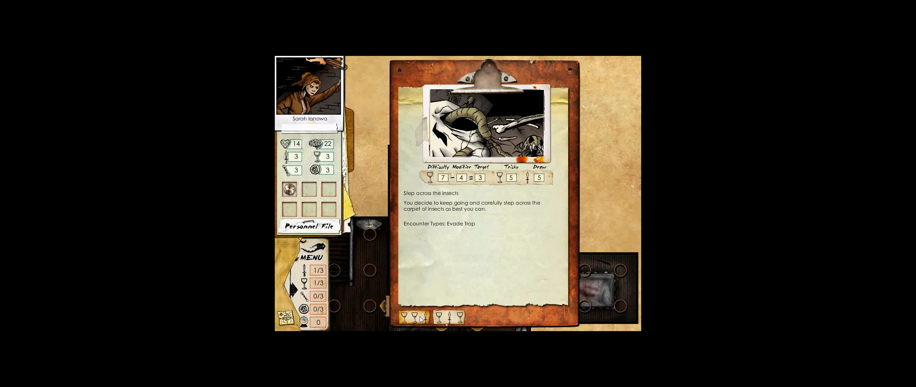
{"action": "left_click", "coordinate": [417, 316]}
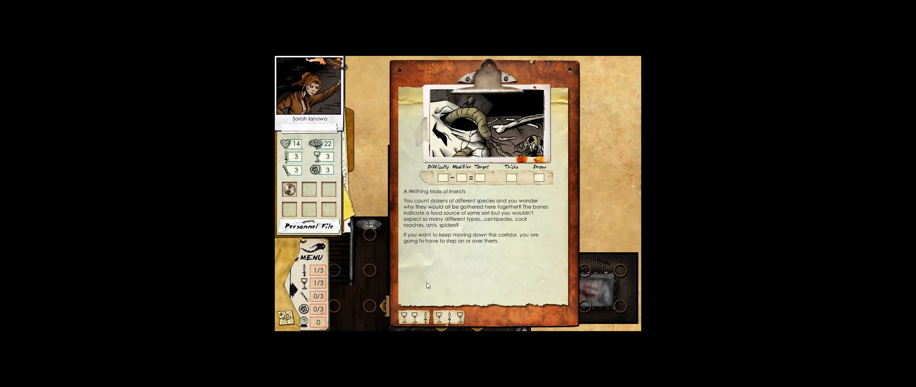
{"action": "mouse_move", "coordinate": [453, 274]}
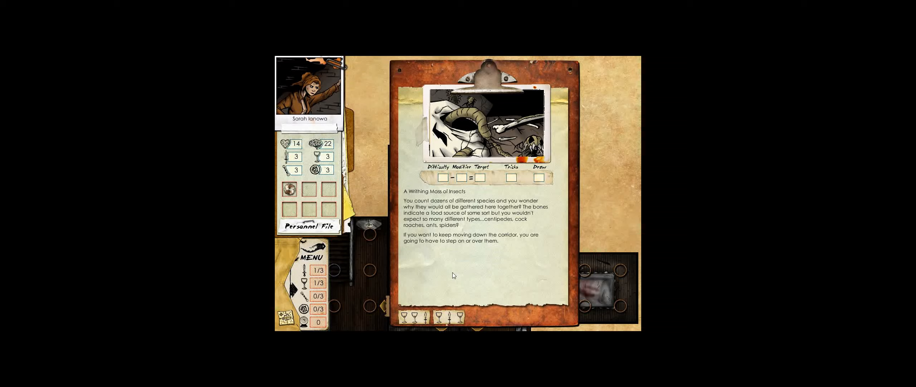
Compare stepping across with stepping back, then begin the Flee challenge
{"action": "left_click", "coordinate": [450, 315]}
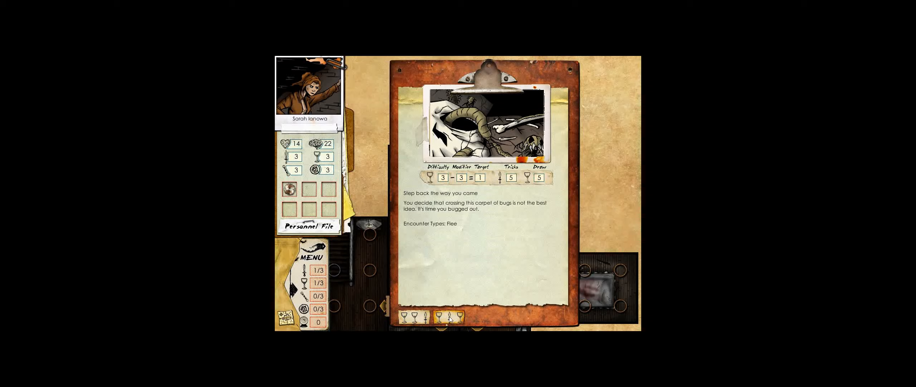
{"action": "left_click", "coordinate": [450, 316]}
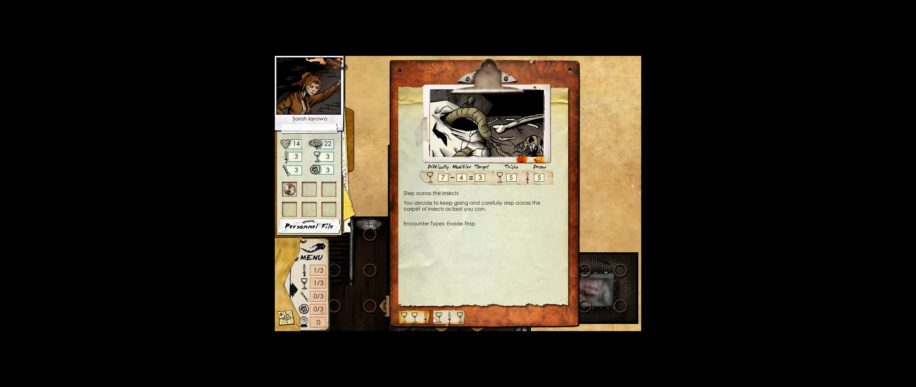
{"action": "left_click", "coordinate": [450, 316]}
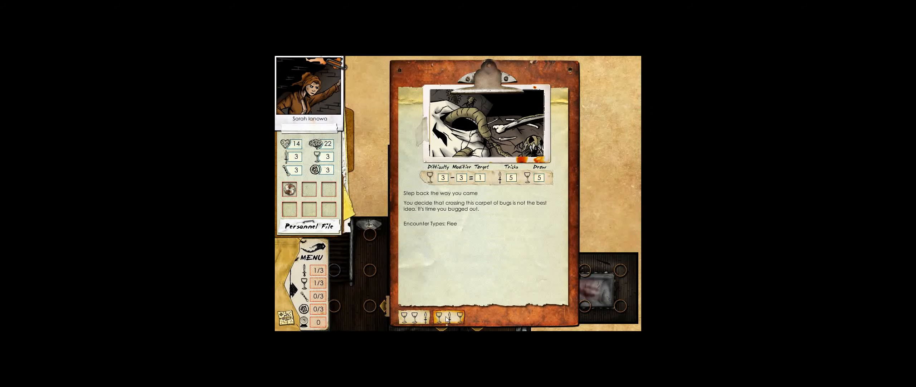
{"action": "left_click", "coordinate": [408, 316]}
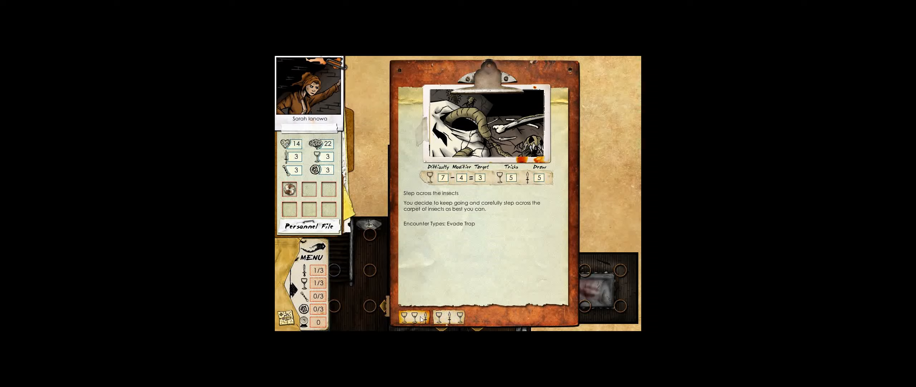
{"action": "left_click", "coordinate": [449, 316]}
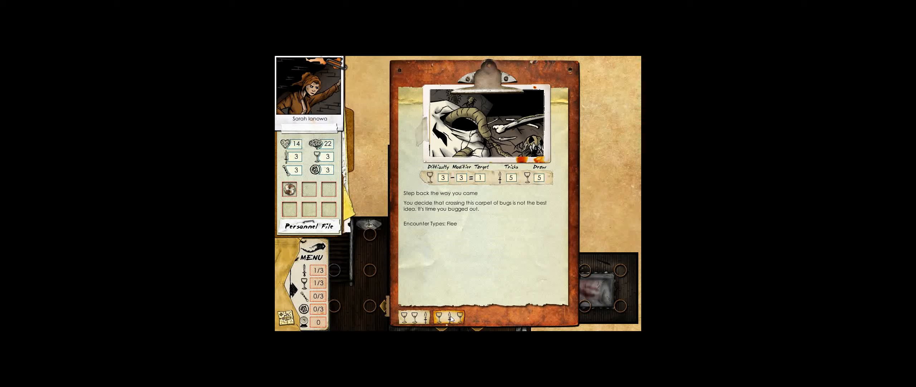
{"action": "left_click", "coordinate": [450, 315]}
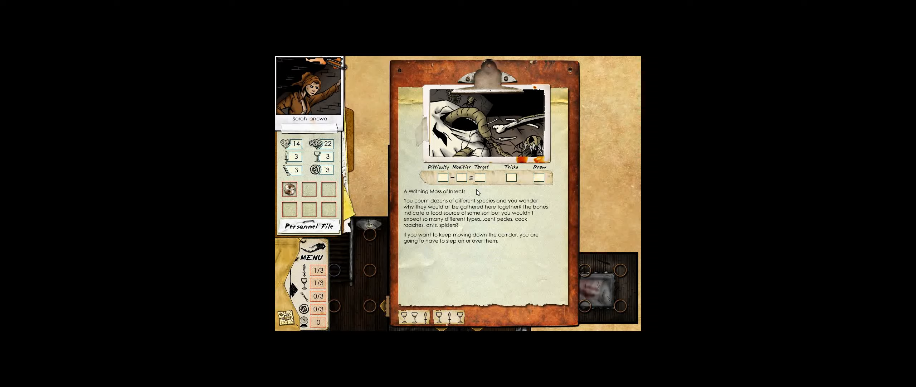
{"action": "left_click", "coordinate": [448, 316]}
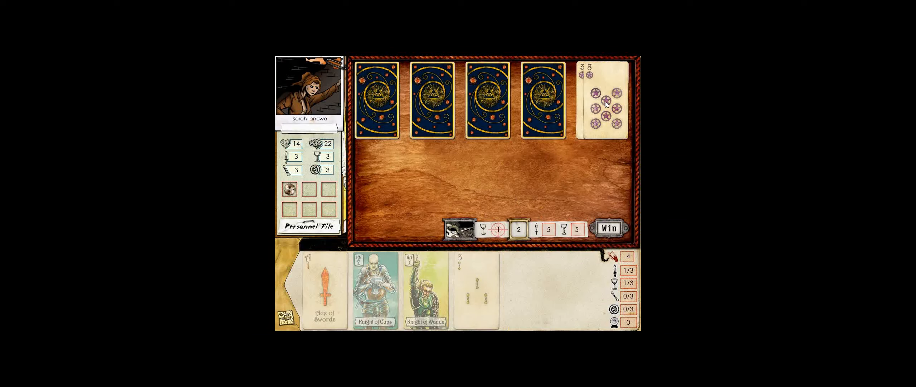
Play the Knight of Cups and more cards to win the retreat, then accept the search picks
{"action": "left_click", "coordinate": [374, 286]}
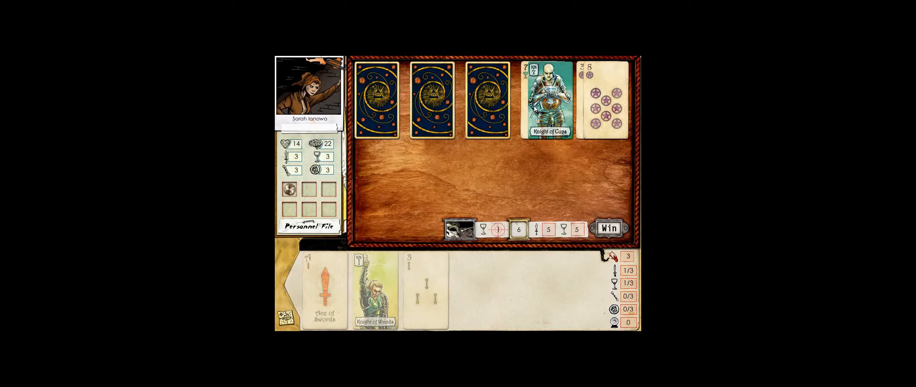
{"action": "left_click", "coordinate": [488, 99]}
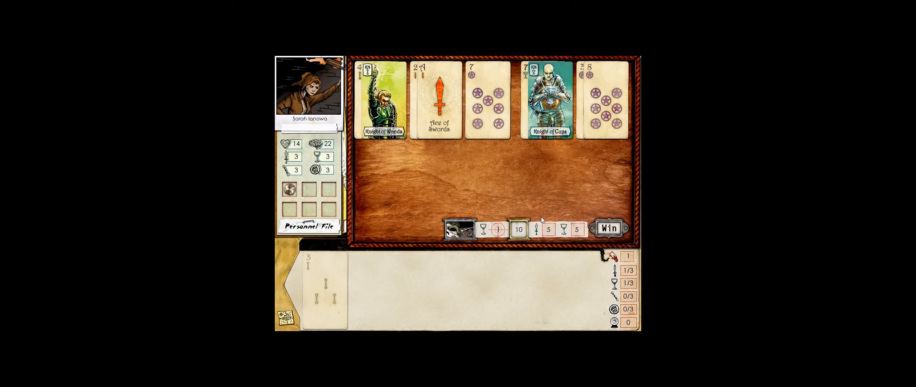
{"action": "left_click", "coordinate": [608, 228]}
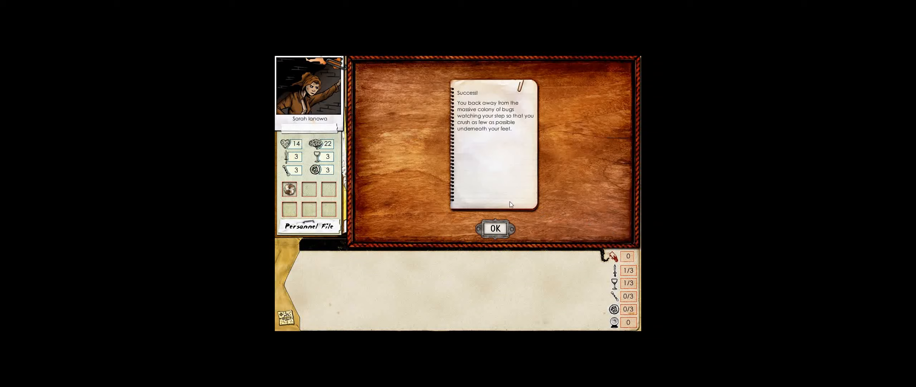
{"action": "mouse_move", "coordinate": [510, 203]}
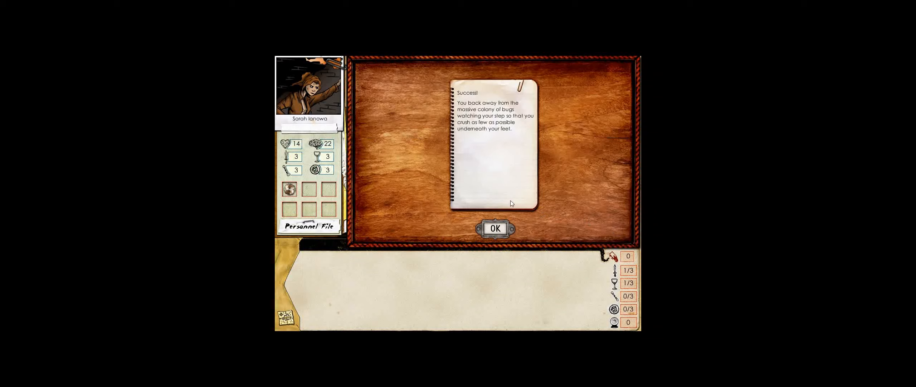
{"action": "left_click", "coordinate": [494, 227]}
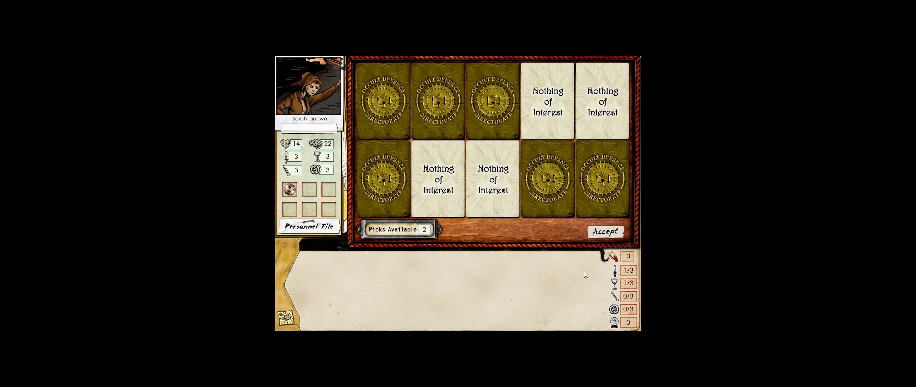
{"action": "left_click", "coordinate": [605, 231]}
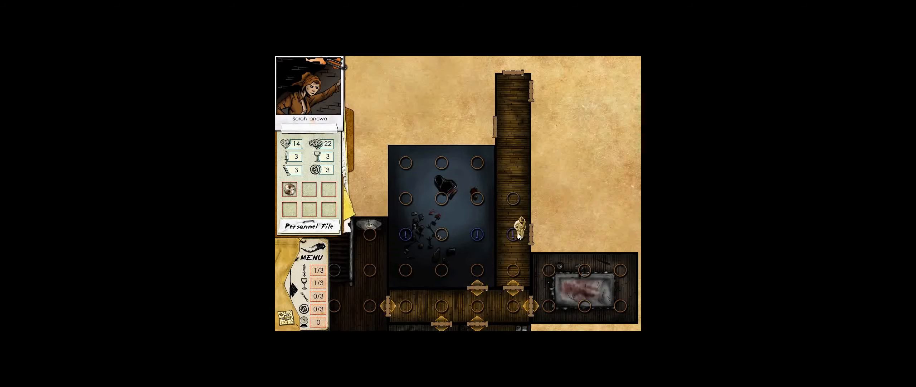
Inspect the insect mass and walk up the corridor, revealing the Nursery, into the Laboratory
{"action": "left_click", "coordinate": [516, 237]}
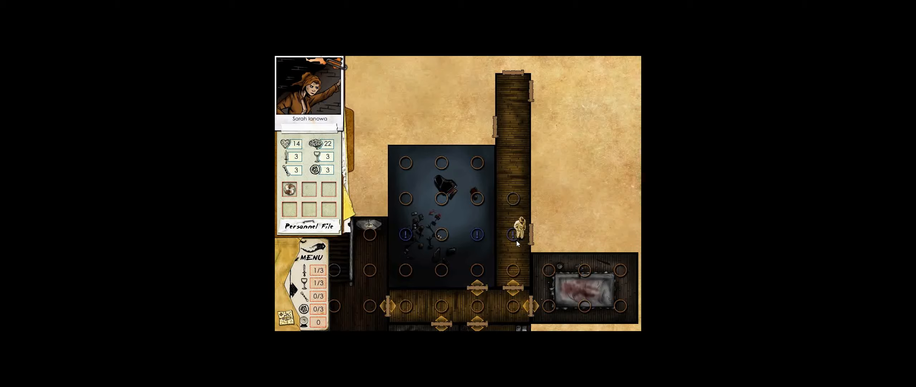
{"action": "left_click", "coordinate": [514, 237]}
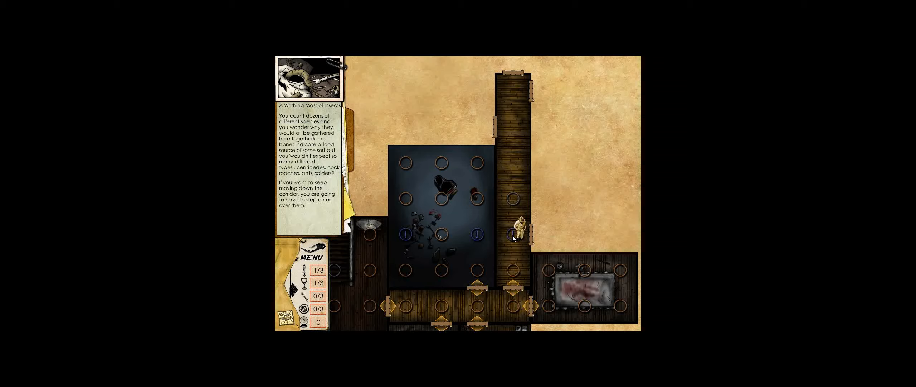
{"action": "left_click", "coordinate": [532, 234]}
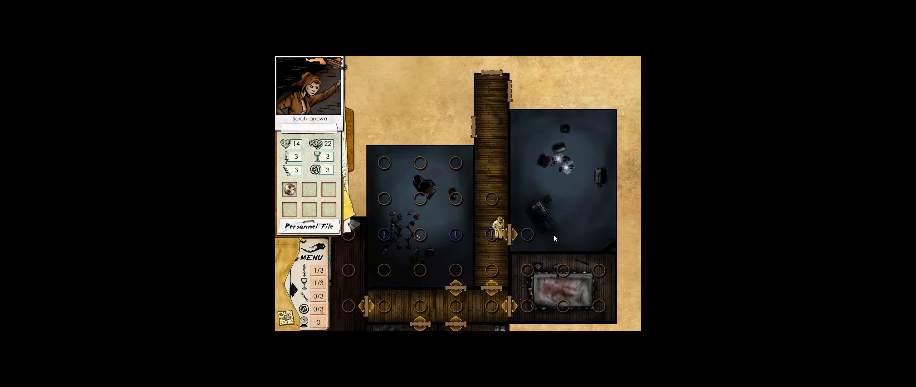
{"action": "mouse_move", "coordinate": [535, 236]}
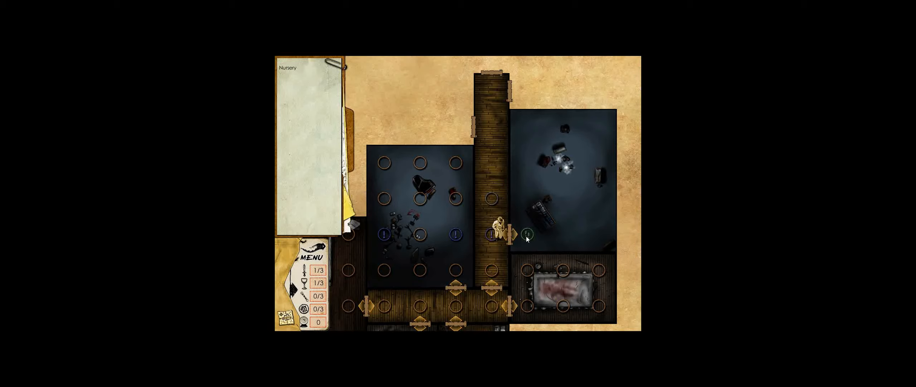
{"action": "left_click", "coordinate": [527, 233]}
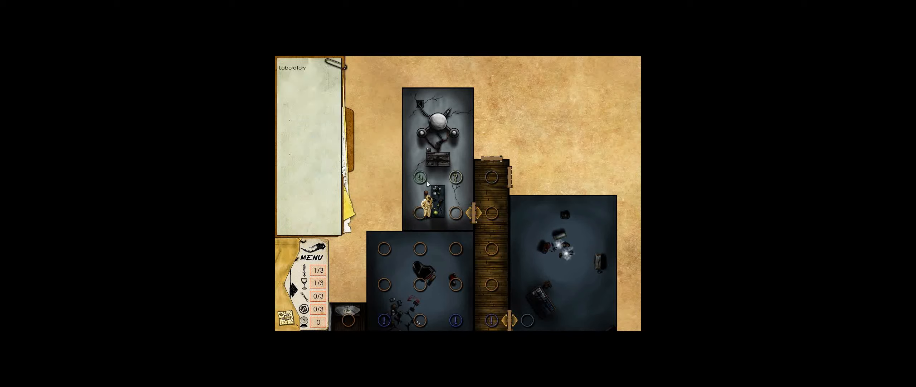
Walk along the laboratory's top edge, then investigate the work table to meet Dr. Lasko Benway
{"action": "left_click", "coordinate": [421, 143]}
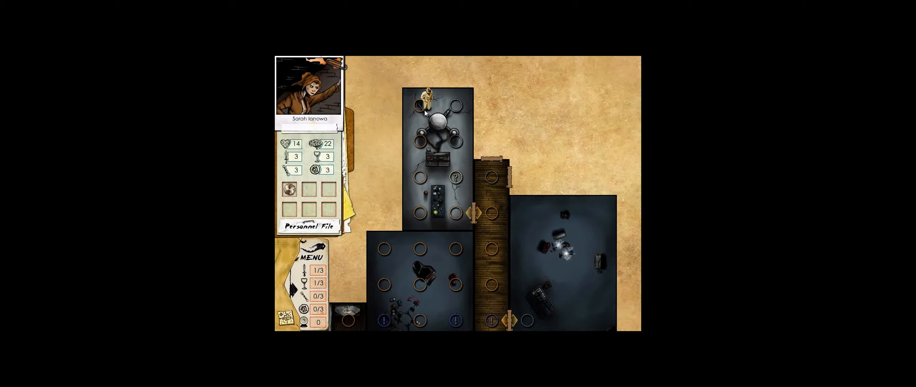
{"action": "left_click", "coordinate": [462, 99]}
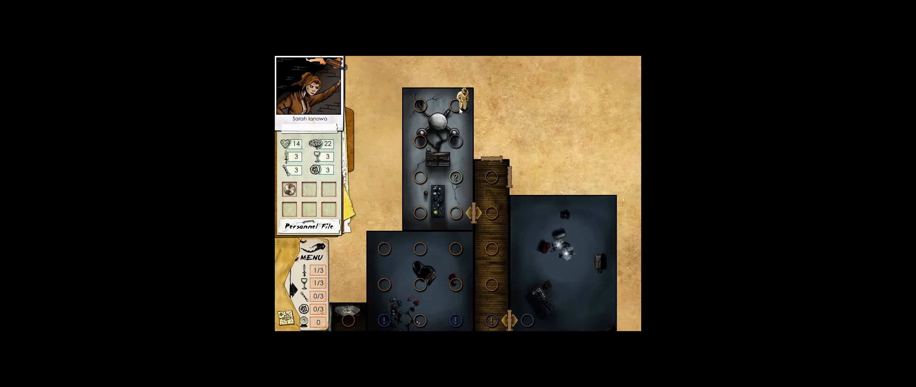
{"action": "left_click", "coordinate": [455, 176]}
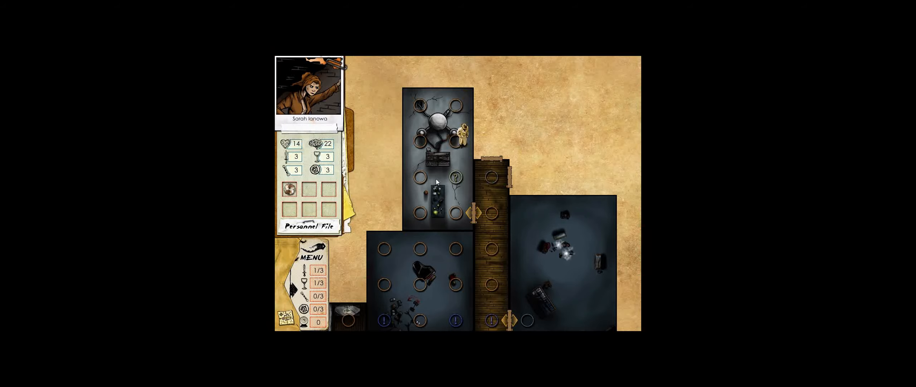
{"action": "mouse_move", "coordinate": [440, 167]}
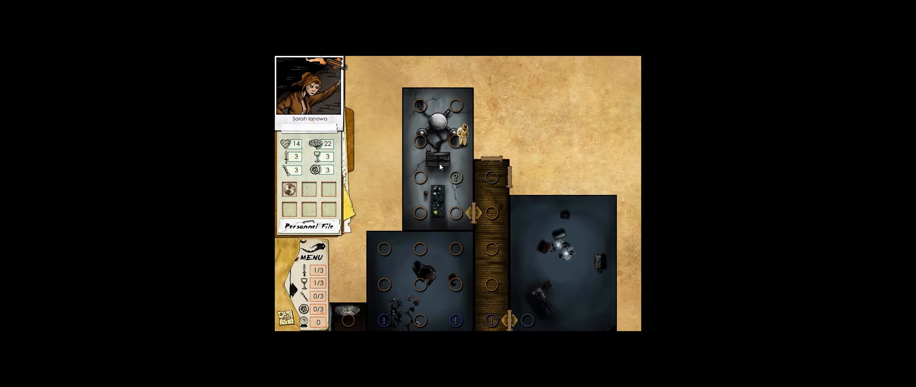
{"action": "left_click", "coordinate": [455, 177]}
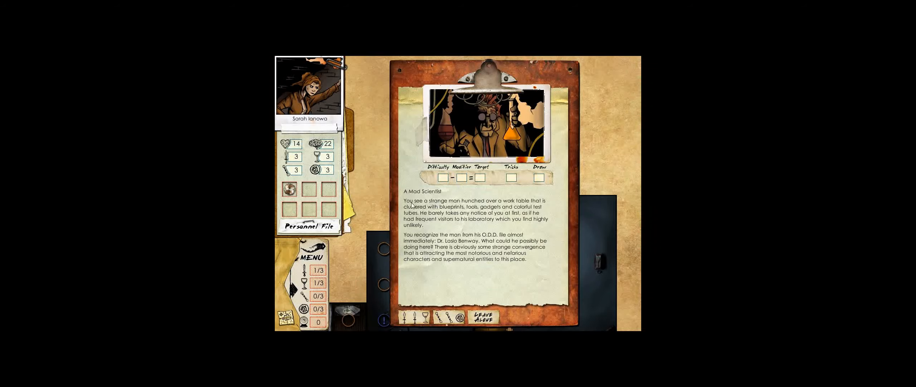
{"action": "mouse_move", "coordinate": [559, 188]}
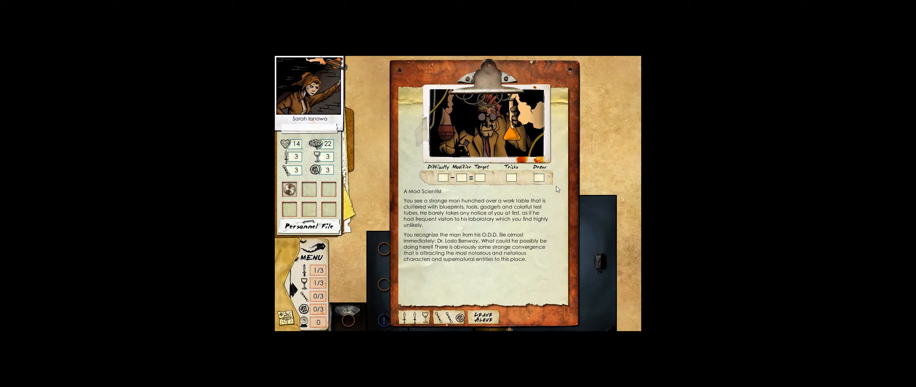
{"action": "mouse_move", "coordinate": [549, 189]}
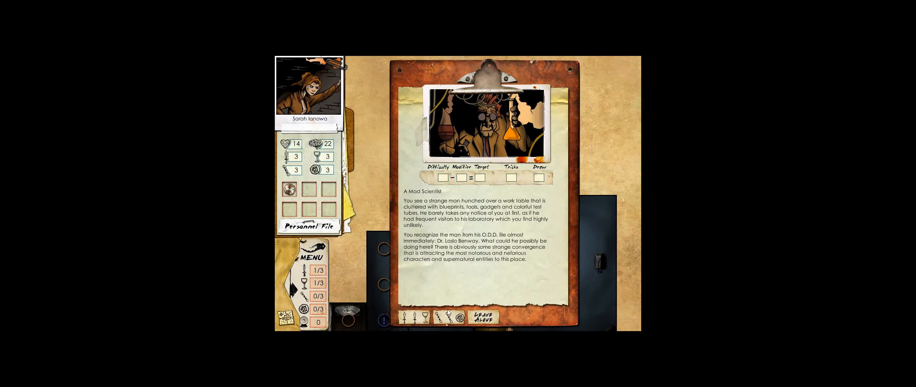
Choose a skill approach to Dr. Benway to start the card challenge
{"action": "left_click", "coordinate": [443, 317]}
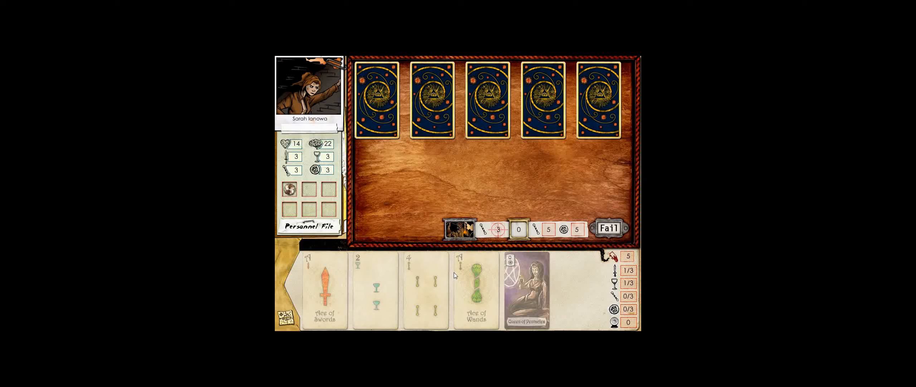
{"action": "mouse_move", "coordinate": [489, 178]}
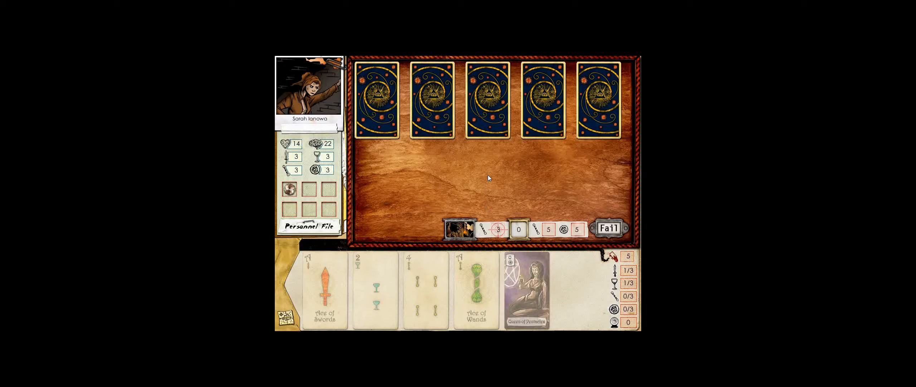
{"action": "mouse_move", "coordinate": [532, 157]}
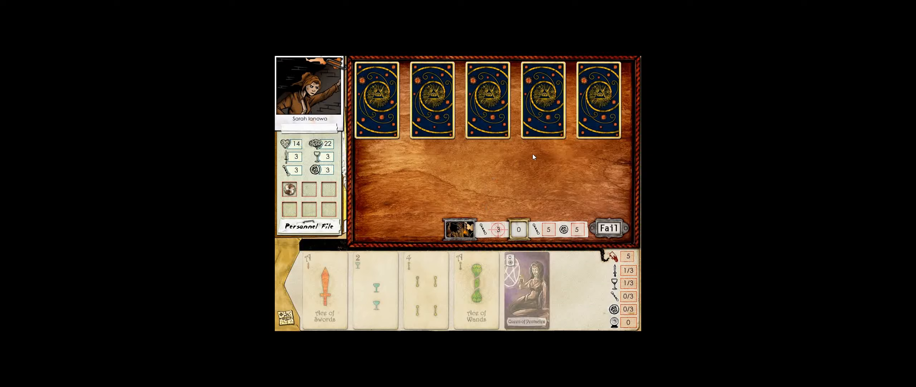
{"action": "mouse_move", "coordinate": [481, 192]}
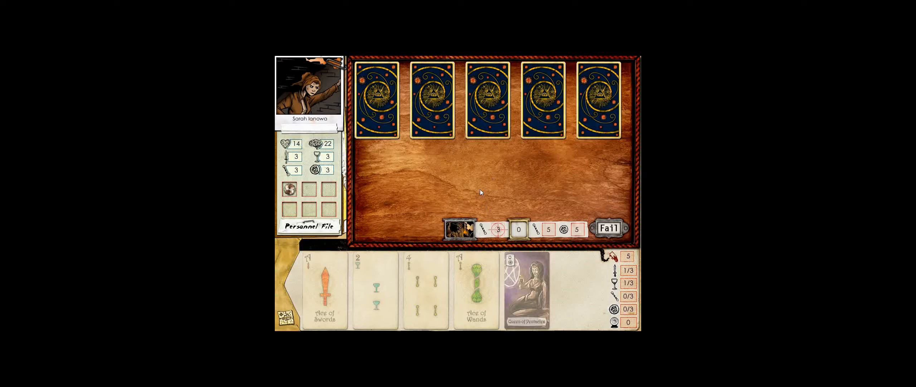
{"action": "mouse_move", "coordinate": [491, 183]}
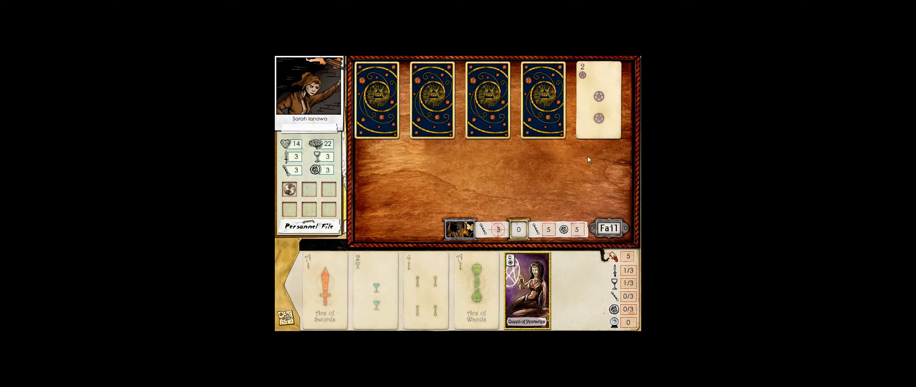
{"action": "mouse_move", "coordinate": [596, 127]}
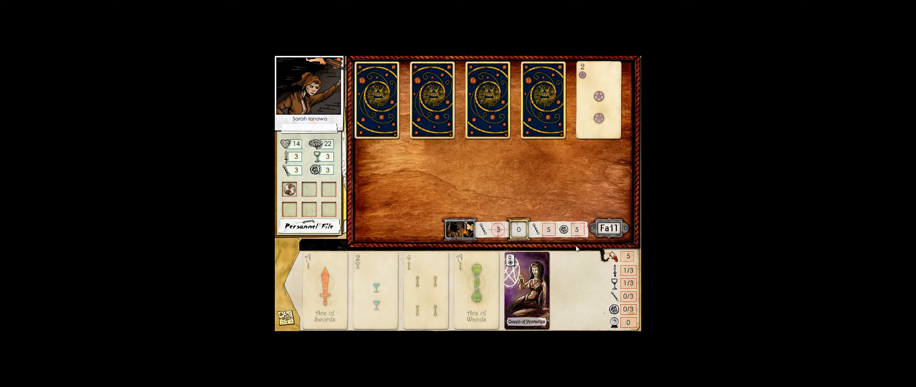
End the lost challenge, reveal two penalty cards, and accept the three-sanity loss
{"action": "left_click", "coordinate": [608, 229]}
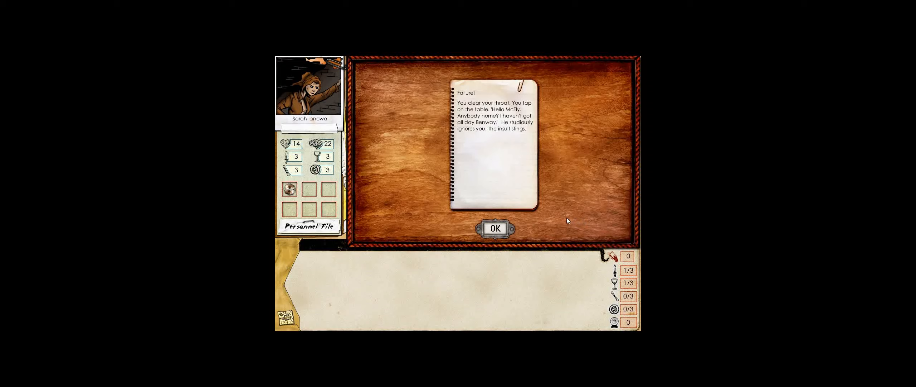
{"action": "mouse_move", "coordinate": [567, 213]}
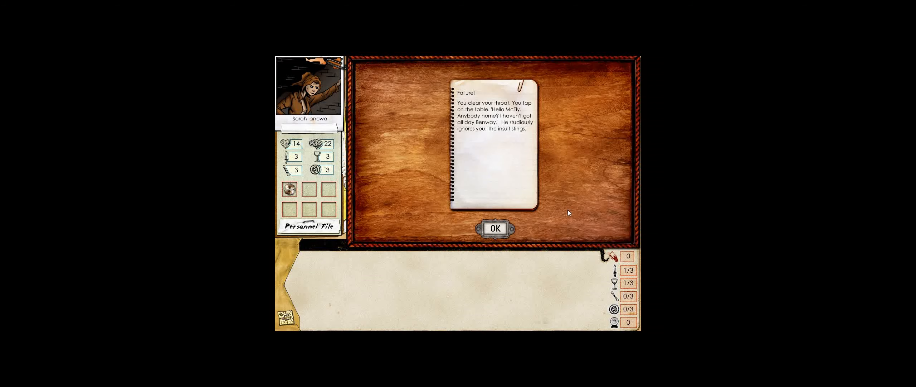
{"action": "left_click", "coordinate": [494, 227]}
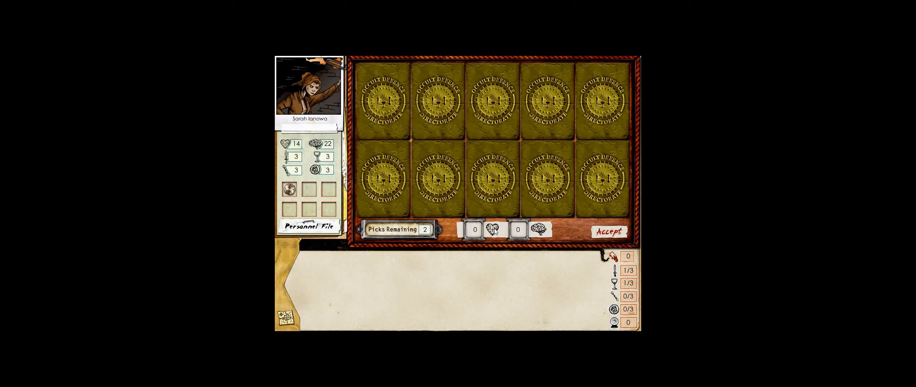
{"action": "left_click", "coordinate": [491, 175]}
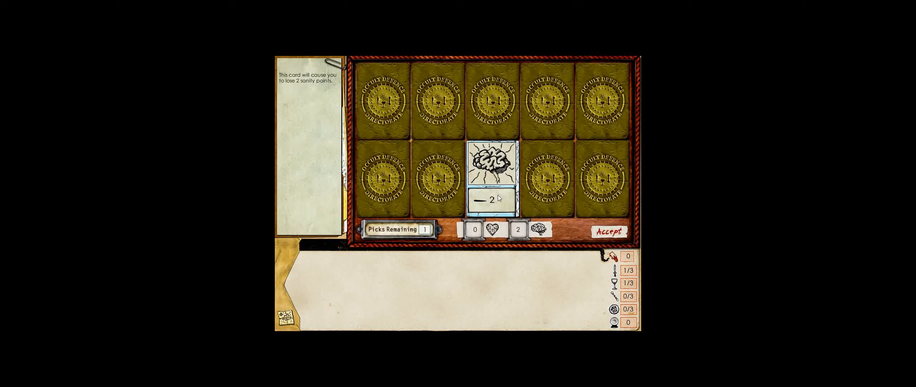
{"action": "left_click", "coordinate": [435, 169]}
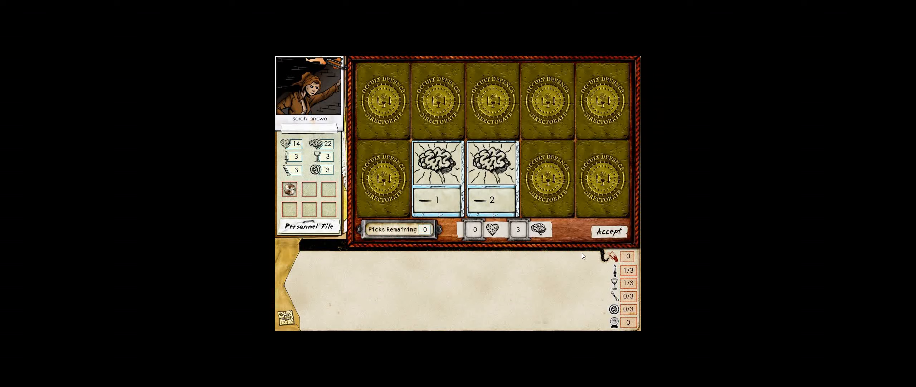
{"action": "left_click", "coordinate": [608, 230]}
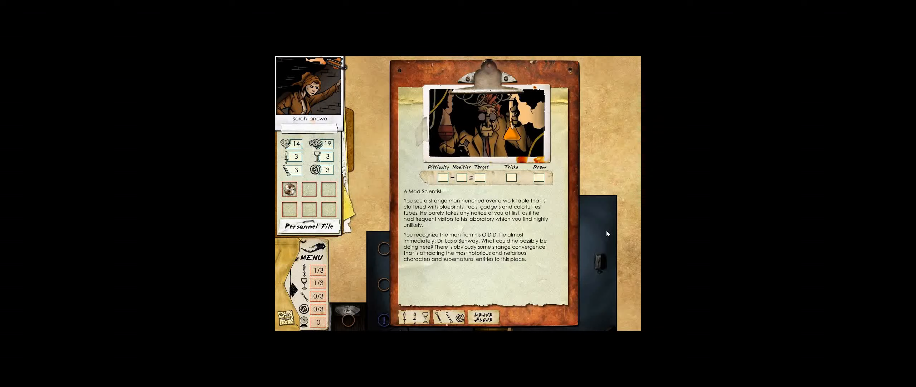
{"action": "mouse_move", "coordinate": [475, 268]}
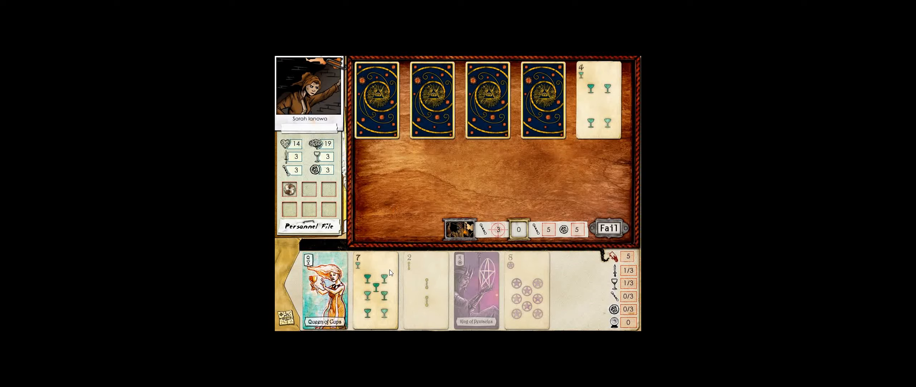
{"action": "mouse_move", "coordinate": [390, 270]}
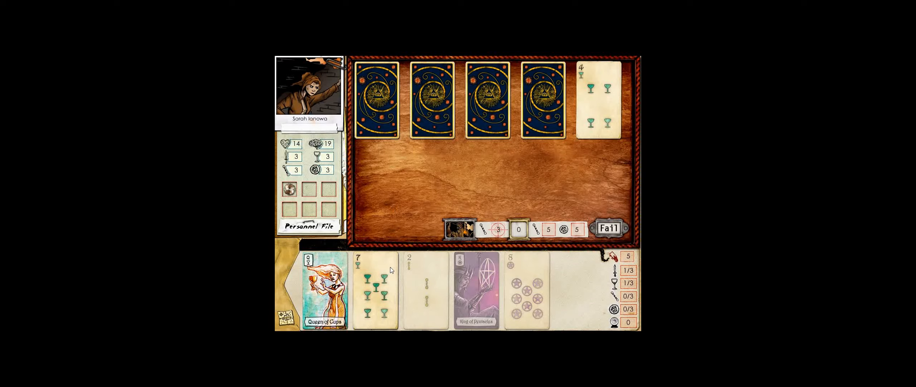
{"action": "mouse_move", "coordinate": [394, 258]}
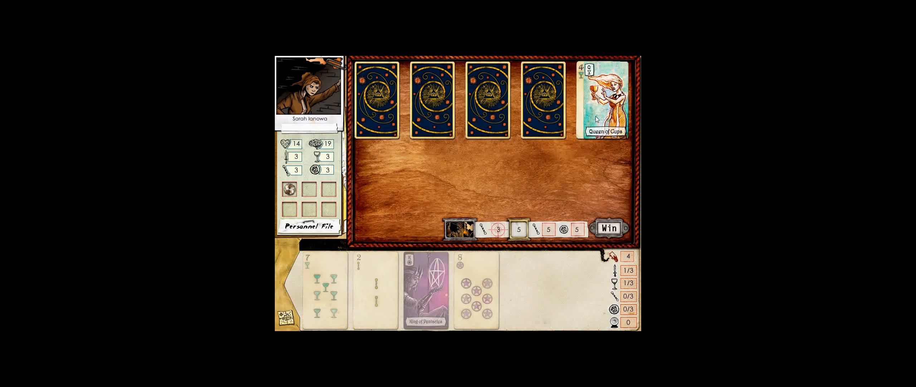
Reveal the remaining cards, win against Dr. Benway, and dismiss the success report
{"action": "left_click", "coordinate": [541, 99]}
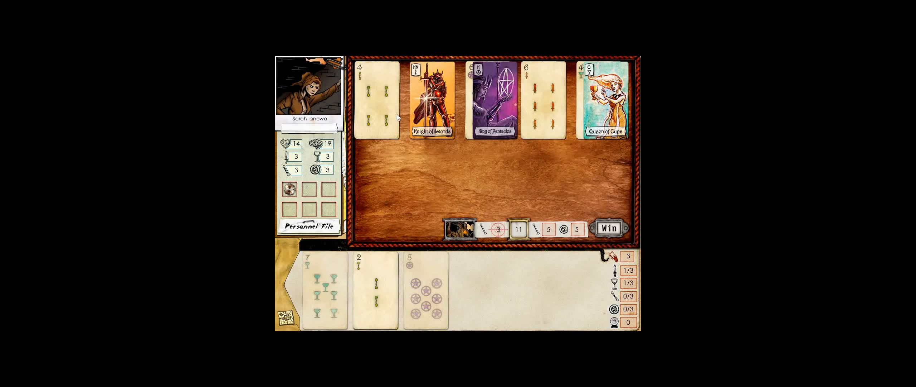
{"action": "left_click", "coordinate": [607, 227]}
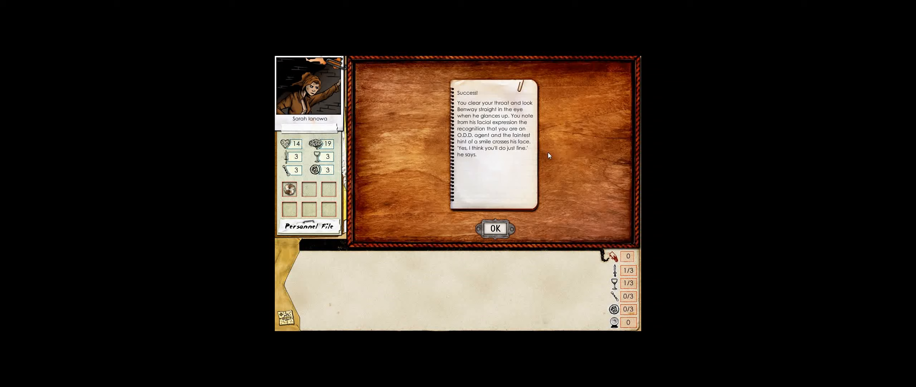
{"action": "mouse_move", "coordinate": [520, 178]}
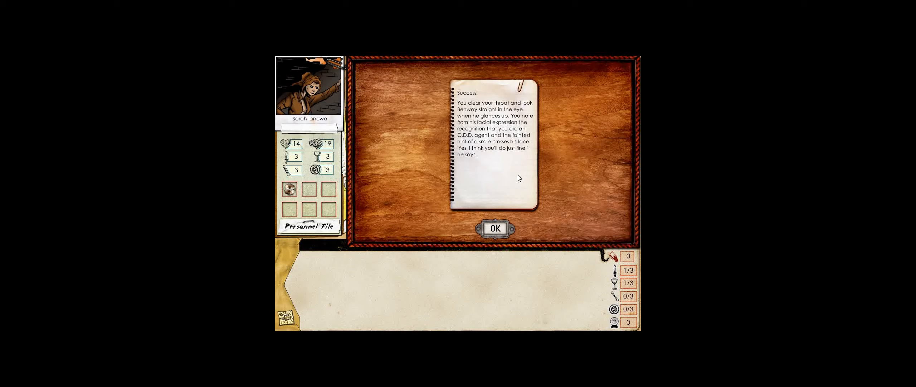
{"action": "mouse_move", "coordinate": [498, 228]}
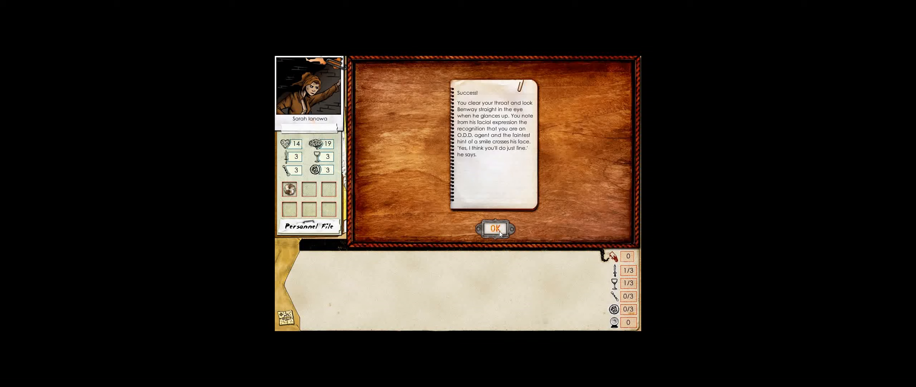
{"action": "left_click", "coordinate": [494, 227]}
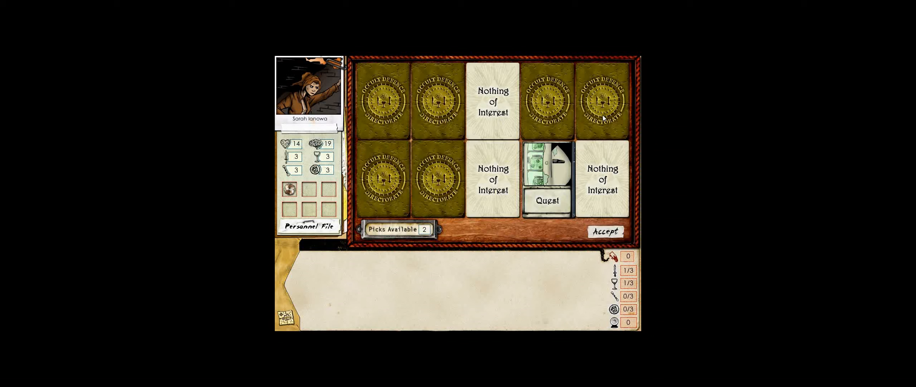
Accept the rewards including the Boffin Juice quest, then leave the doctor alone
{"action": "left_click", "coordinate": [547, 99]}
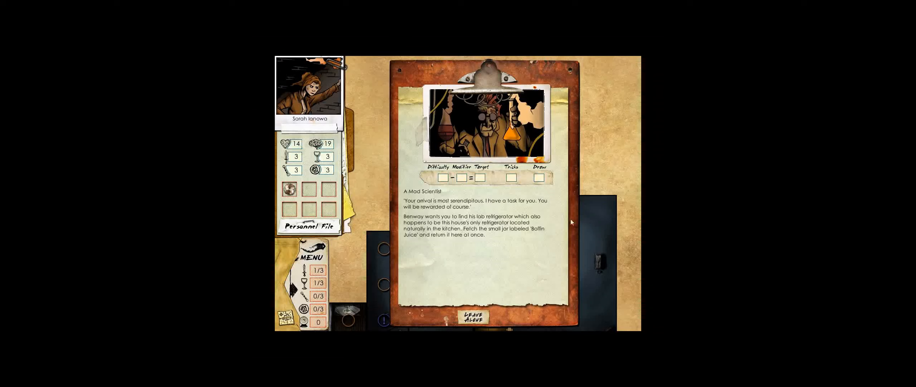
{"action": "mouse_move", "coordinate": [478, 209]}
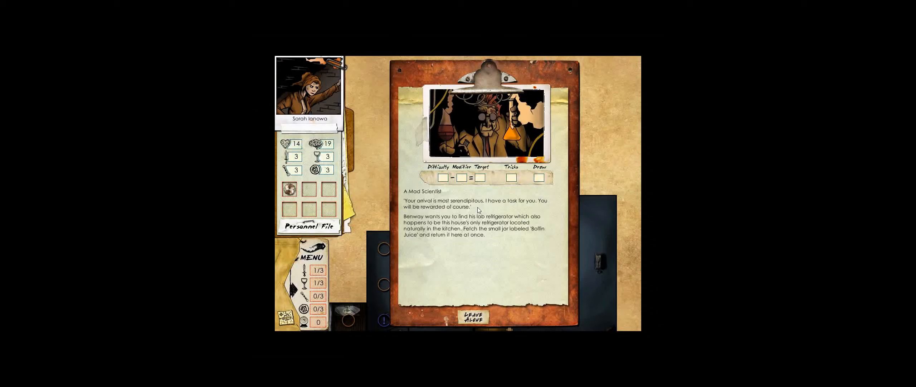
{"action": "mouse_move", "coordinate": [492, 211]}
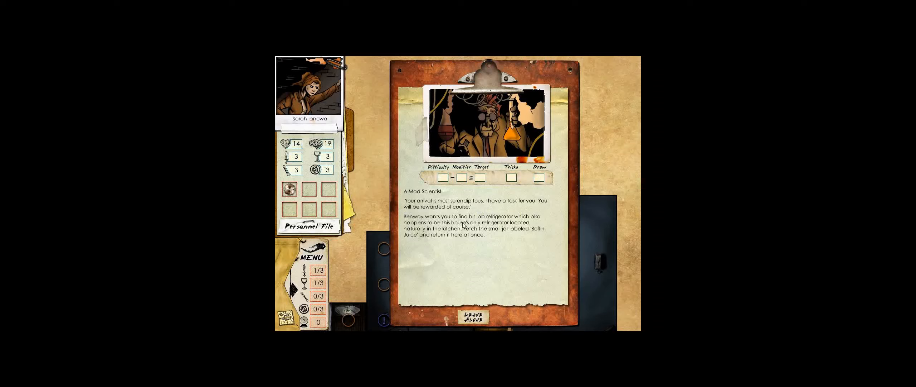
{"action": "mouse_move", "coordinate": [485, 226]}
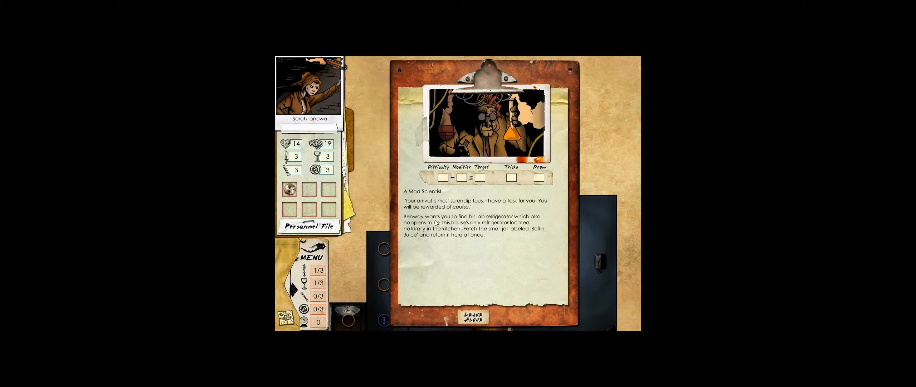
{"action": "left_click", "coordinate": [472, 318]}
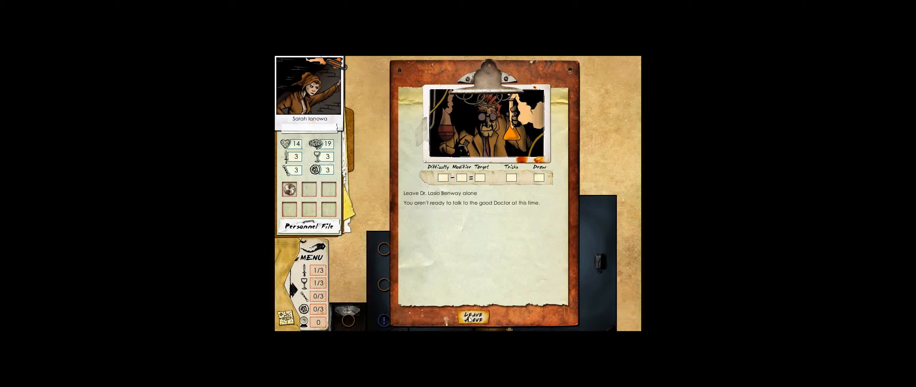
Close the Benway encounter and move Sarah up the corridor beside the new wooden-floored room
{"action": "left_click", "coordinate": [473, 318]}
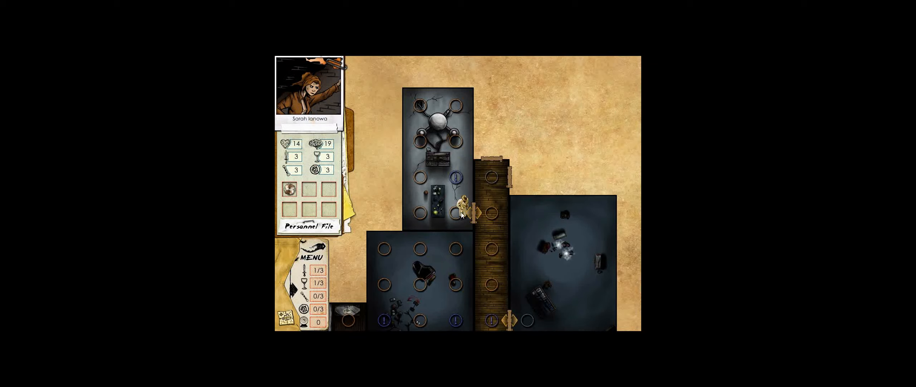
{"action": "left_click", "coordinate": [493, 177]}
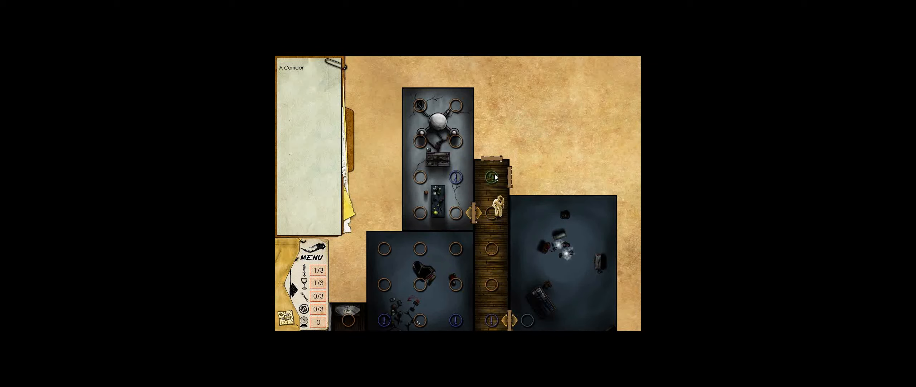
{"action": "left_click", "coordinate": [489, 169]}
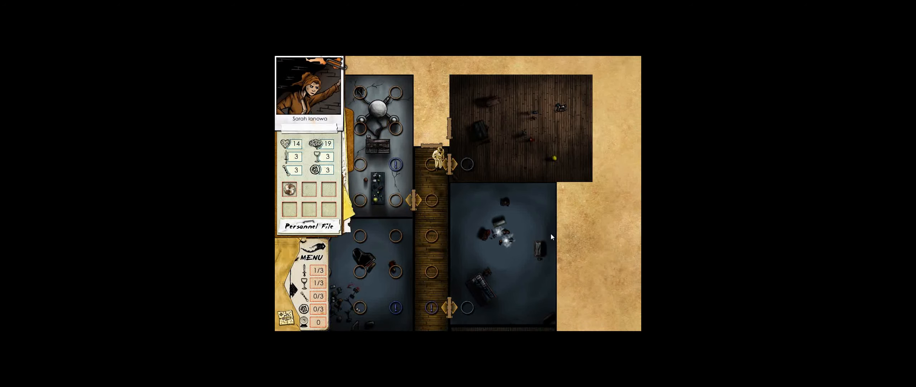
{"action": "mouse_move", "coordinate": [514, 239]}
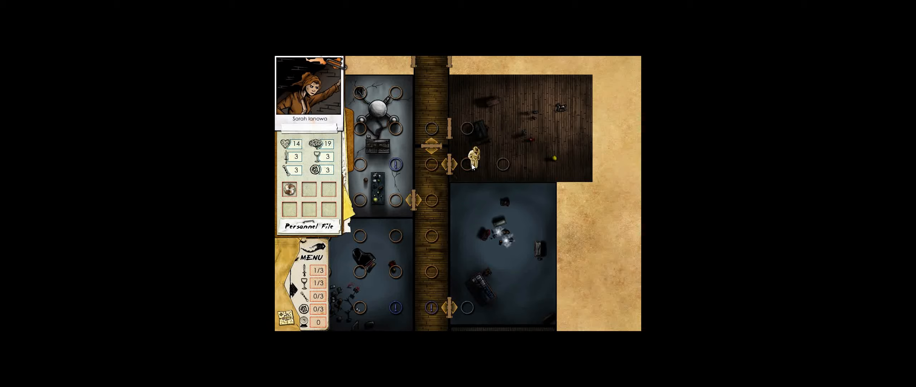
Enter the room, fail the Ghost Students challenge after drawing a card, and reveal penalty cards
{"action": "left_click", "coordinate": [473, 90]}
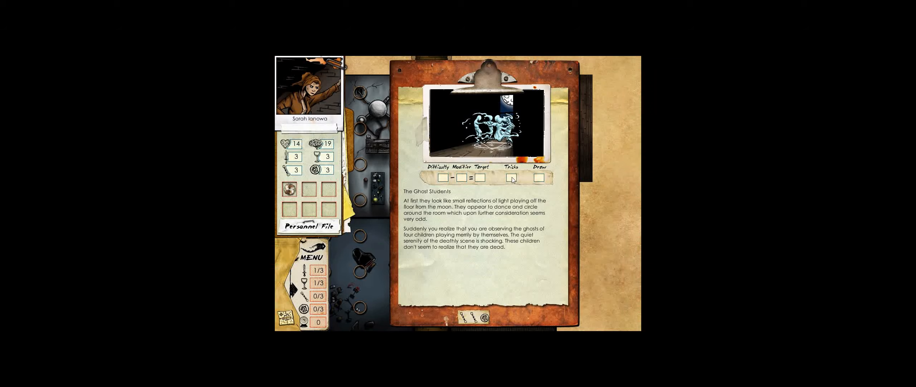
{"action": "mouse_move", "coordinate": [481, 205]}
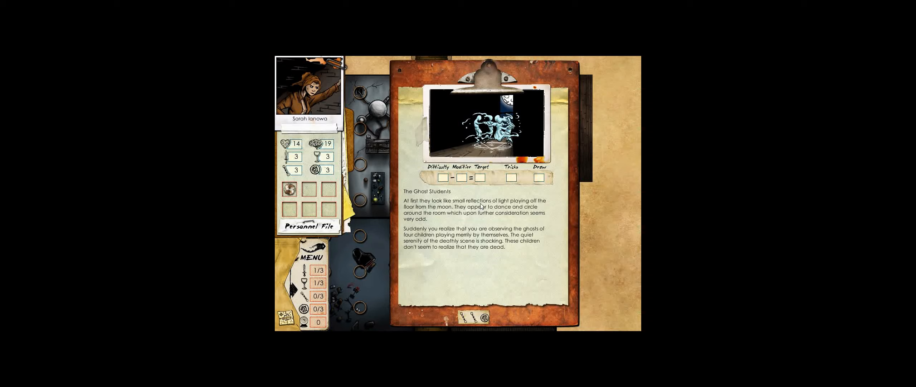
{"action": "left_click", "coordinate": [475, 315]}
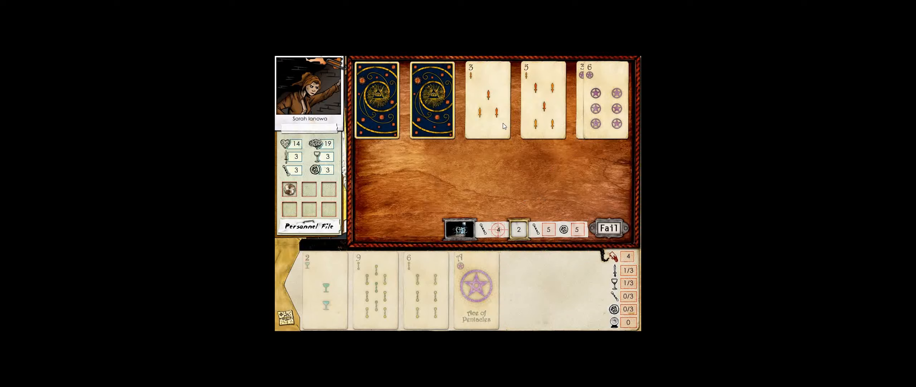
{"action": "left_click", "coordinate": [431, 102]}
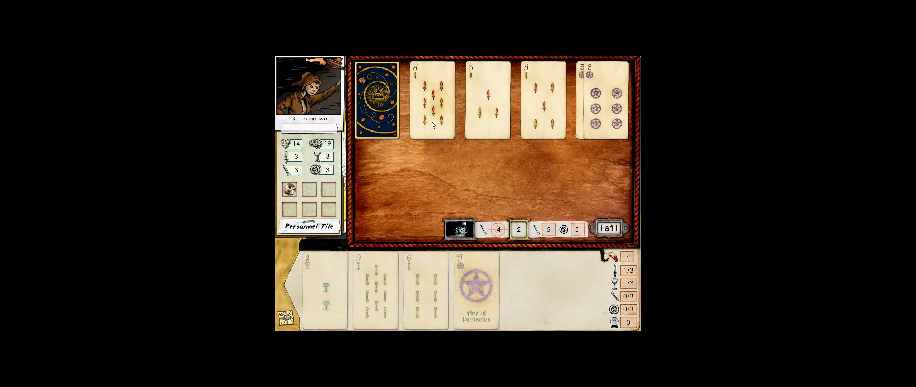
{"action": "left_click", "coordinate": [609, 228]}
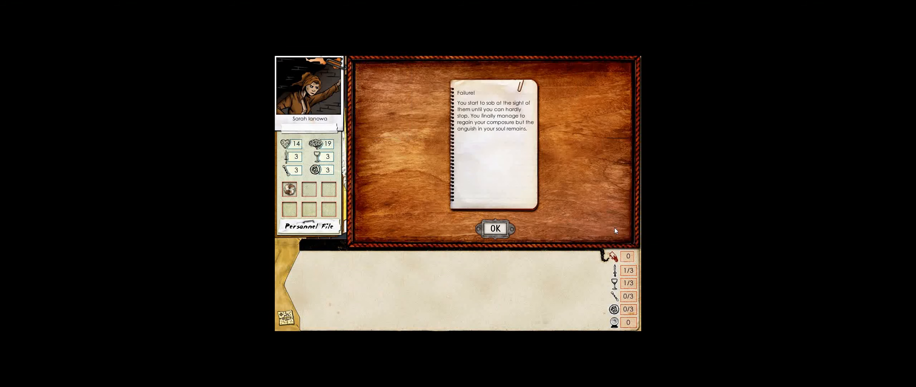
{"action": "mouse_move", "coordinate": [503, 173]}
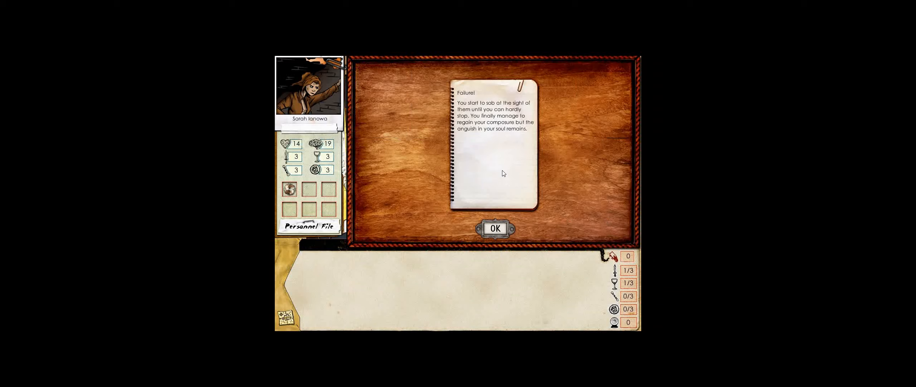
{"action": "mouse_move", "coordinate": [500, 170]}
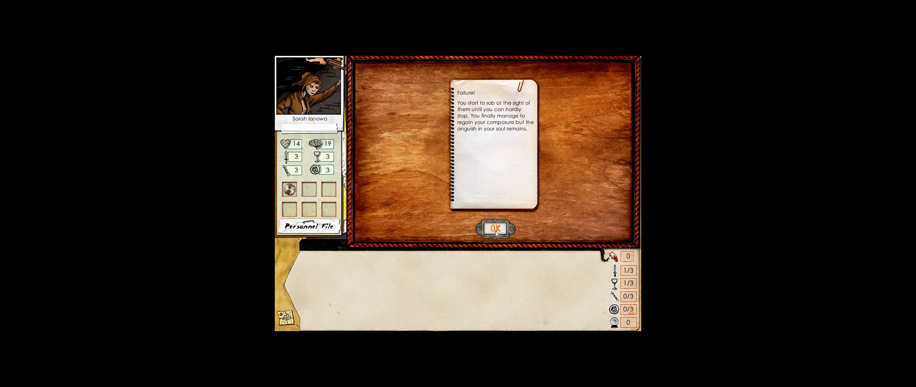
{"action": "left_click", "coordinate": [497, 228]}
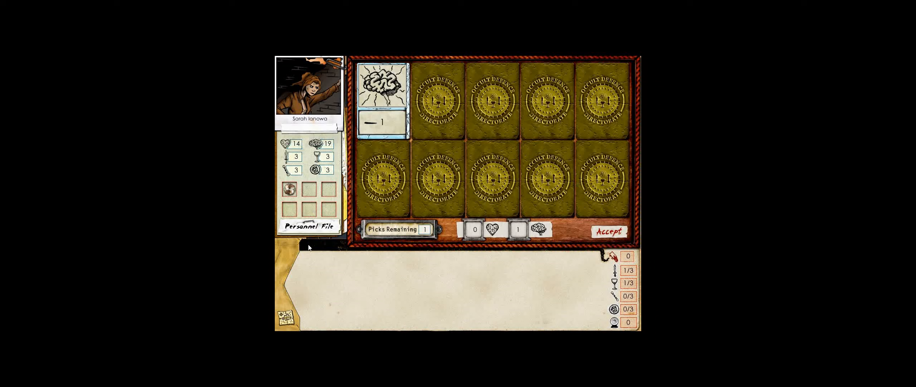
{"action": "left_click", "coordinate": [383, 179]}
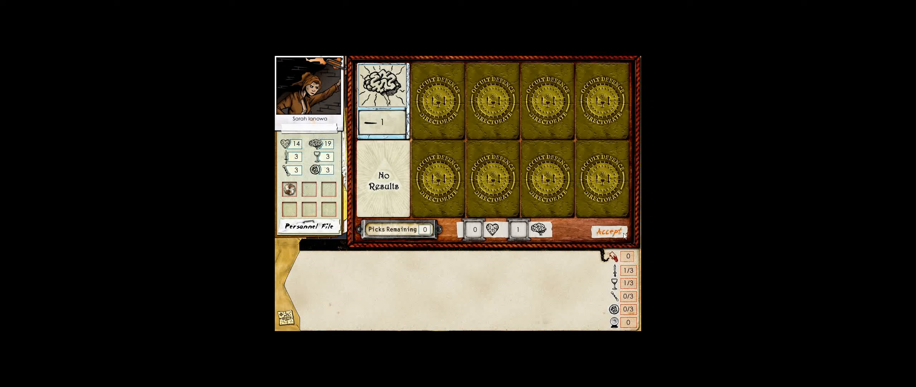
Accept the penalty results, compare dismissing versus fleeing the ghost children, and choose to flee
{"action": "left_click", "coordinate": [608, 230]}
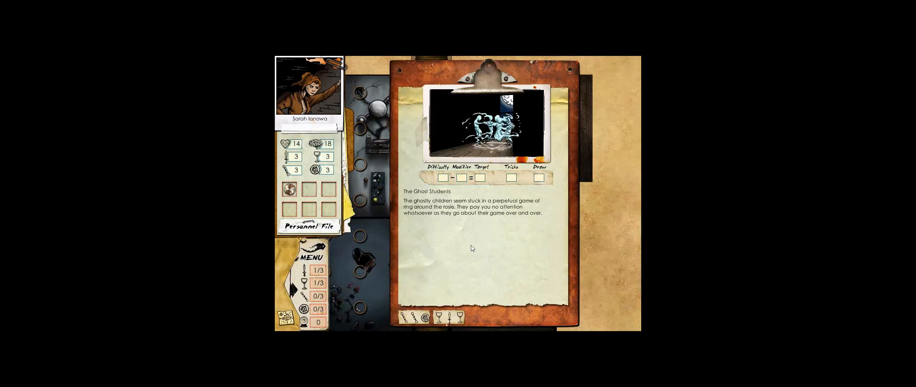
{"action": "mouse_move", "coordinate": [482, 227]}
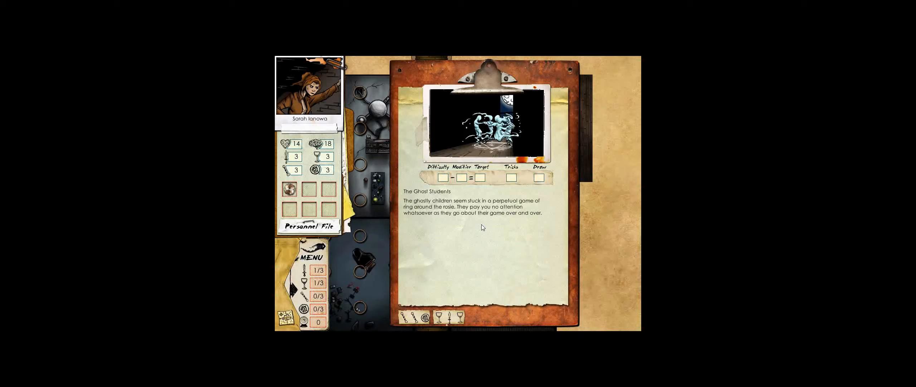
{"action": "mouse_move", "coordinate": [484, 222]}
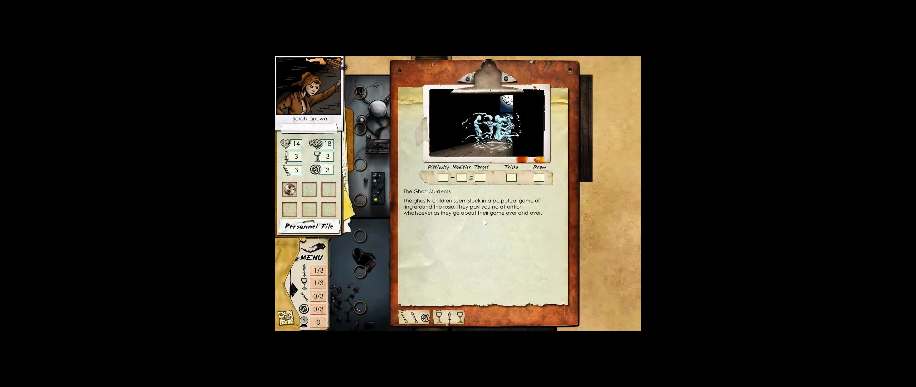
{"action": "left_click", "coordinate": [415, 315]}
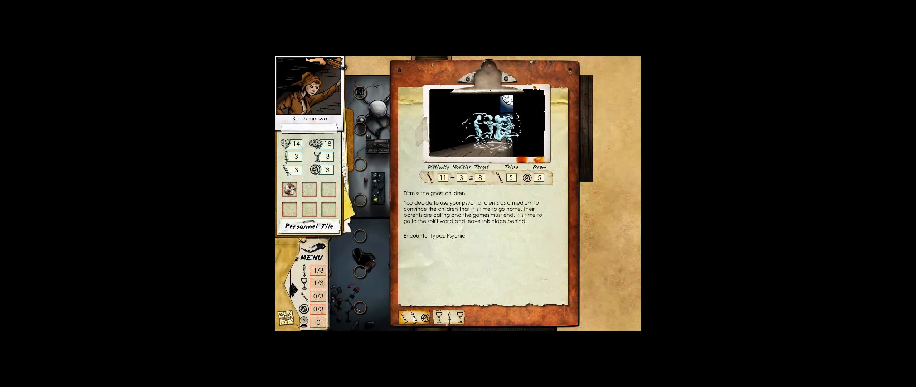
{"action": "left_click", "coordinate": [452, 316]}
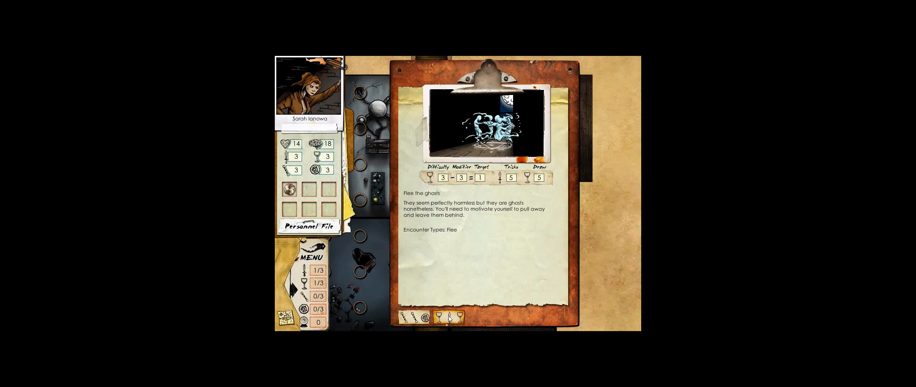
{"action": "left_click", "coordinate": [451, 317]}
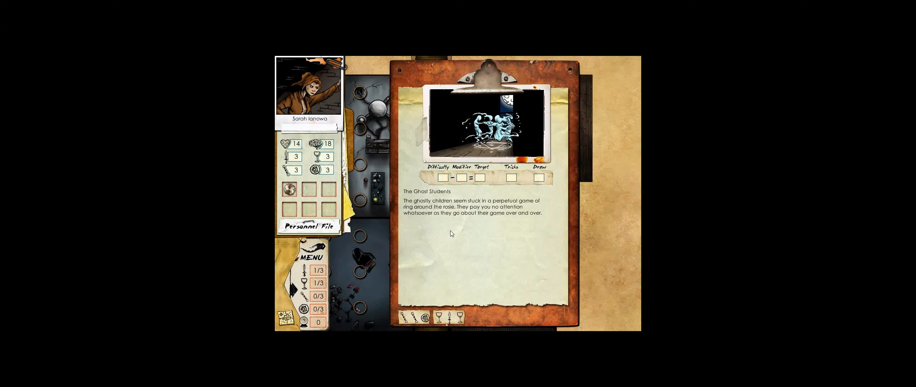
{"action": "mouse_move", "coordinate": [476, 219]}
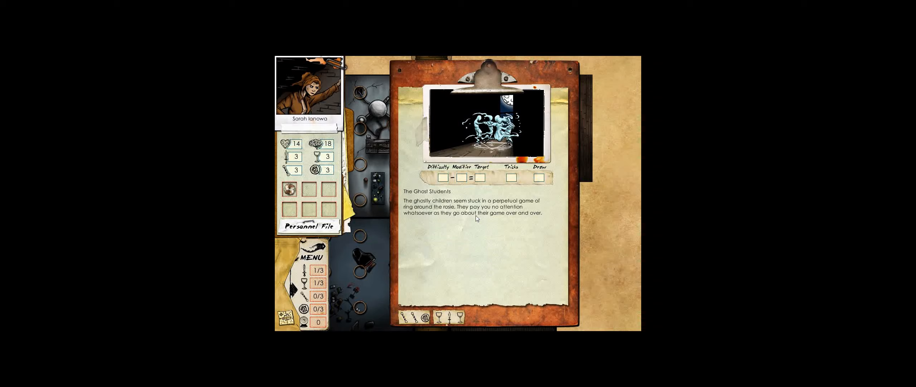
{"action": "mouse_move", "coordinate": [495, 127]}
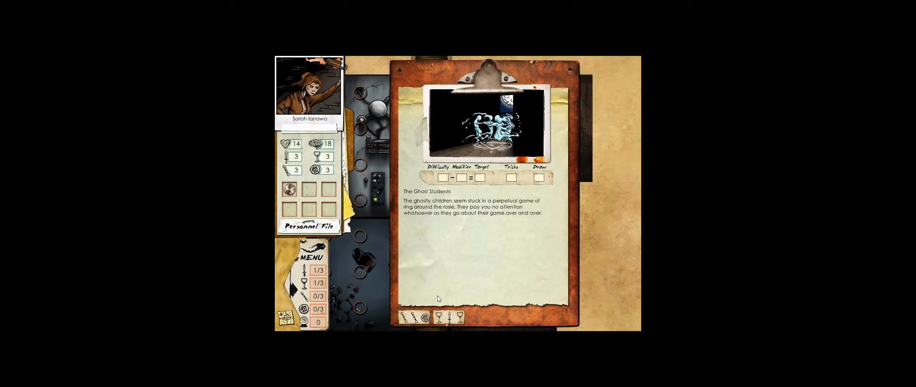
{"action": "left_click", "coordinate": [449, 316]}
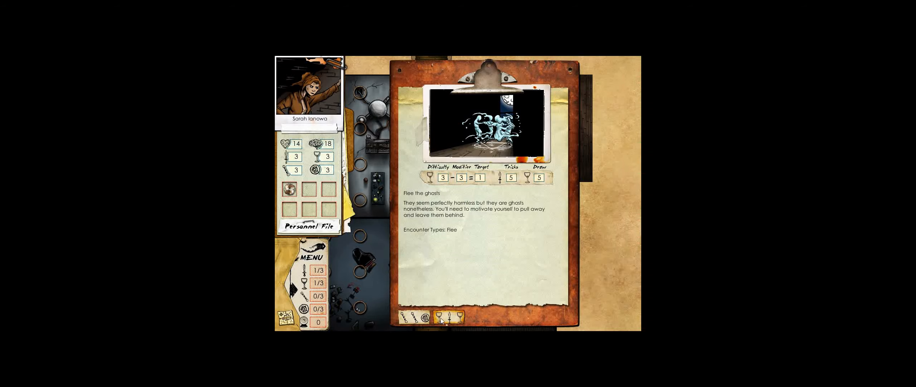
{"action": "left_click", "coordinate": [450, 316]}
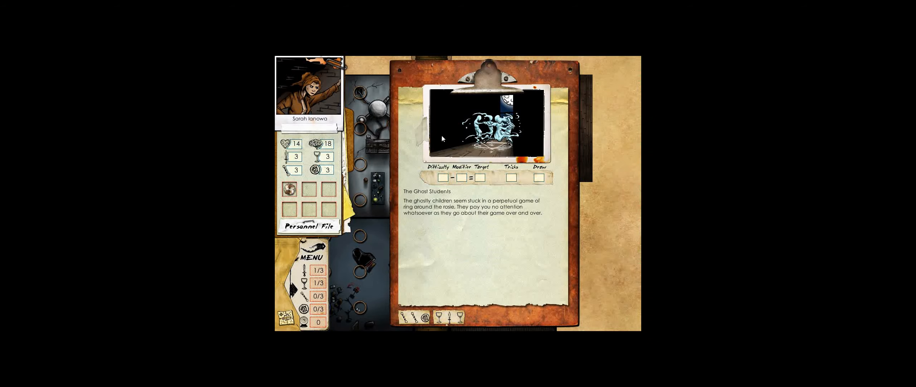
{"action": "left_click", "coordinate": [449, 316]}
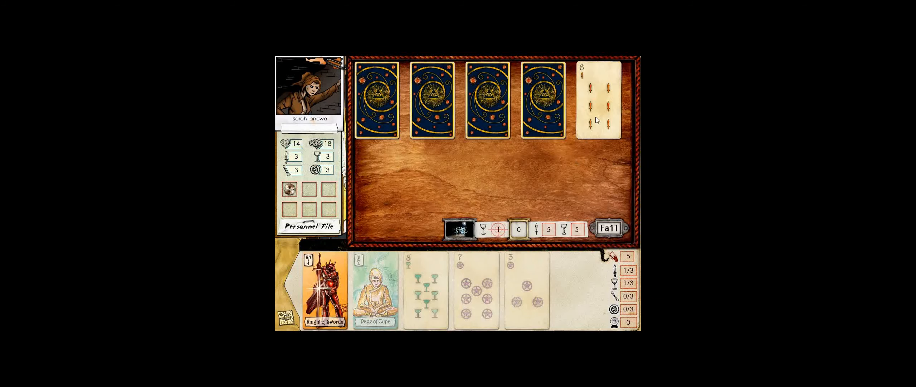
Play Knight of Swords, 3 of Pentacles and Page of Cups, then claim the win
{"action": "left_click", "coordinate": [324, 289]}
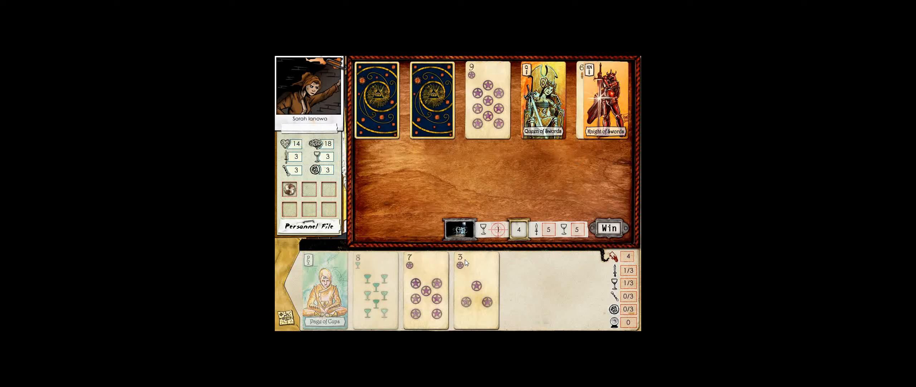
{"action": "left_click", "coordinate": [476, 289]}
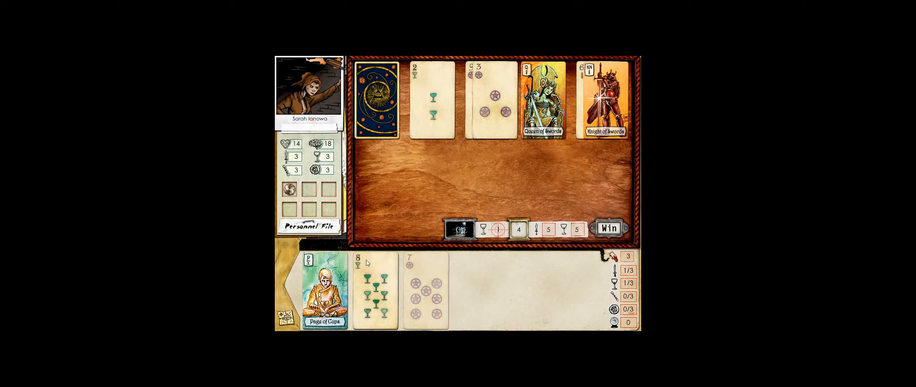
{"action": "left_click_drag", "start_coordinate": [323, 289], "coordinate": [434, 98]}
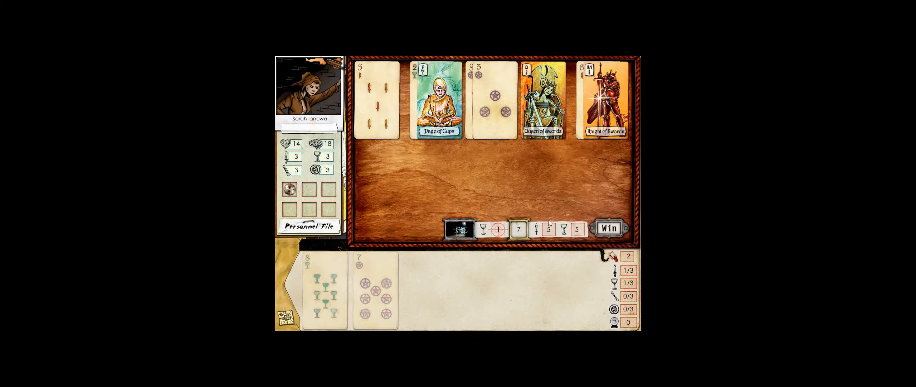
{"action": "left_click", "coordinate": [607, 227]}
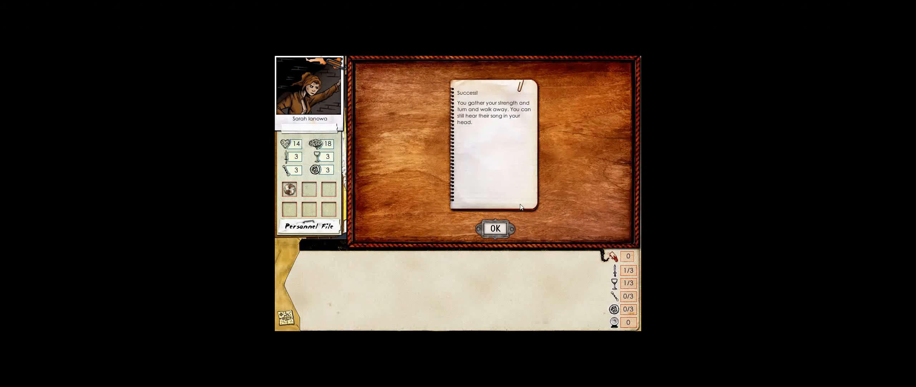
Dismiss the success report and move the investigator to the corner and one tile down
{"action": "left_click", "coordinate": [494, 228]}
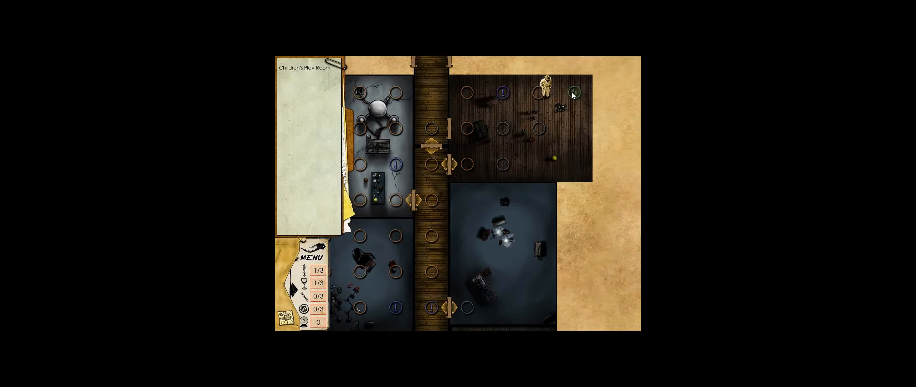
{"action": "left_click", "coordinate": [573, 93]}
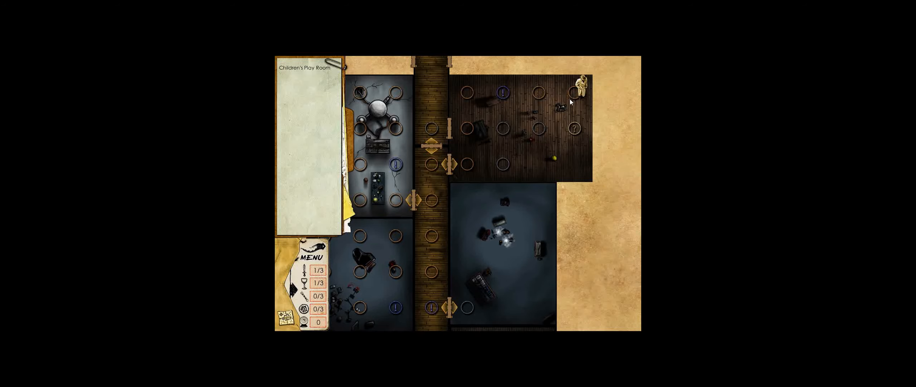
{"action": "left_click", "coordinate": [573, 128]}
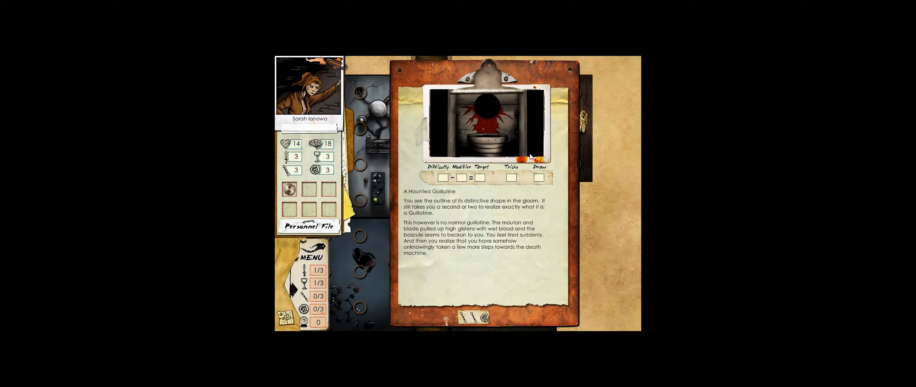
{"action": "mouse_move", "coordinate": [526, 181]}
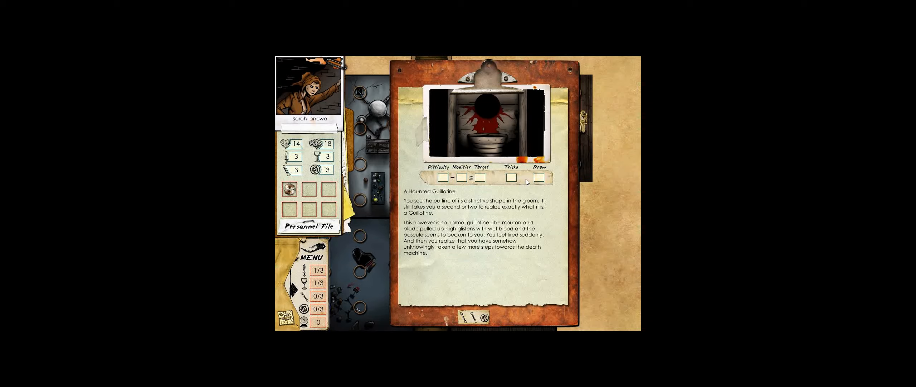
{"action": "mouse_move", "coordinate": [490, 250]}
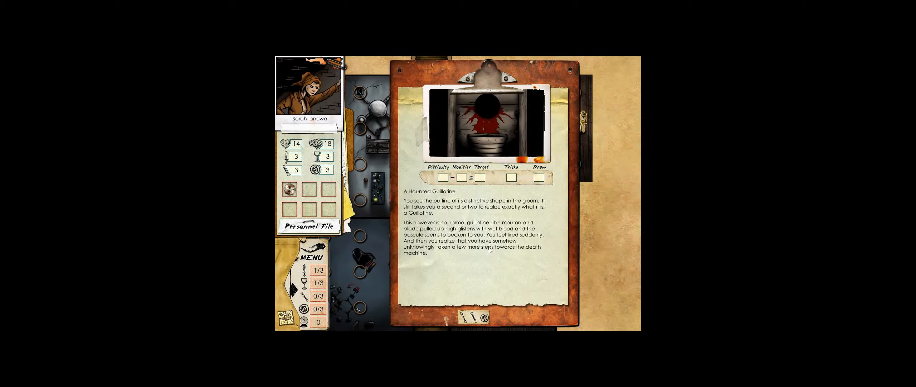
Beat the Hounded Guillotine challenge and dismiss its success note
{"action": "left_click", "coordinate": [475, 317]}
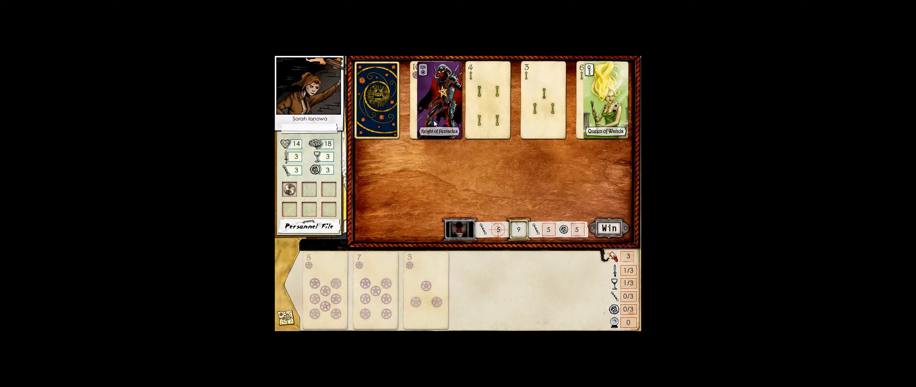
{"action": "left_click", "coordinate": [609, 228]}
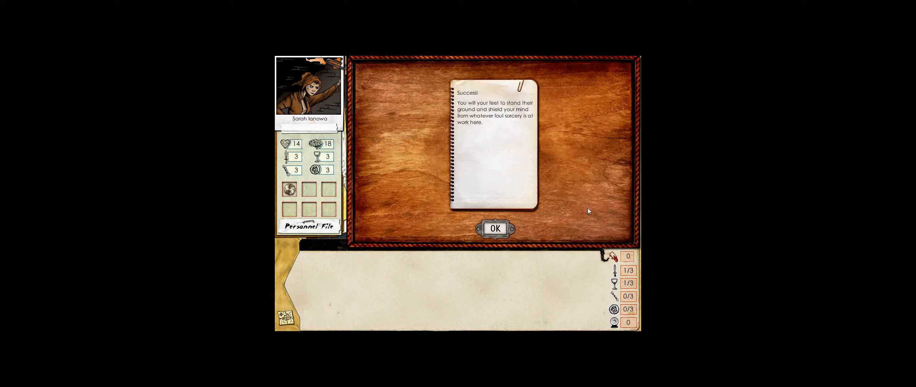
{"action": "mouse_move", "coordinate": [513, 193]}
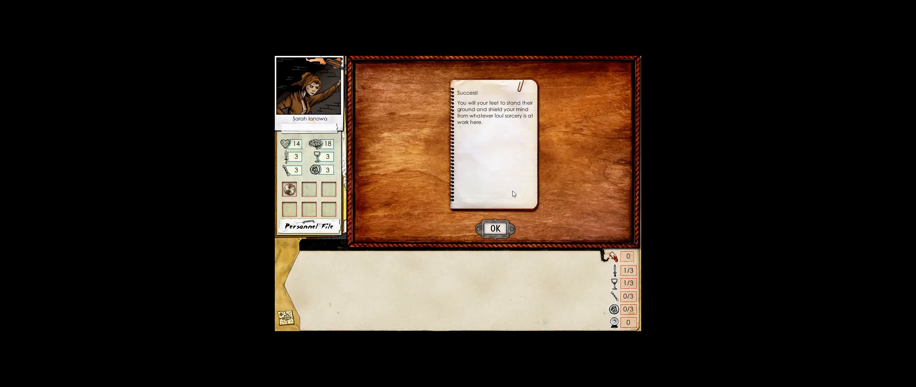
{"action": "left_click", "coordinate": [494, 228]}
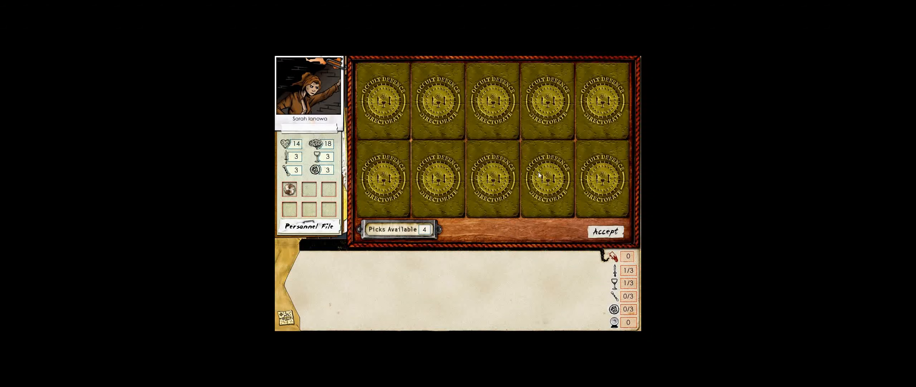
Reveal and accept the Nothing of Interest rewards, then leave the guillotine alone
{"action": "left_click", "coordinate": [603, 105]}
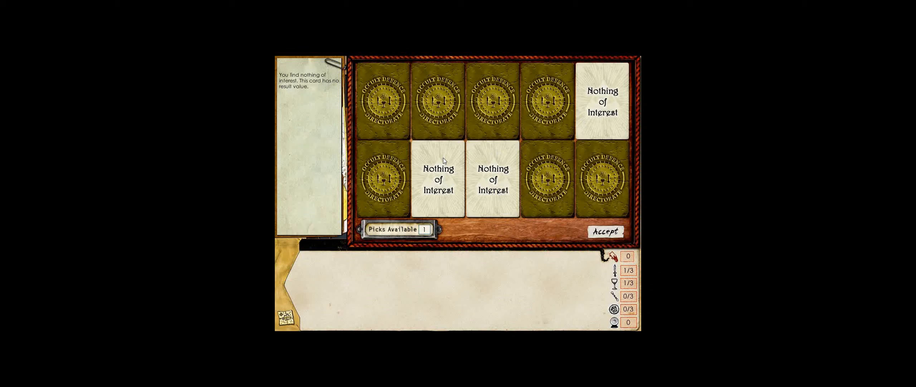
{"action": "left_click", "coordinate": [605, 231]}
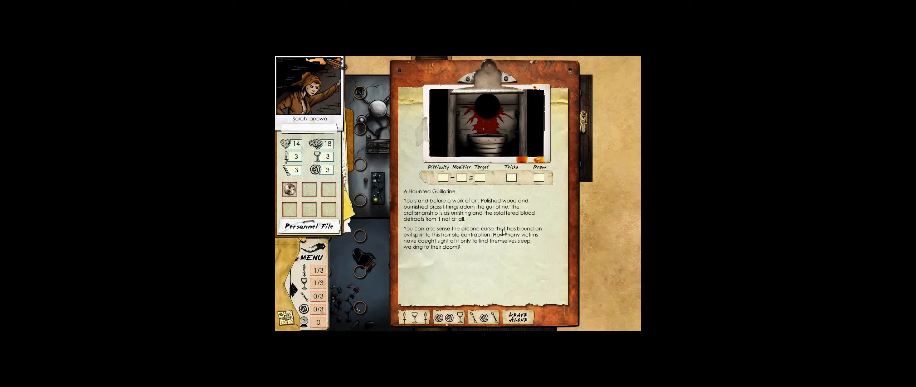
{"action": "mouse_move", "coordinate": [472, 220]}
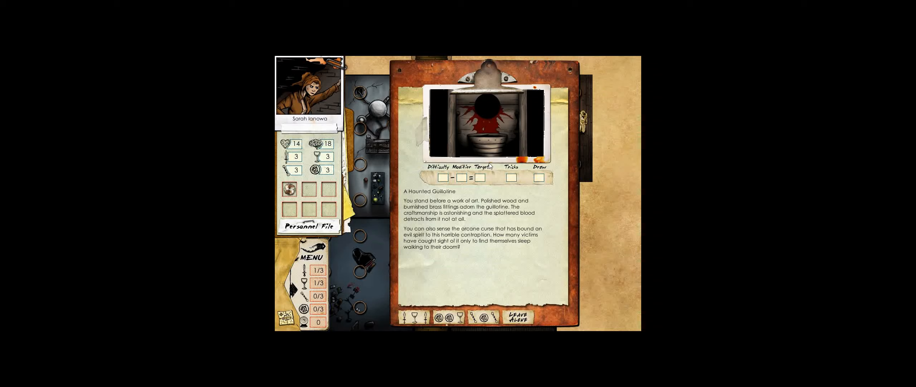
{"action": "left_click", "coordinate": [519, 317]}
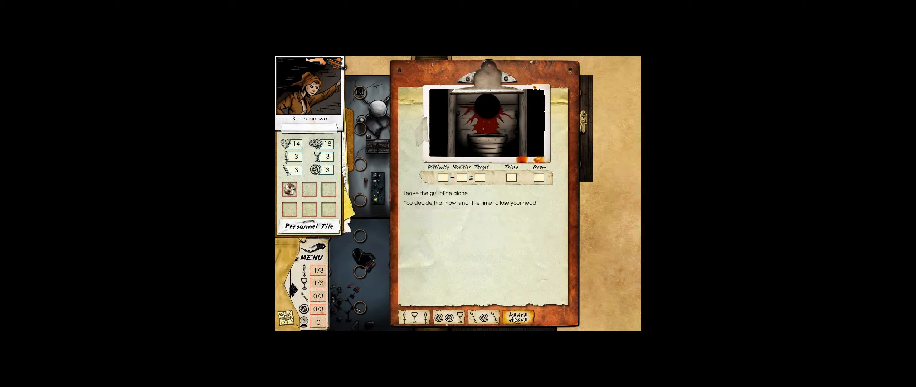
{"action": "left_click", "coordinate": [520, 315]}
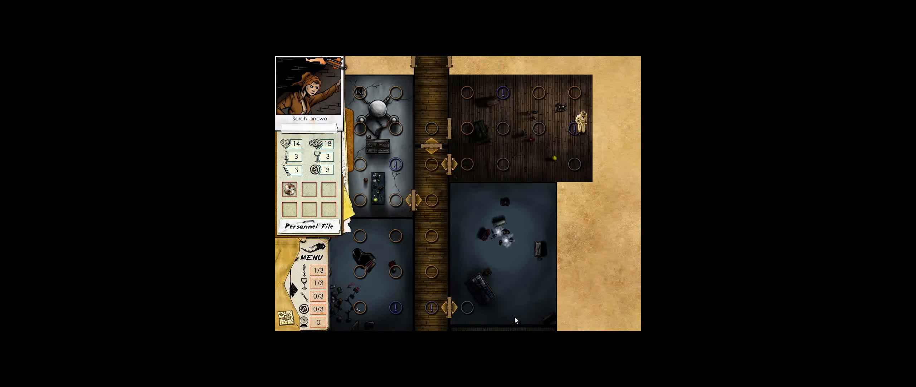
{"action": "left_click", "coordinate": [501, 92]}
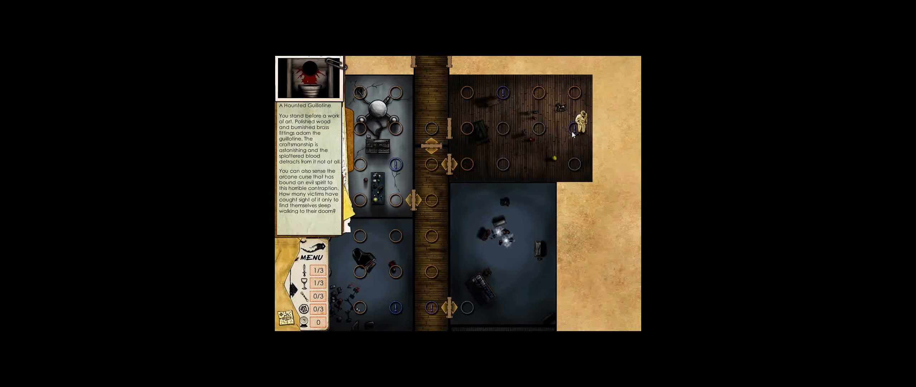
{"action": "mouse_move", "coordinate": [575, 130]}
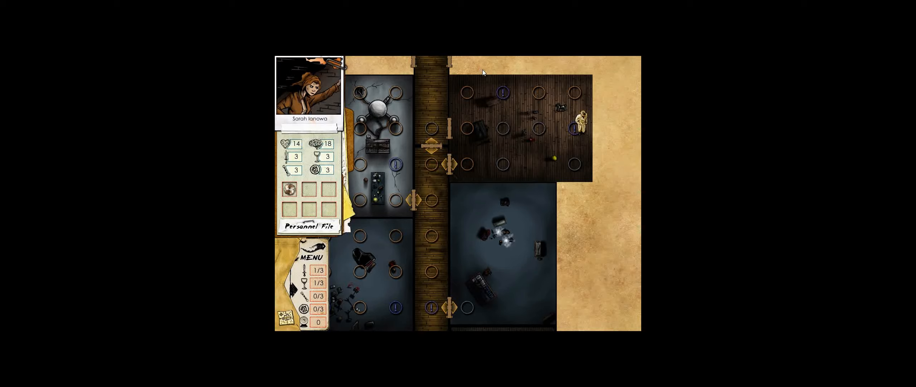
{"action": "mouse_move", "coordinate": [551, 118]}
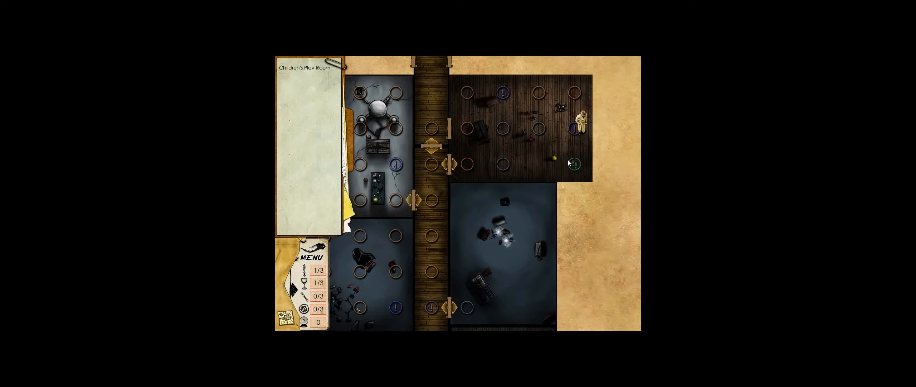
Step next to the possessed dolls, flip a card, accept the failed challenge and dismiss the report
{"action": "left_click", "coordinate": [537, 165]}
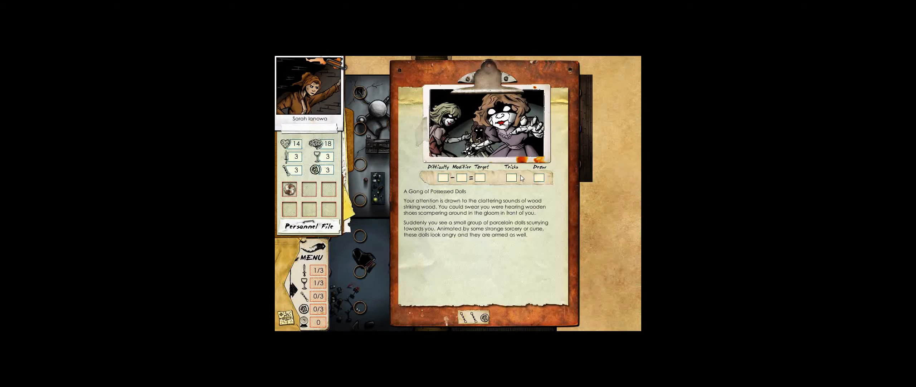
{"action": "mouse_move", "coordinate": [475, 191]}
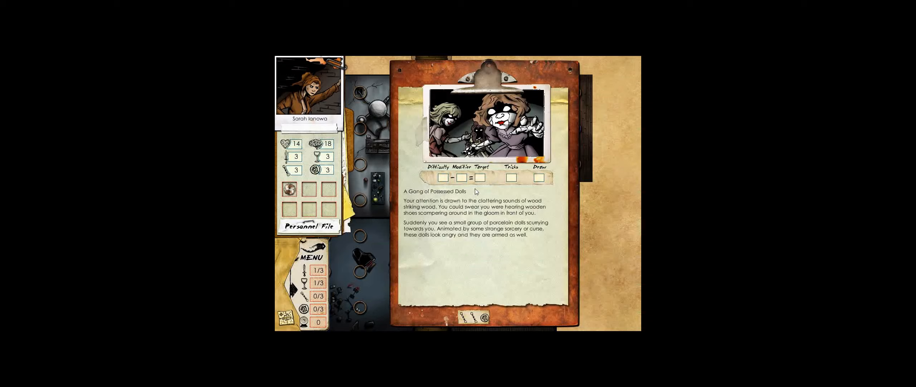
{"action": "mouse_move", "coordinate": [475, 189]}
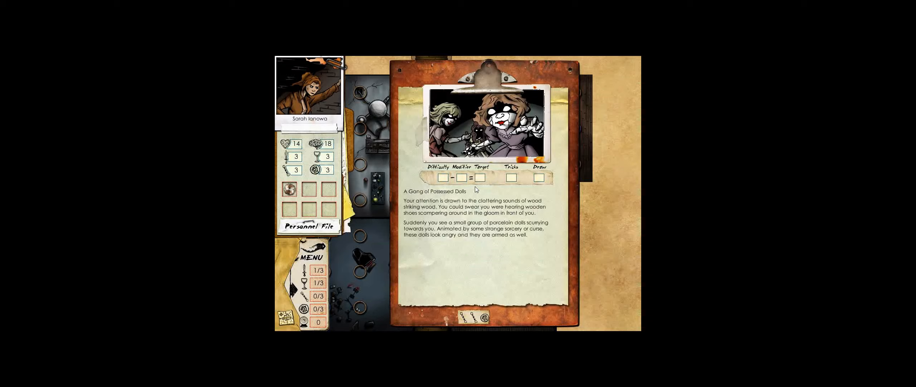
{"action": "mouse_move", "coordinate": [475, 188]}
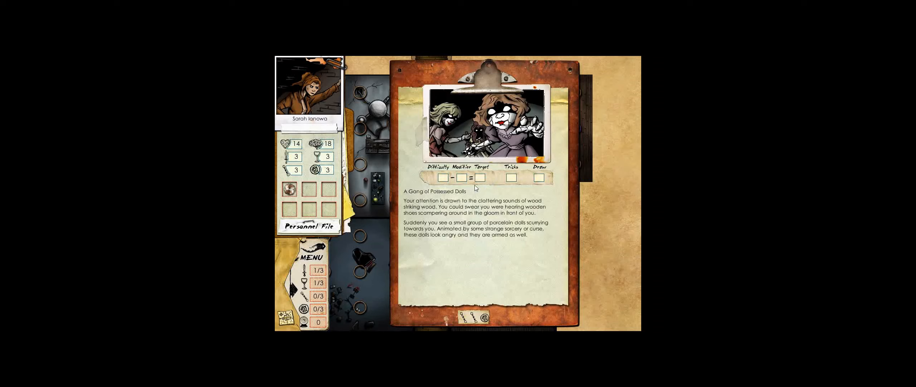
{"action": "mouse_move", "coordinate": [474, 185]}
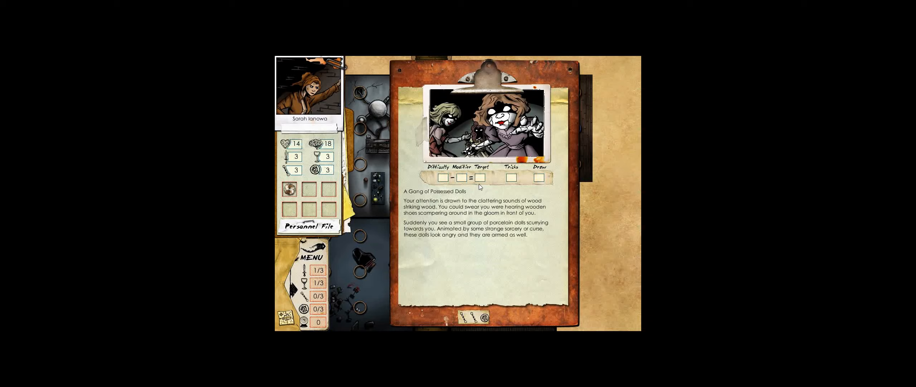
{"action": "mouse_move", "coordinate": [466, 289]}
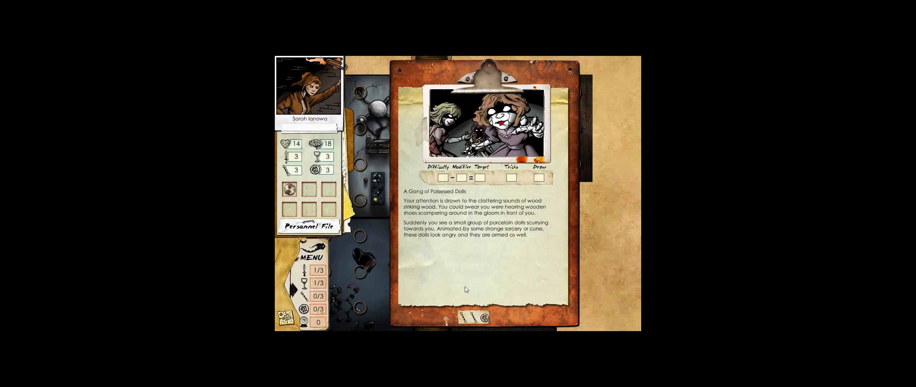
{"action": "left_click", "coordinate": [476, 316]}
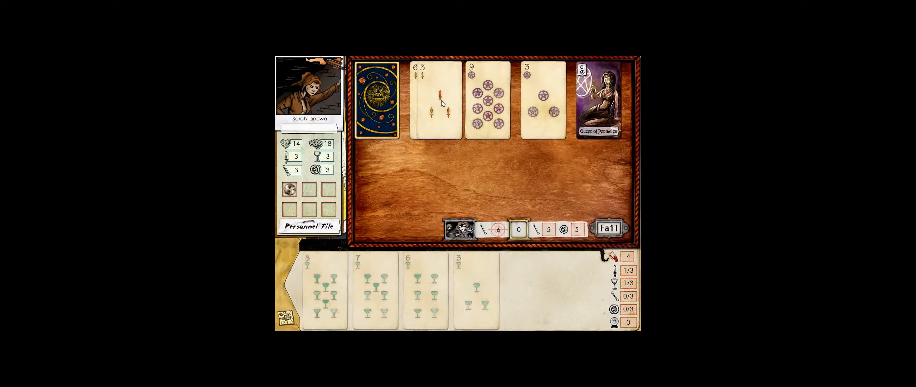
{"action": "left_click", "coordinate": [376, 99]}
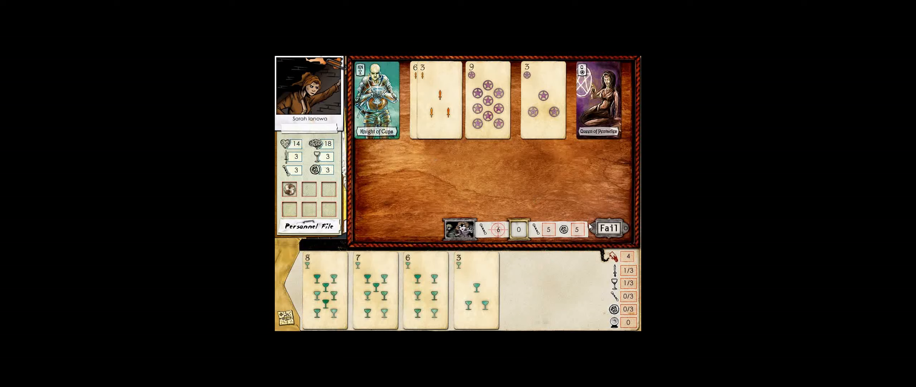
{"action": "left_click", "coordinate": [608, 227]}
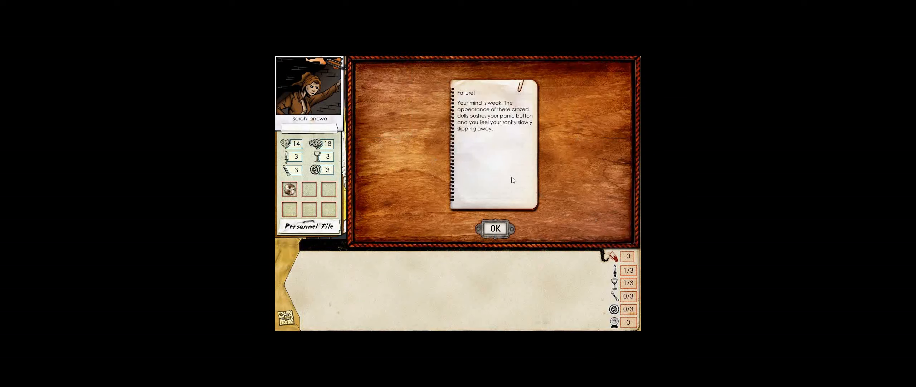
{"action": "mouse_move", "coordinate": [491, 162]}
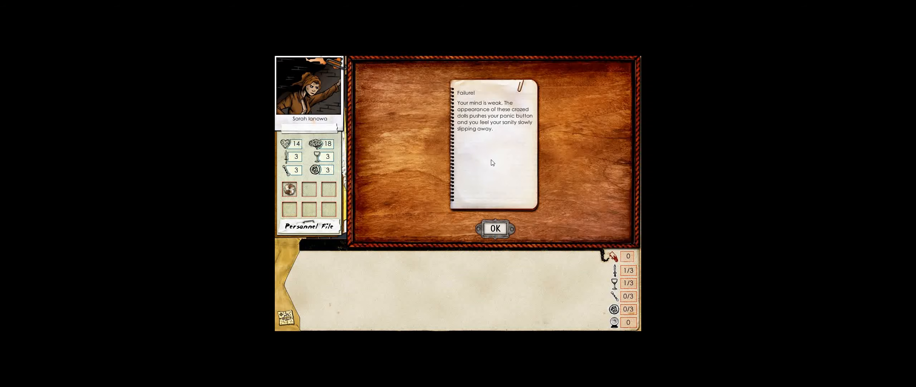
{"action": "mouse_move", "coordinate": [490, 205]}
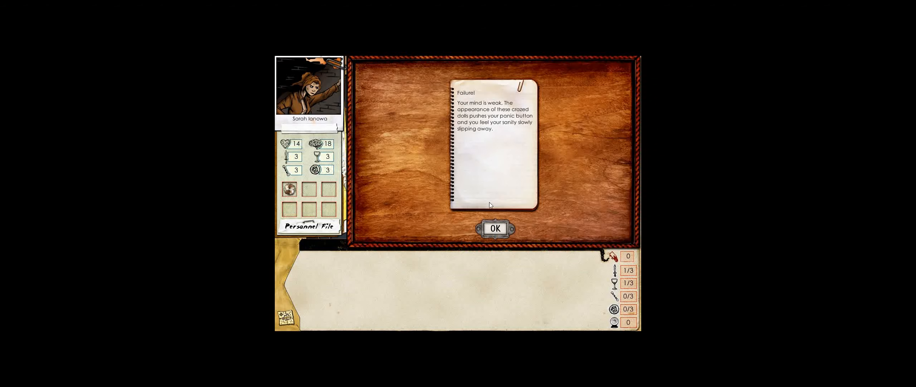
{"action": "left_click", "coordinate": [494, 227]}
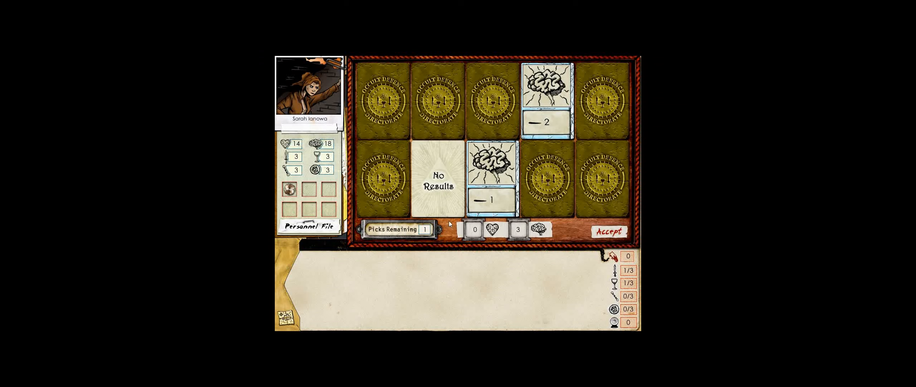
Accept the sanity loss to 15, compare psychic battle, sorcery and attack, then start a challenge
{"action": "left_click", "coordinate": [603, 102]}
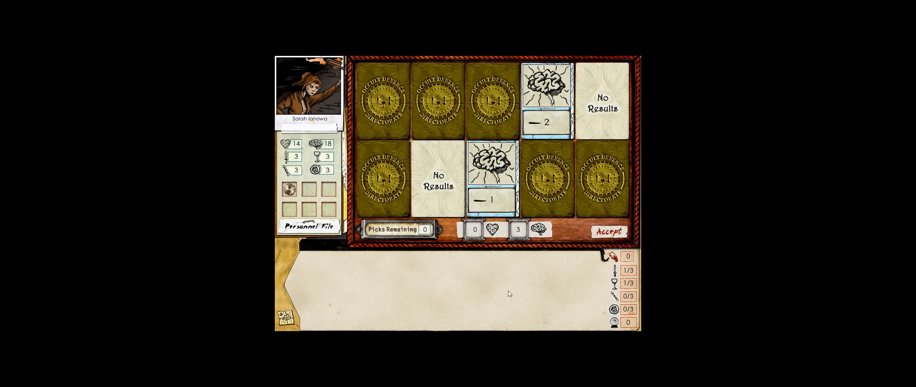
{"action": "left_click", "coordinate": [608, 232]}
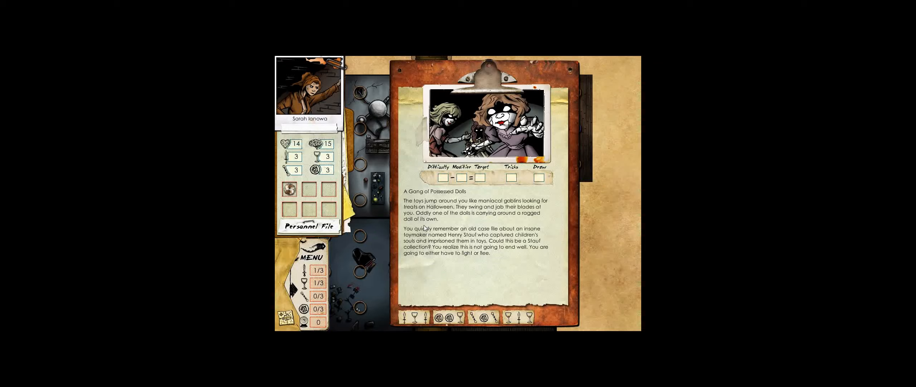
{"action": "mouse_move", "coordinate": [466, 219]}
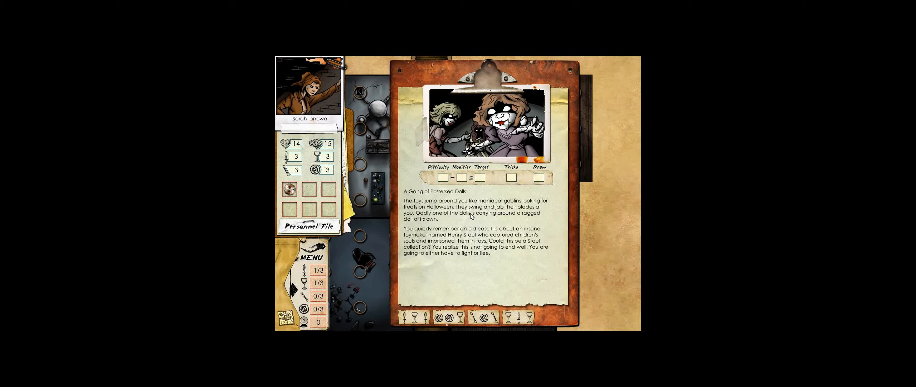
{"action": "left_click", "coordinate": [479, 317]}
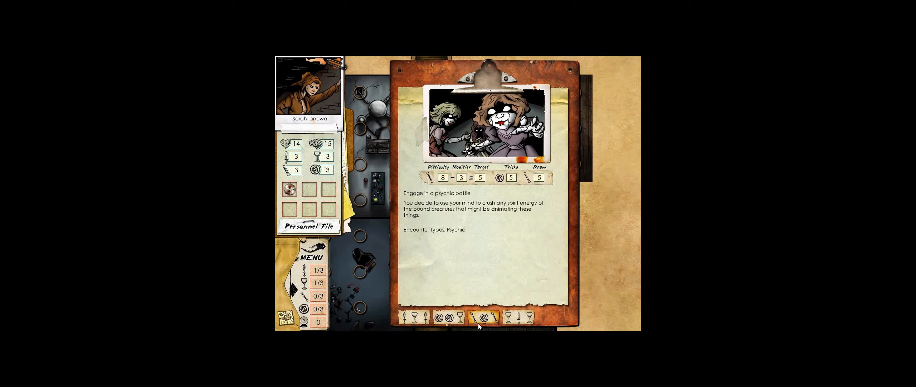
{"action": "left_click", "coordinate": [449, 317]}
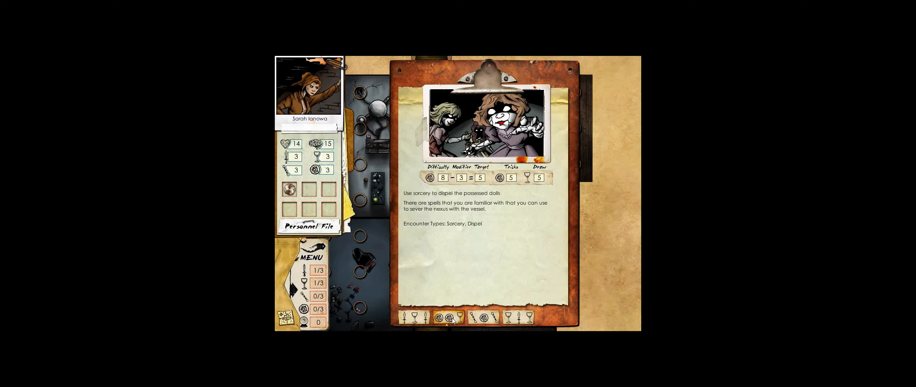
{"action": "left_click", "coordinate": [424, 317]}
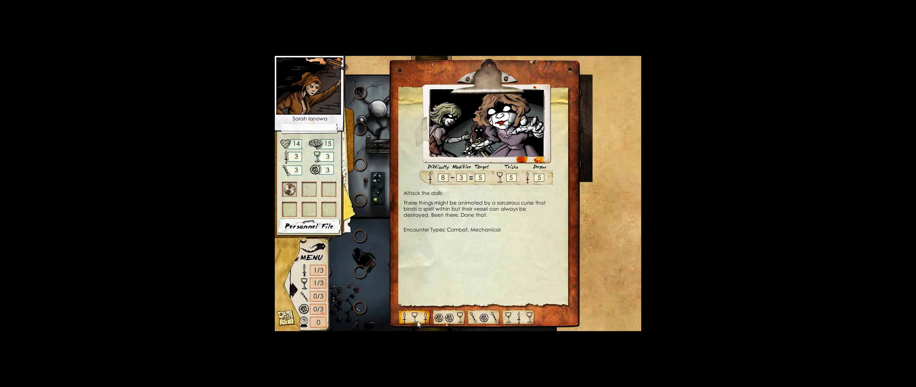
{"action": "left_click", "coordinate": [415, 316]}
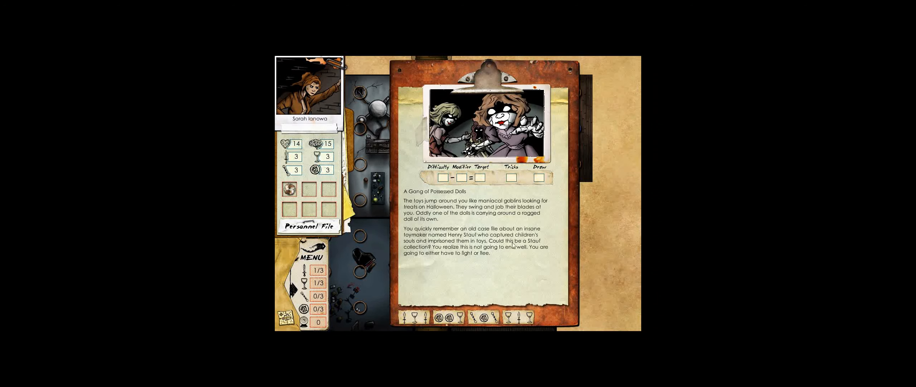
{"action": "left_click", "coordinate": [520, 316]}
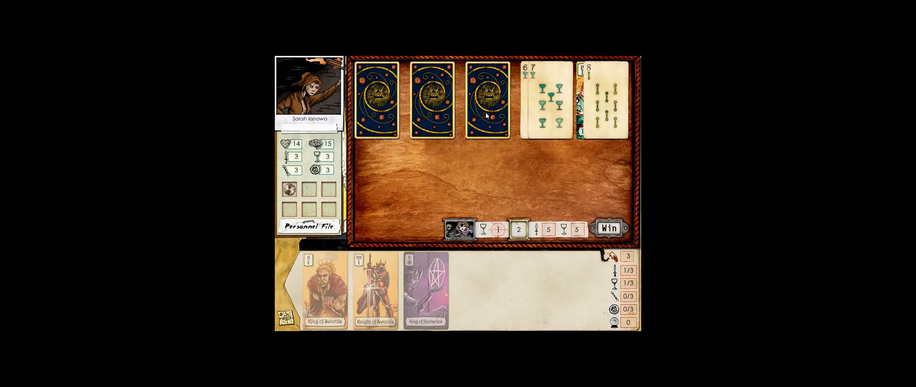
Play the sword cards to win the doll escape, dismiss the report and accept rewards
{"action": "left_click", "coordinate": [324, 286]}
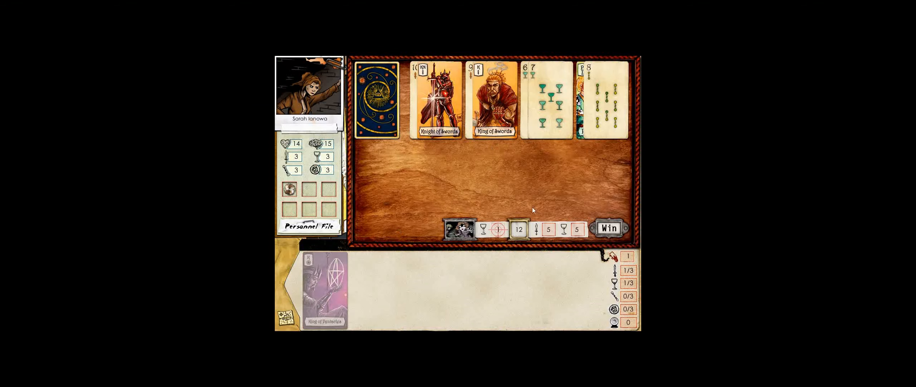
{"action": "left_click", "coordinate": [608, 228]}
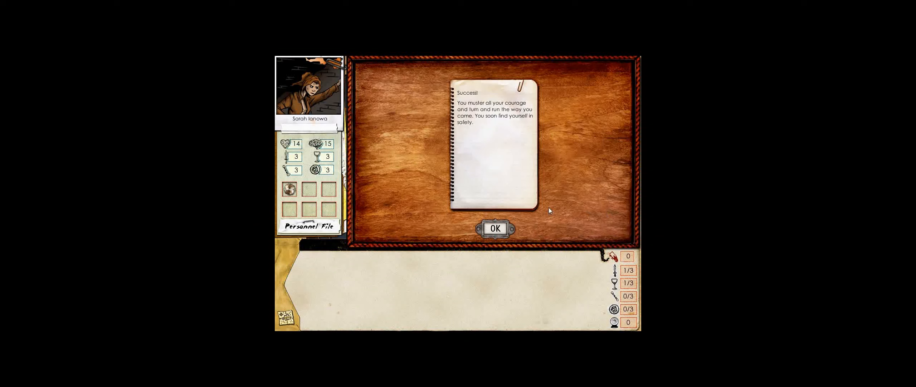
{"action": "left_click", "coordinate": [494, 228]}
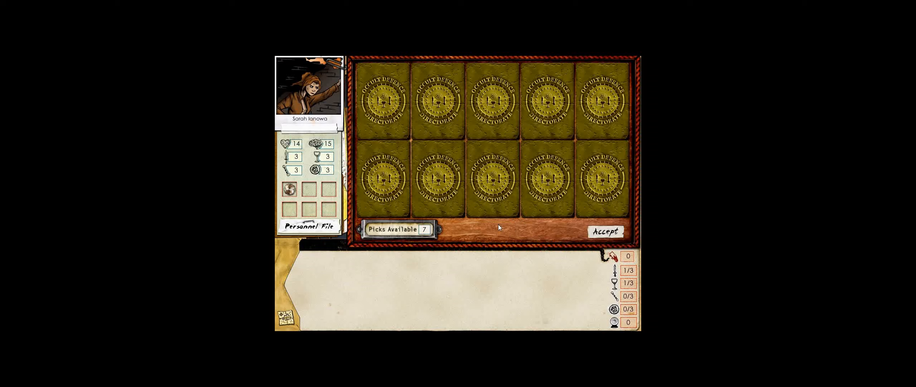
{"action": "left_click", "coordinate": [606, 231]}
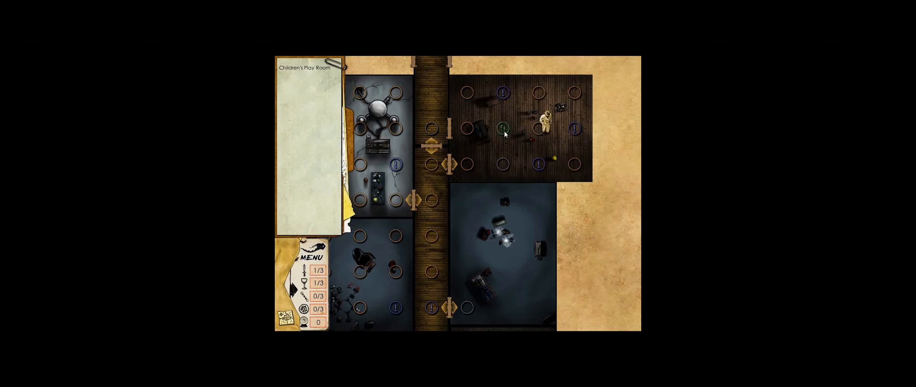
Walk across the play room to the tile beside the corridor door, springing a Crossbow Trap
{"action": "left_click", "coordinate": [501, 169]}
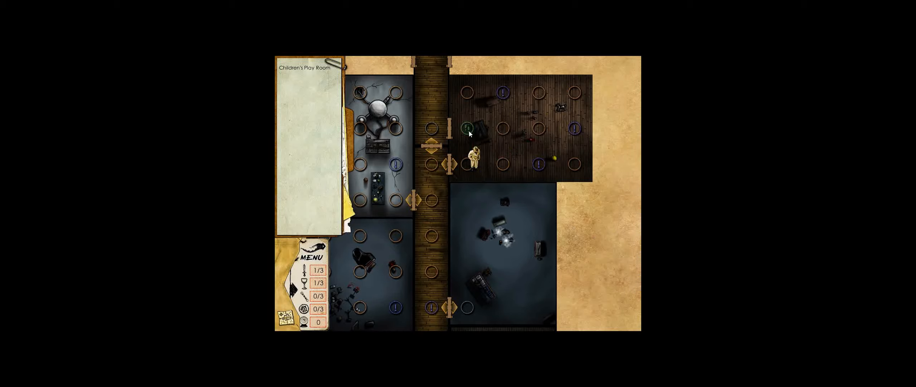
{"action": "left_click", "coordinate": [474, 119]}
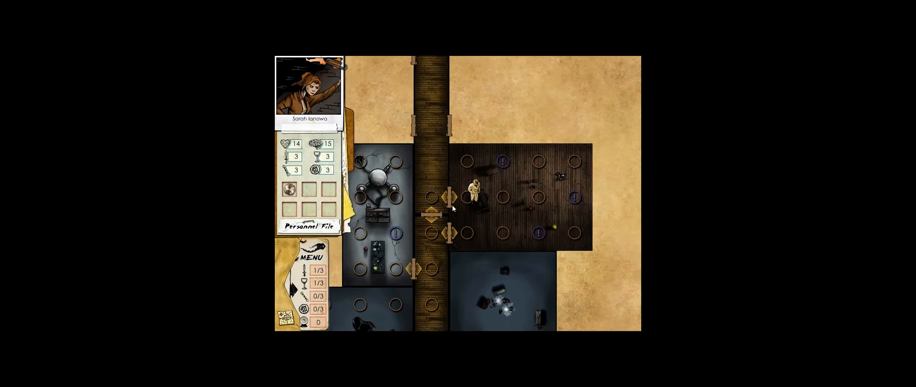
{"action": "scroll", "scroll_direction": "down", "scroll_amount": 3}
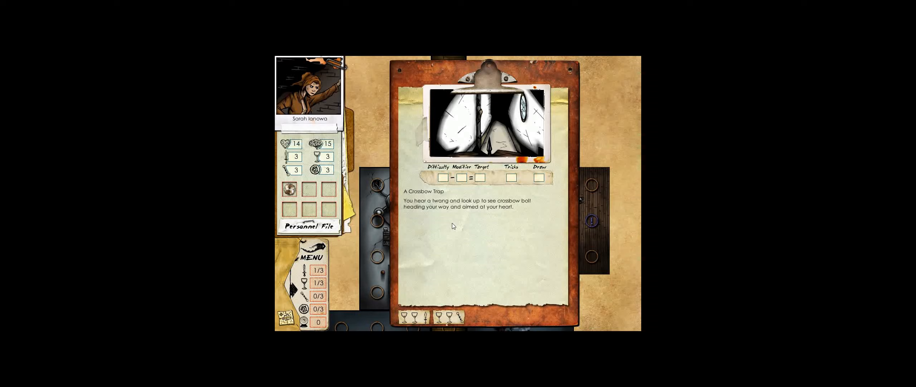
{"action": "mouse_move", "coordinate": [427, 207]}
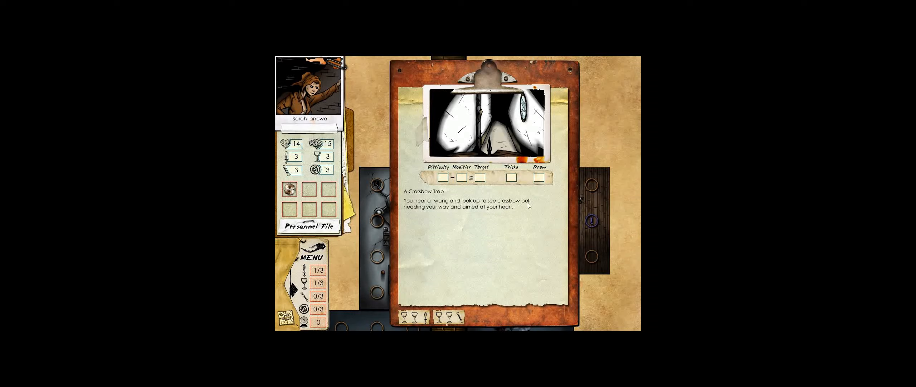
{"action": "mouse_move", "coordinate": [529, 205]}
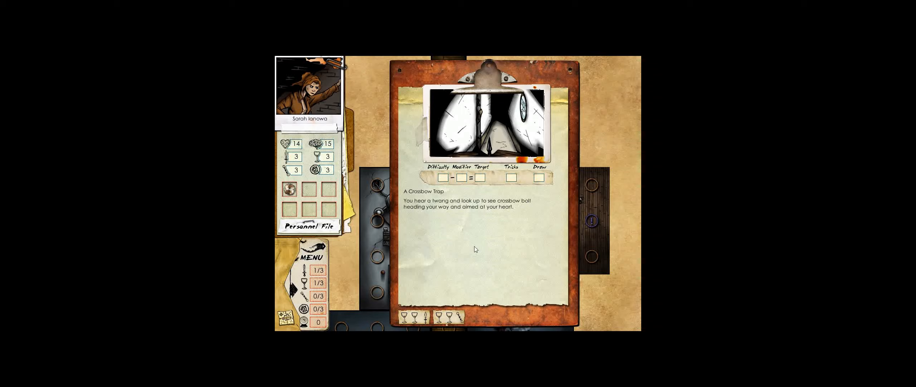
Compare Instinctively dodge with Combat roll, then commit to dodging the crossbow bolt
{"action": "left_click", "coordinate": [450, 316]}
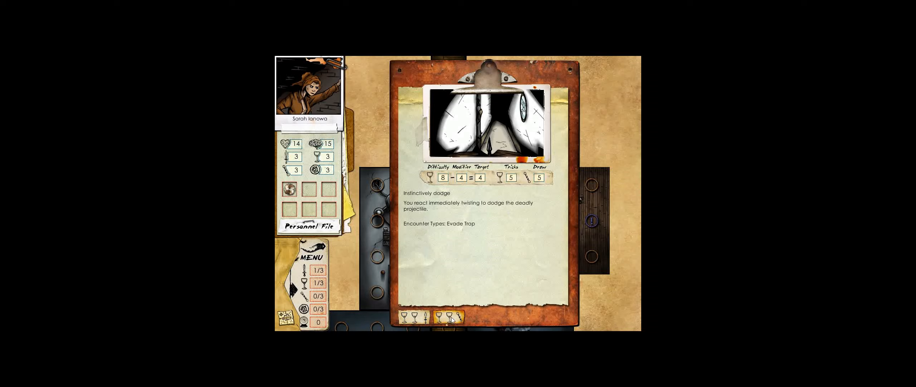
{"action": "left_click", "coordinate": [410, 316]}
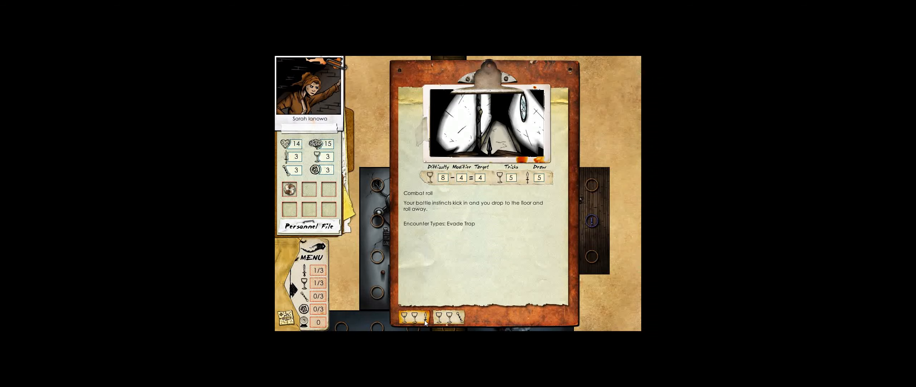
{"action": "left_click", "coordinate": [445, 316]}
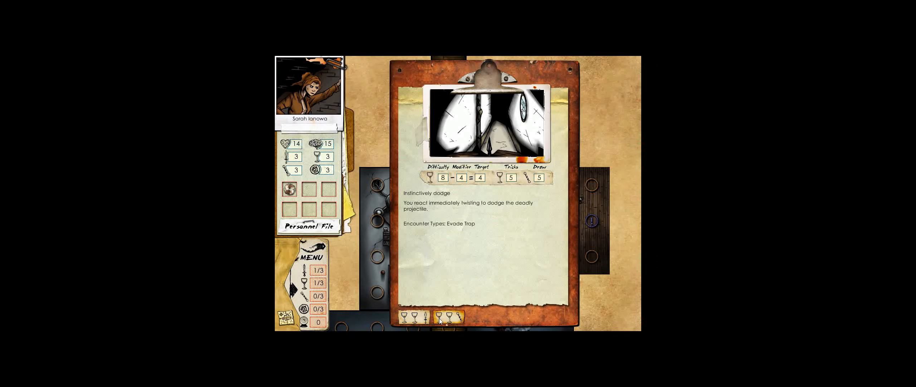
{"action": "left_click", "coordinate": [442, 317]}
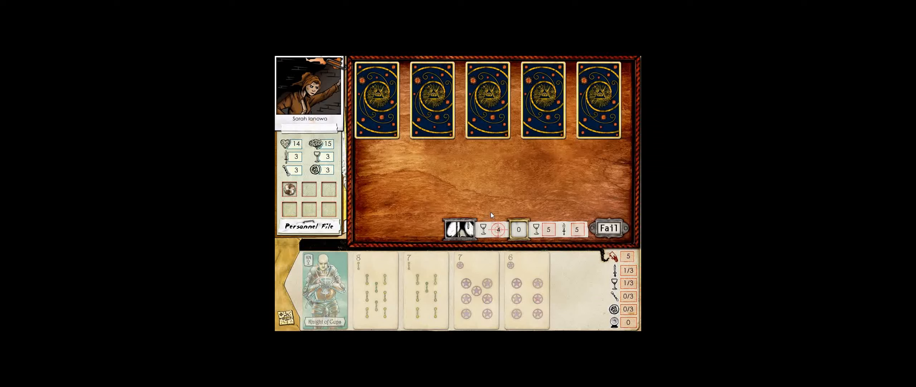
{"action": "mouse_move", "coordinate": [523, 191]}
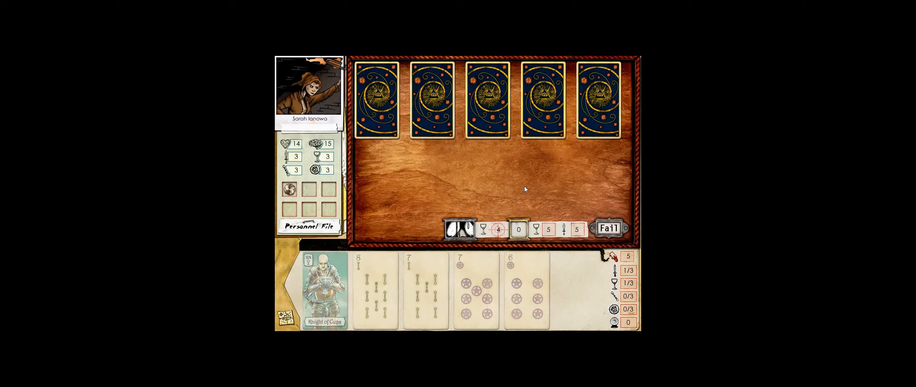
Draw cards, play Knight of Cups and seven of wands, win the dodge and dismiss the note
{"action": "left_click", "coordinate": [598, 98]}
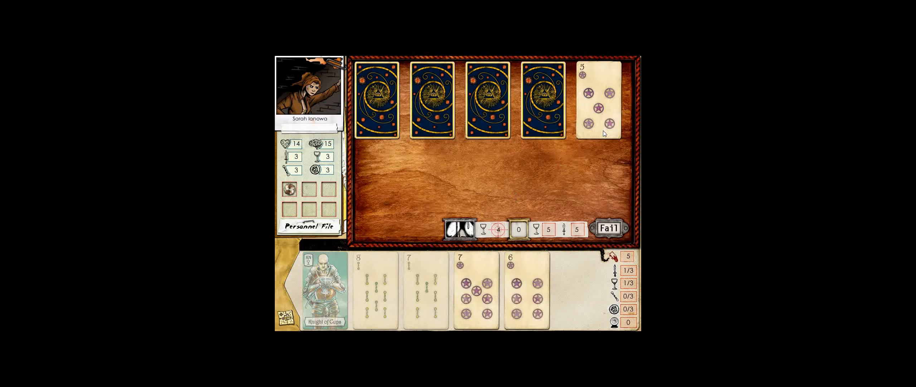
{"action": "left_click", "coordinate": [524, 292]}
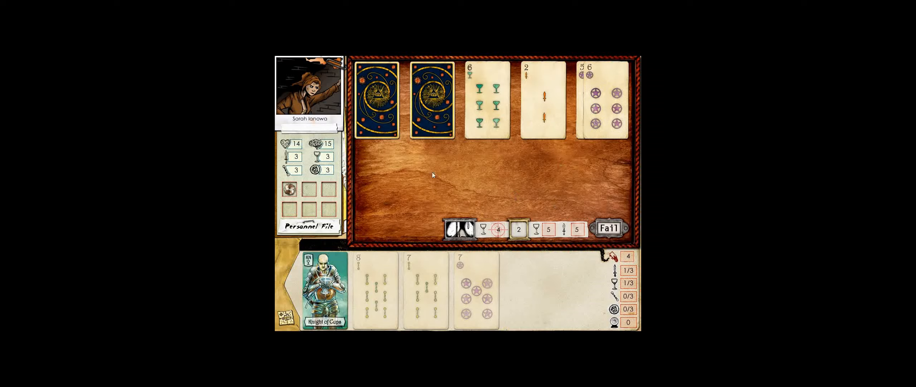
{"action": "left_click_drag", "start_coordinate": [323, 286], "coordinate": [493, 102]}
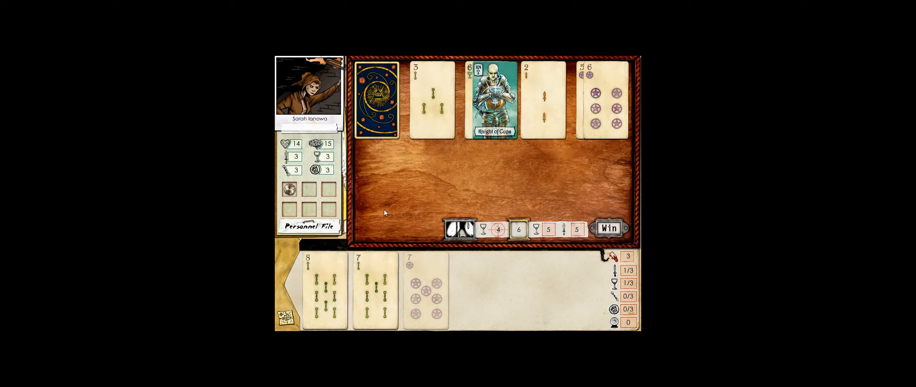
{"action": "mouse_move", "coordinate": [405, 188]}
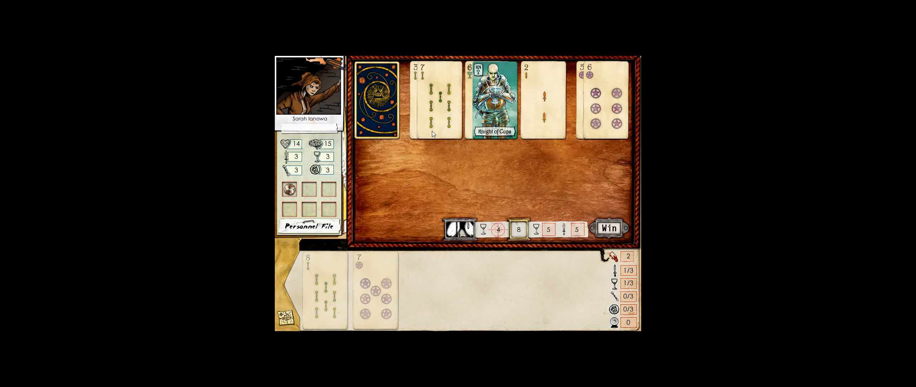
{"action": "left_click", "coordinate": [377, 99]}
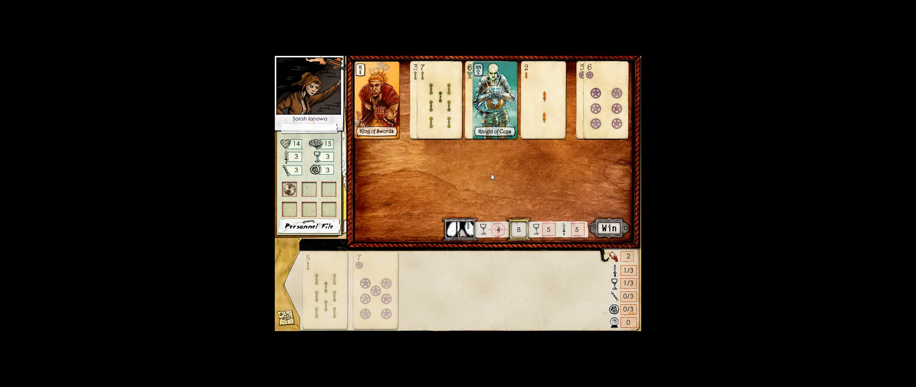
{"action": "mouse_move", "coordinate": [582, 171]}
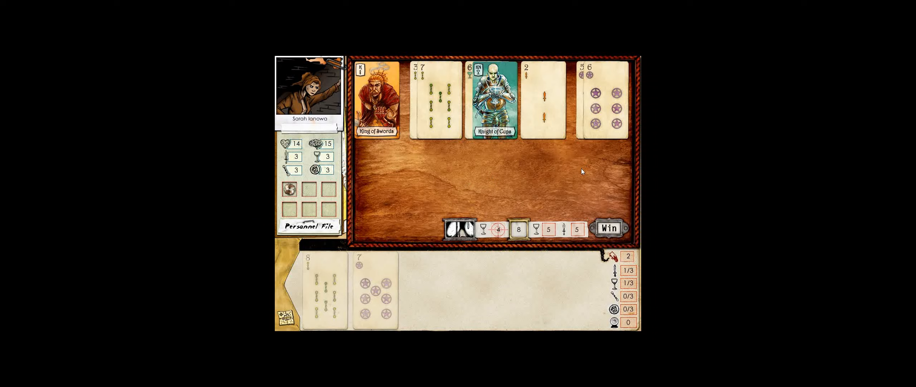
{"action": "left_click", "coordinate": [608, 227]}
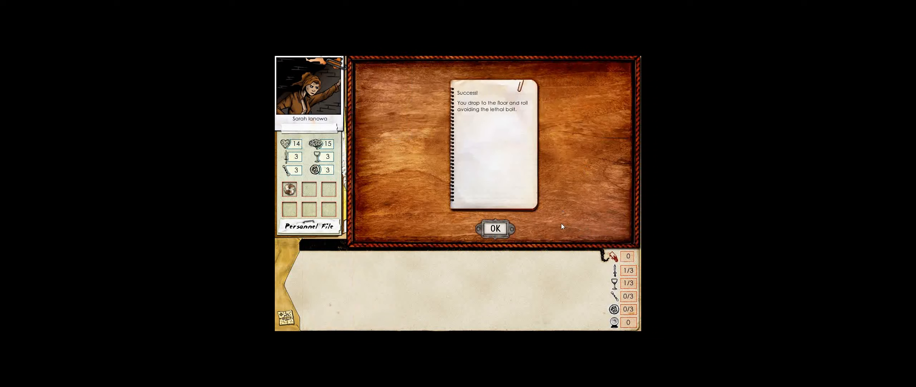
{"action": "mouse_move", "coordinate": [546, 219]}
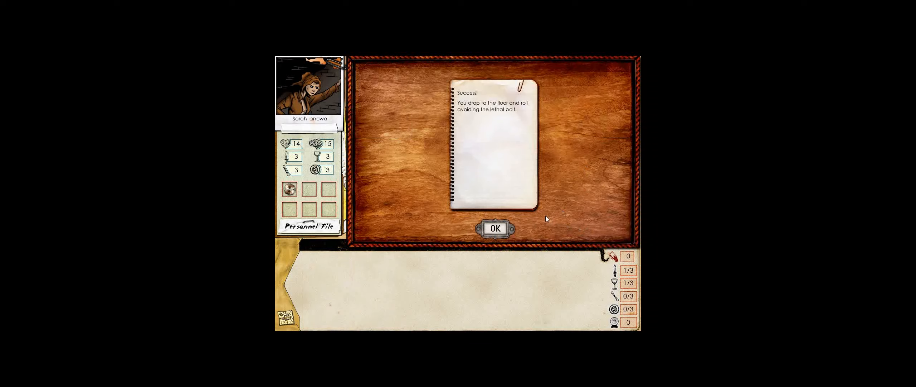
{"action": "left_click", "coordinate": [494, 227]}
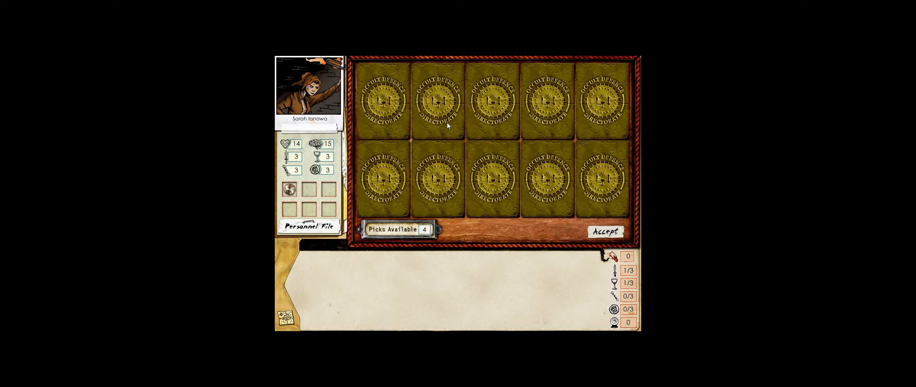
Flip the reward cards, all Nothing of Interest, and accept to reach the Second Floor map
{"action": "left_click", "coordinate": [384, 99]}
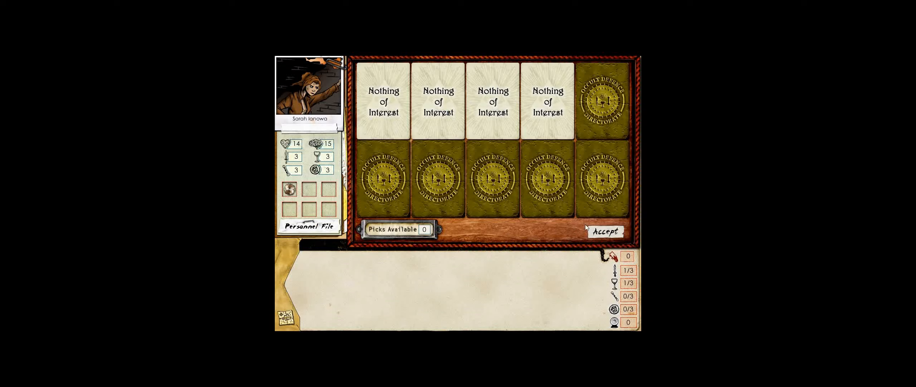
{"action": "left_click", "coordinate": [605, 230]}
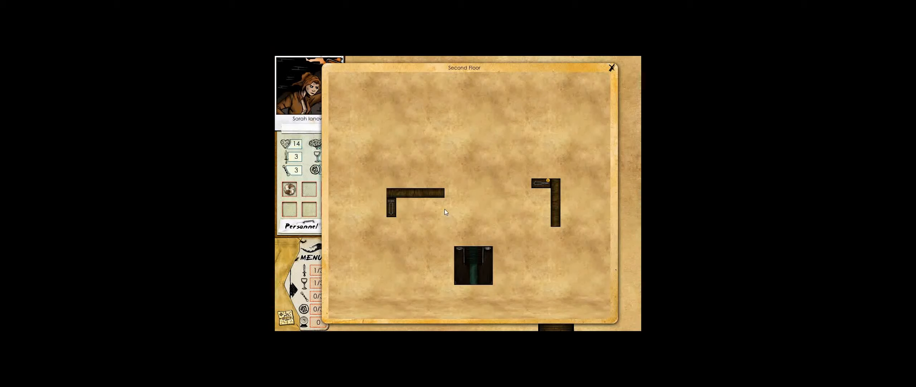
{"action": "mouse_move", "coordinate": [442, 197]}
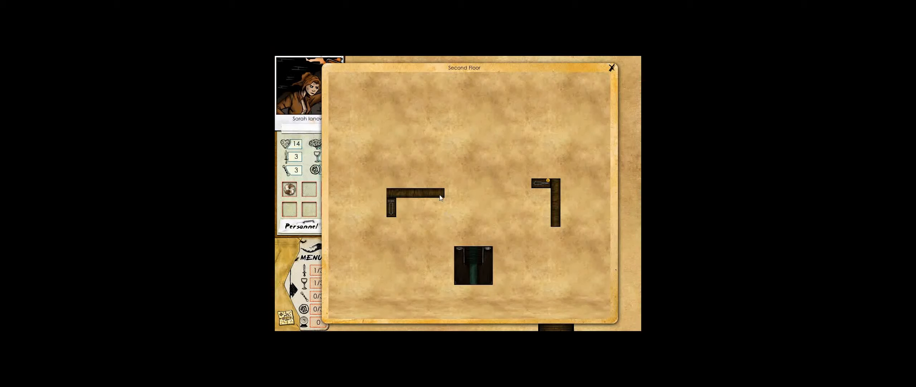
{"action": "mouse_move", "coordinate": [435, 192]}
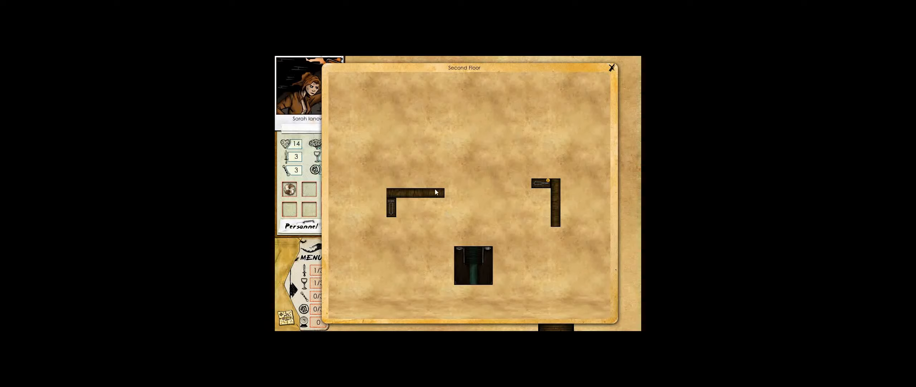
{"action": "mouse_move", "coordinate": [474, 231]}
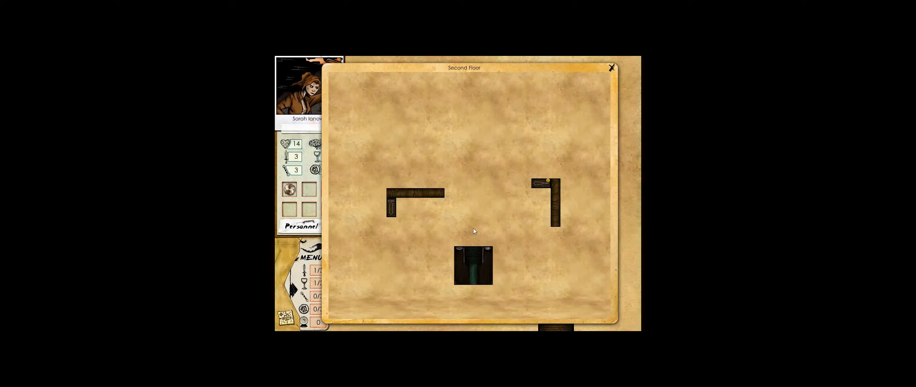
{"action": "mouse_move", "coordinate": [557, 227]}
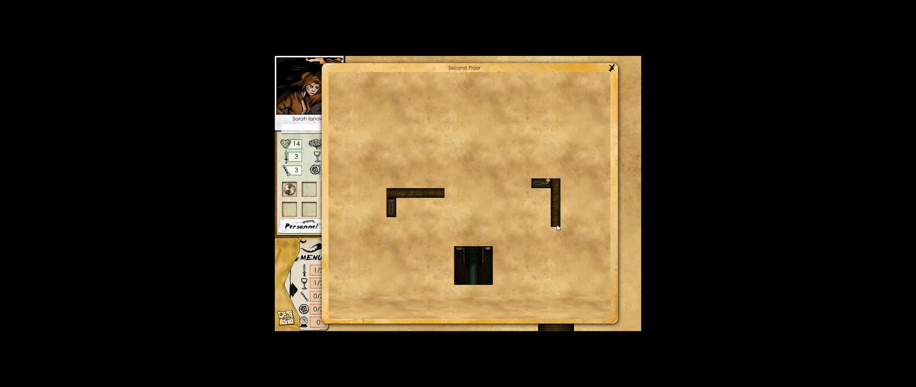
Close the Second Floor overview map, returning to the mansion board
{"action": "left_click", "coordinate": [611, 68]}
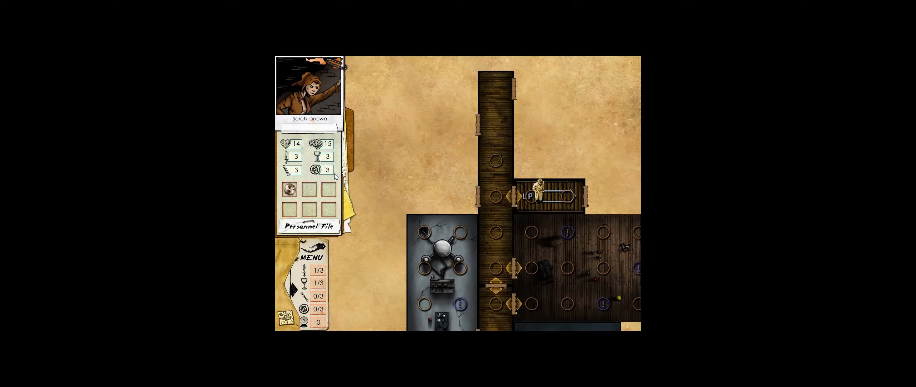
{"action": "mouse_move", "coordinate": [437, 156]}
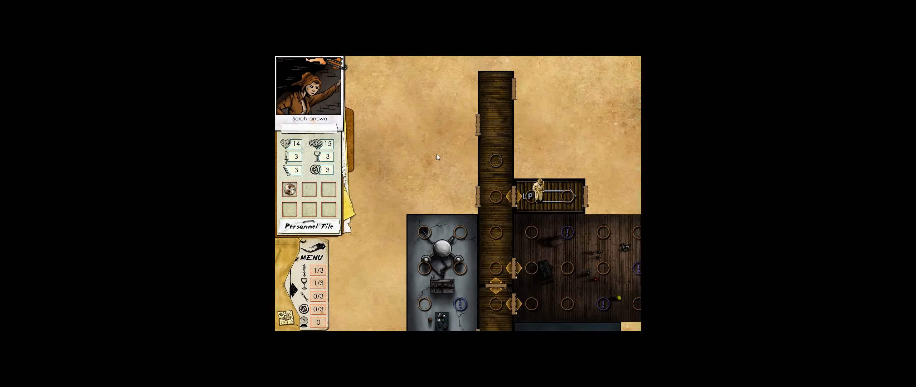
{"action": "mouse_move", "coordinate": [433, 161]}
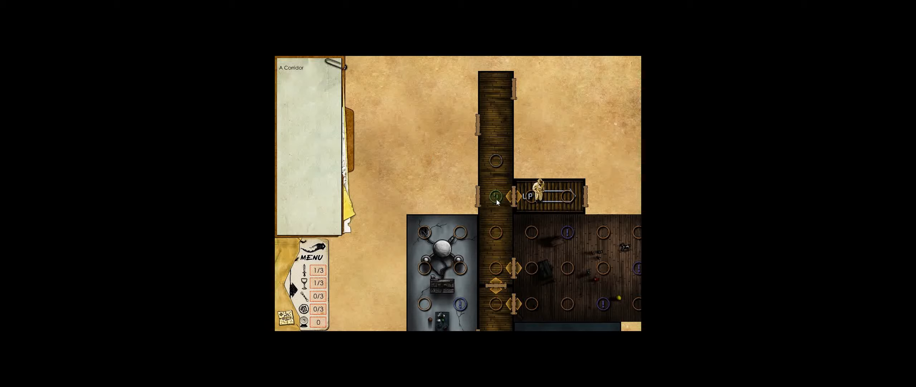
Move Sarah up the corridor into the unexplored room, finding a -2 Target Level clue
{"action": "left_click", "coordinate": [497, 196]}
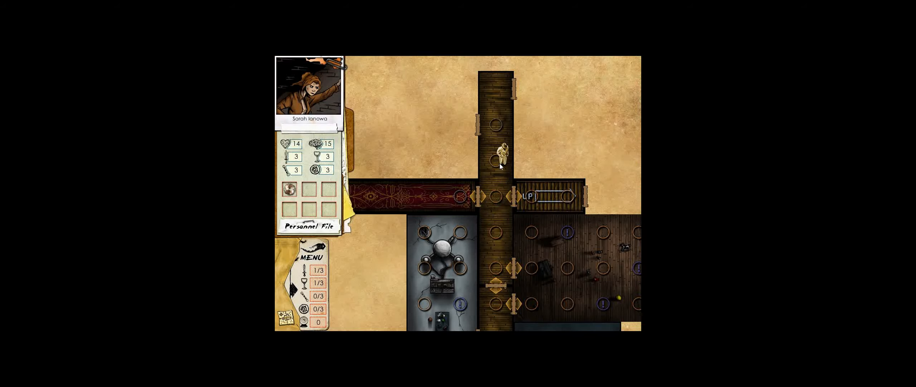
{"action": "left_click", "coordinate": [472, 127]}
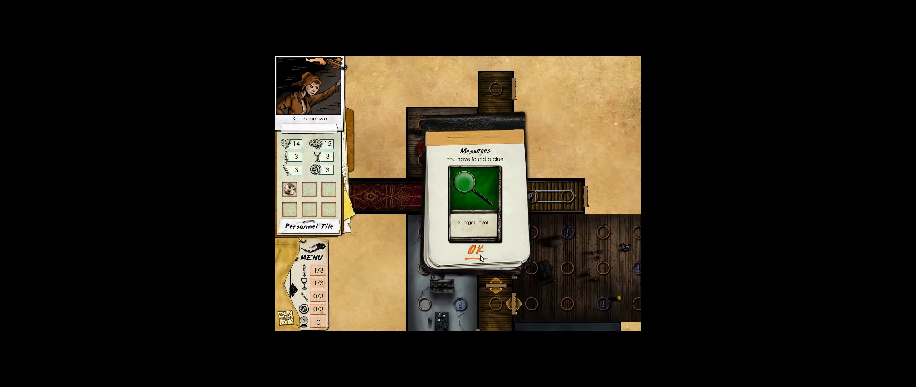
Acknowledge the -2 Target Level clue, close the Clues page, and leave the junk alone
{"action": "left_click", "coordinate": [475, 251]}
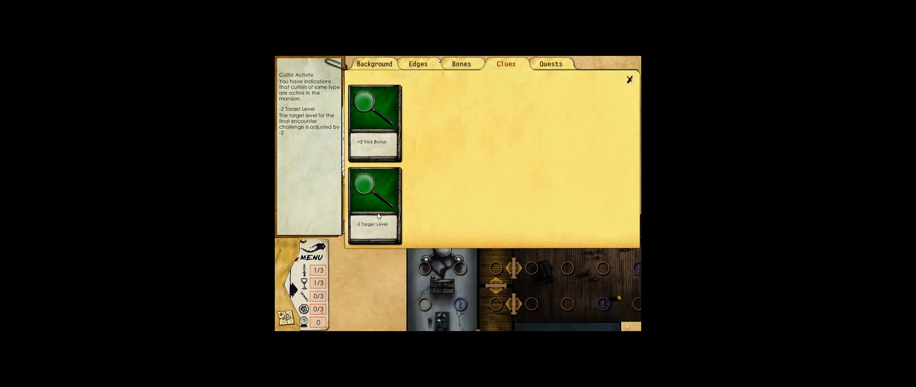
{"action": "mouse_move", "coordinate": [374, 219]}
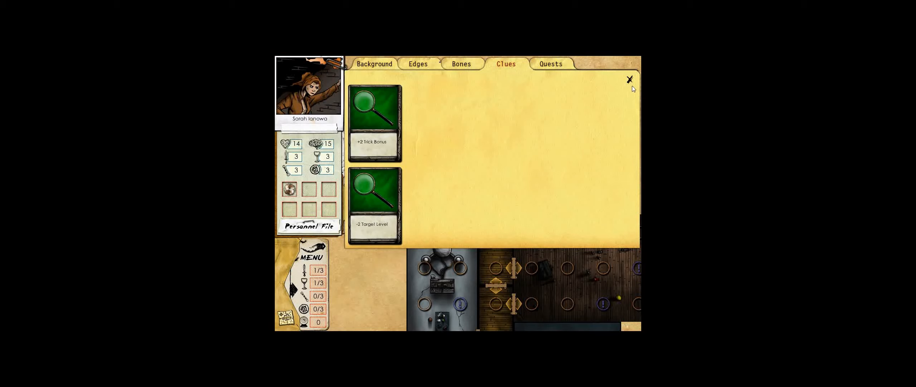
{"action": "left_click", "coordinate": [373, 63]}
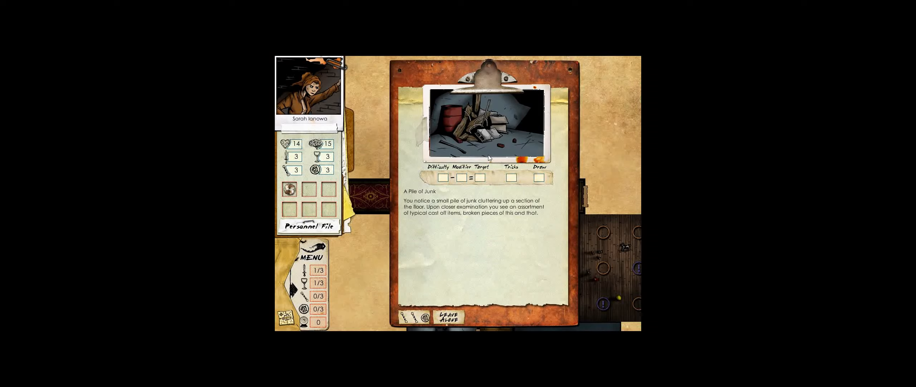
{"action": "left_click", "coordinate": [412, 318]}
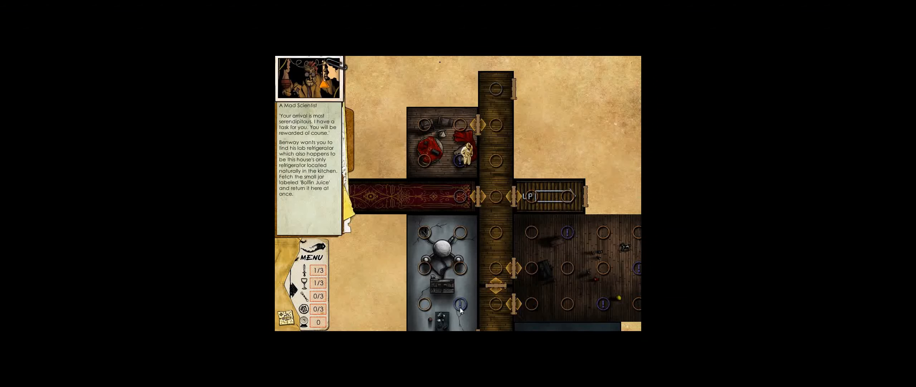
Dismiss the Boffin Juice task, then fail the Giant Green Ooze card challenge with no results
{"action": "left_click", "coordinate": [495, 124]}
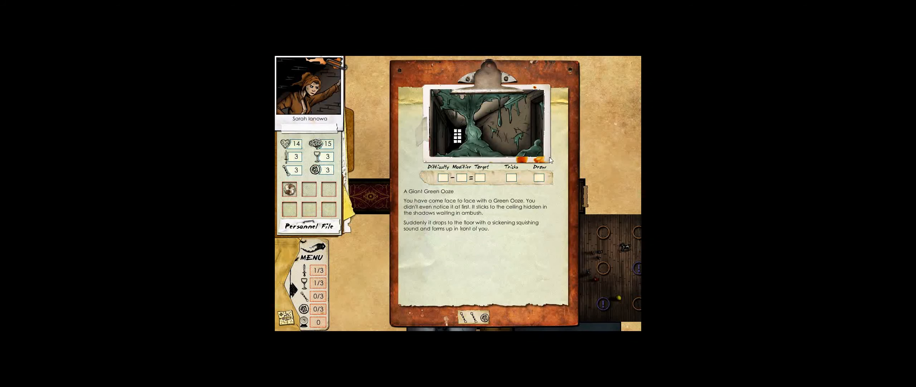
{"action": "mouse_move", "coordinate": [585, 163]}
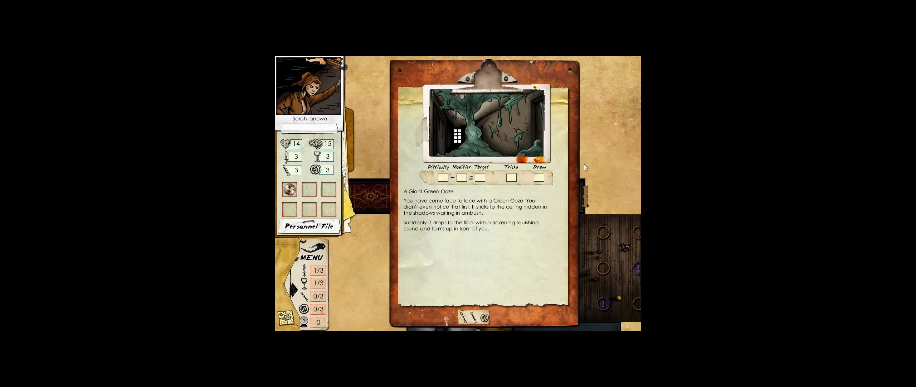
{"action": "left_click", "coordinate": [475, 317]}
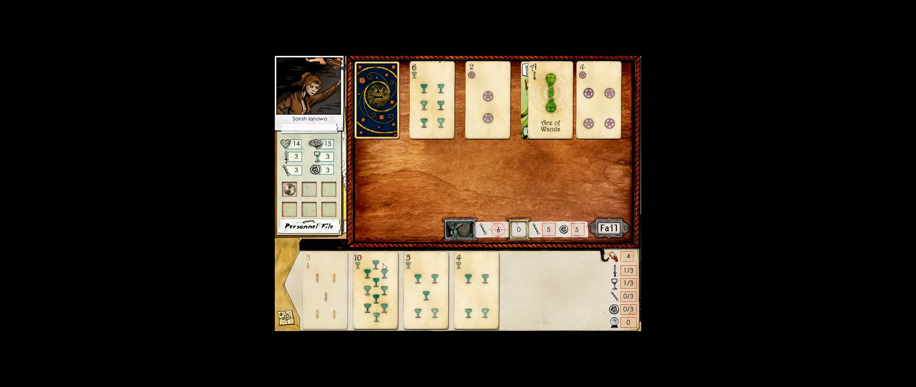
{"action": "left_click", "coordinate": [374, 295]}
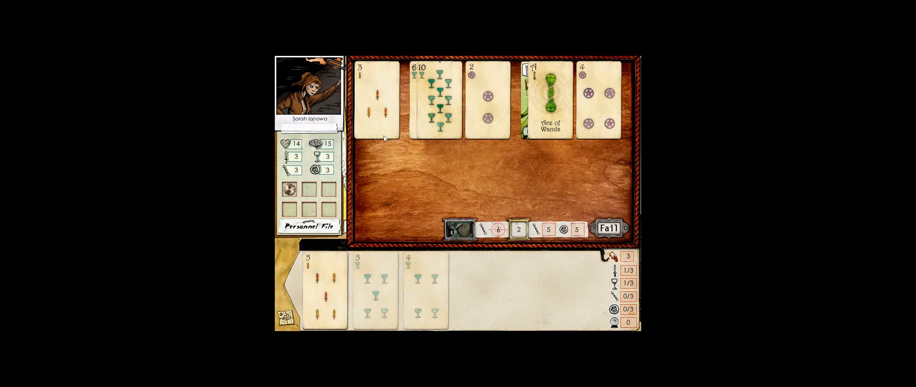
{"action": "left_click", "coordinate": [608, 228]}
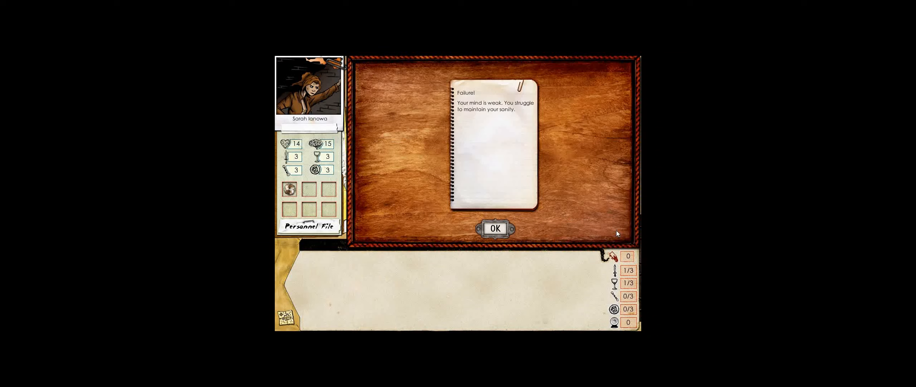
{"action": "mouse_move", "coordinate": [553, 224]}
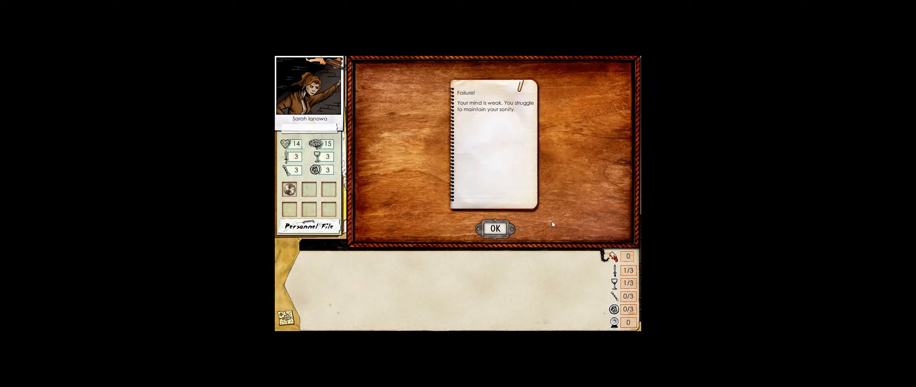
{"action": "left_click", "coordinate": [493, 227]}
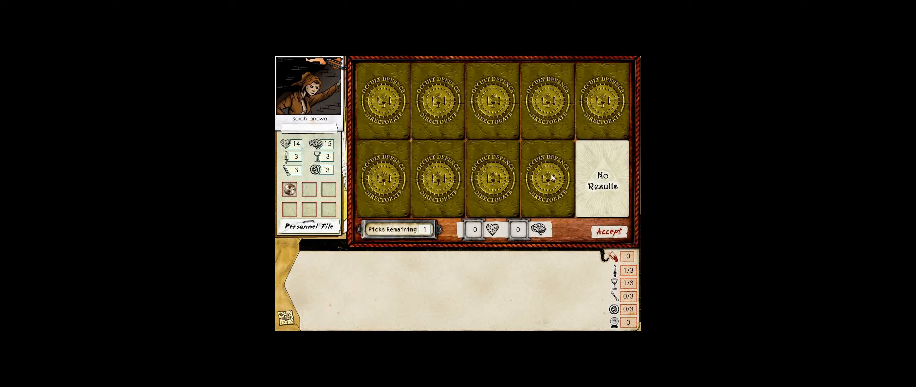
{"action": "left_click", "coordinate": [608, 230]}
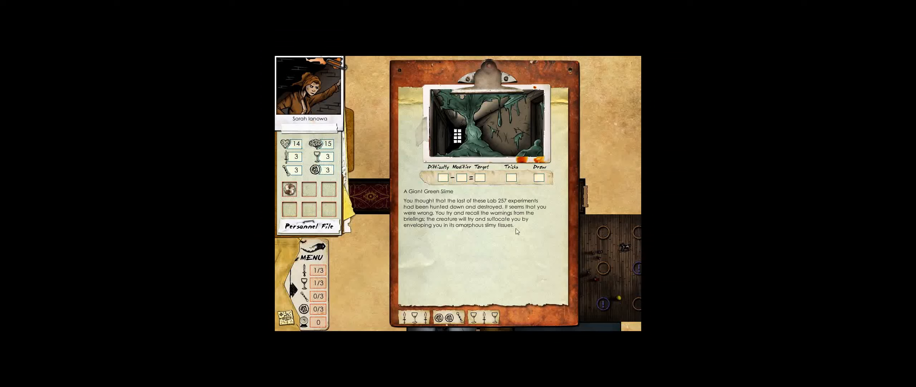
{"action": "mouse_move", "coordinate": [552, 185]}
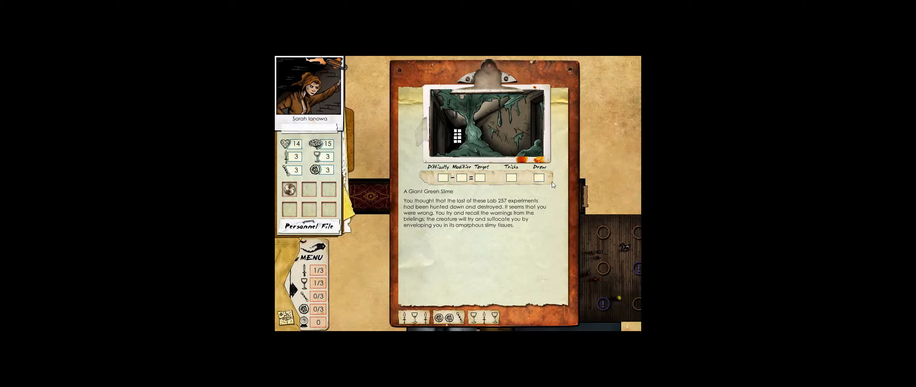
{"action": "mouse_move", "coordinate": [519, 205]}
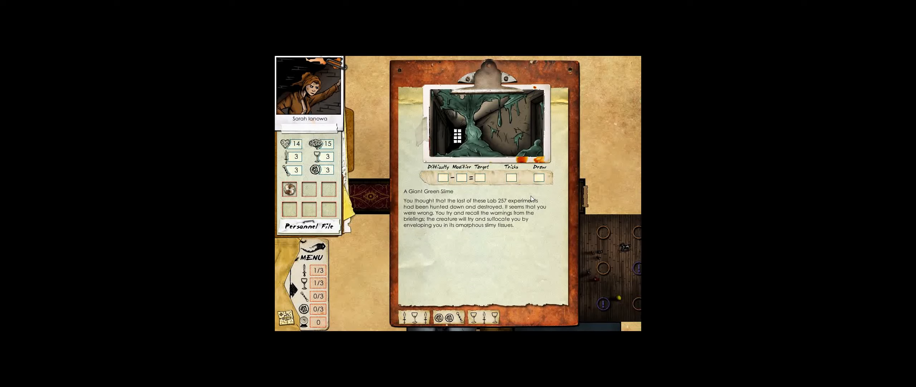
Review the freeze, attack and flee options against the green ooze
{"action": "left_click", "coordinate": [449, 315]}
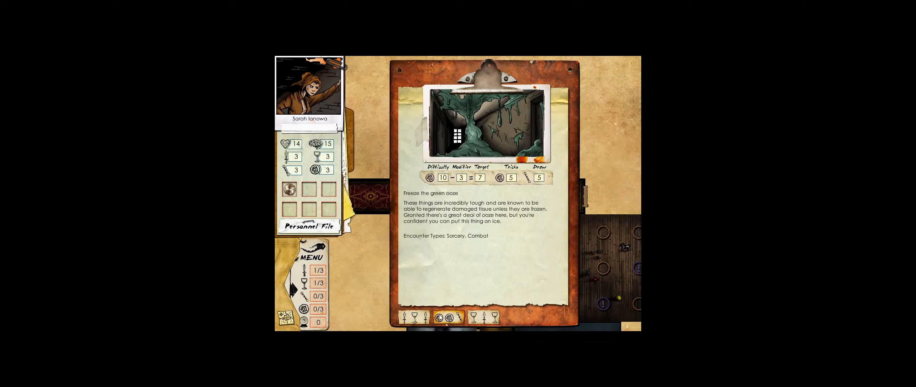
{"action": "left_click", "coordinate": [409, 317]}
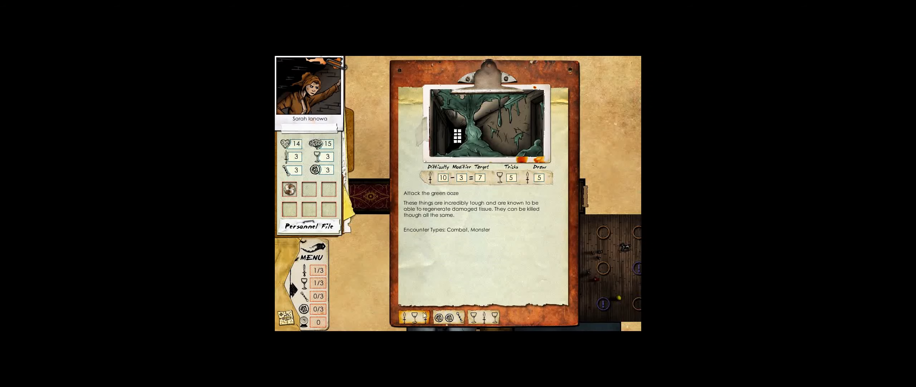
{"action": "left_click", "coordinate": [447, 315]}
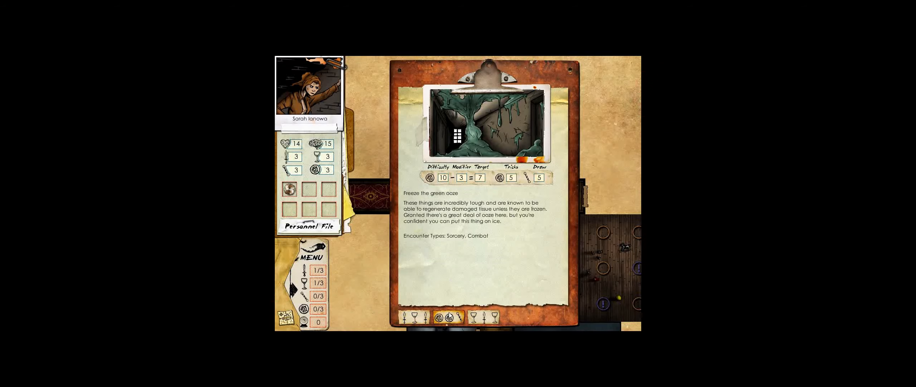
{"action": "left_click", "coordinate": [490, 317]}
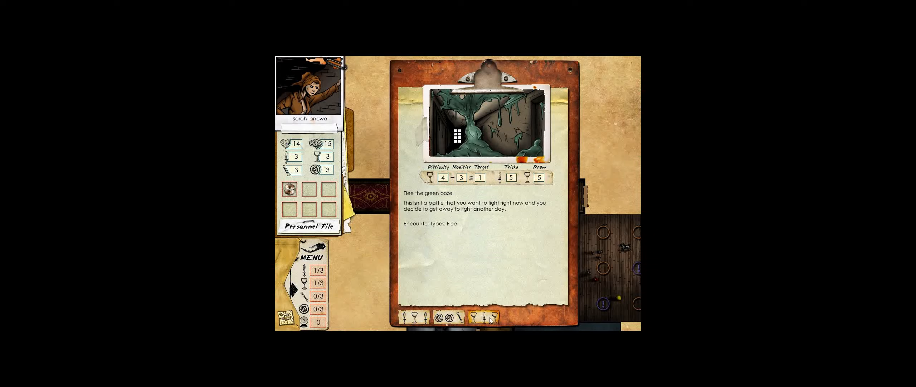
{"action": "mouse_move", "coordinate": [486, 320]}
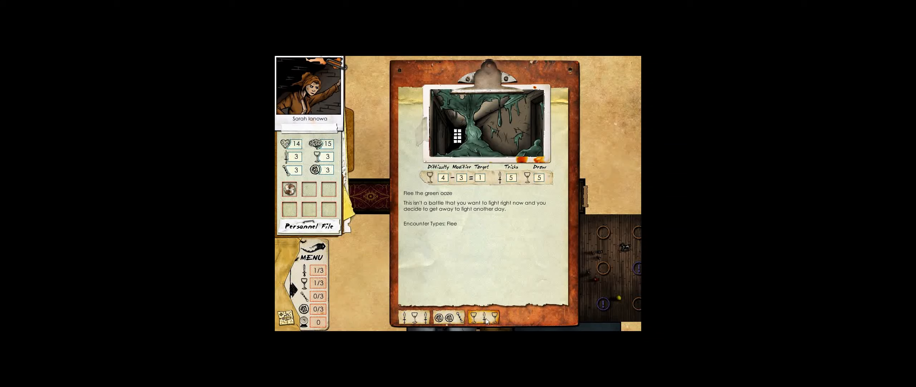
{"action": "mouse_move", "coordinate": [478, 319]}
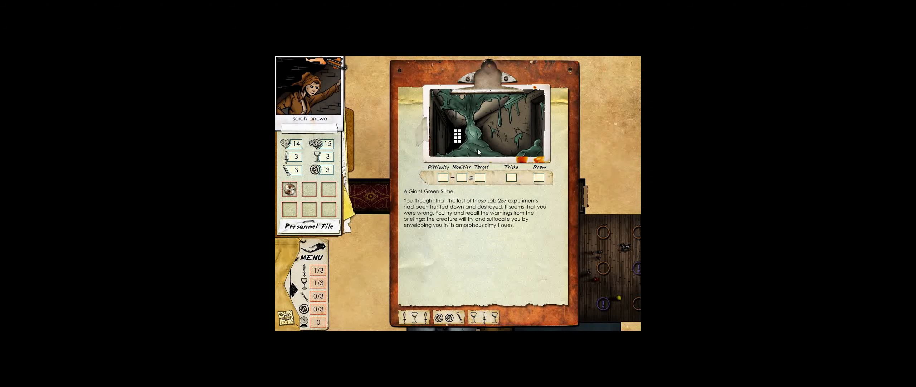
{"action": "mouse_move", "coordinate": [470, 121]}
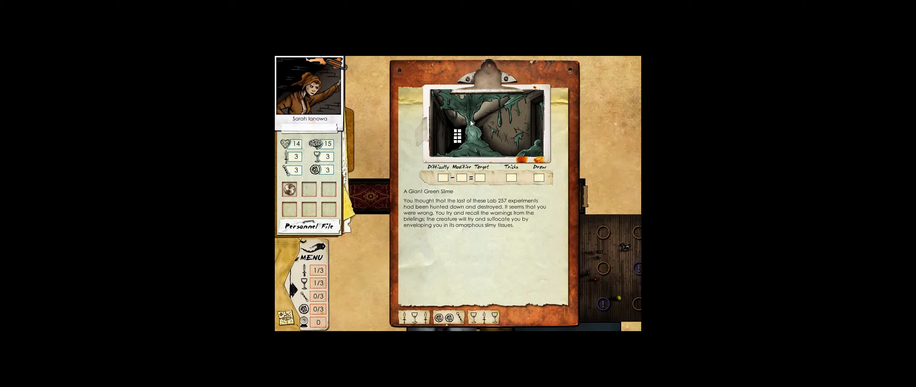
{"action": "mouse_move", "coordinate": [469, 99]}
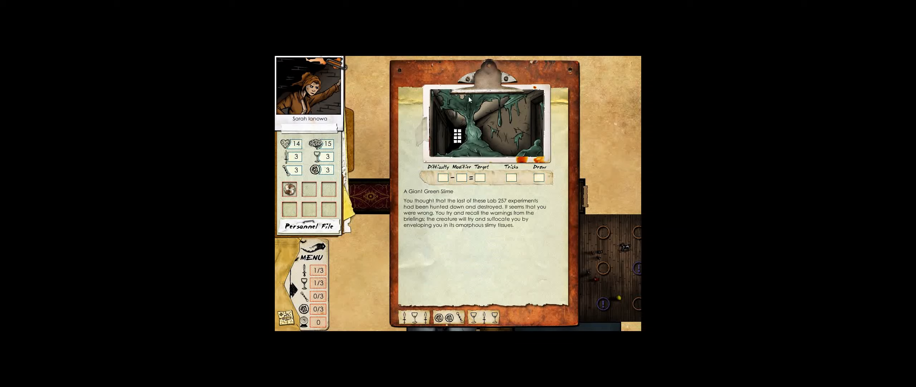
{"action": "mouse_move", "coordinate": [479, 135]}
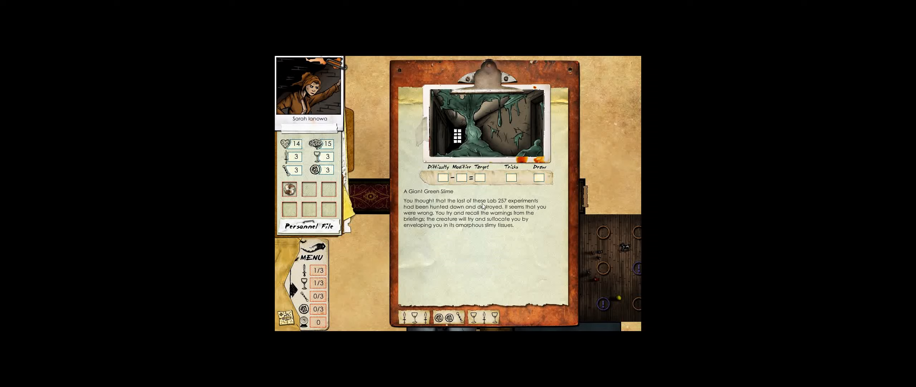
Attempt to flee the ooze, playing the four of cups, and fail the escape
{"action": "left_click", "coordinate": [485, 318]}
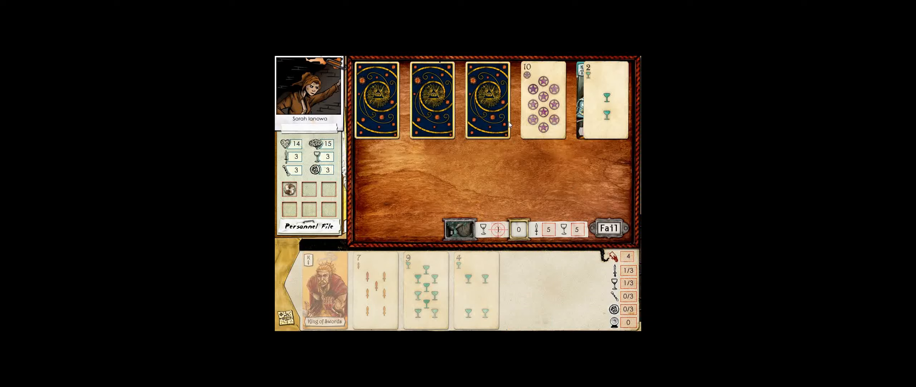
{"action": "left_click", "coordinate": [431, 99]}
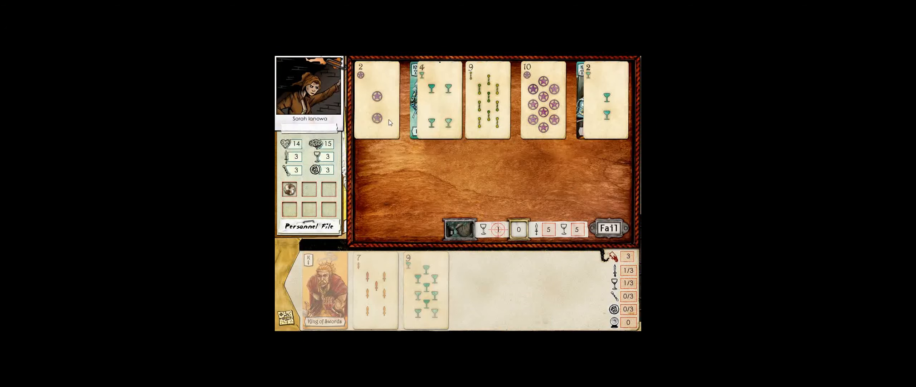
{"action": "left_click", "coordinate": [608, 229]}
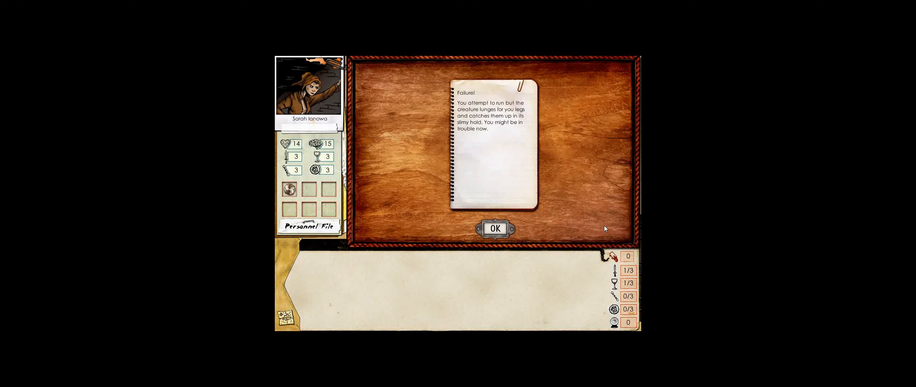
{"action": "mouse_move", "coordinate": [503, 211]}
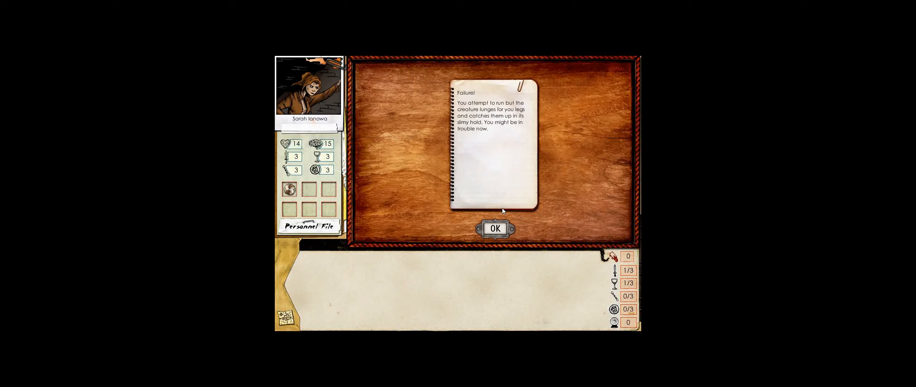
{"action": "mouse_move", "coordinate": [500, 219]}
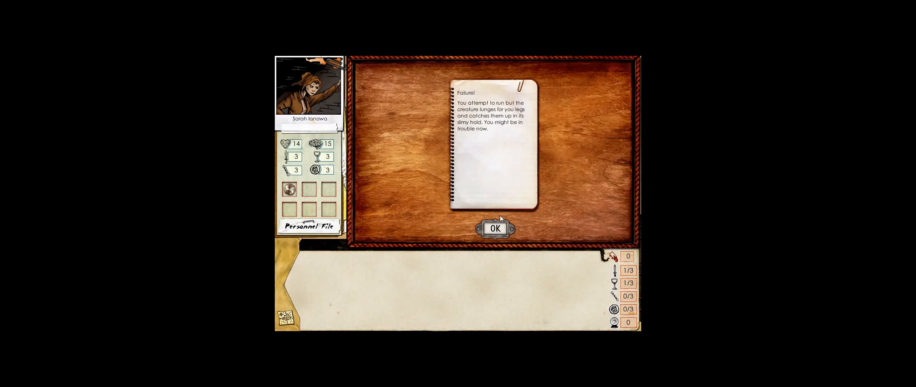
{"action": "left_click", "coordinate": [494, 228]}
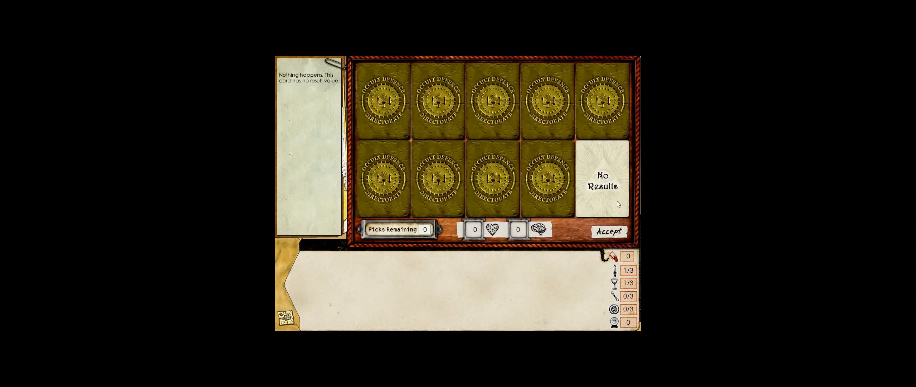
Accept No Results, fail another escape from the ooze, and accept the Death result
{"action": "left_click", "coordinate": [607, 231]}
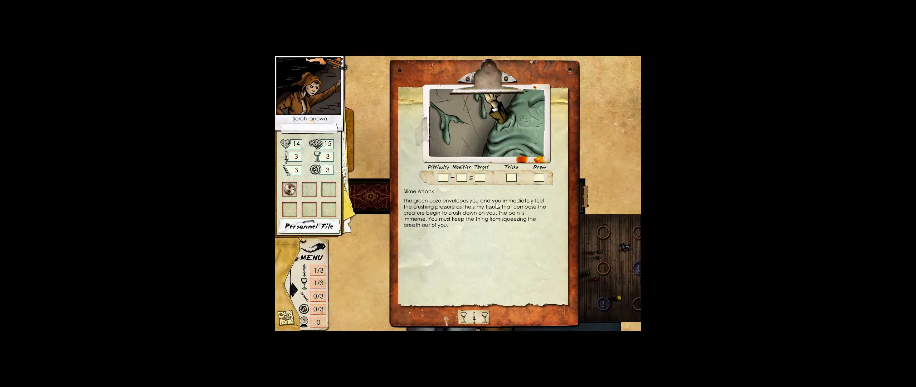
{"action": "mouse_move", "coordinate": [503, 201]}
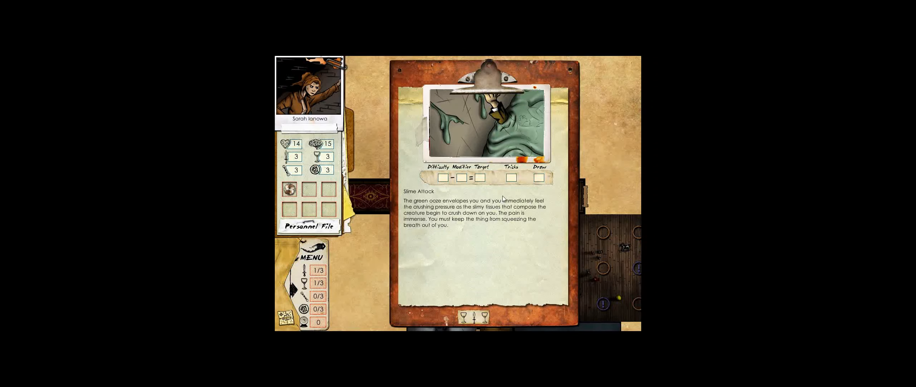
{"action": "mouse_move", "coordinate": [476, 261]}
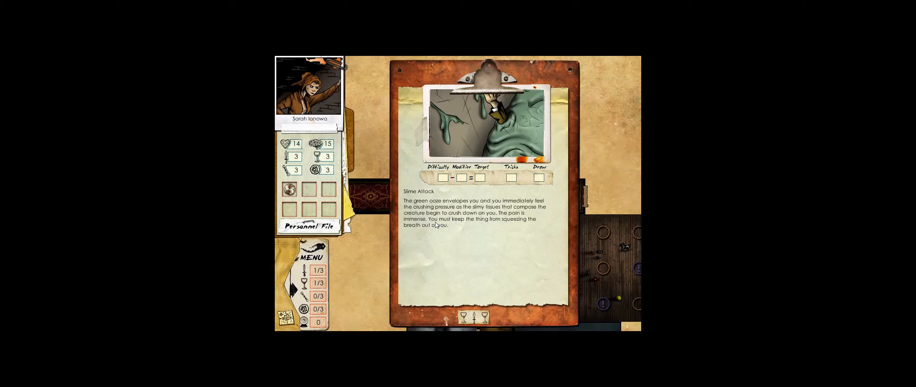
{"action": "left_click", "coordinate": [475, 318]}
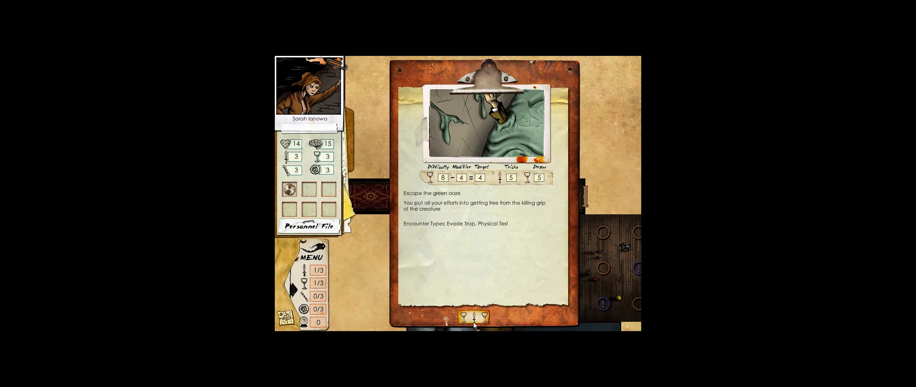
{"action": "left_click", "coordinate": [473, 317]}
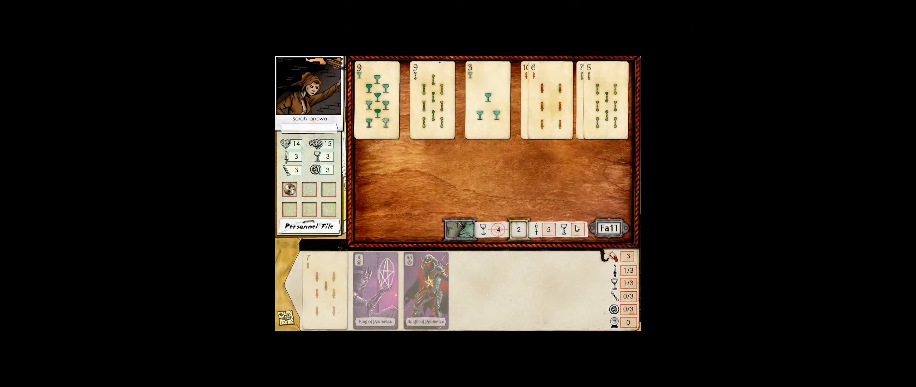
{"action": "left_click", "coordinate": [608, 228]}
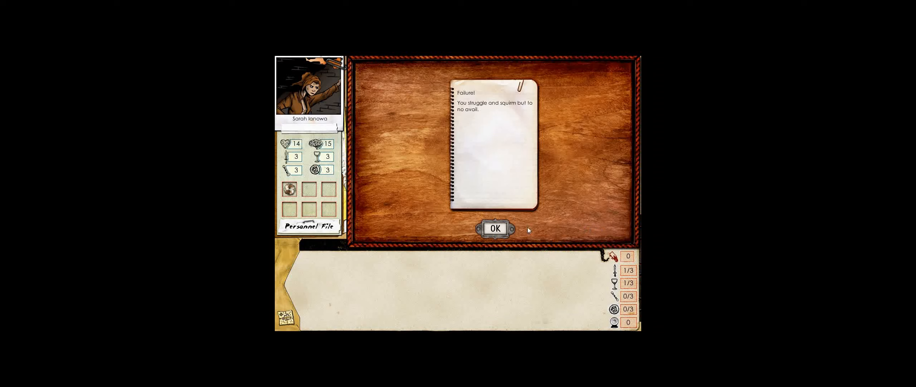
{"action": "left_click", "coordinate": [494, 228]}
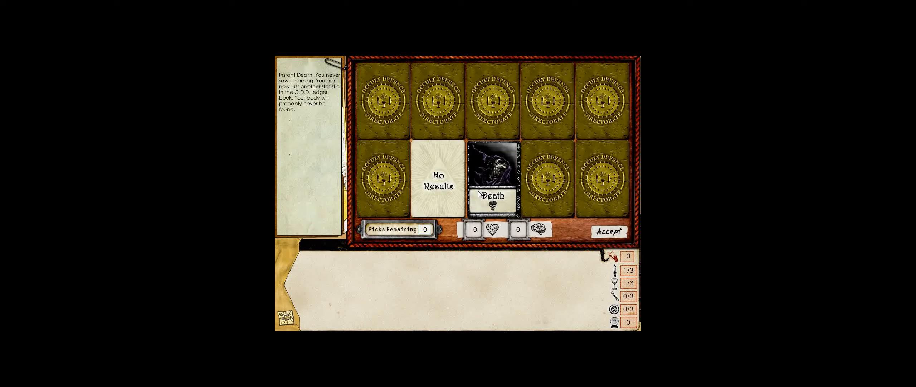
{"action": "left_click", "coordinate": [607, 231]}
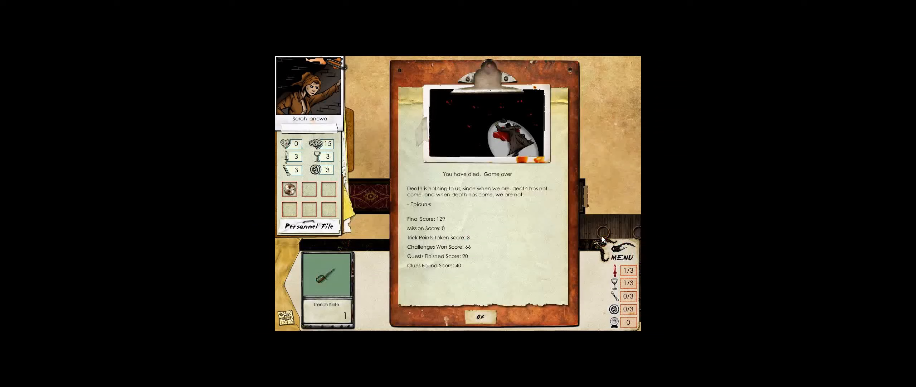
{"action": "mouse_move", "coordinate": [520, 229]}
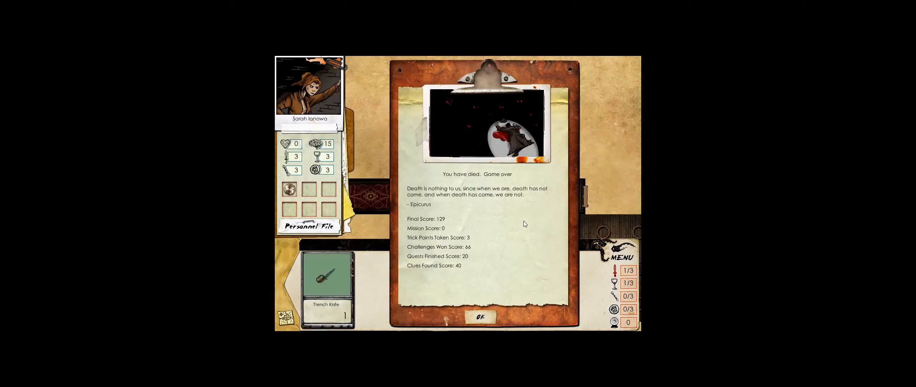
Dismiss the Game Over summary showing score 129 to reach the main menu
{"action": "left_click", "coordinate": [481, 317]}
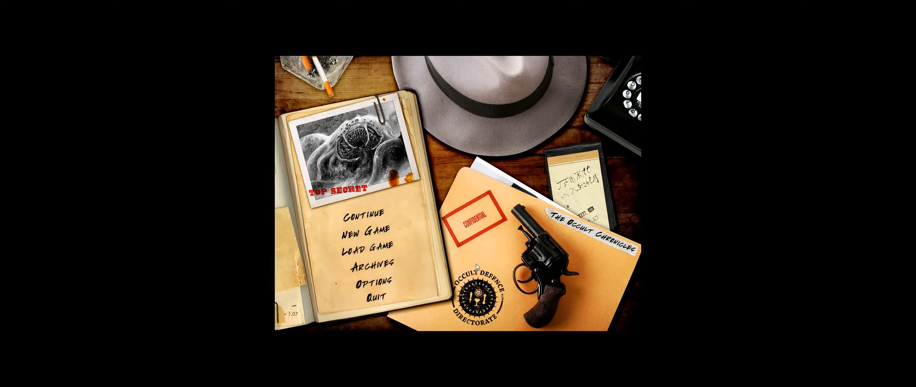
Choose New Game from the main menu to start a new investigator
{"action": "left_click", "coordinate": [363, 216]}
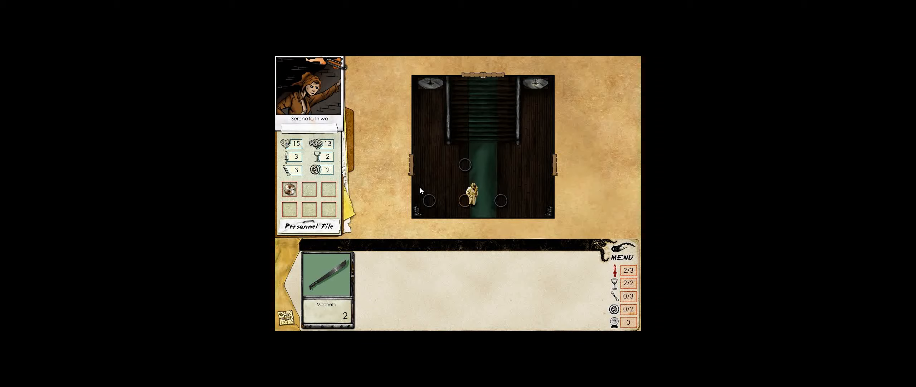
{"action": "mouse_move", "coordinate": [366, 230]}
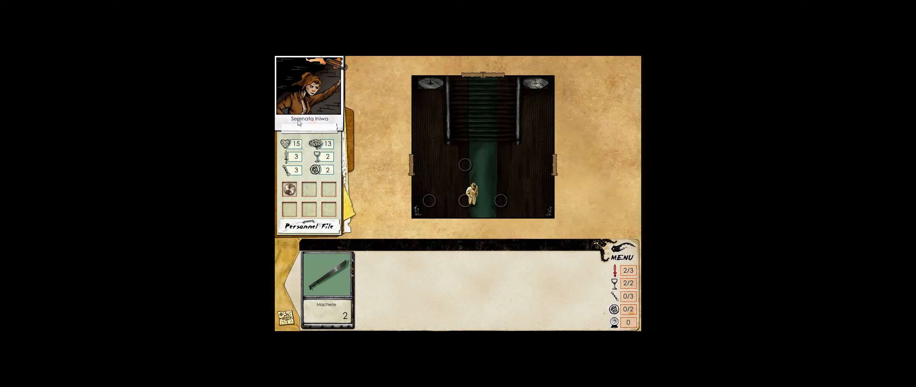
{"action": "mouse_move", "coordinate": [329, 128]}
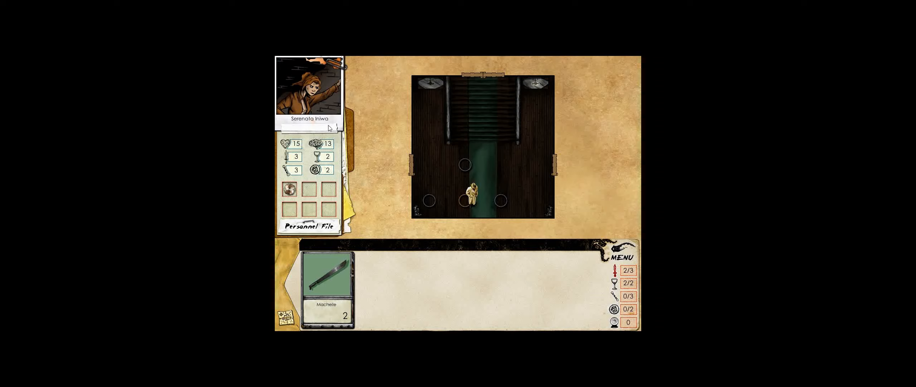
{"action": "mouse_move", "coordinate": [377, 200]}
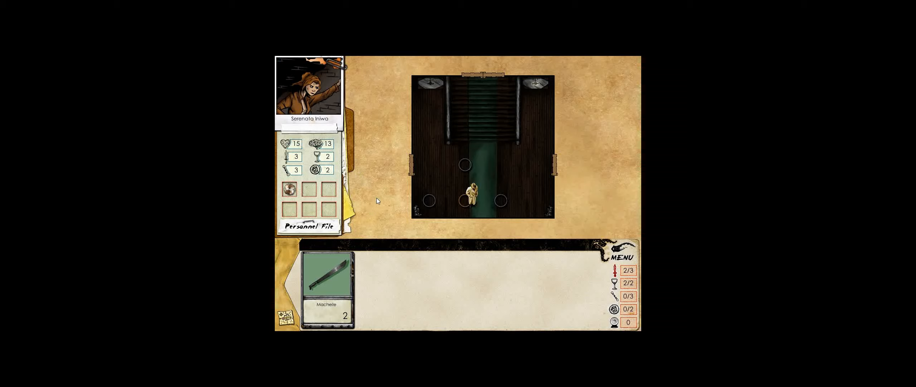
{"action": "mouse_move", "coordinate": [379, 206]}
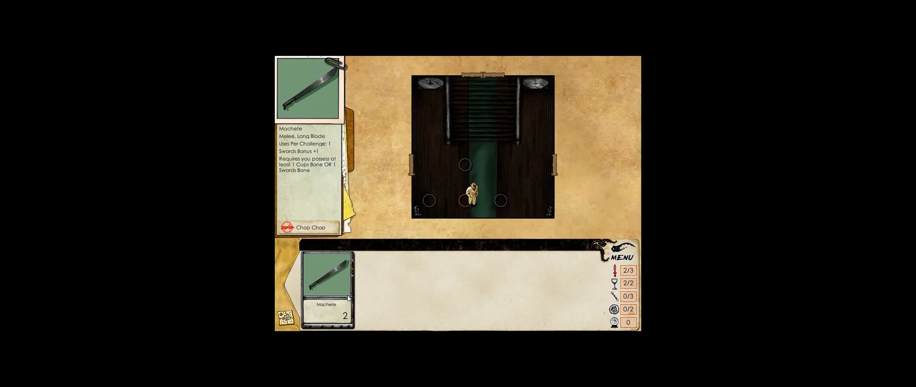
{"action": "left_click", "coordinate": [329, 285]}
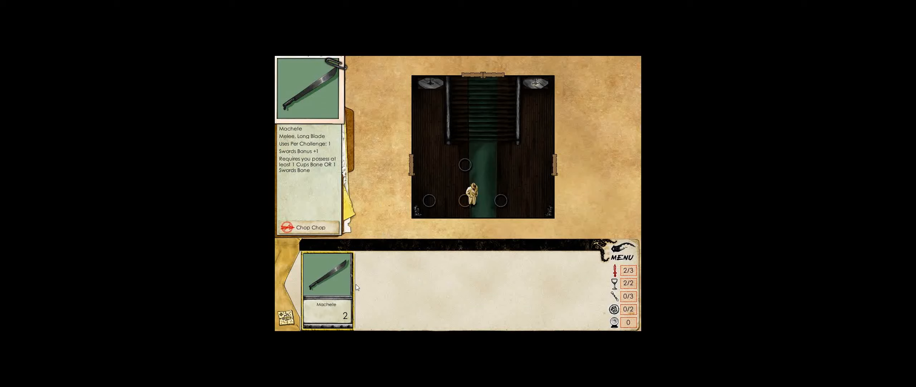
{"action": "mouse_move", "coordinate": [336, 276]}
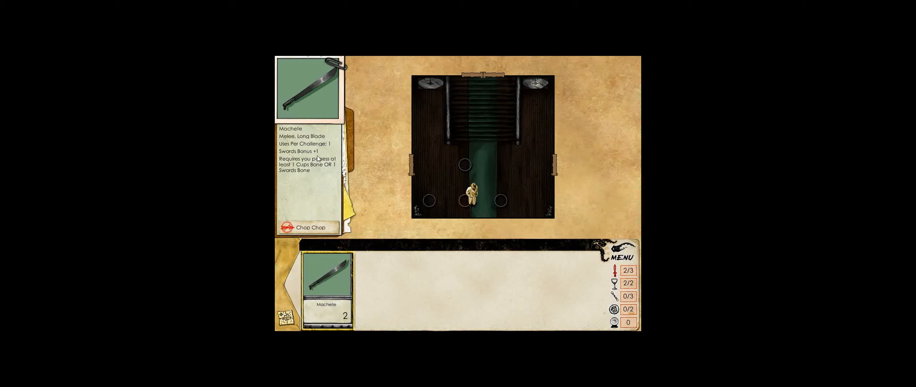
{"action": "mouse_move", "coordinate": [324, 170]}
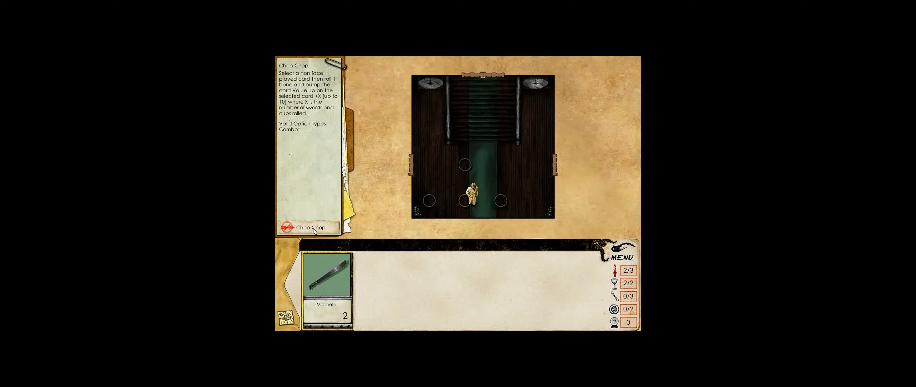
{"action": "left_click", "coordinate": [310, 228]}
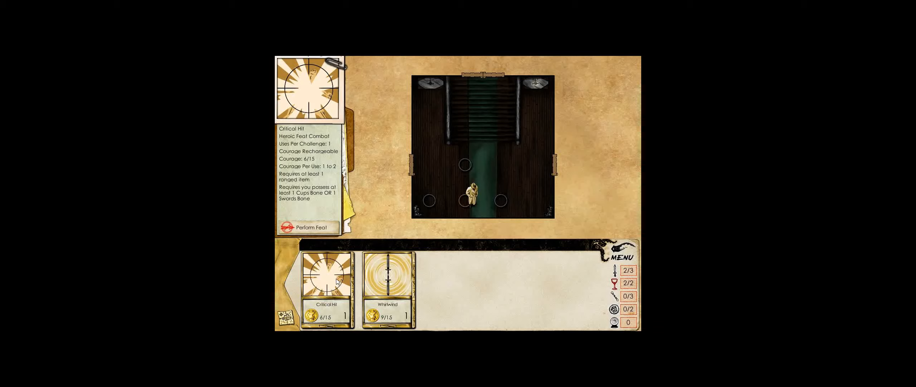
{"action": "left_click", "coordinate": [387, 282]}
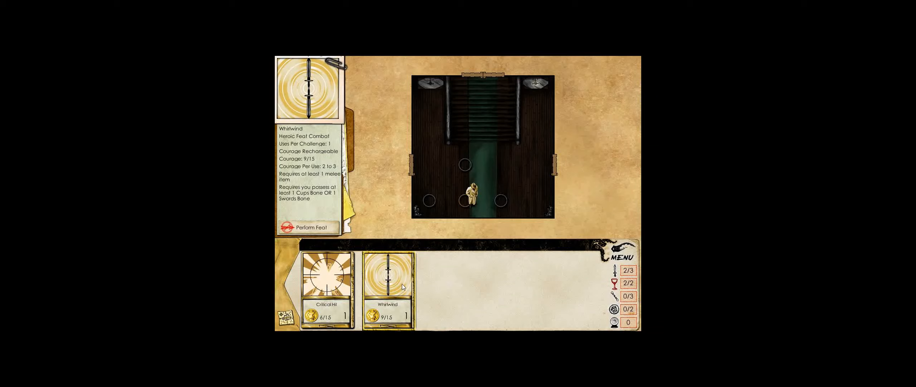
{"action": "mouse_move", "coordinate": [398, 280]}
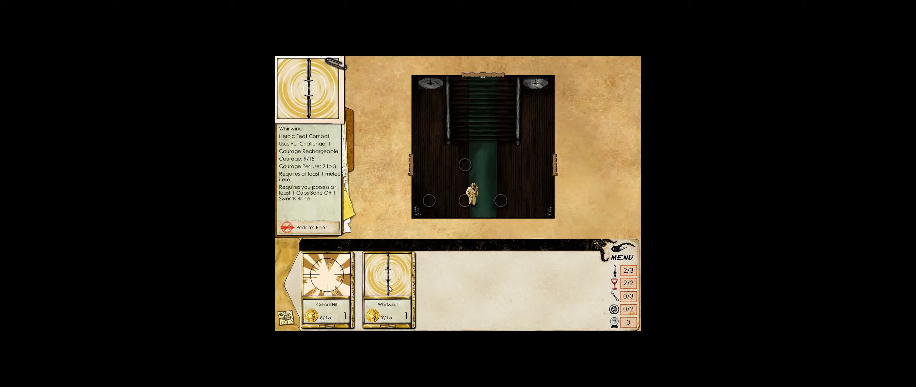
{"action": "mouse_move", "coordinate": [385, 284]}
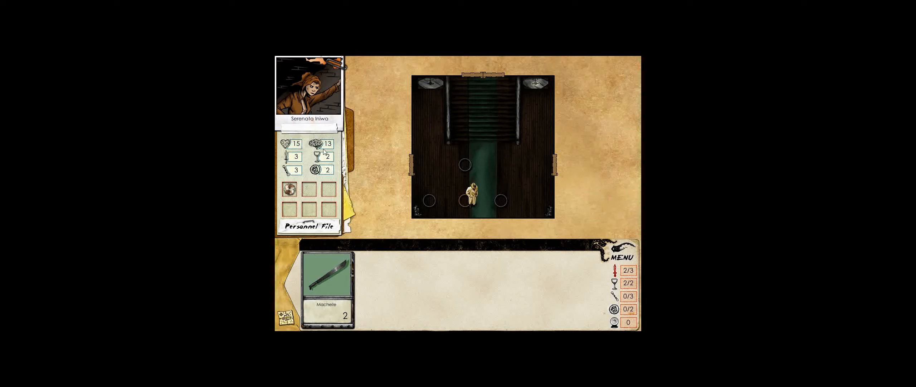
Review Serenaliq's edges and machete details in the Personnel File, then close it
{"action": "left_click", "coordinate": [310, 226]}
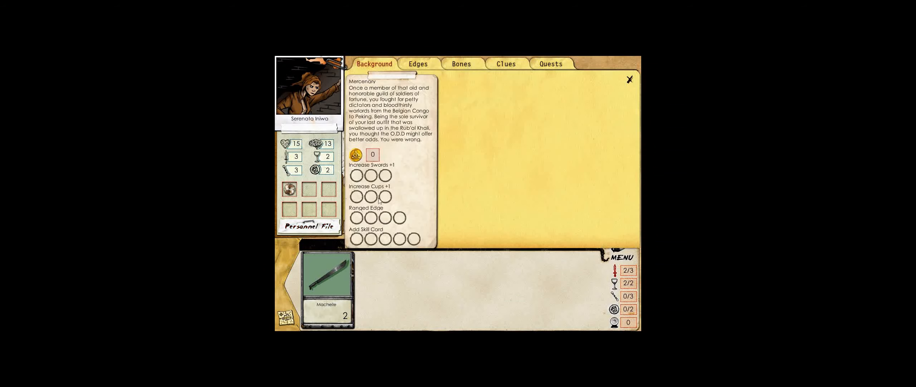
{"action": "left_click", "coordinate": [418, 63]}
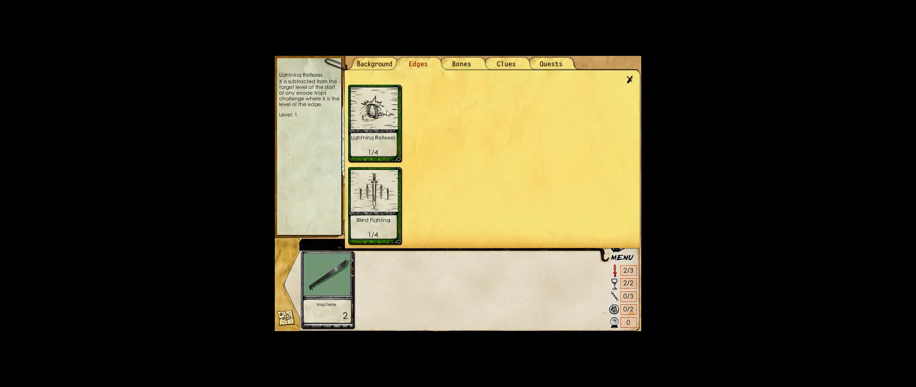
{"action": "mouse_move", "coordinate": [379, 148]}
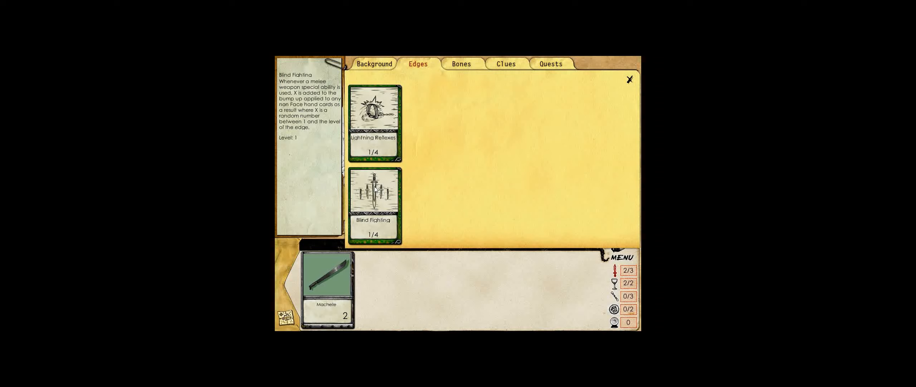
{"action": "left_click", "coordinate": [327, 277]}
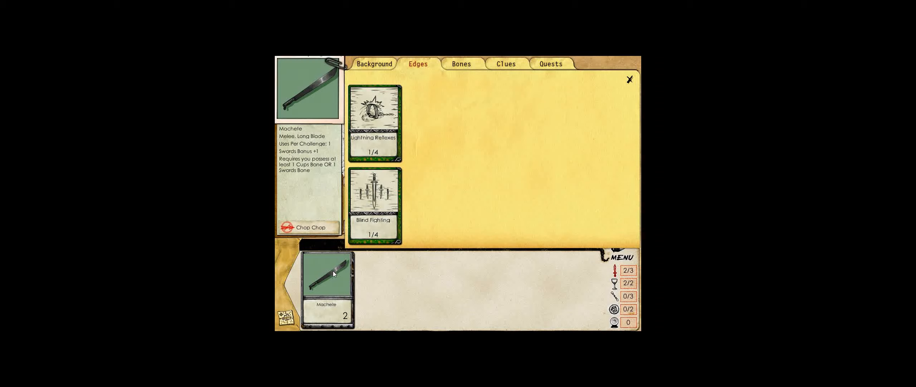
{"action": "mouse_move", "coordinate": [333, 296]}
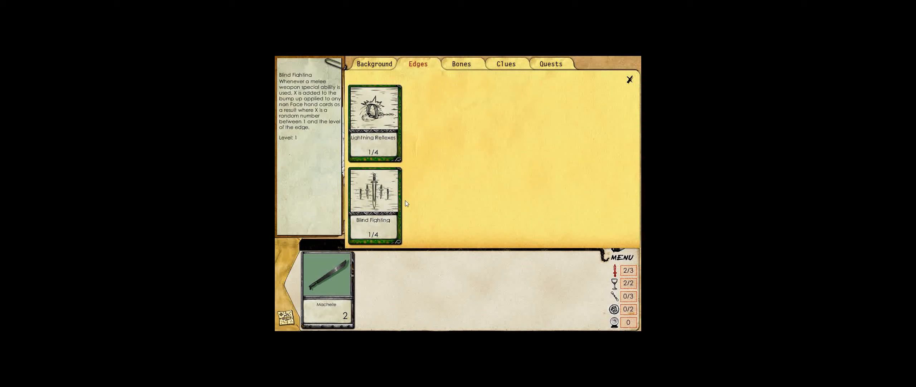
{"action": "left_click", "coordinate": [630, 79]}
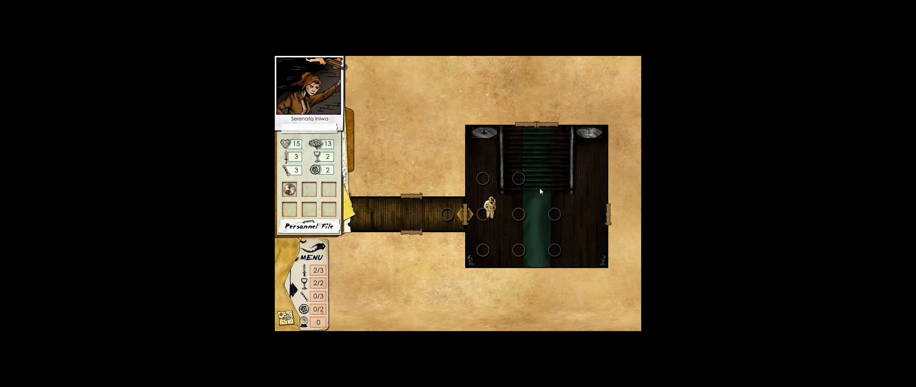
Search the hall's northwest corner and win the combat-roll challenge against the Crossbow Trap
{"action": "left_click", "coordinate": [482, 133]}
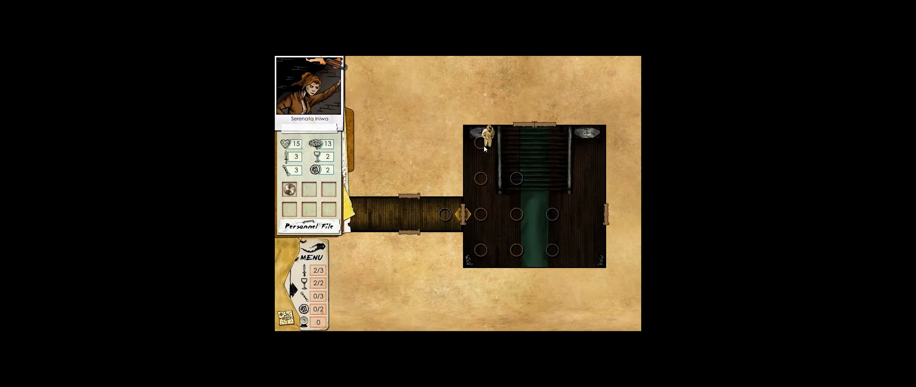
{"action": "left_click", "coordinate": [482, 213]}
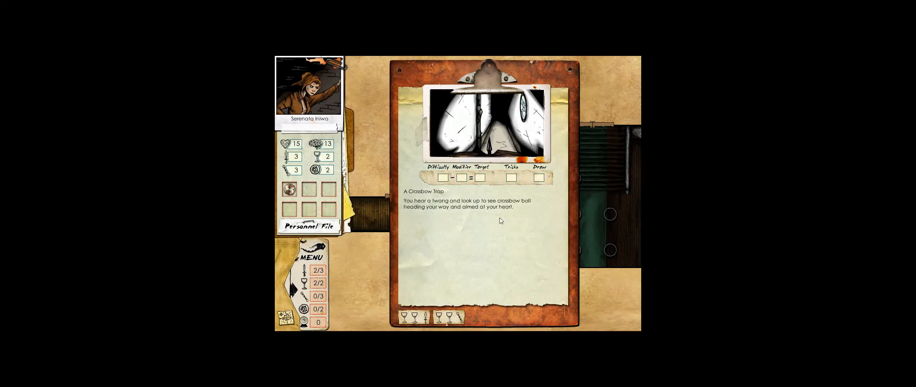
{"action": "mouse_move", "coordinate": [435, 261]}
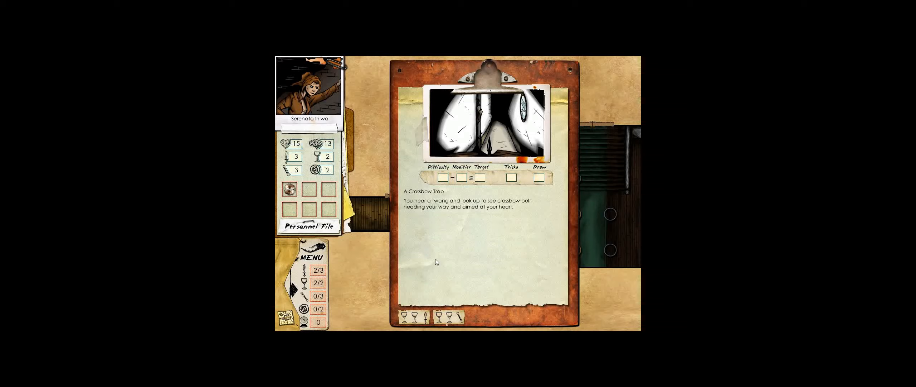
{"action": "left_click", "coordinate": [448, 316]}
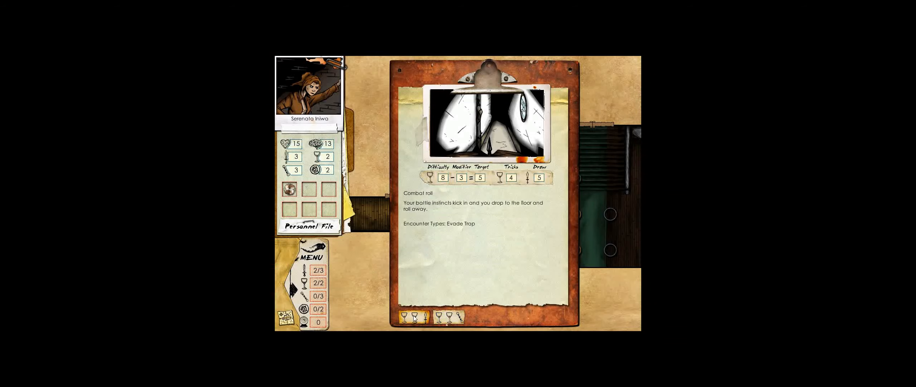
{"action": "left_click", "coordinate": [446, 316]}
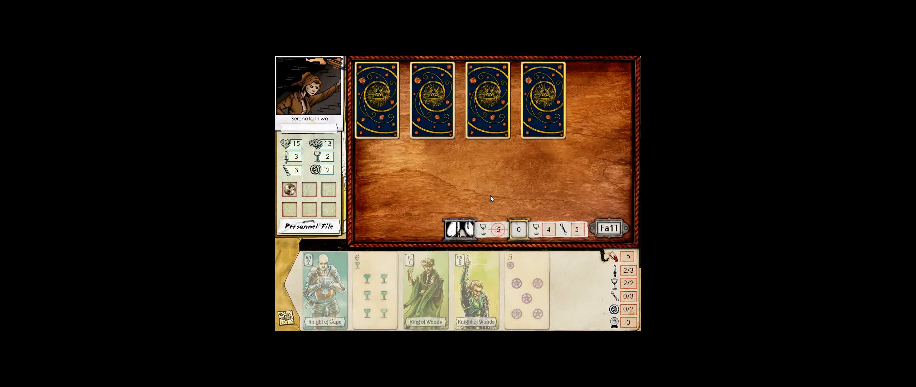
{"action": "left_click", "coordinate": [542, 97]}
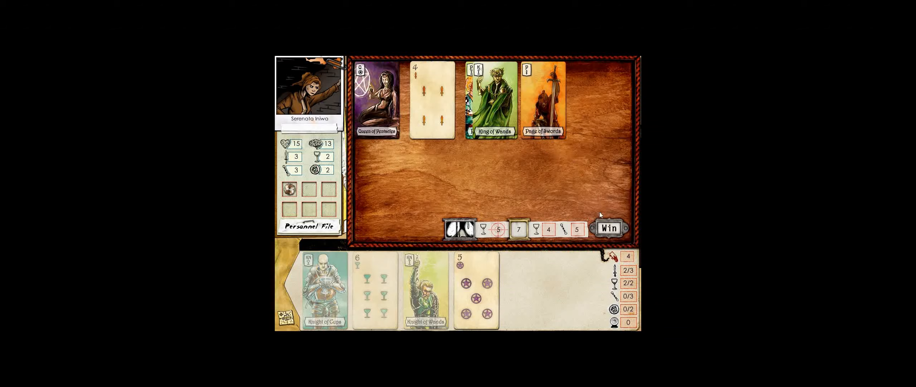
{"action": "left_click", "coordinate": [608, 227]}
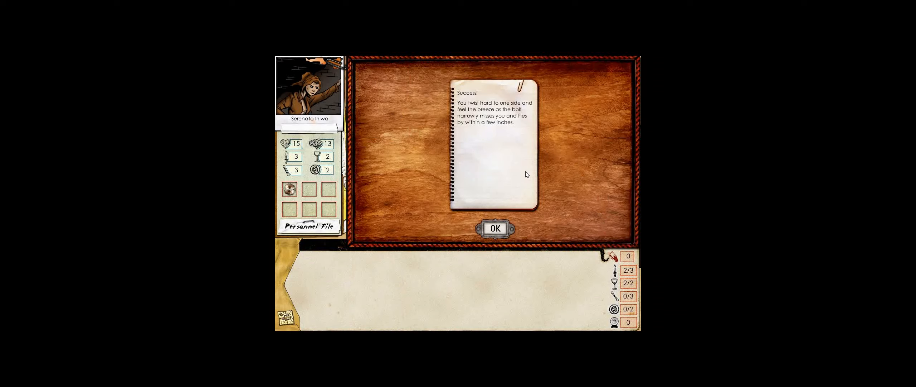
{"action": "left_click", "coordinate": [494, 228]}
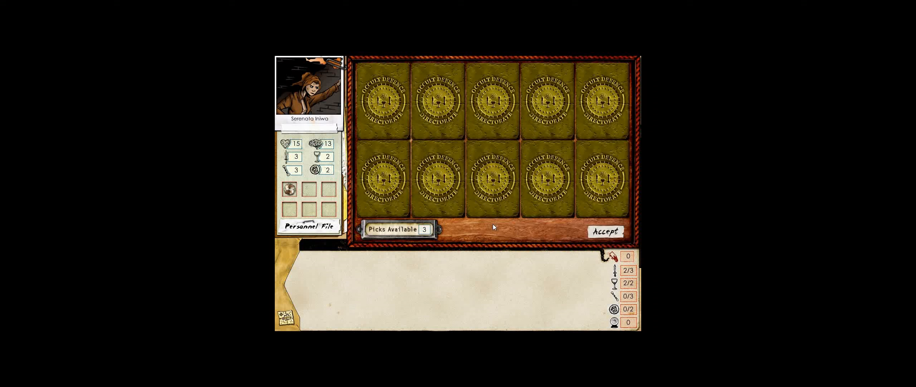
Take the face-down trap reward raising heart to 16, view the Background page, and close the file
{"action": "left_click", "coordinate": [547, 102]}
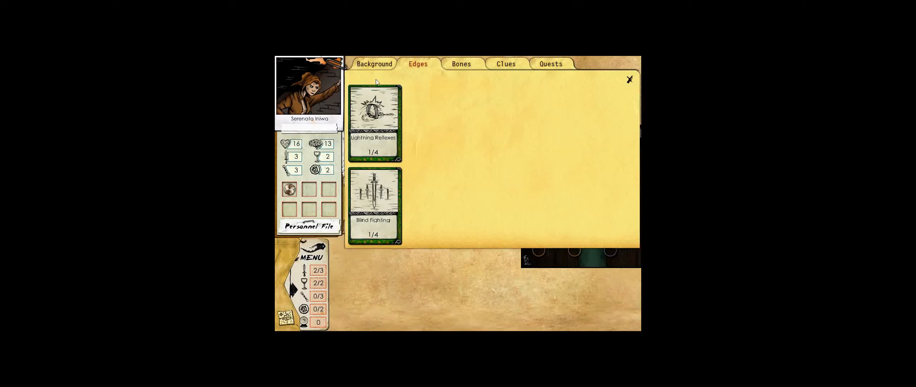
{"action": "left_click", "coordinate": [373, 63]}
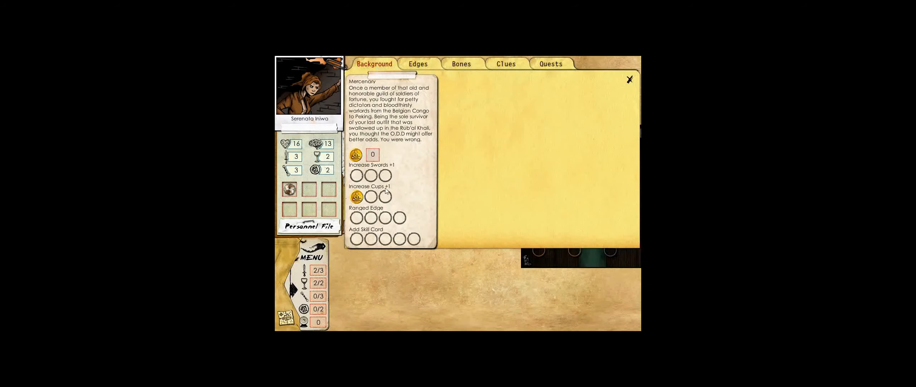
{"action": "left_click", "coordinate": [629, 79]}
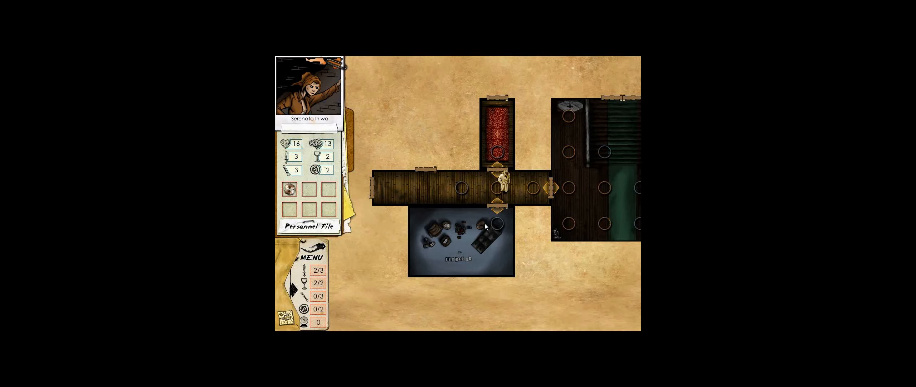
Walk into the south room and investigate the fireplace, triggering The Demon in the Fire
{"action": "left_click", "coordinate": [489, 225]}
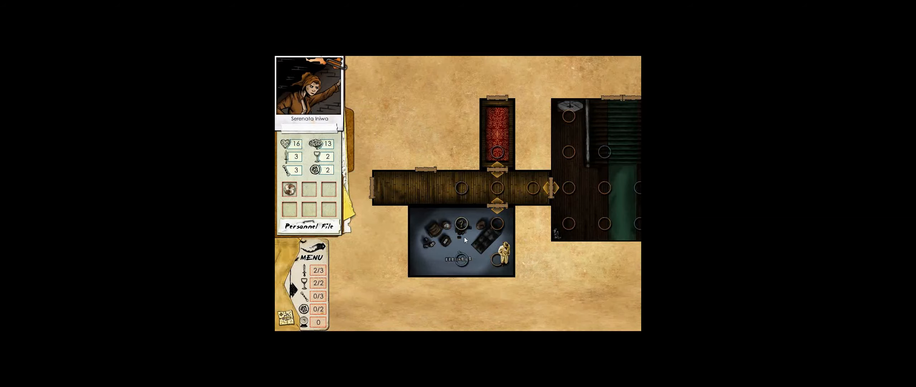
{"action": "mouse_move", "coordinate": [492, 227]}
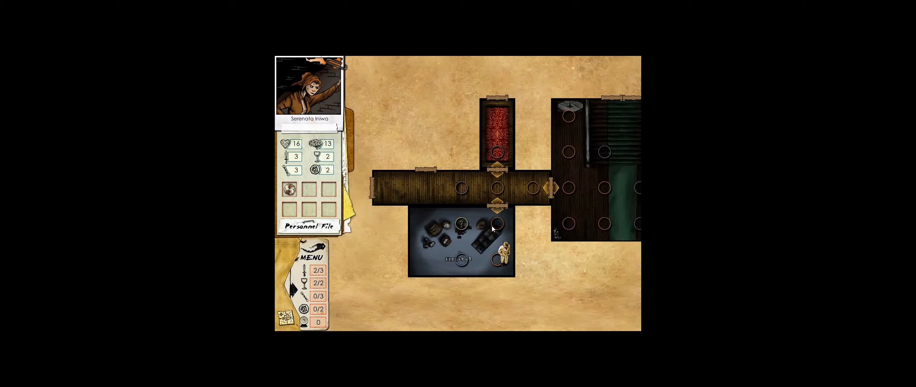
{"action": "left_click", "coordinate": [462, 260]}
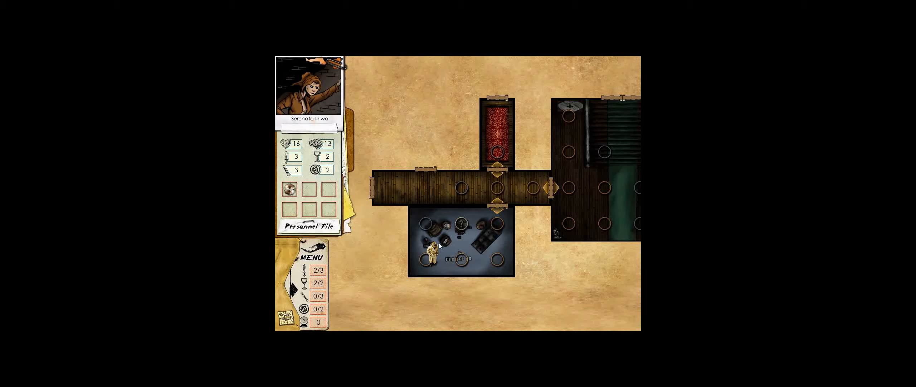
{"action": "left_click", "coordinate": [472, 227]}
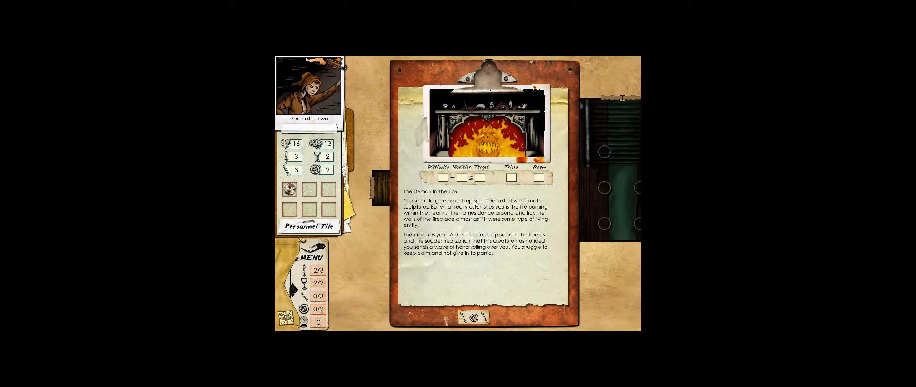
{"action": "mouse_move", "coordinate": [479, 229]}
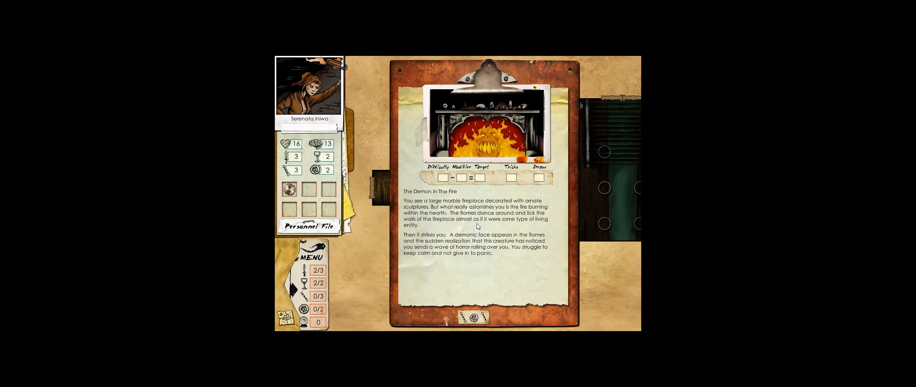
Resist the demon's horror, winning the card challenge with the King of Swords
{"action": "left_click", "coordinate": [472, 316]}
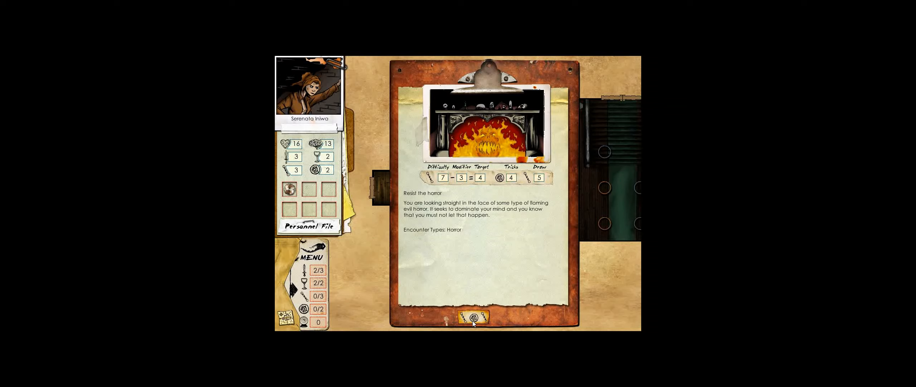
{"action": "left_click", "coordinate": [473, 315]}
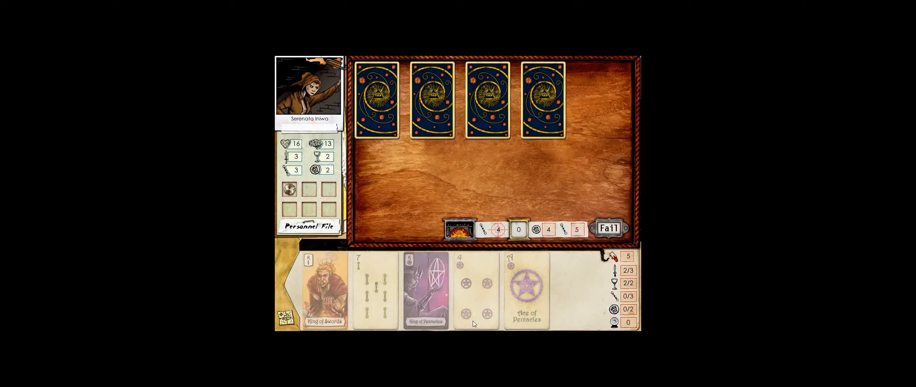
{"action": "left_click", "coordinate": [540, 99]}
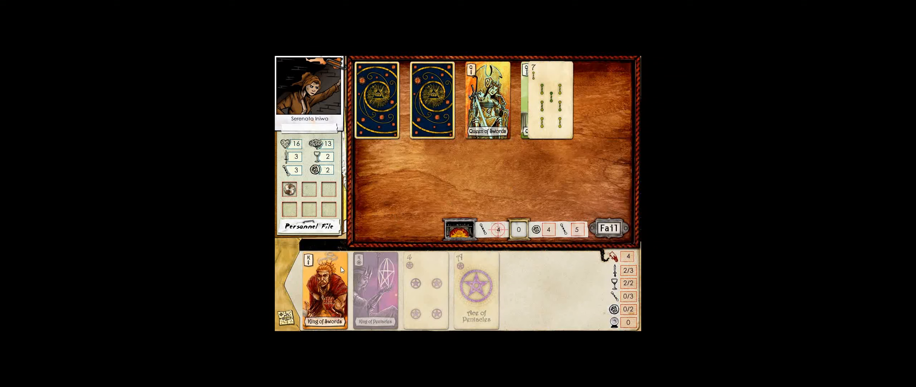
{"action": "left_click", "coordinate": [323, 295]}
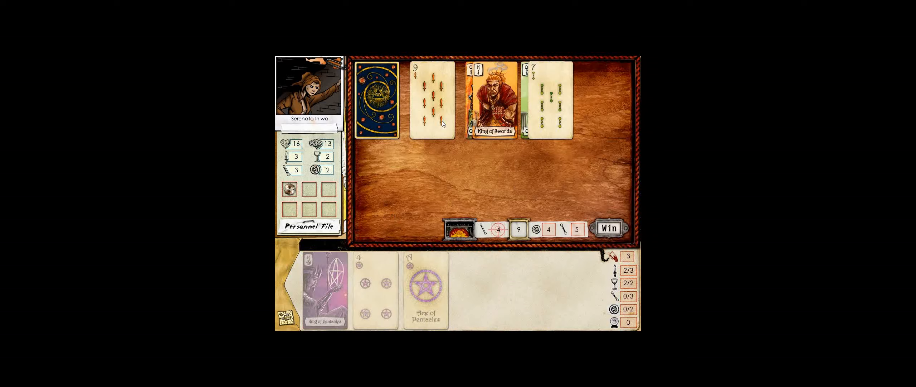
{"action": "left_click", "coordinate": [607, 228]}
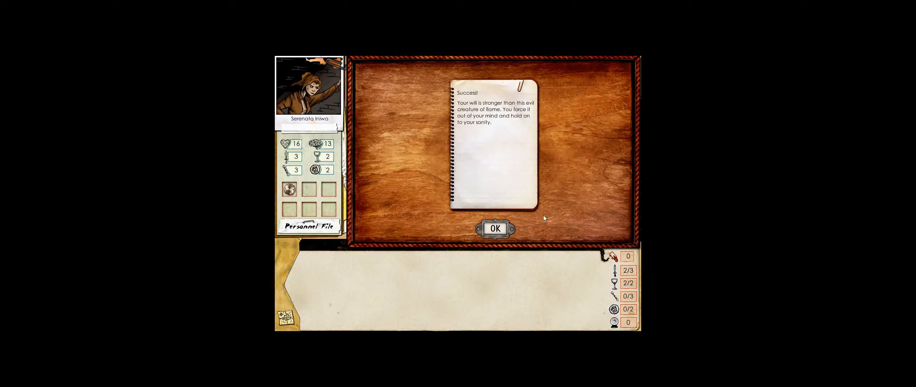
{"action": "mouse_move", "coordinate": [513, 207]}
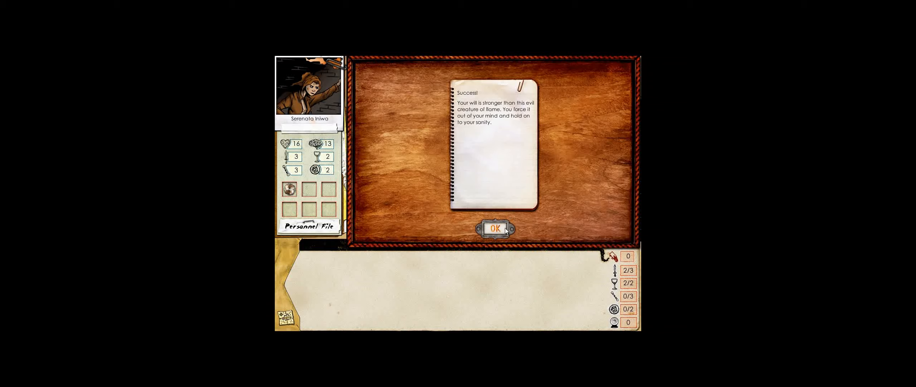
Acknowledge the success and take the hidden reward card giving +2 sanity
{"action": "left_click", "coordinate": [495, 227]}
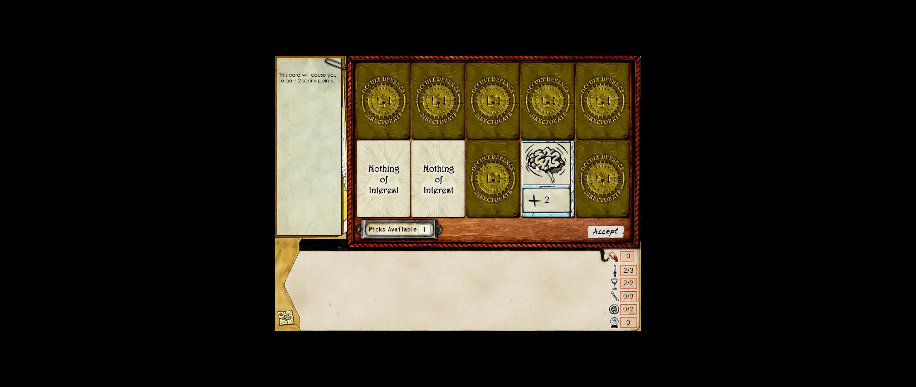
{"action": "left_click", "coordinate": [603, 102]}
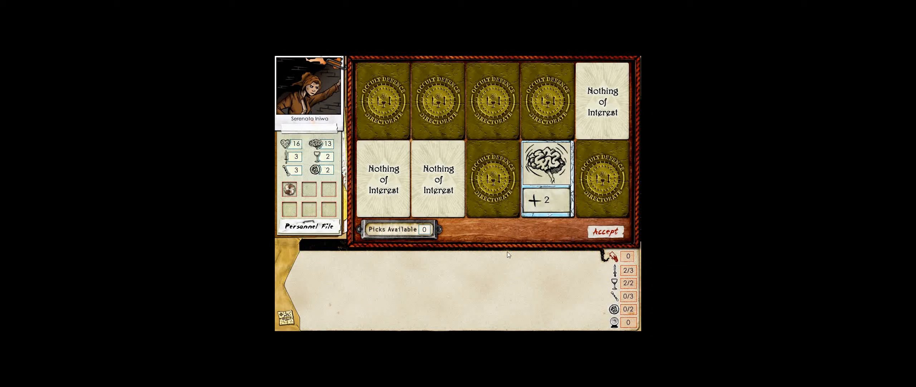
{"action": "left_click", "coordinate": [606, 232]}
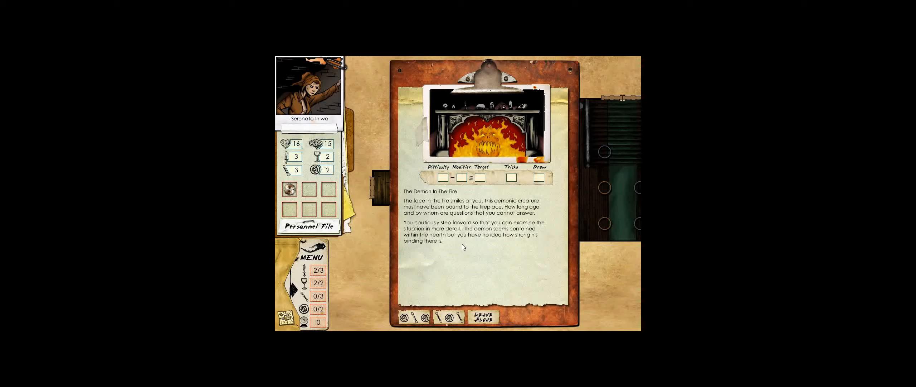
{"action": "mouse_move", "coordinate": [454, 242]}
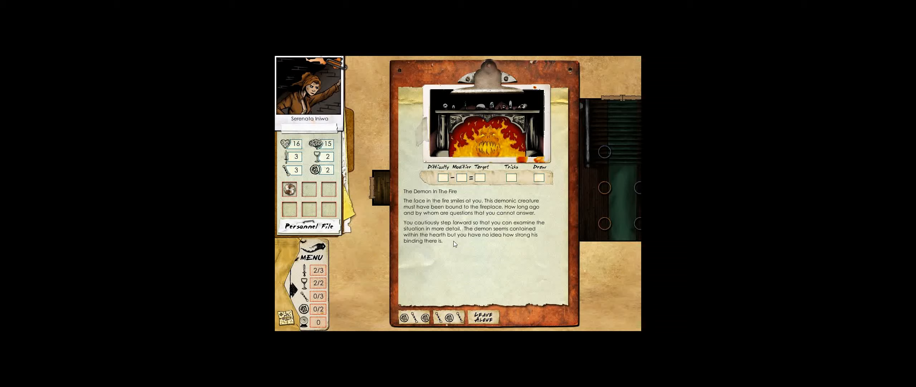
{"action": "mouse_move", "coordinate": [444, 282]}
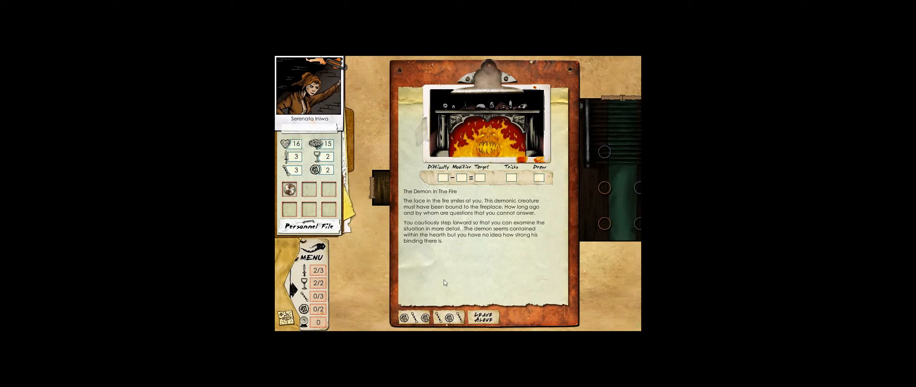
Try bargaining with the demon, fail the challenge, and accept the empty results
{"action": "left_click", "coordinate": [434, 316]}
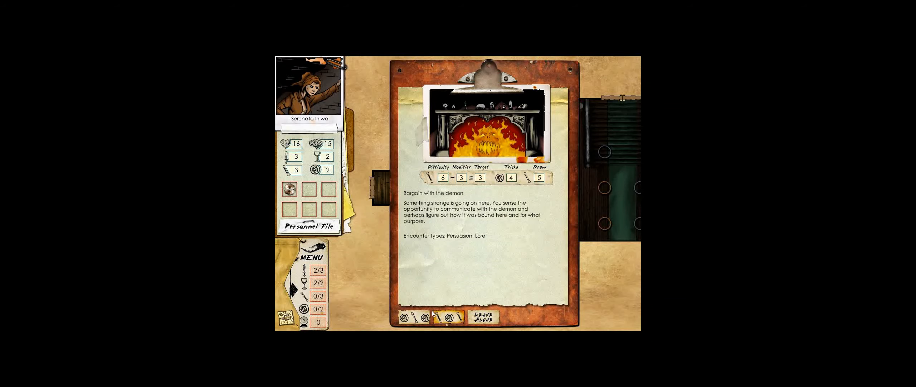
{"action": "left_click", "coordinate": [452, 316]}
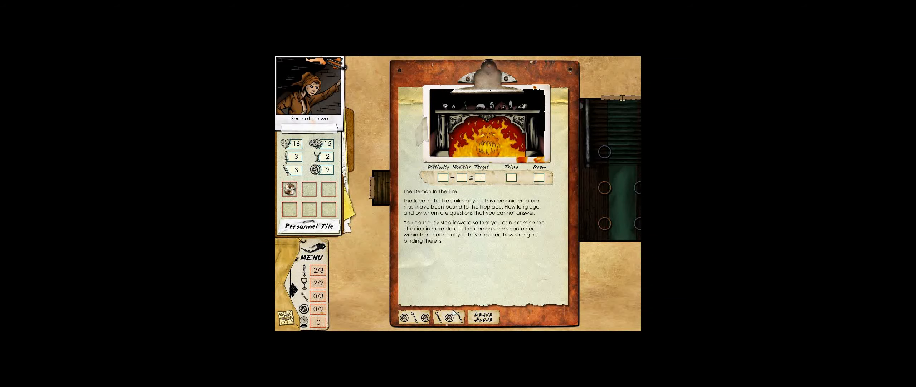
{"action": "left_click", "coordinate": [445, 317]}
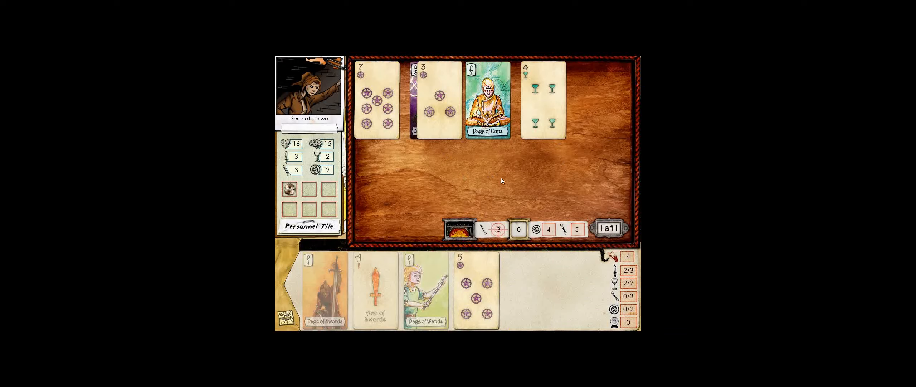
{"action": "left_click", "coordinate": [608, 227]}
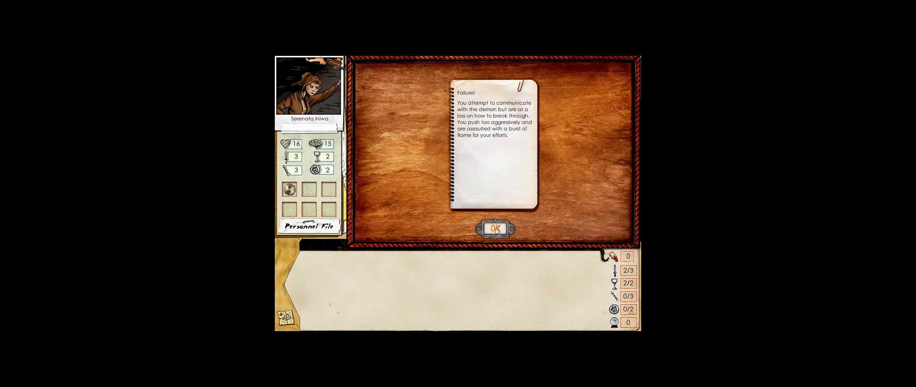
{"action": "left_click", "coordinate": [497, 227]}
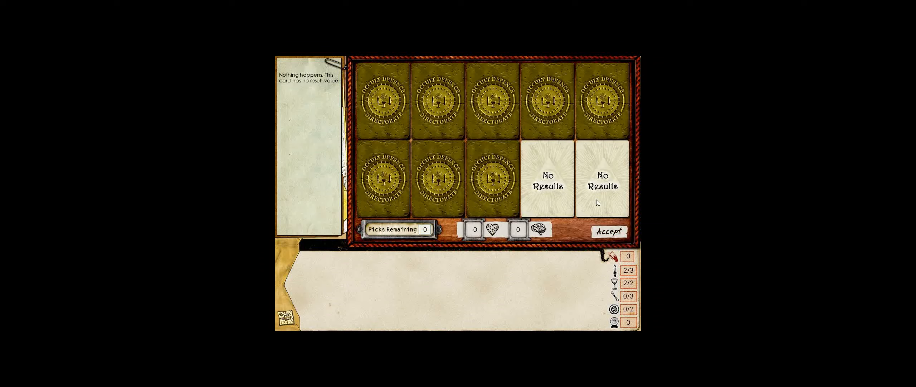
{"action": "left_click", "coordinate": [608, 228]}
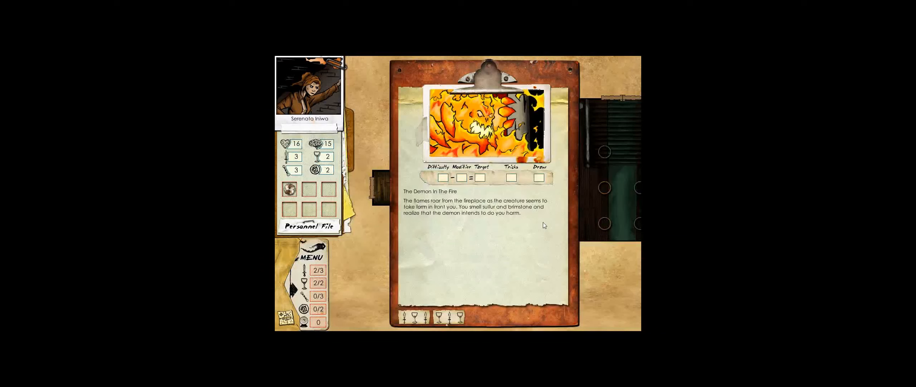
{"action": "mouse_move", "coordinate": [509, 227]}
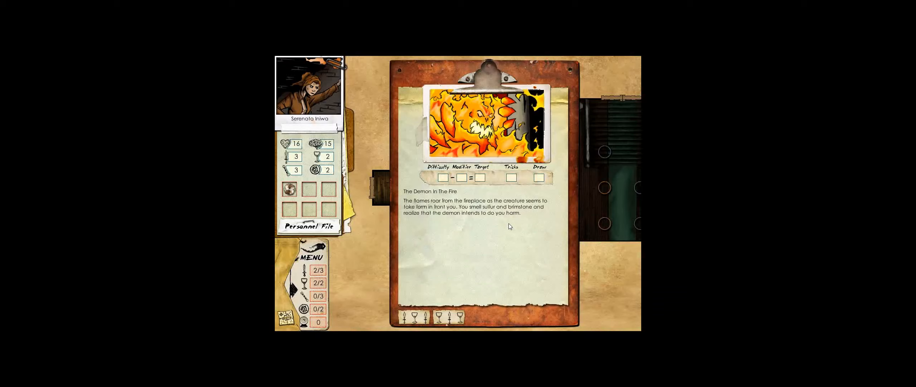
{"action": "mouse_move", "coordinate": [447, 251]}
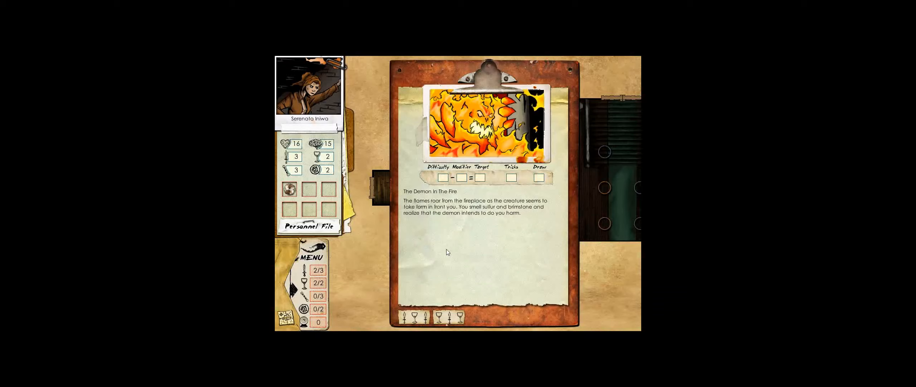
Face the demon's flaming attack, win the escape challenge, and close the rewards
{"action": "left_click", "coordinate": [450, 316]}
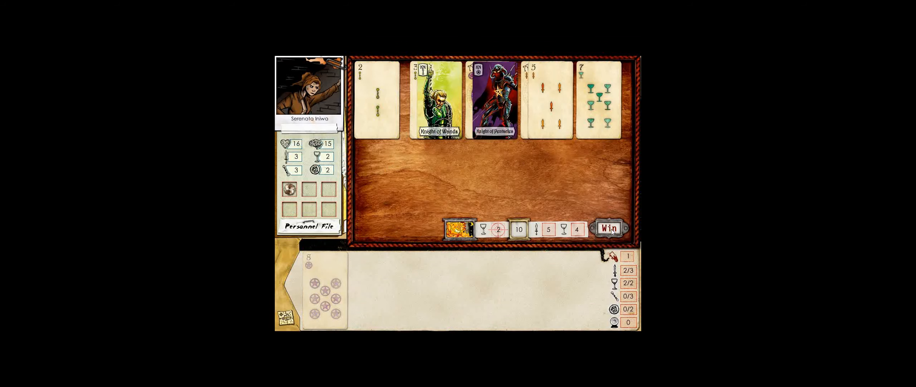
{"action": "left_click", "coordinate": [606, 226]}
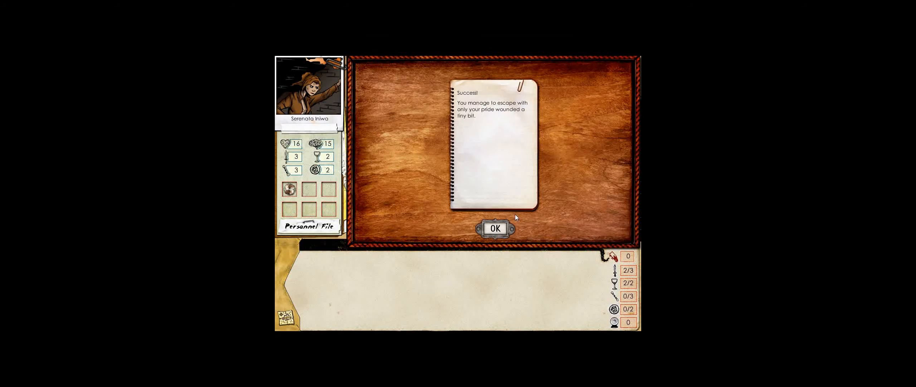
{"action": "left_click", "coordinate": [493, 228]}
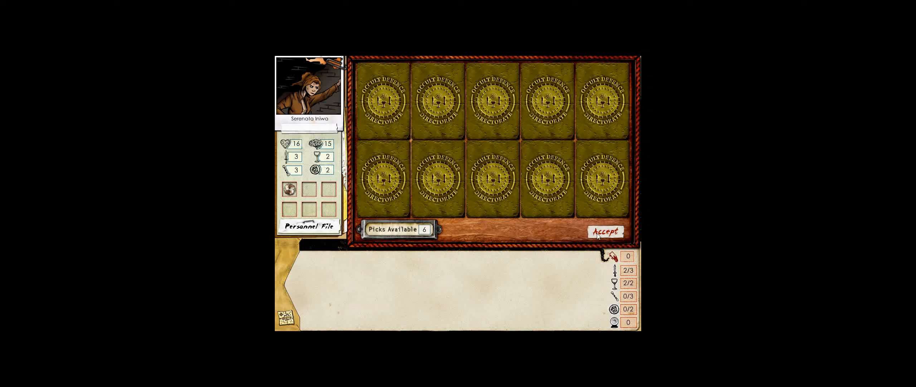
{"action": "left_click", "coordinate": [606, 230]}
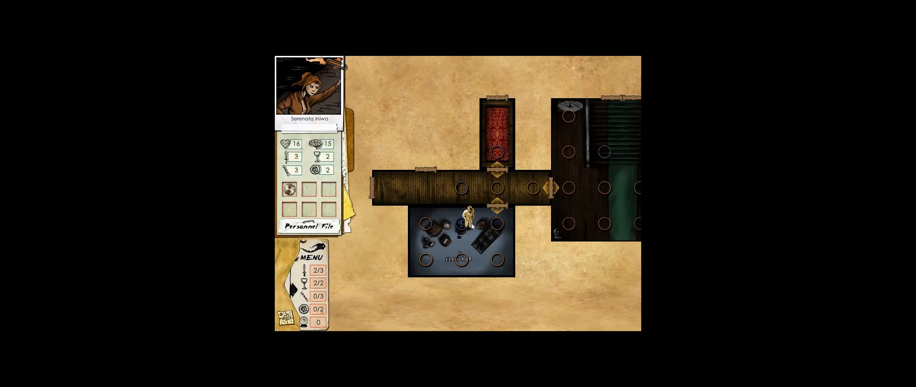
Walk down the corridor to the locked wooden door and leave it alone rather than picking it
{"action": "left_click", "coordinate": [498, 184]}
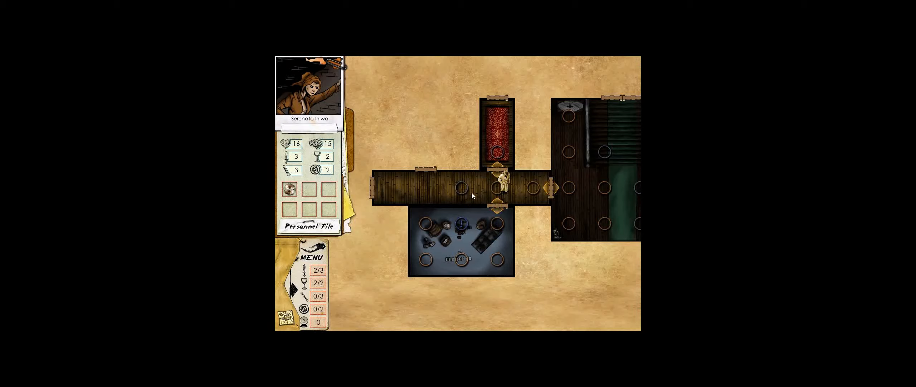
{"action": "left_click", "coordinate": [462, 187]}
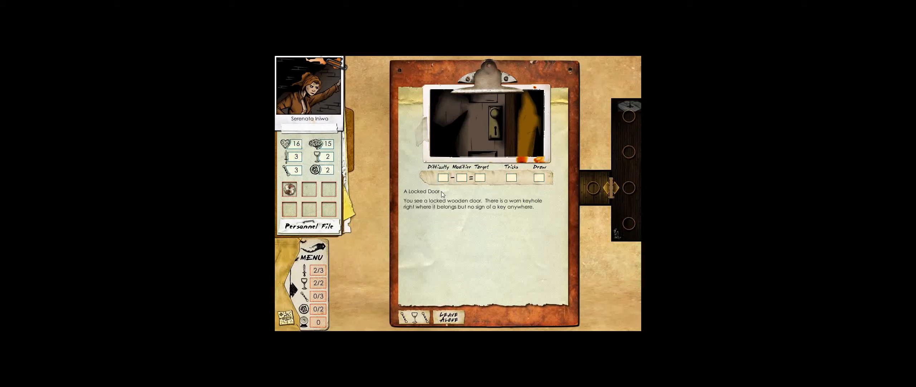
{"action": "mouse_move", "coordinate": [412, 289]}
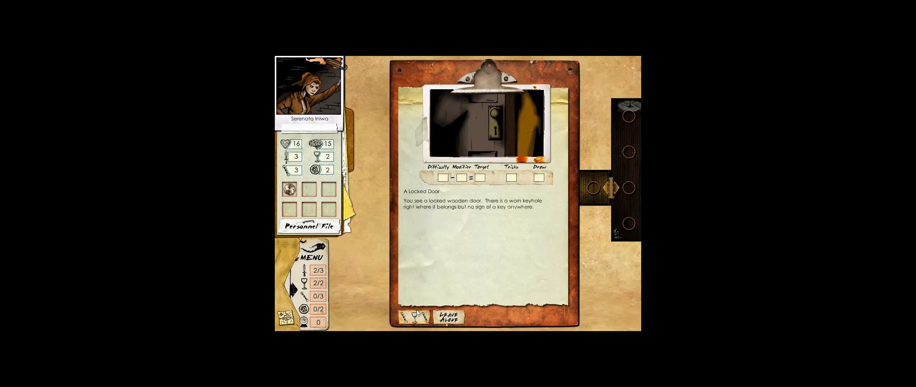
{"action": "left_click", "coordinate": [412, 316]}
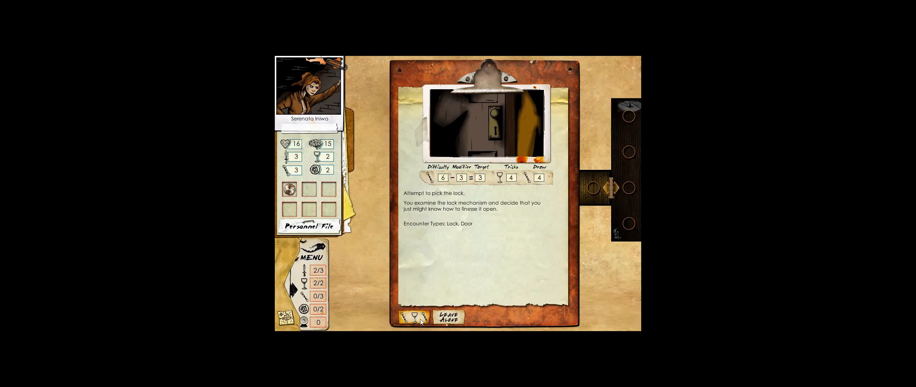
{"action": "left_click", "coordinate": [449, 317]}
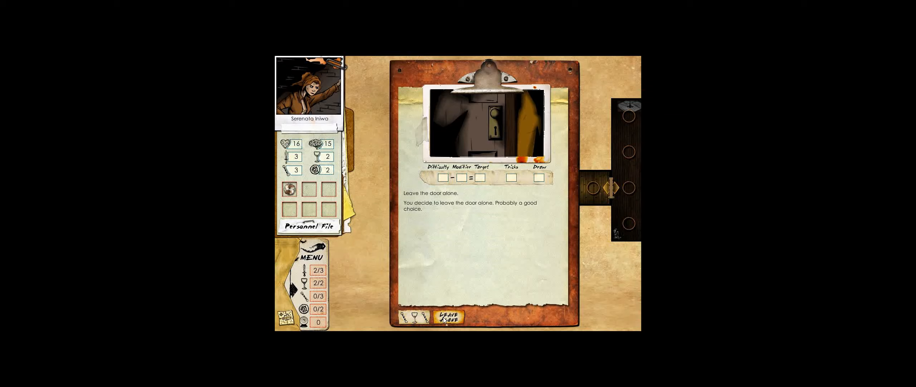
{"action": "left_click", "coordinate": [450, 314]}
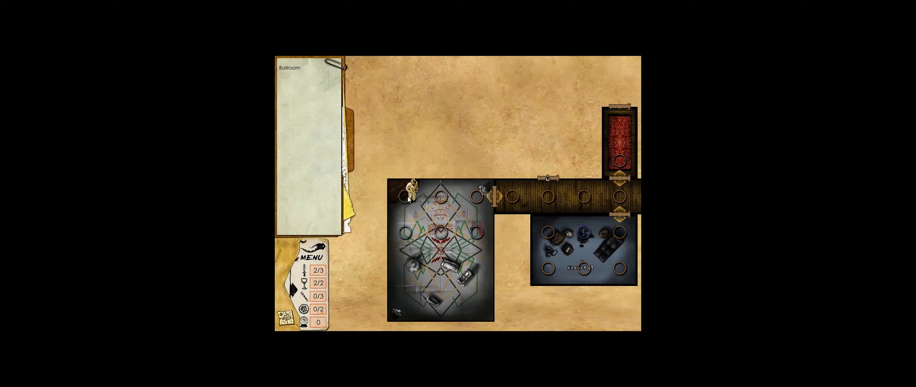
Step into the Ballroom to trigger The Ghostly Ball and pick Resist the Horror
{"action": "left_click", "coordinate": [405, 234]}
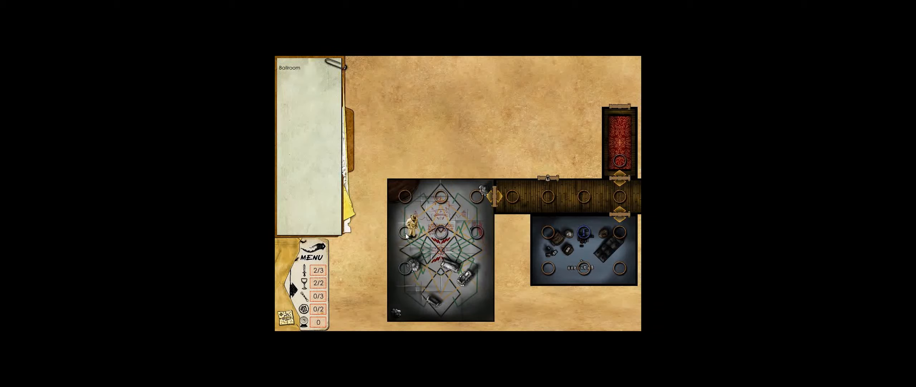
{"action": "left_click", "coordinate": [409, 235]}
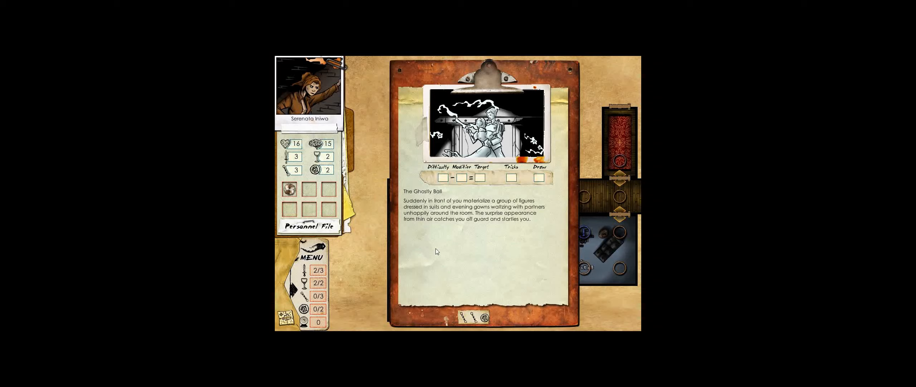
{"action": "mouse_move", "coordinate": [444, 239]}
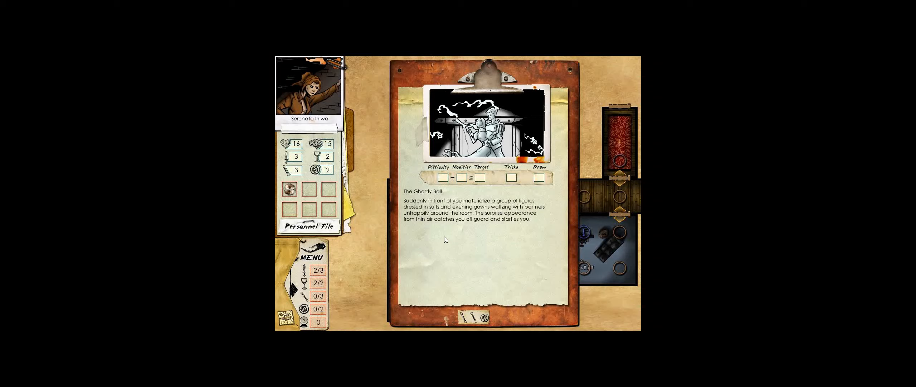
{"action": "mouse_move", "coordinate": [475, 311]}
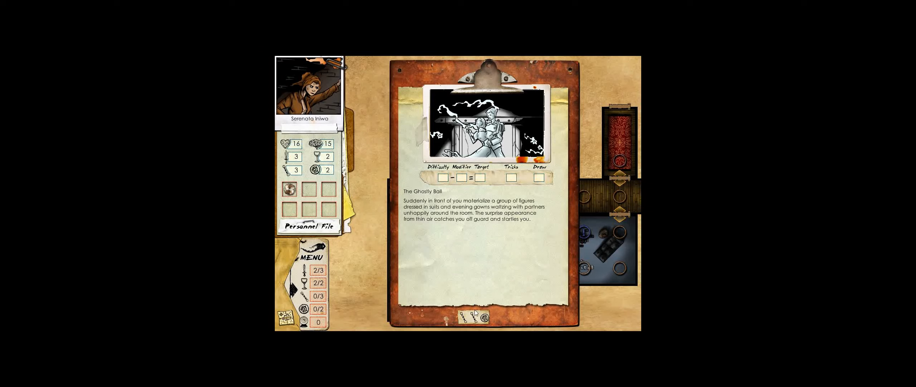
{"action": "left_click", "coordinate": [473, 316]}
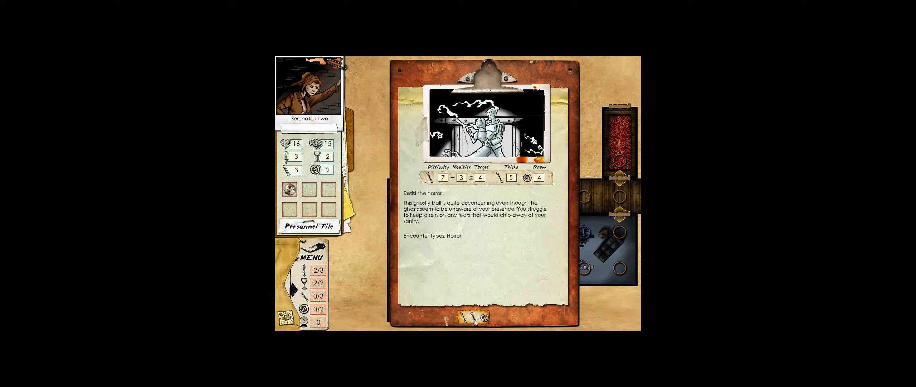
Win the Resist the Horror card challenge against The Ghostly Ball and dismiss the success note
{"action": "left_click", "coordinate": [473, 315]}
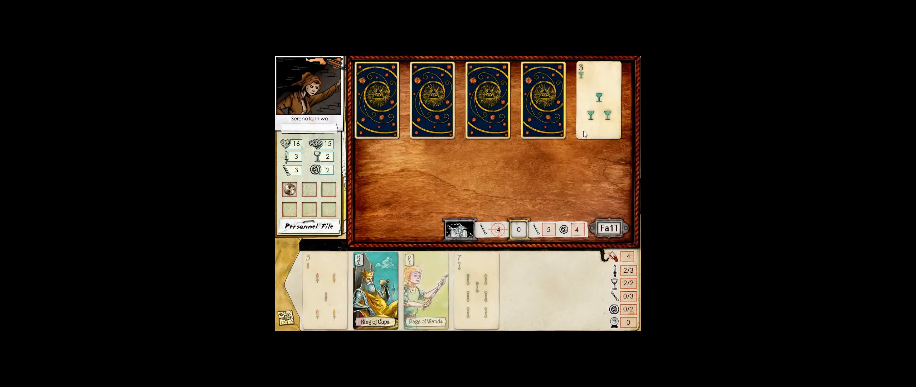
{"action": "left_click", "coordinate": [373, 290]}
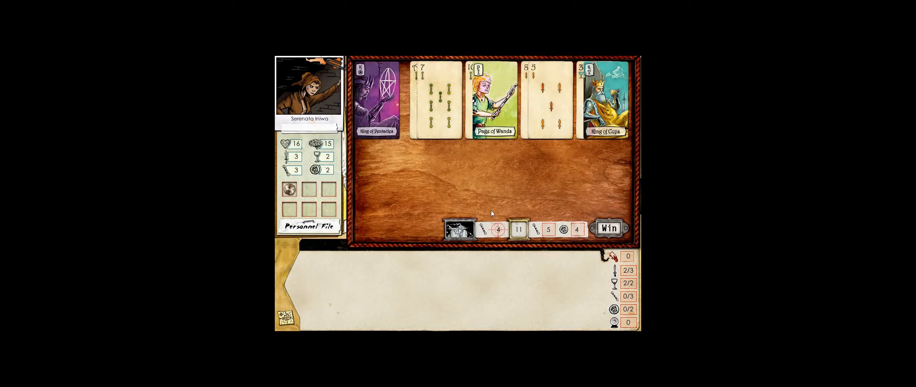
{"action": "left_click", "coordinate": [607, 227]}
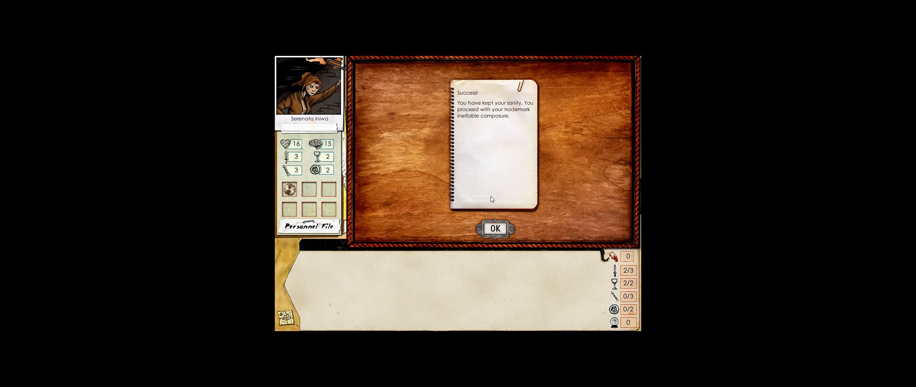
{"action": "left_click", "coordinate": [494, 228]}
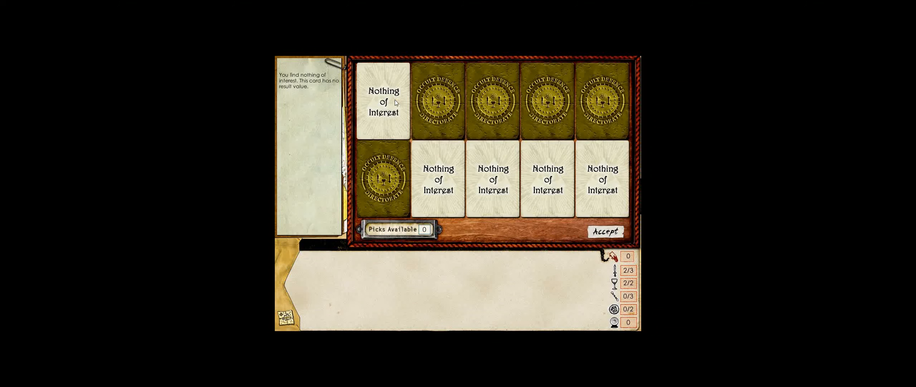
Accept the Nothing of Interest results and select Communicate with the ghosts
{"action": "left_click", "coordinate": [605, 231]}
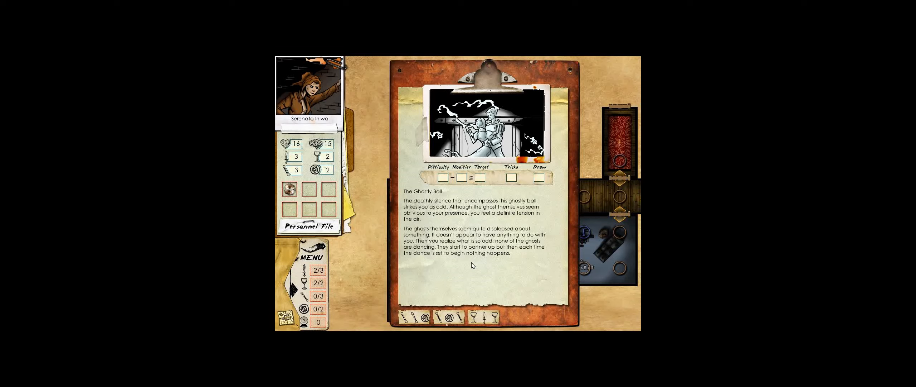
{"action": "mouse_move", "coordinate": [471, 270]}
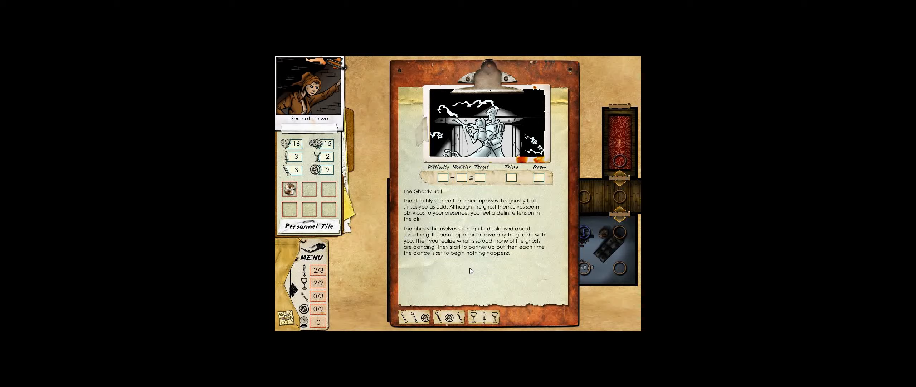
{"action": "left_click", "coordinate": [449, 317]}
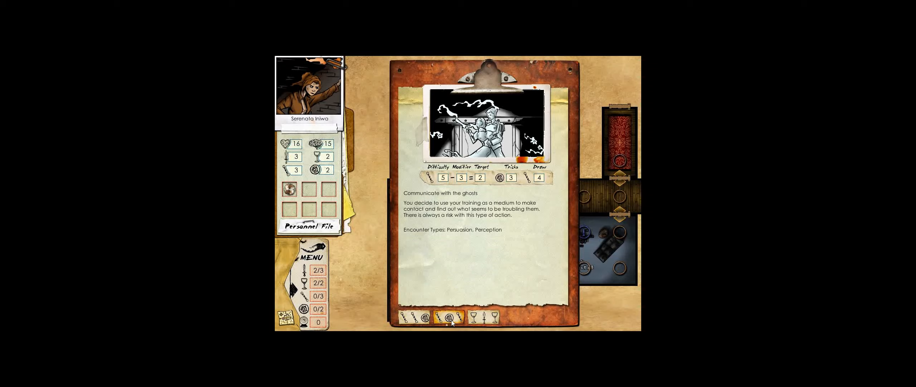
Attempt the ghost communication challenge, lose it, and dismiss the Failure note
{"action": "left_click", "coordinate": [449, 317]}
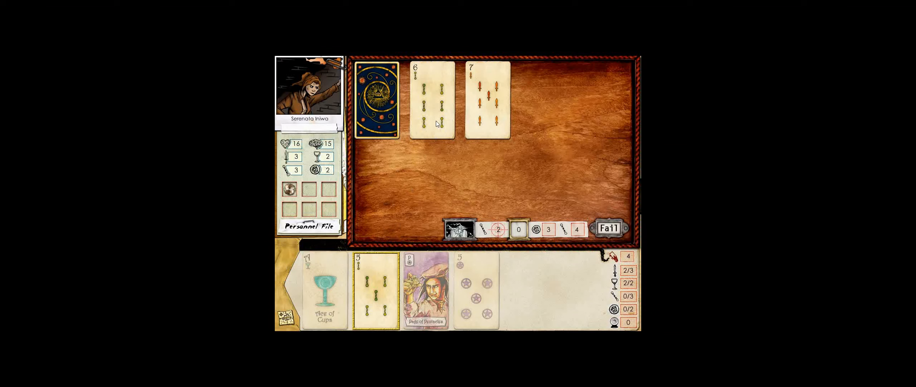
{"action": "left_click", "coordinate": [608, 228]}
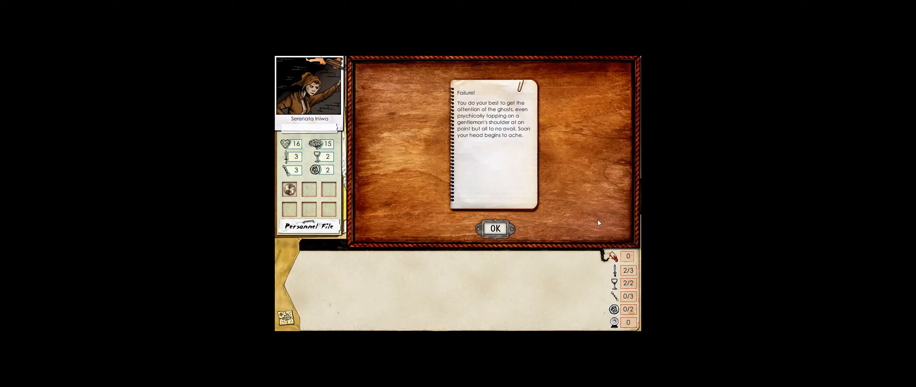
{"action": "mouse_move", "coordinate": [534, 203]}
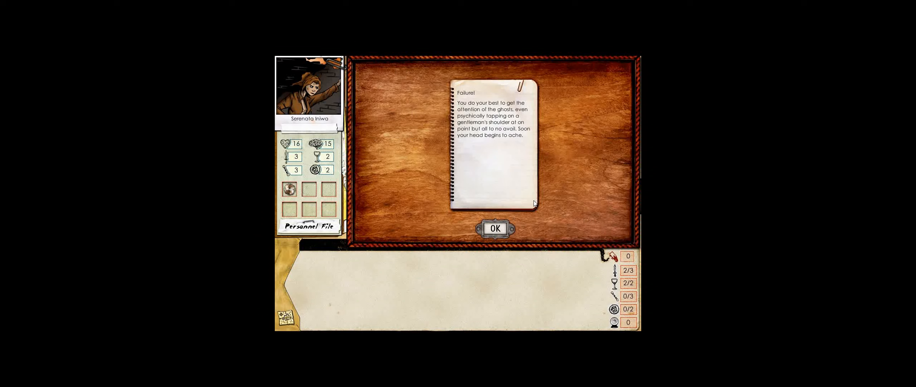
{"action": "mouse_move", "coordinate": [507, 219]}
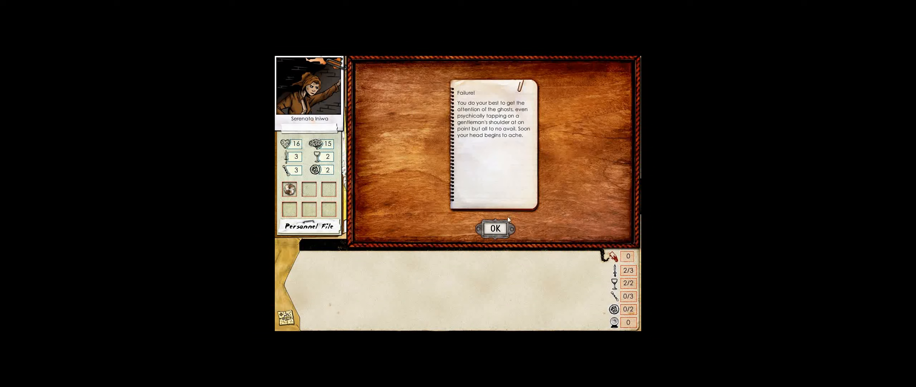
{"action": "left_click", "coordinate": [494, 227]}
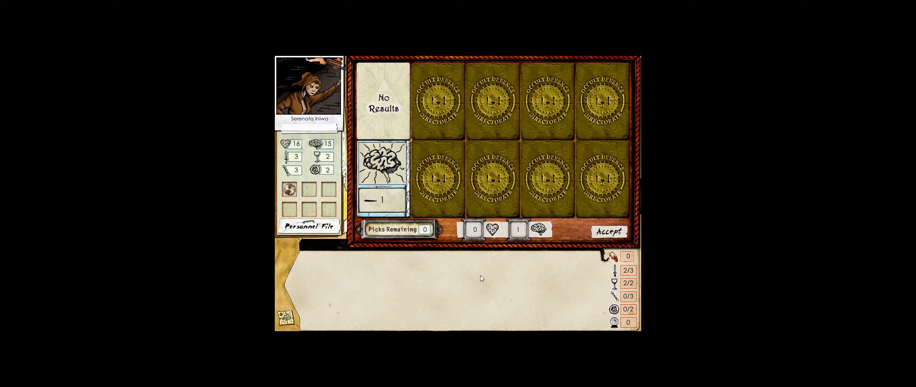
Accept the sanity loss, win the retried challenge, and accept the missing pianist quest
{"action": "left_click", "coordinate": [608, 231]}
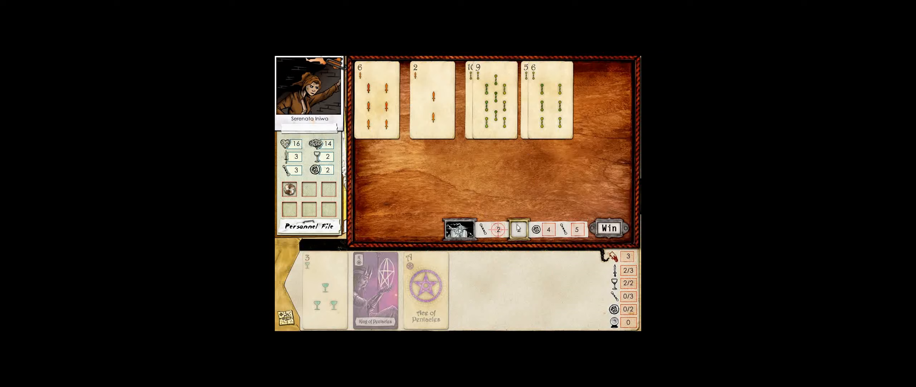
{"action": "left_click", "coordinate": [608, 228]}
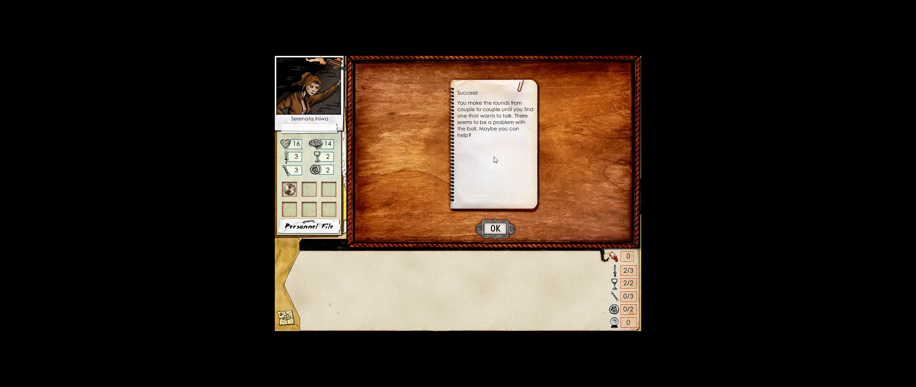
{"action": "left_click", "coordinate": [495, 227]}
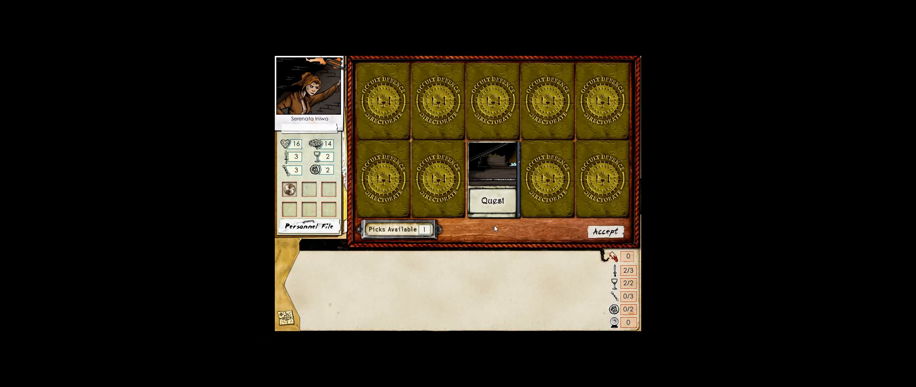
{"action": "left_click", "coordinate": [493, 200]}
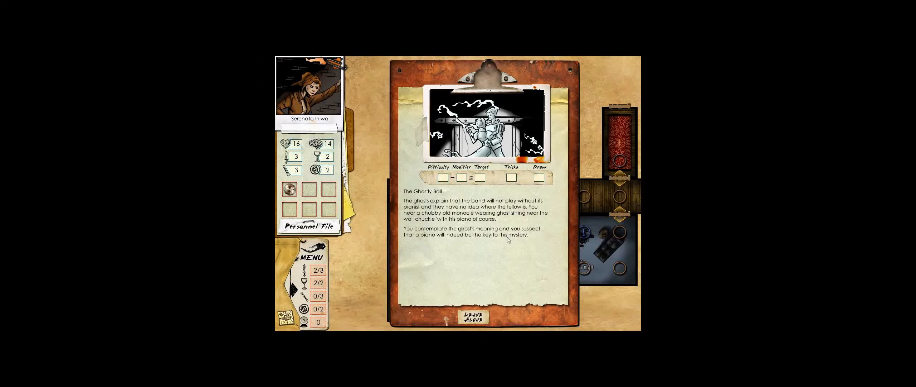
{"action": "mouse_move", "coordinate": [482, 253]}
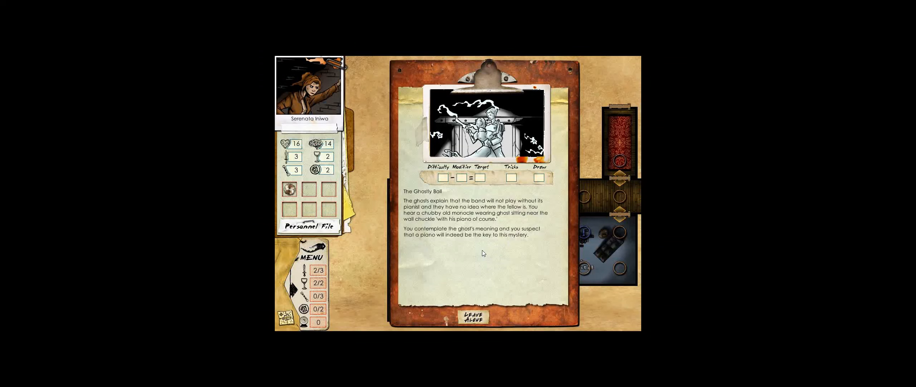
{"action": "mouse_move", "coordinate": [478, 249]}
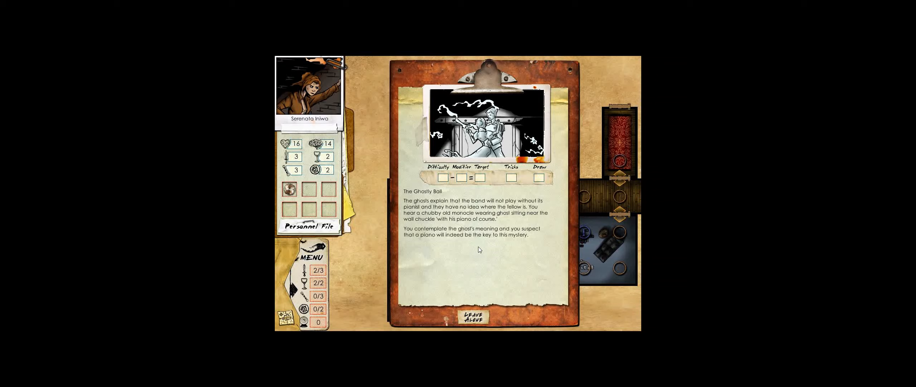
Choose Leave Alone on the ghostly ball and confirm, returning to the Ballroom map
{"action": "left_click", "coordinate": [473, 316]}
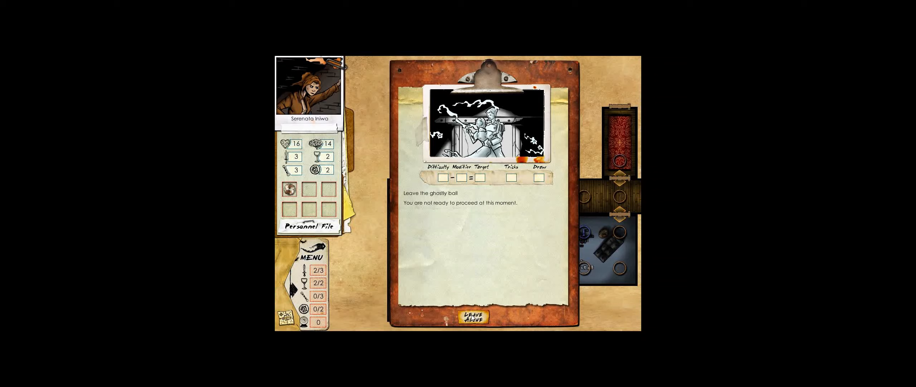
{"action": "left_click", "coordinate": [474, 316]}
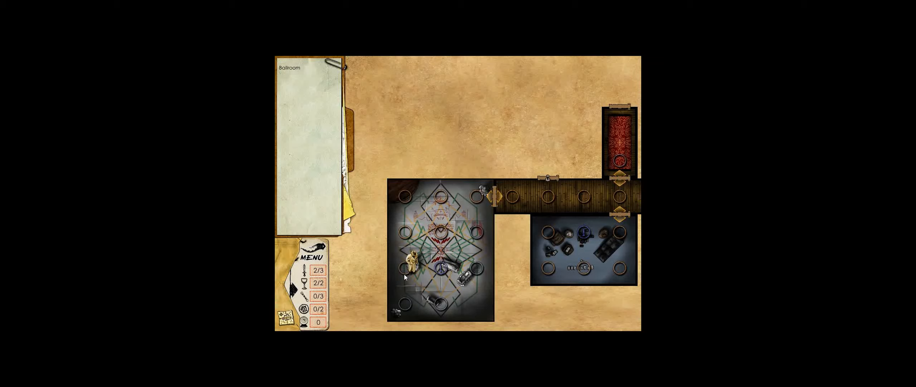
Walk Serenaliq across the ballroom floor until a locked secret wooden door appears
{"action": "left_click", "coordinate": [478, 302]}
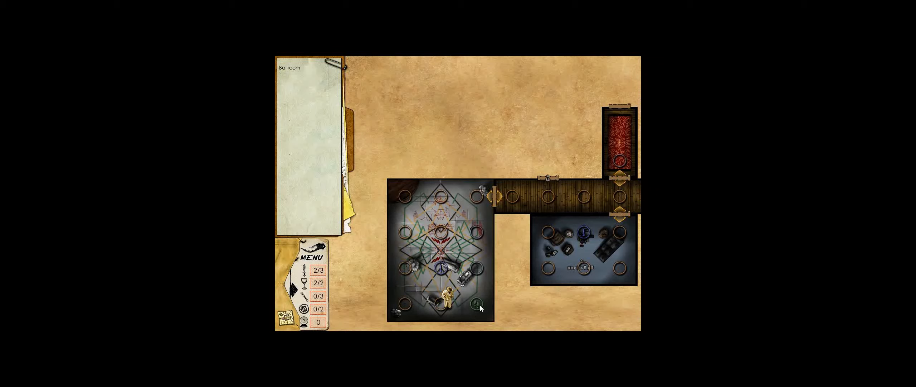
{"action": "left_click", "coordinate": [478, 232]}
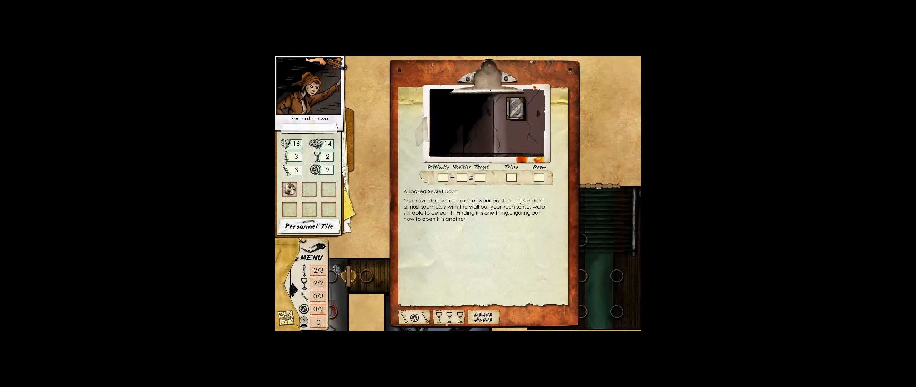
{"action": "mouse_move", "coordinate": [541, 189]}
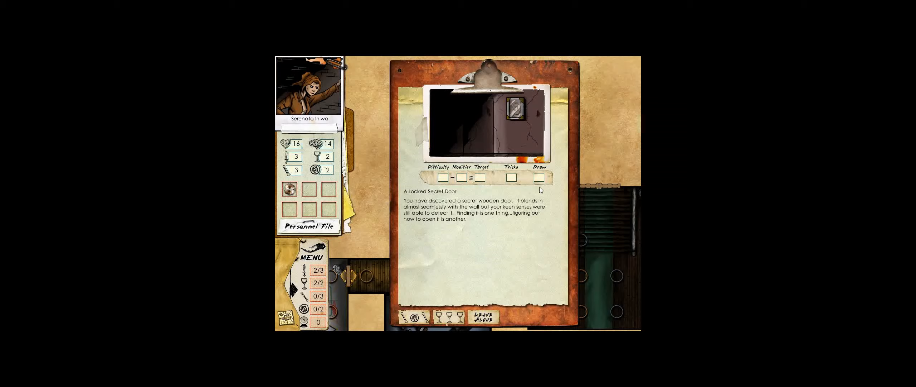
{"action": "mouse_move", "coordinate": [501, 217]}
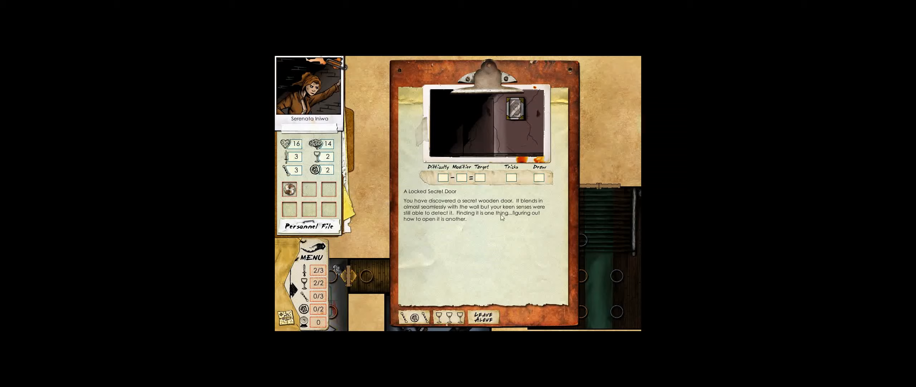
{"action": "mouse_move", "coordinate": [486, 223]}
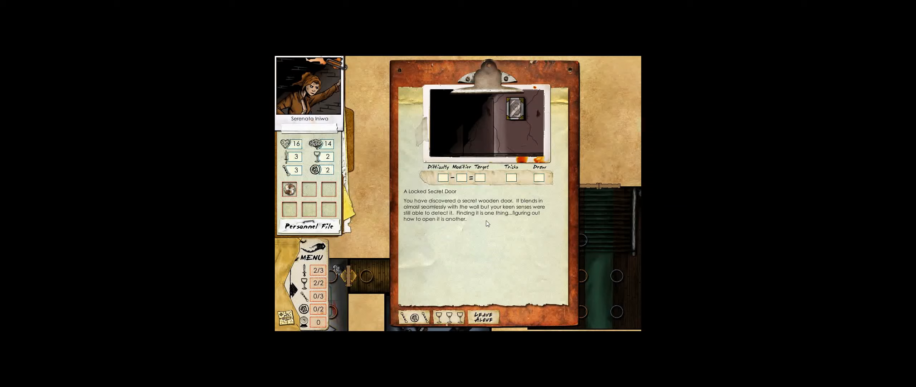
{"action": "mouse_move", "coordinate": [443, 289]}
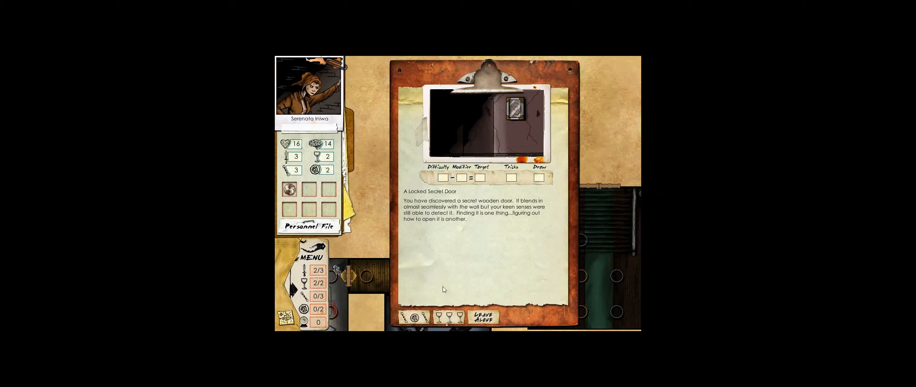
Preview finding the mechanism and bashing the door, then leave the secret door alone
{"action": "left_click", "coordinate": [411, 317]}
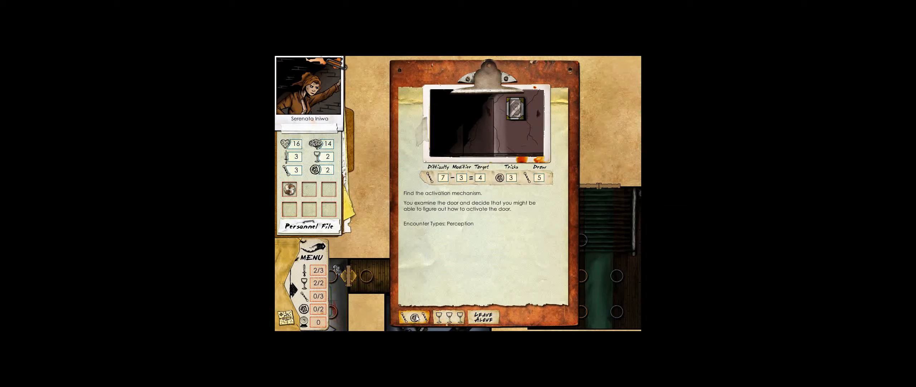
{"action": "left_click", "coordinate": [444, 317]}
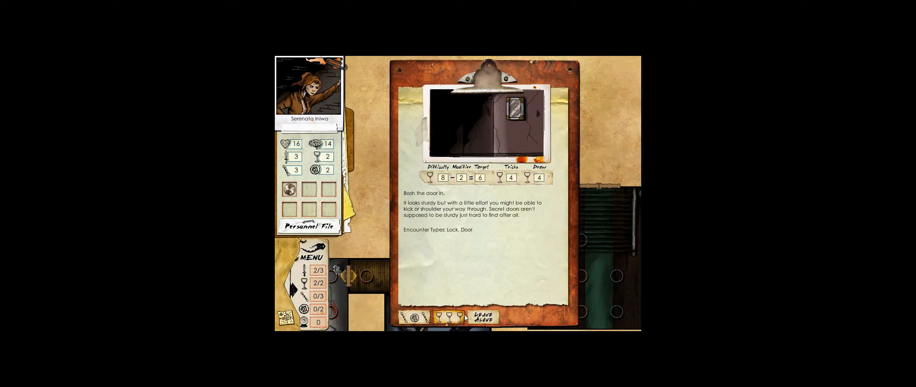
{"action": "left_click", "coordinate": [414, 316]}
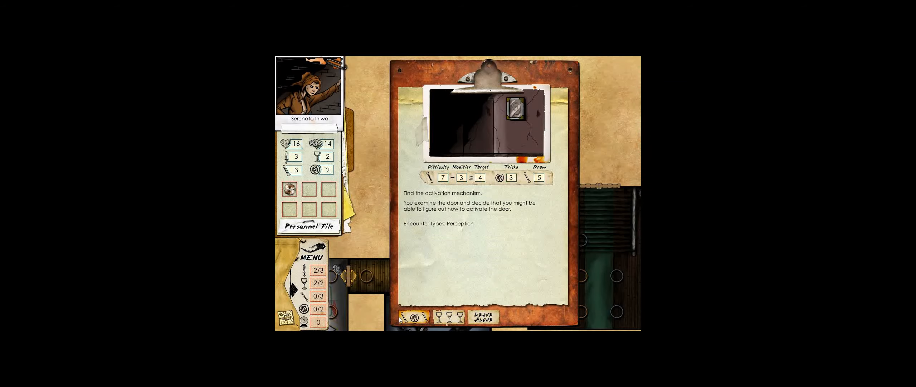
{"action": "left_click", "coordinate": [483, 318]}
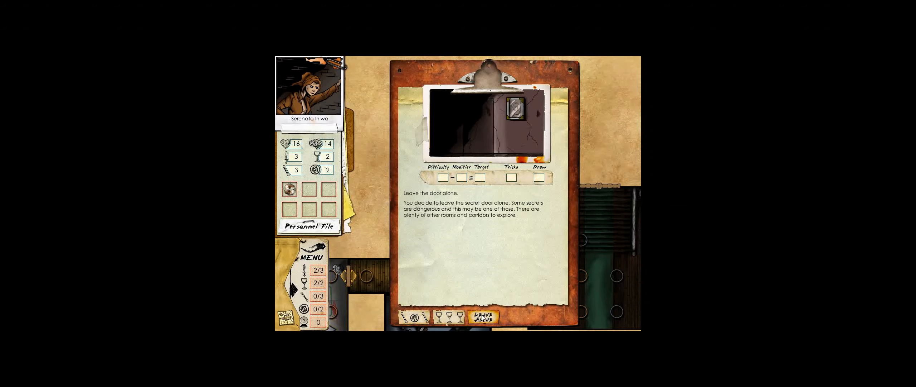
{"action": "left_click", "coordinate": [483, 317]}
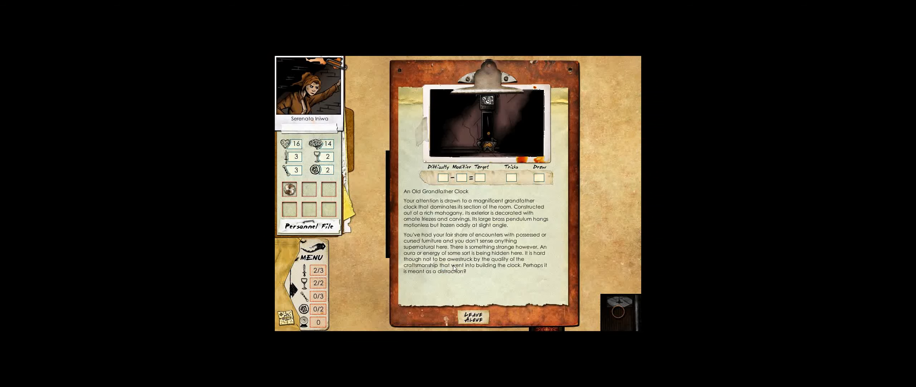
{"action": "mouse_move", "coordinate": [548, 197]}
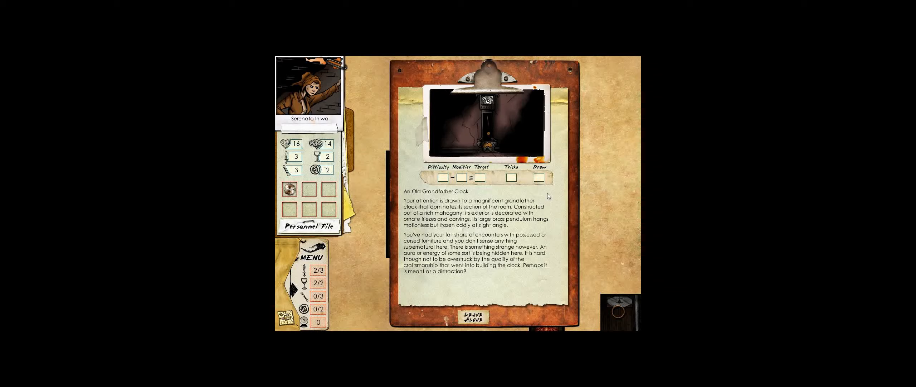
{"action": "mouse_move", "coordinate": [537, 234]}
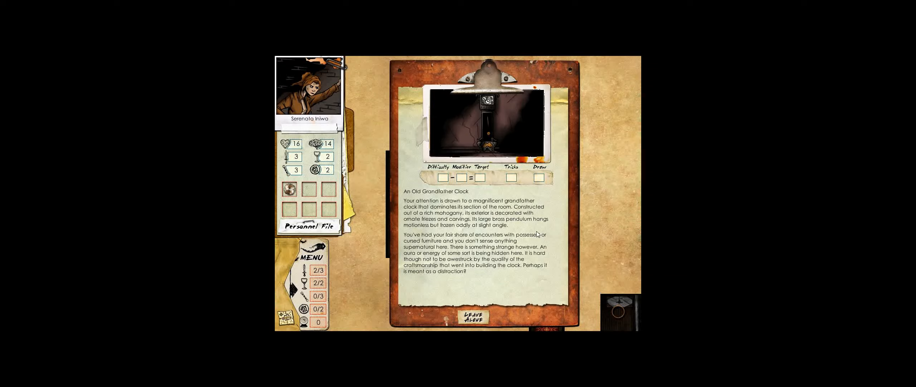
Leave the old grandfather clock alone and confirm the choice
{"action": "left_click", "coordinate": [473, 317]}
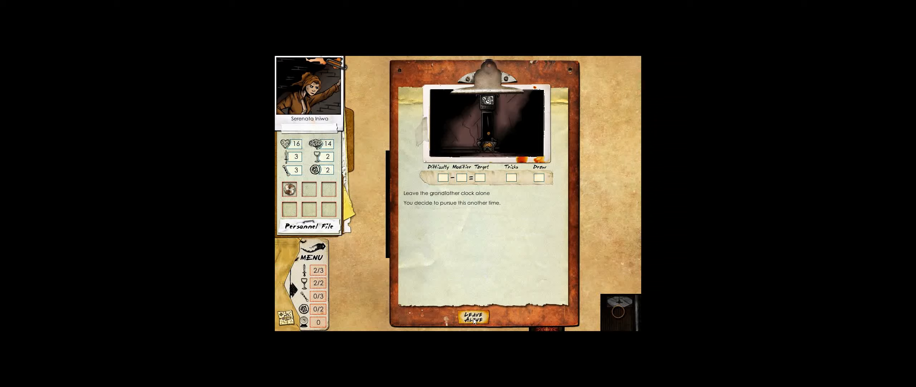
{"action": "left_click", "coordinate": [473, 319]}
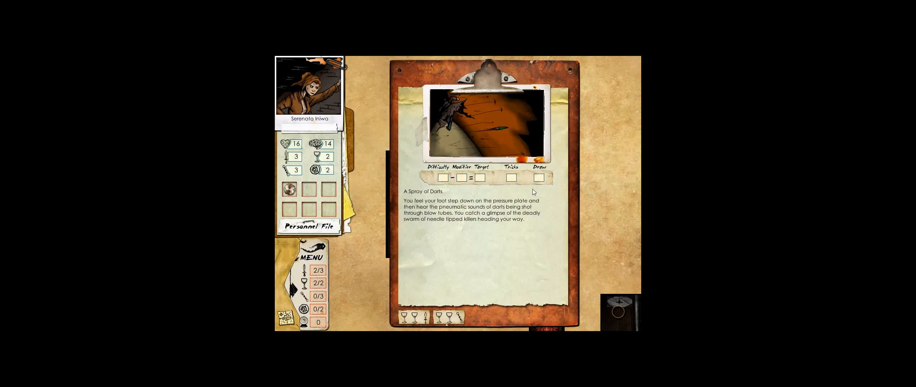
{"action": "mouse_move", "coordinate": [542, 187]}
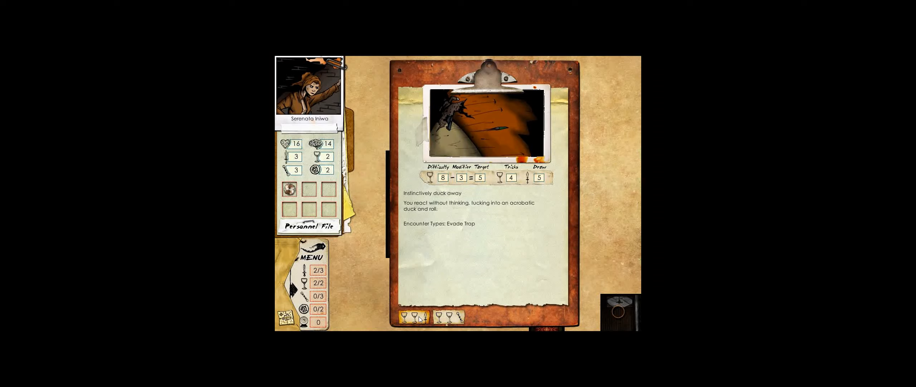
Observe the darts, lose the evade-trap card challenge, and accept the No Results penalty
{"action": "left_click", "coordinate": [417, 316]}
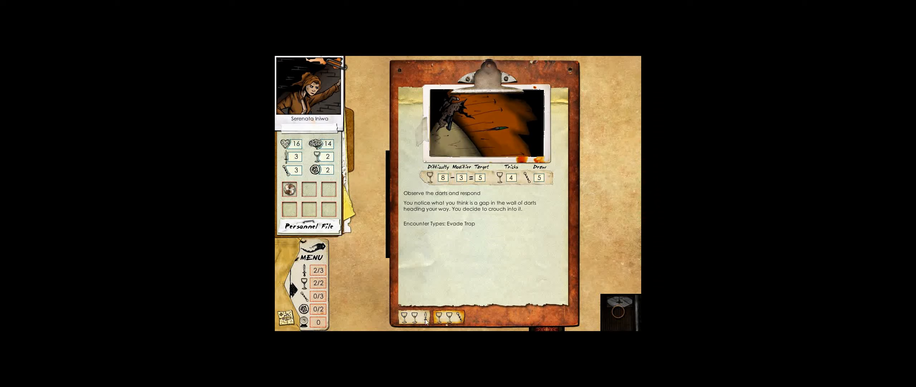
{"action": "left_click", "coordinate": [412, 316]}
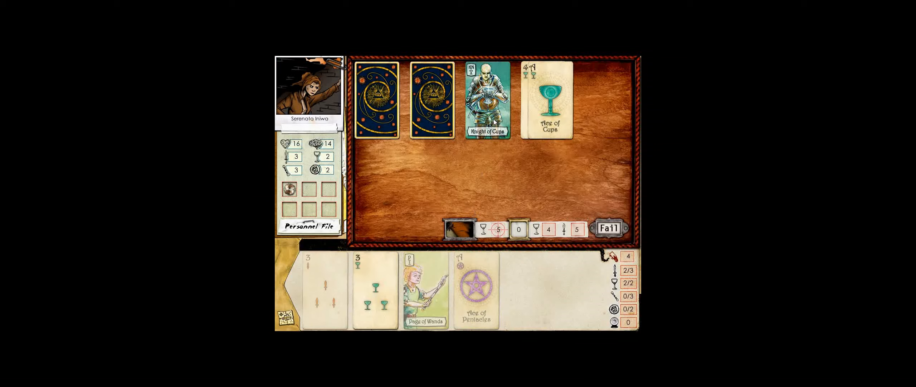
{"action": "left_click", "coordinate": [376, 291]}
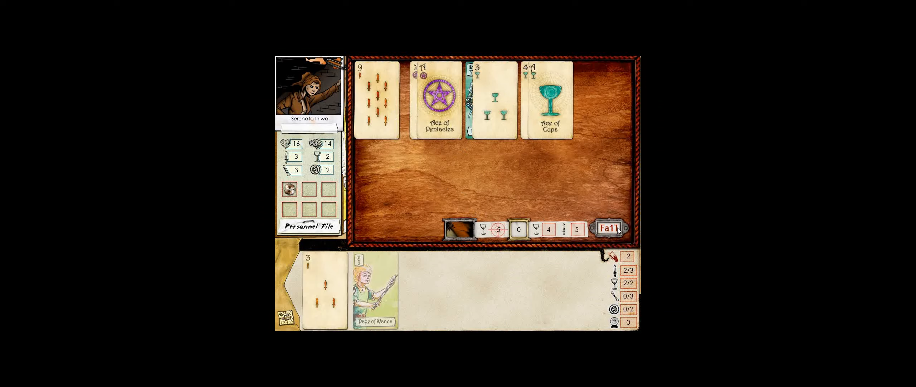
{"action": "left_click", "coordinate": [609, 228]}
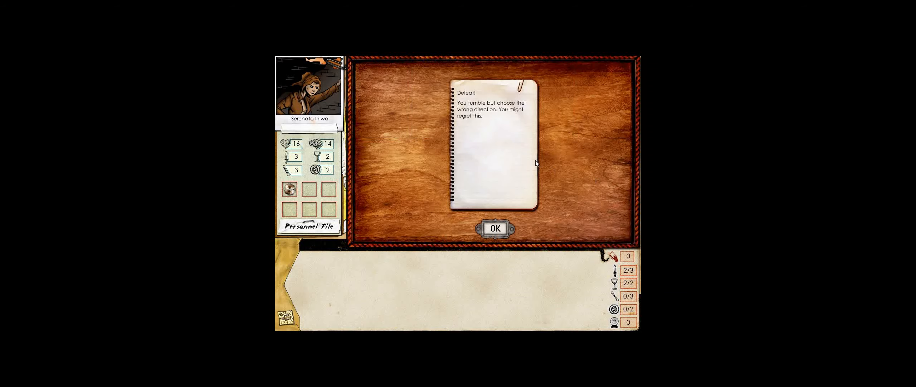
{"action": "mouse_move", "coordinate": [515, 207]}
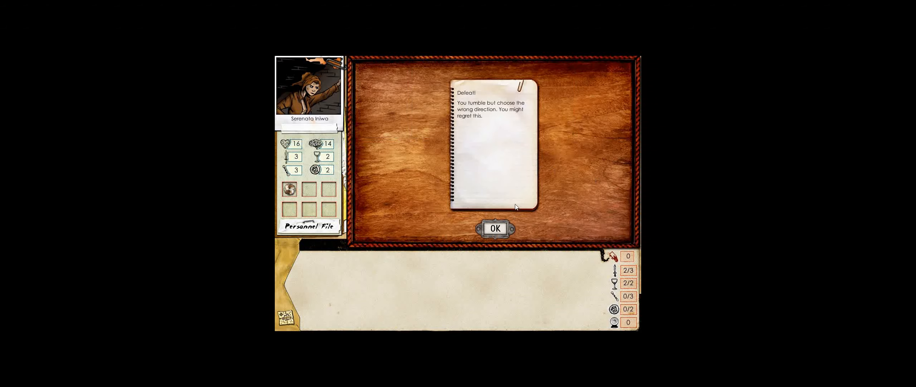
{"action": "left_click", "coordinate": [494, 228]}
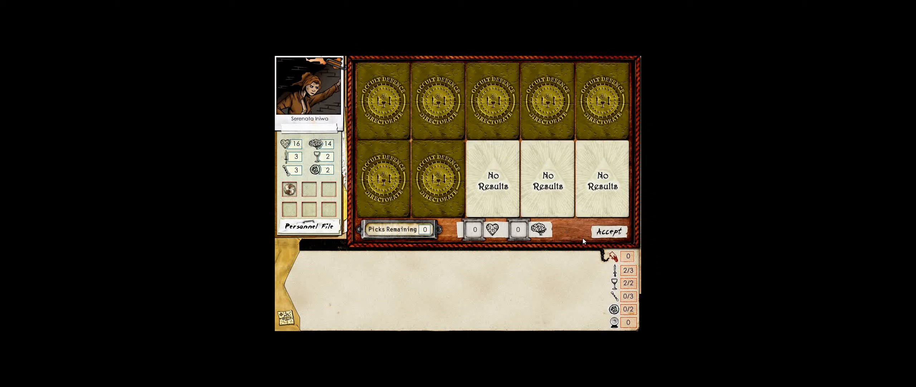
{"action": "left_click", "coordinate": [609, 231]}
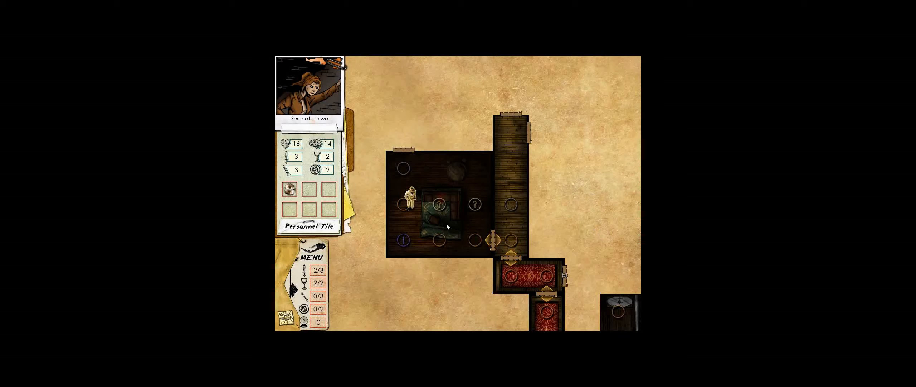
Meet the Woman in Red, win the resist-horror challenge, and take +1 sanity (14 to 15)
{"action": "left_click", "coordinate": [438, 205]}
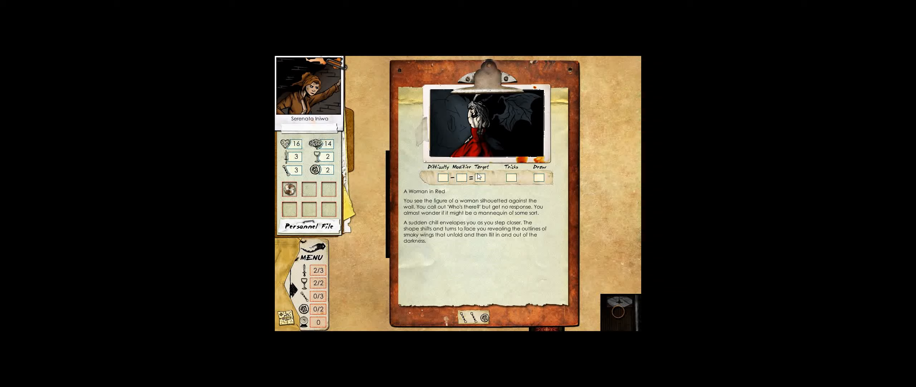
{"action": "mouse_move", "coordinate": [499, 244]}
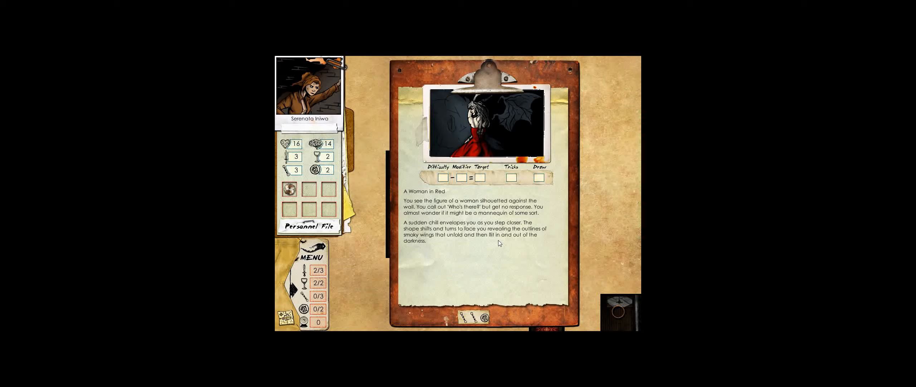
{"action": "left_click", "coordinate": [470, 316]}
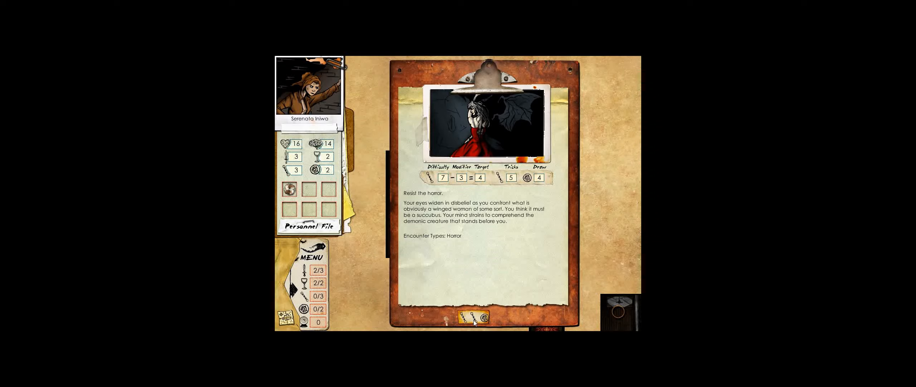
{"action": "left_click", "coordinate": [476, 316]}
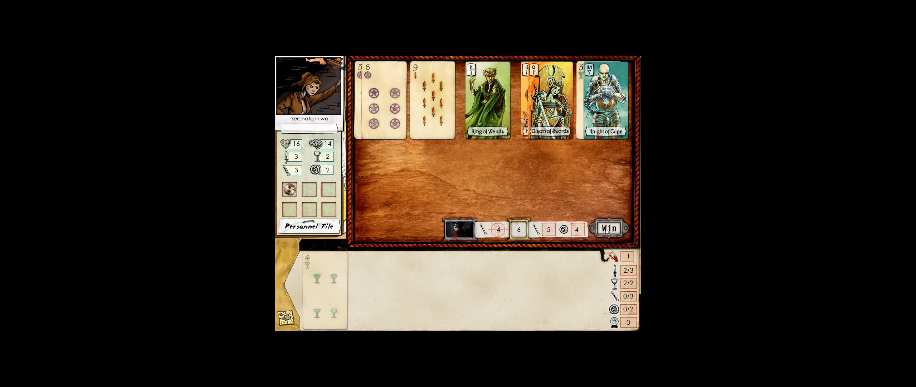
{"action": "left_click", "coordinate": [608, 227]}
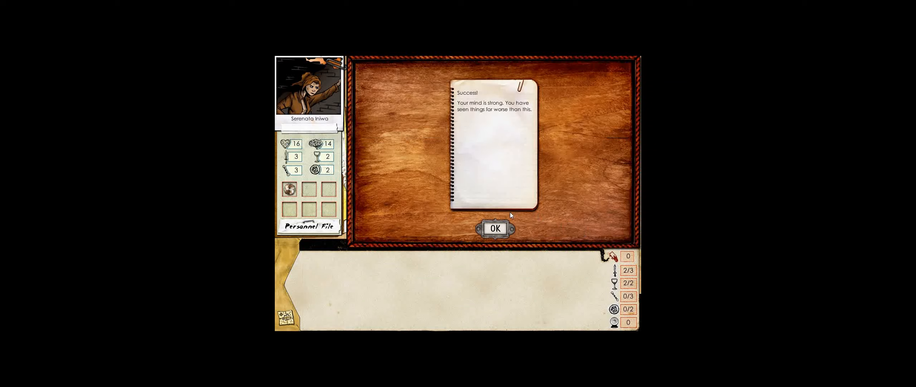
{"action": "left_click", "coordinate": [494, 228]}
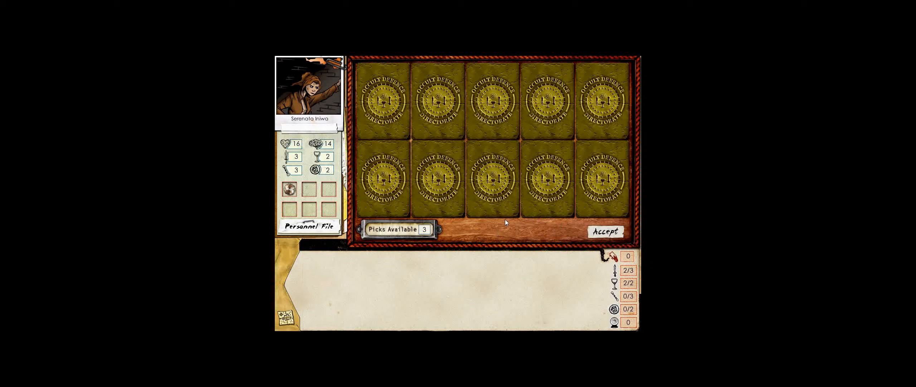
{"action": "left_click", "coordinate": [383, 100]}
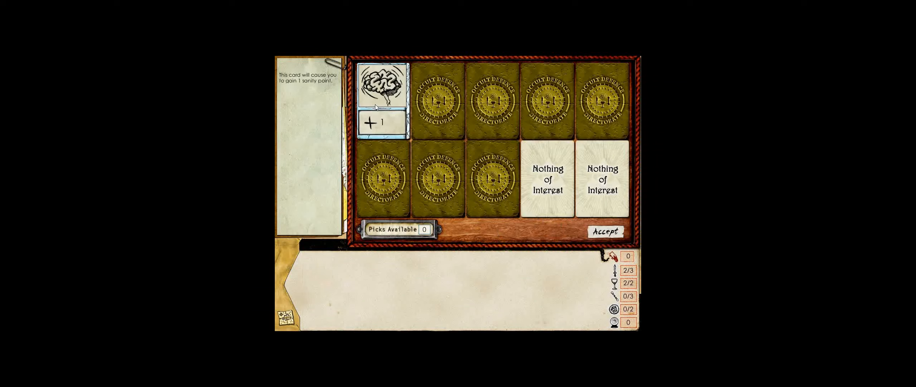
{"action": "left_click", "coordinate": [606, 231]}
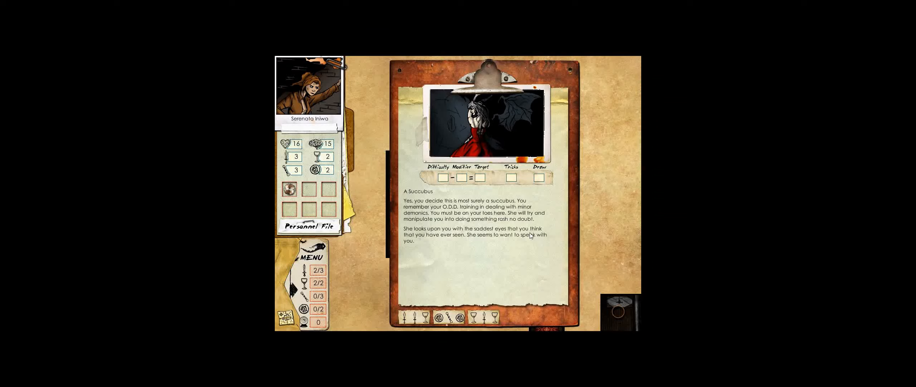
{"action": "mouse_move", "coordinate": [483, 252]}
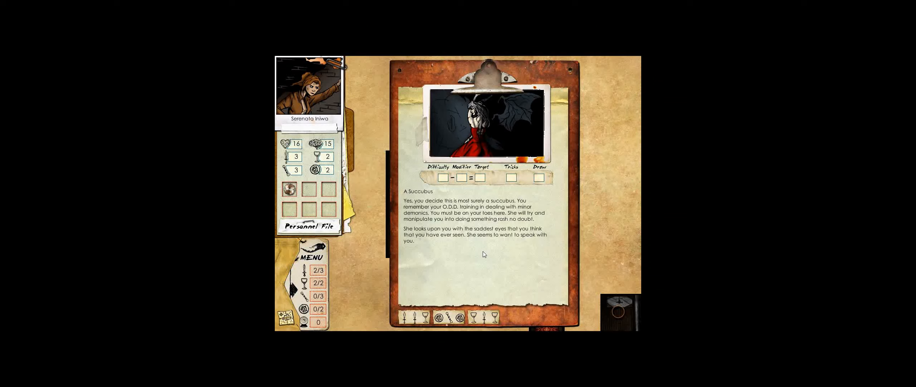
{"action": "mouse_move", "coordinate": [480, 246]}
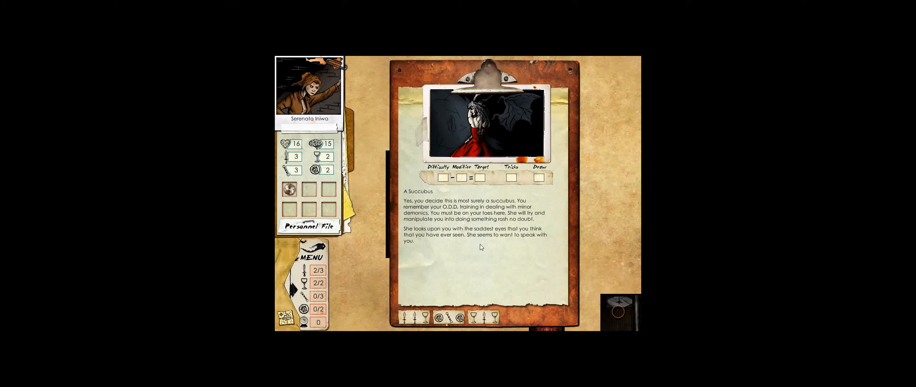
{"action": "mouse_move", "coordinate": [473, 244]}
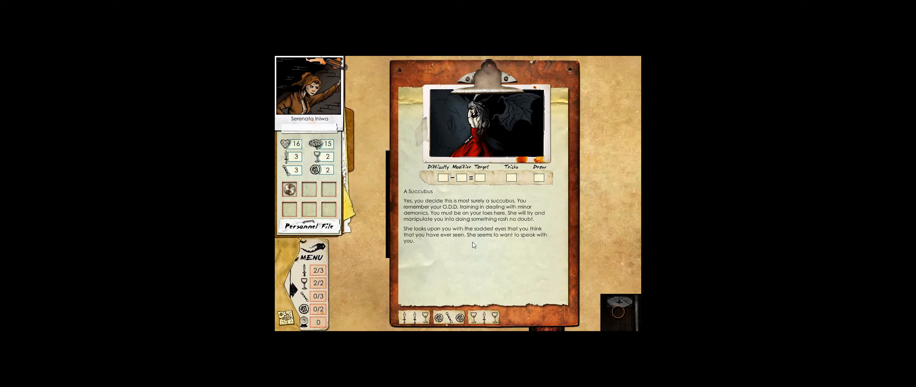
Win the sorcery card duel against the succubus and accept the empty search results
{"action": "left_click", "coordinate": [441, 317]}
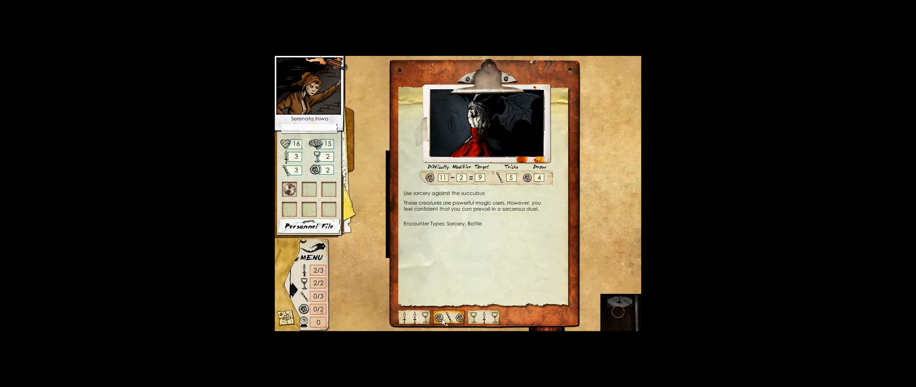
{"action": "left_click", "coordinate": [482, 316]}
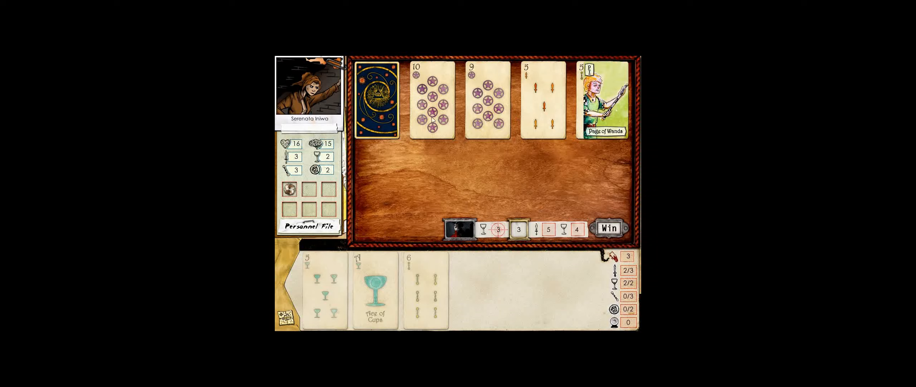
{"action": "left_click", "coordinate": [608, 227]}
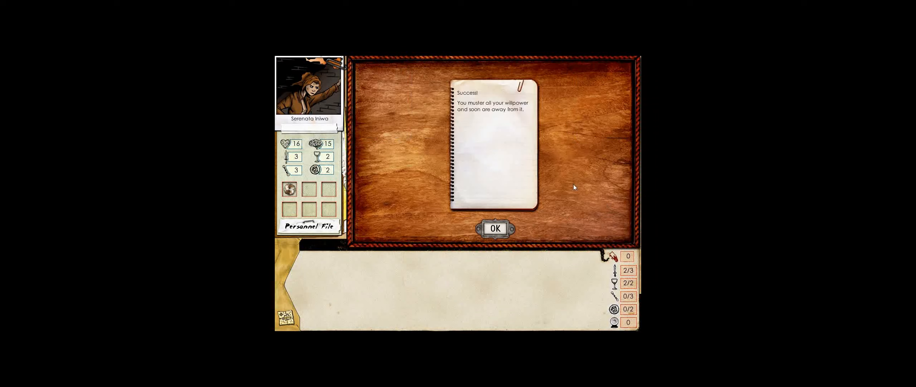
{"action": "mouse_move", "coordinate": [547, 186]}
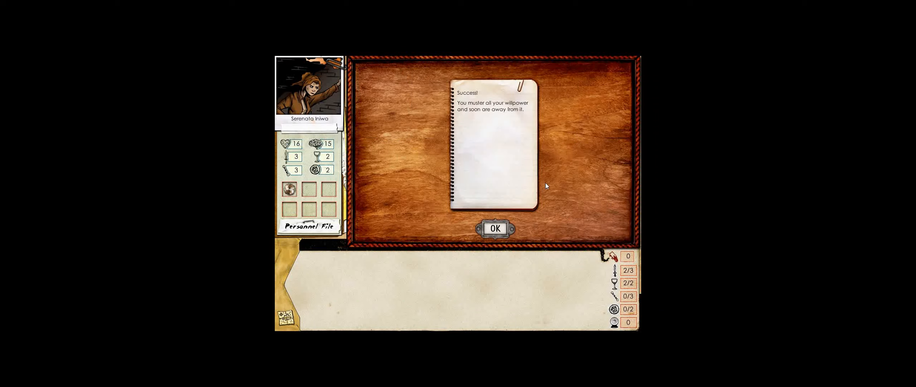
{"action": "left_click", "coordinate": [494, 228]}
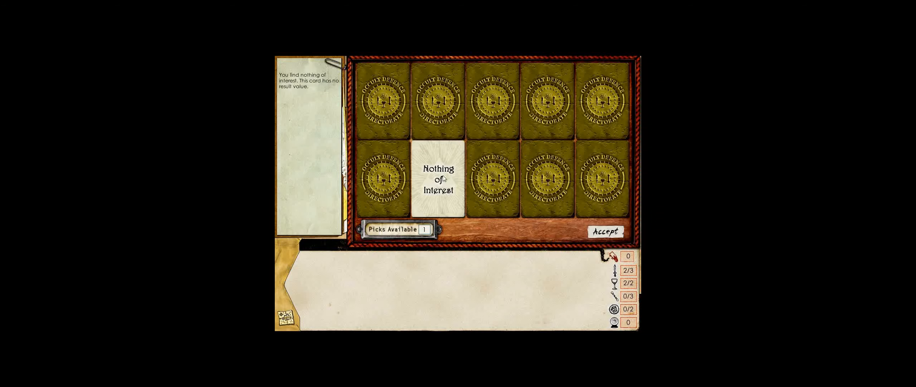
{"action": "left_click", "coordinate": [605, 232]}
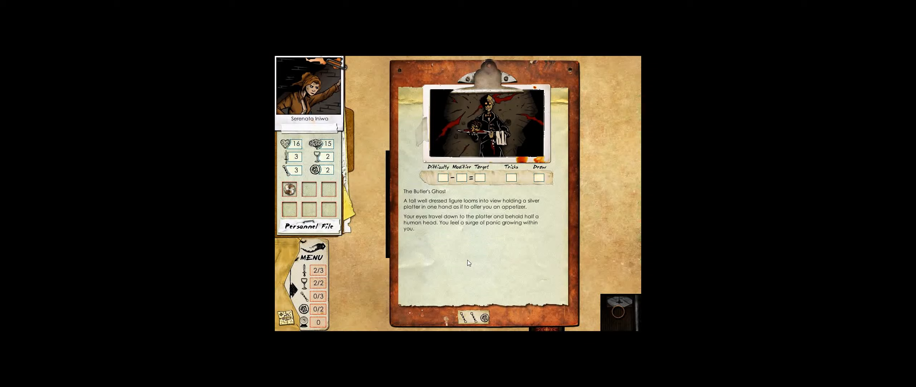
Lose the resist-horror challenge against the Butler's Ghost and accept No Results
{"action": "left_click", "coordinate": [470, 318]}
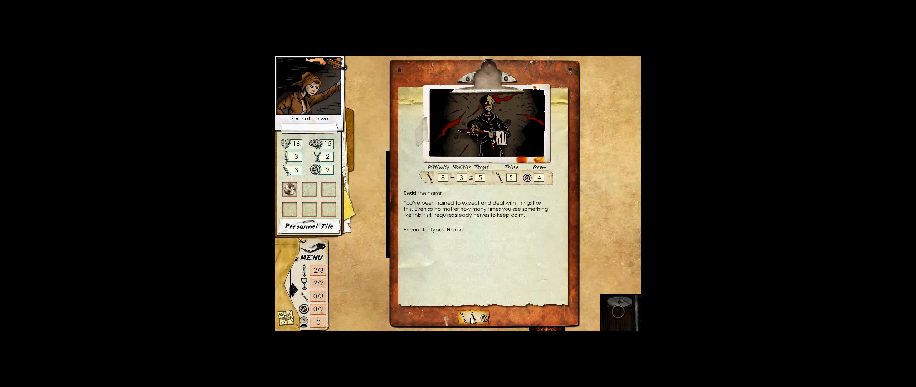
{"action": "mouse_move", "coordinate": [472, 321]}
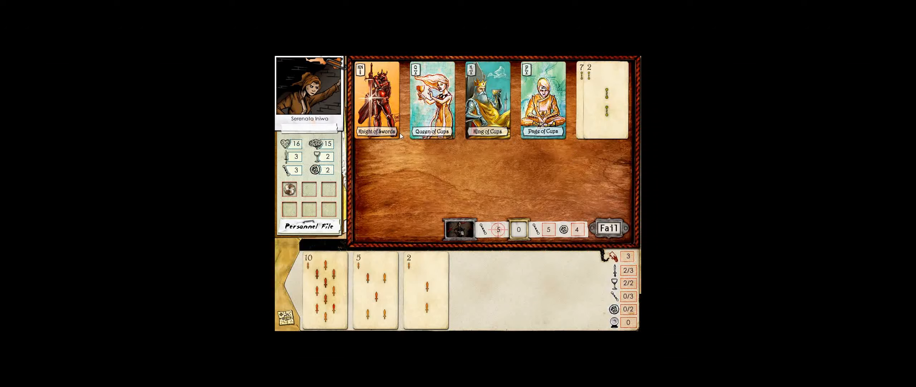
{"action": "left_click", "coordinate": [609, 229]}
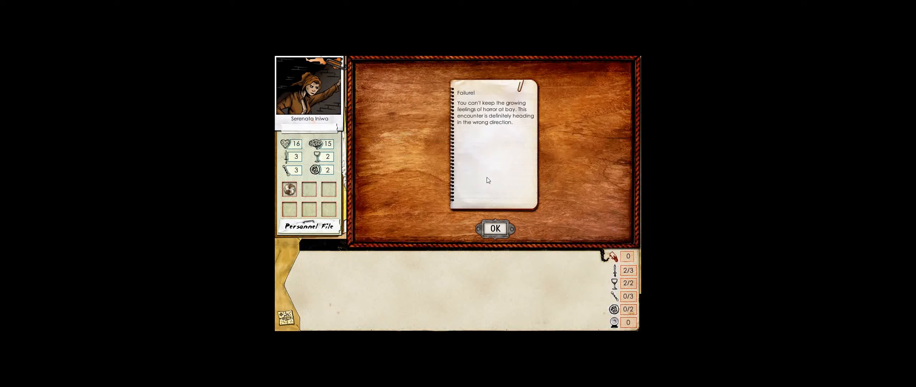
{"action": "mouse_move", "coordinate": [451, 234]}
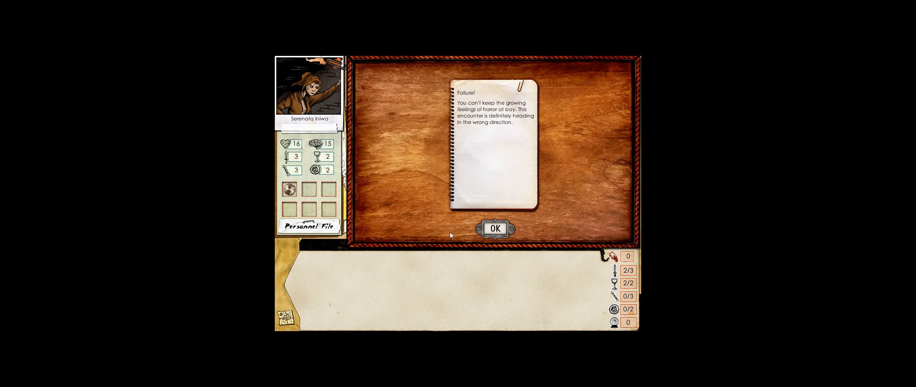
{"action": "left_click", "coordinate": [495, 228]}
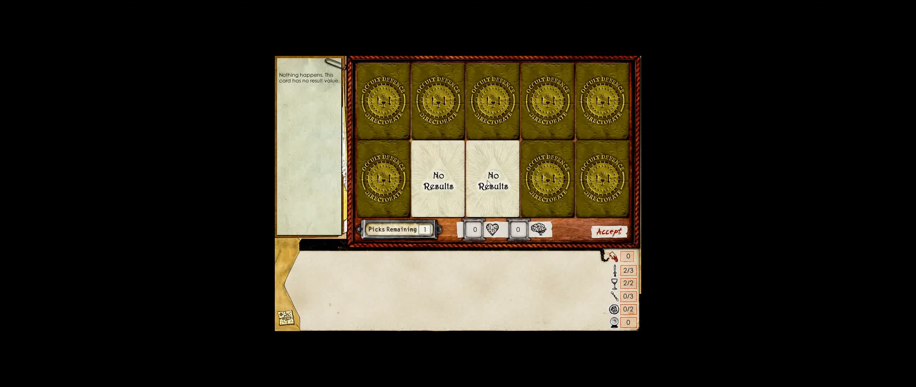
{"action": "left_click", "coordinate": [609, 230]}
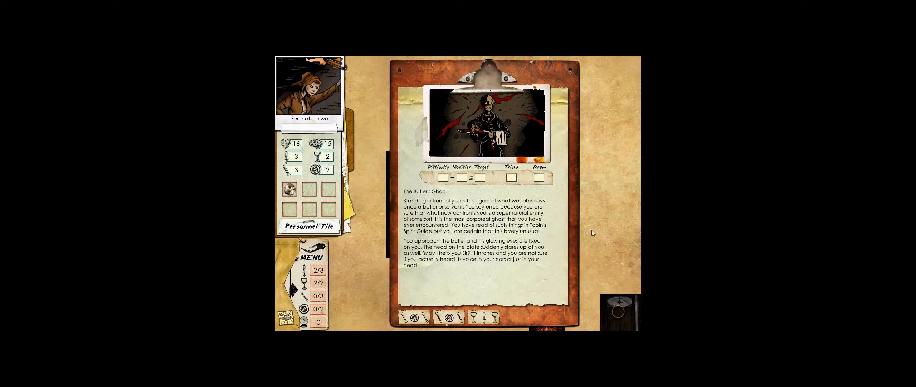
{"action": "mouse_move", "coordinate": [552, 197]}
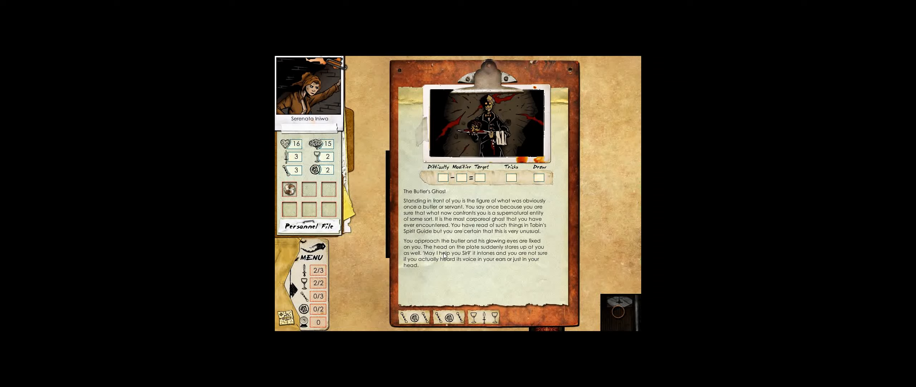
{"action": "mouse_move", "coordinate": [471, 223]}
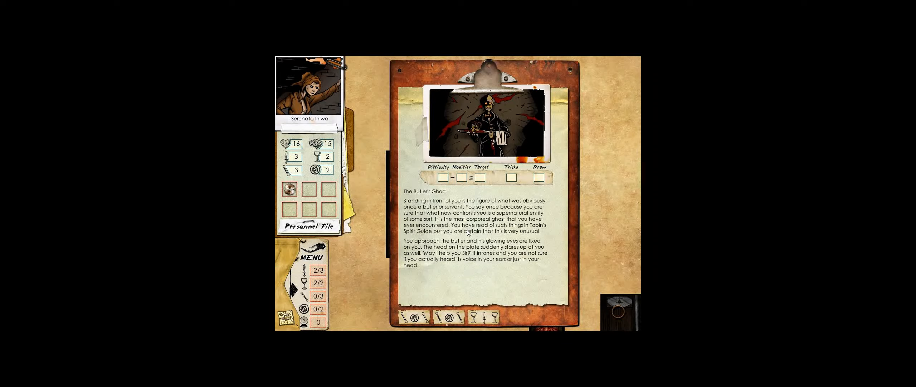
Try communicating with the Butler's Ghost and acknowledge the failed attempt
{"action": "left_click", "coordinate": [449, 317]}
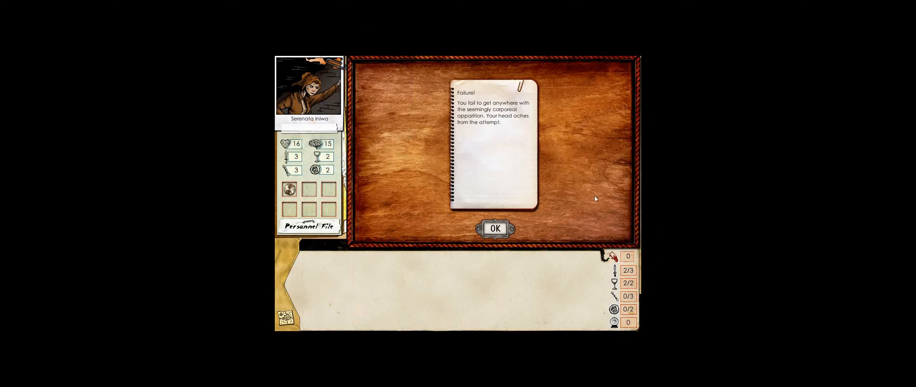
{"action": "mouse_move", "coordinate": [573, 193]}
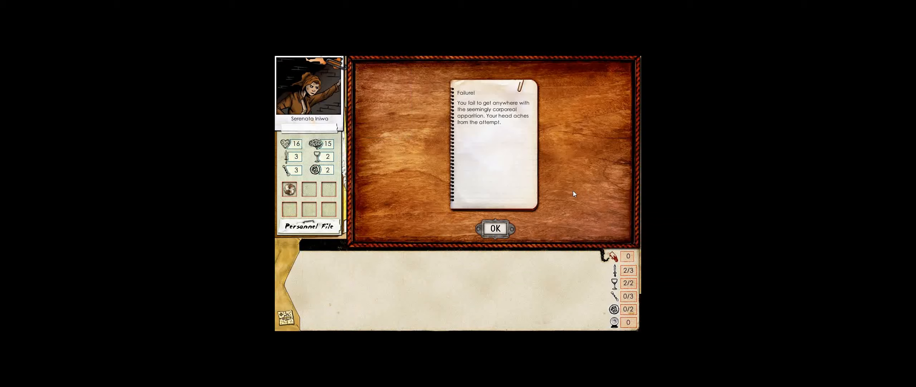
{"action": "mouse_move", "coordinate": [566, 195]}
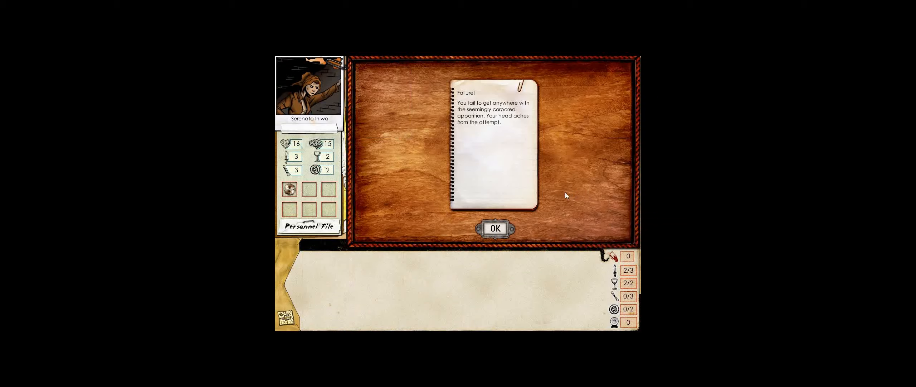
{"action": "left_click", "coordinate": [494, 227]}
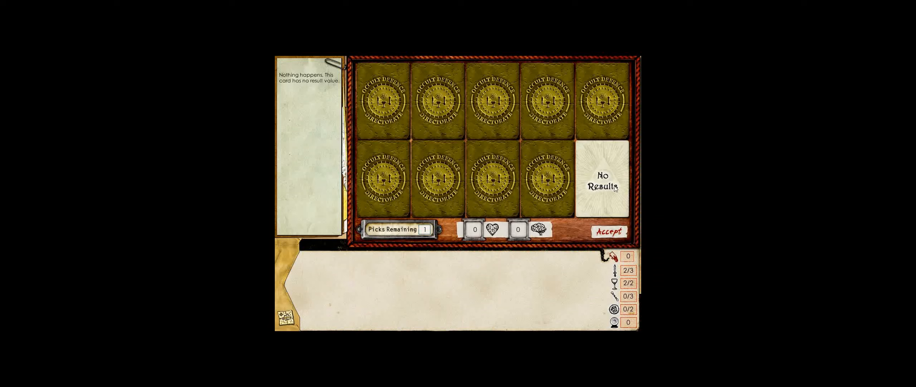
Accept the empty result card, then play Knight of Pentacles to win the butler challenge
{"action": "left_click", "coordinate": [607, 231]}
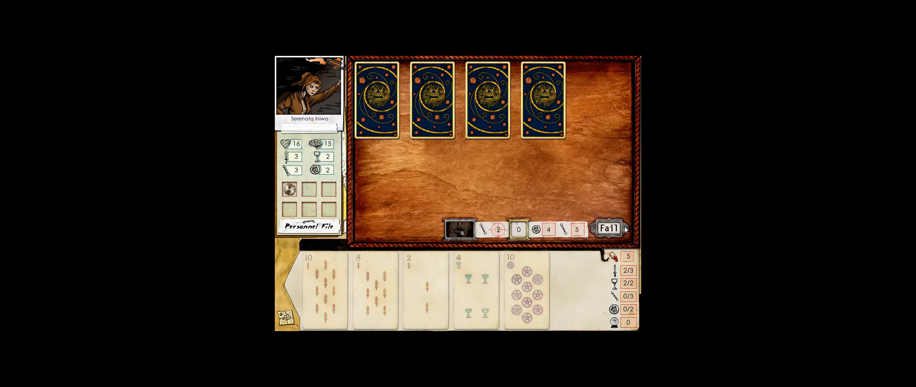
{"action": "left_click", "coordinate": [607, 227]}
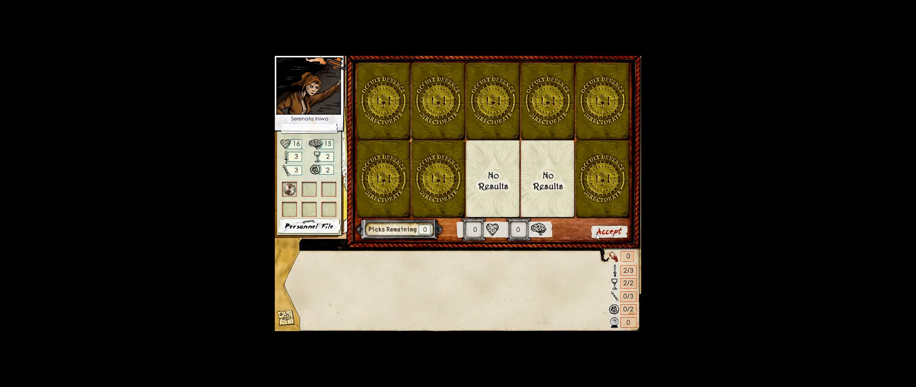
{"action": "left_click", "coordinate": [608, 230]}
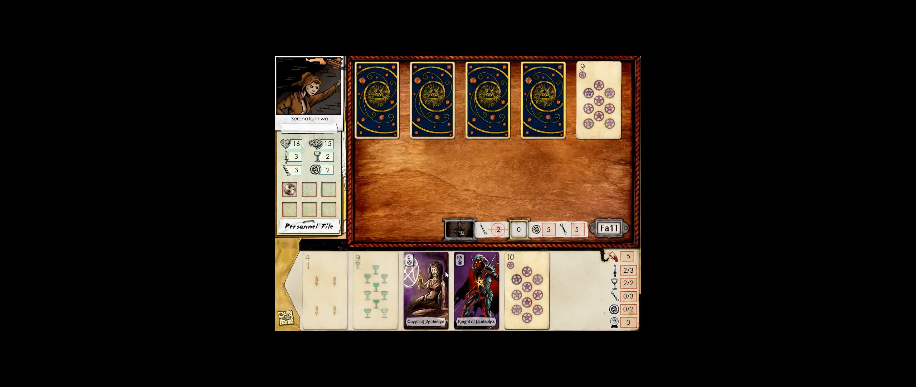
{"action": "left_click", "coordinate": [425, 290]}
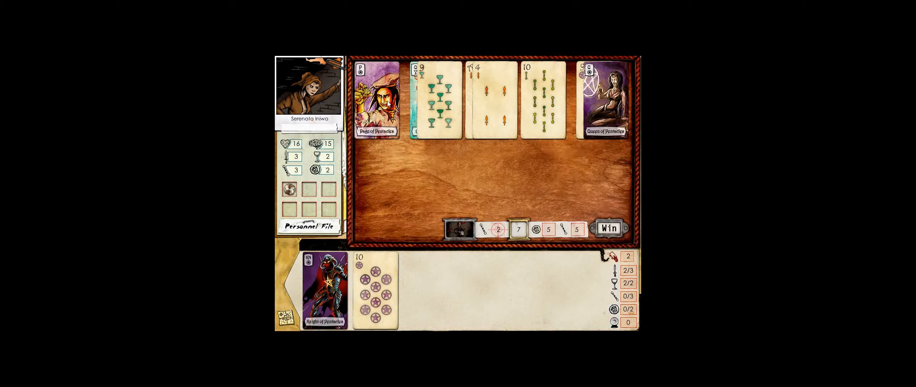
{"action": "left_click", "coordinate": [323, 289]}
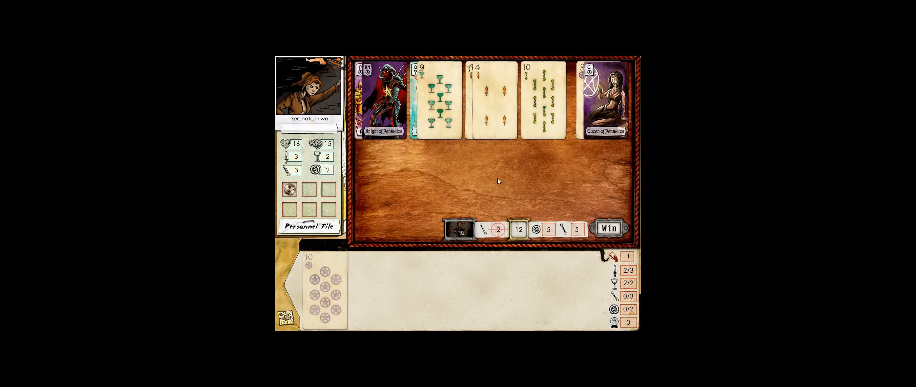
{"action": "left_click", "coordinate": [607, 227]}
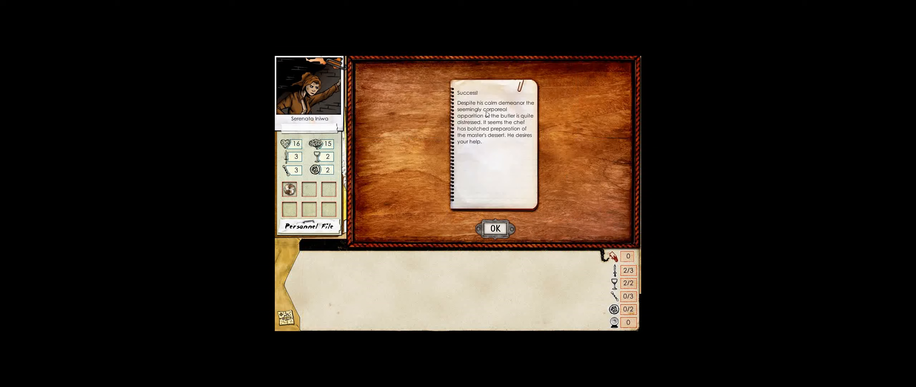
{"action": "mouse_move", "coordinate": [514, 109]}
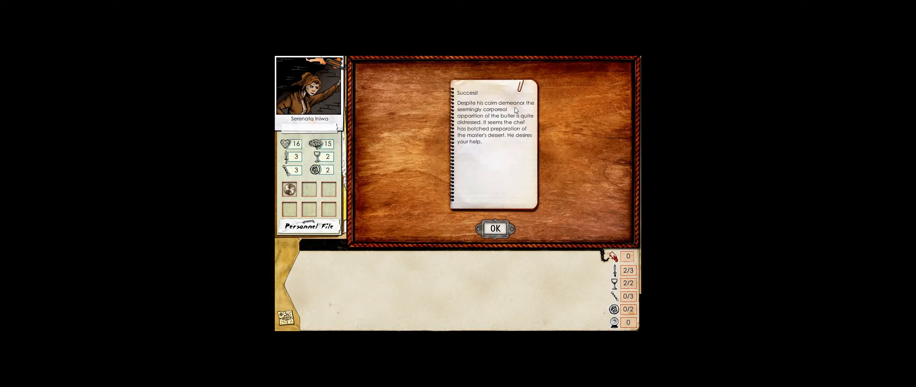
{"action": "mouse_move", "coordinate": [518, 109]}
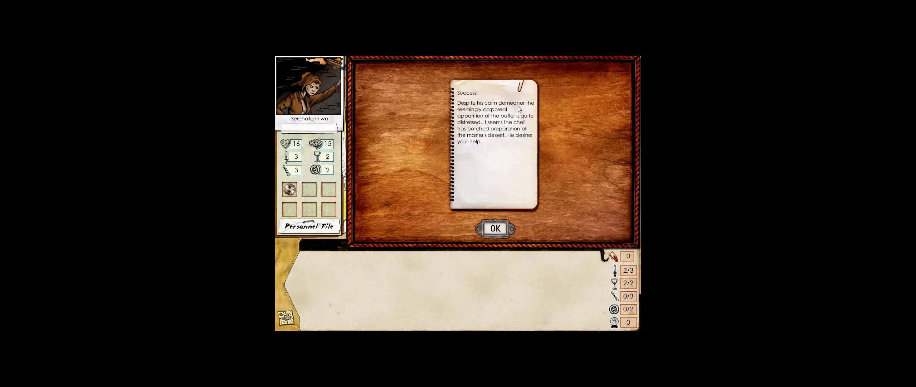
{"action": "mouse_move", "coordinate": [513, 152]}
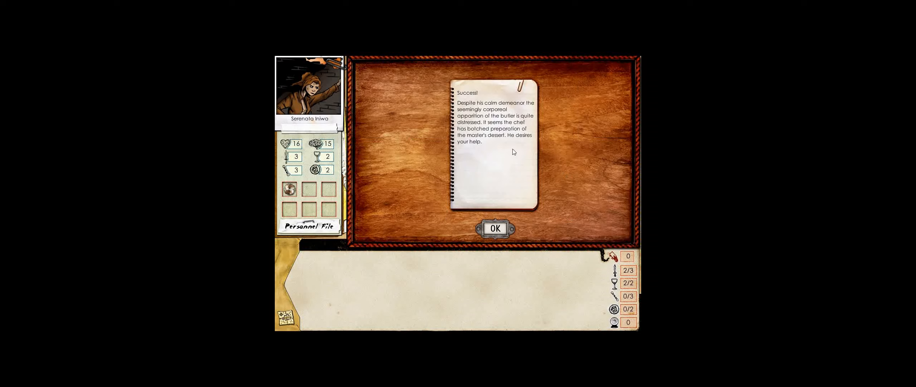
Collect the +2 sanity reward and kitchen-chef quest, then leave the butler
{"action": "left_click", "coordinate": [496, 228]}
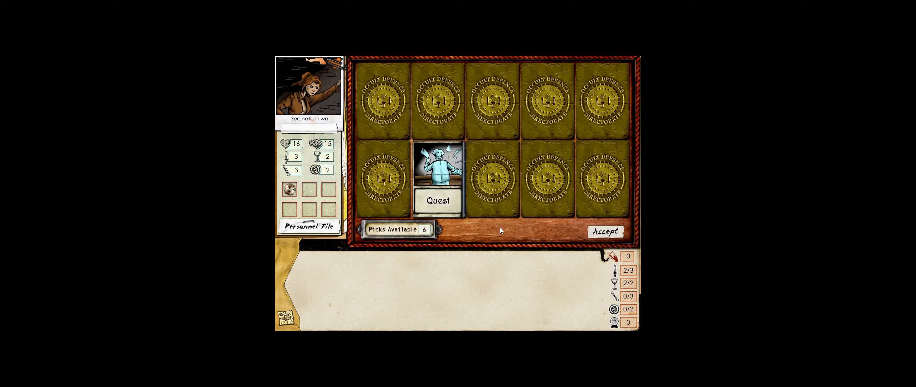
{"action": "left_click", "coordinate": [493, 105]}
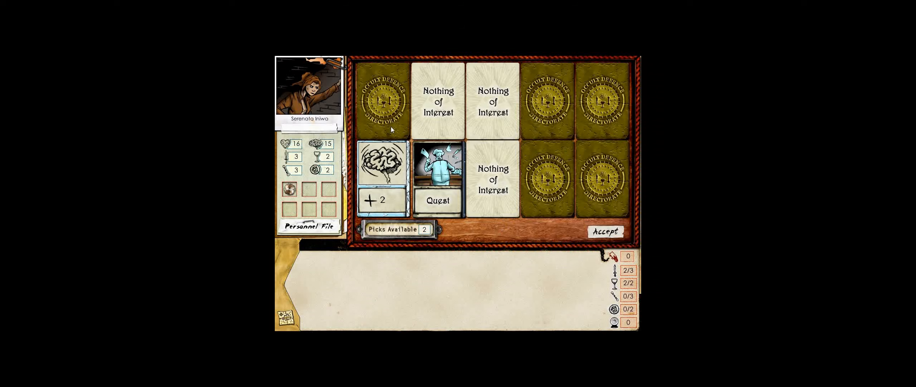
{"action": "left_click", "coordinate": [605, 100]}
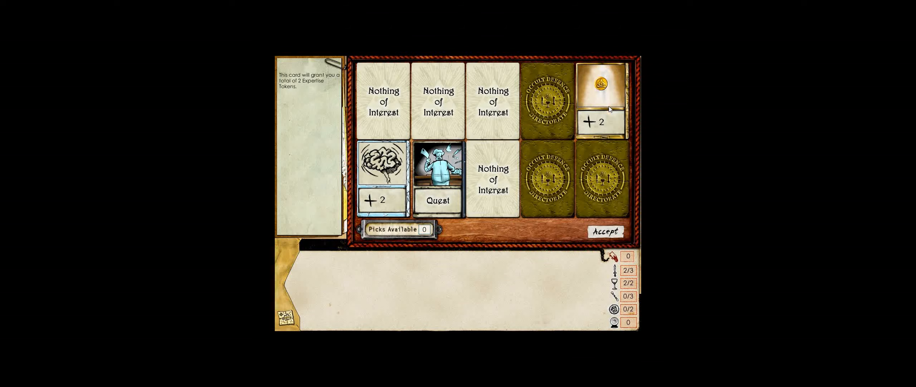
{"action": "left_click", "coordinate": [605, 230]}
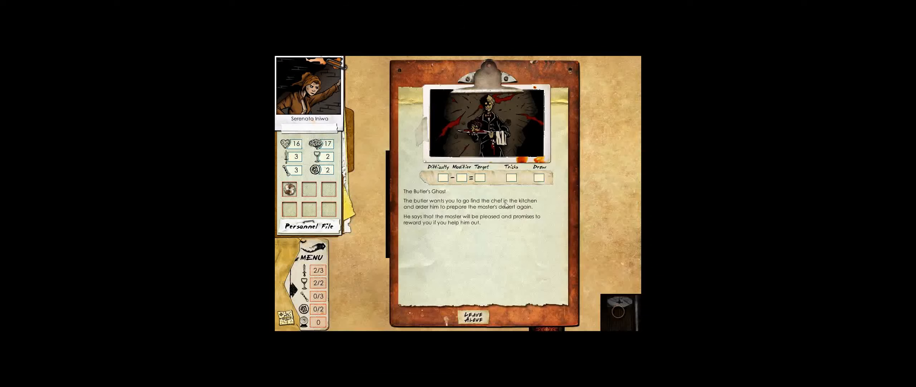
{"action": "mouse_move", "coordinate": [560, 206]}
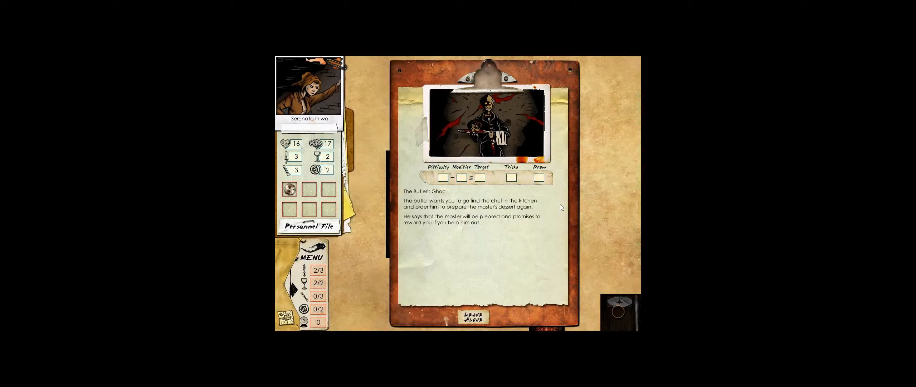
{"action": "mouse_move", "coordinate": [516, 220]}
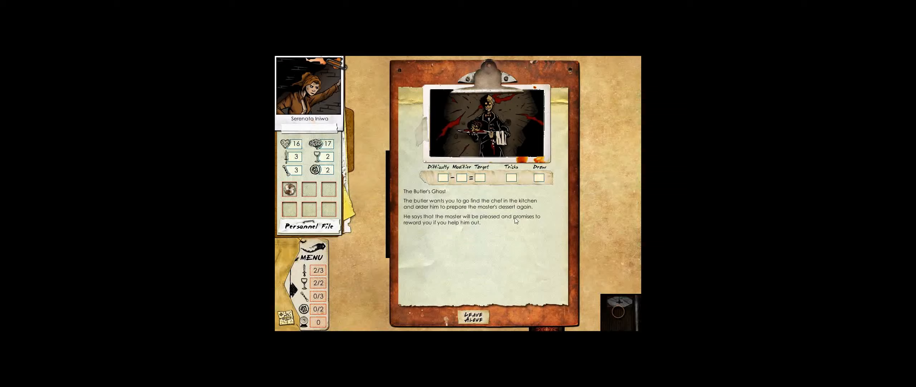
{"action": "left_click", "coordinate": [471, 318]}
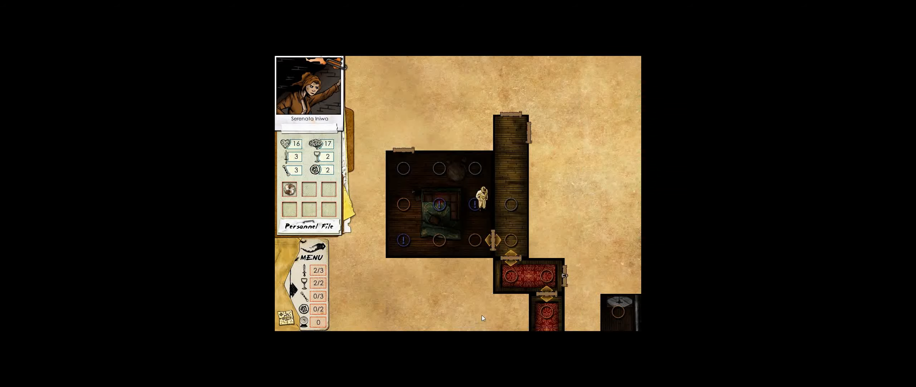
Review Serenaliq's background file, then dismiss the game menu to return to the map
{"action": "left_click", "coordinate": [310, 226]}
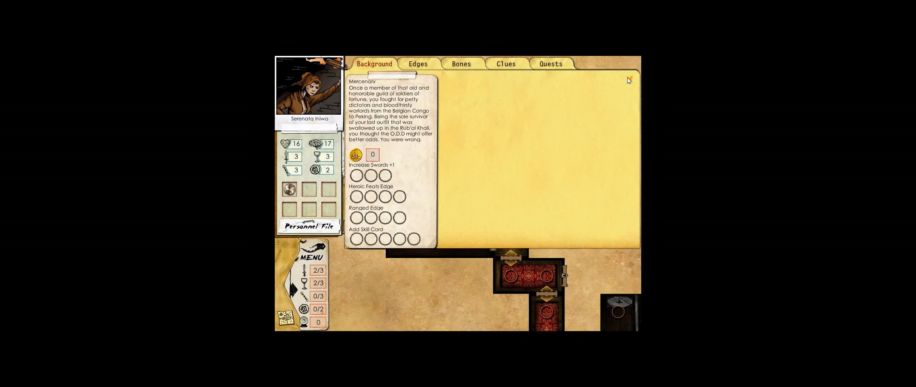
{"action": "left_click", "coordinate": [630, 81]}
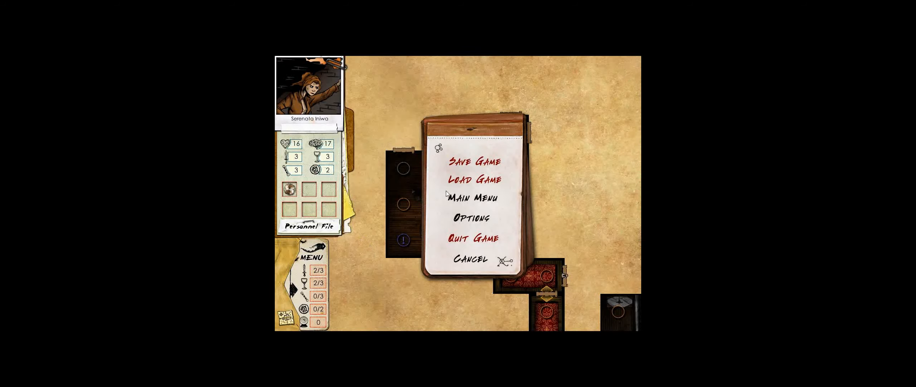
{"action": "left_click", "coordinate": [468, 258]}
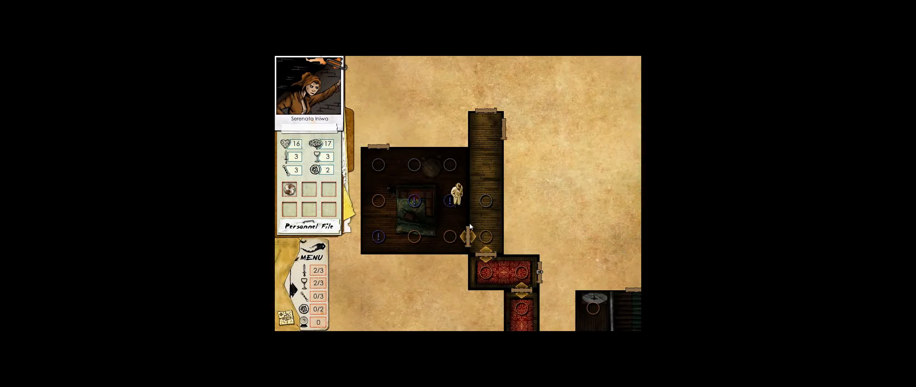
{"action": "mouse_move", "coordinate": [436, 182]}
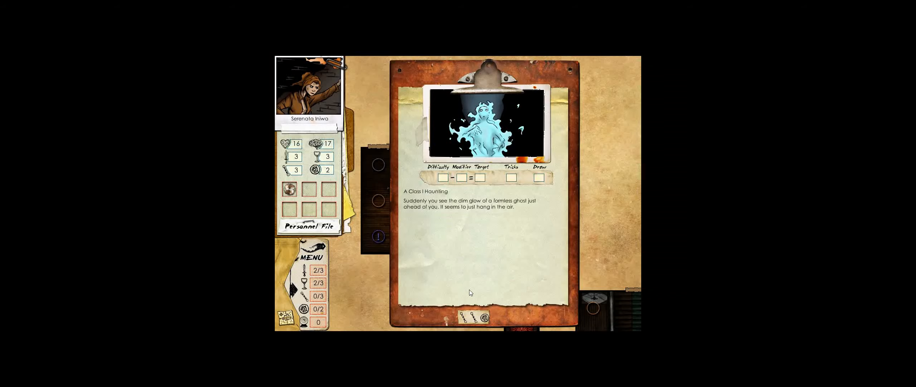
Resist the Class I Haunting's horror by playing a card to a winning total and confirming Success
{"action": "left_click", "coordinate": [472, 316]}
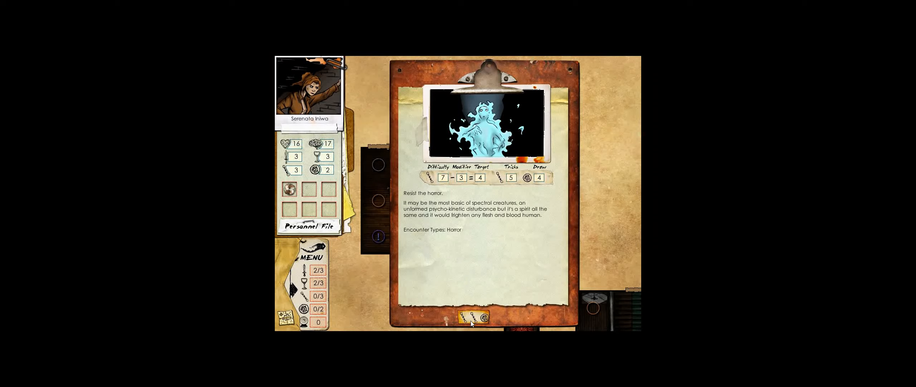
{"action": "left_click", "coordinate": [474, 317]}
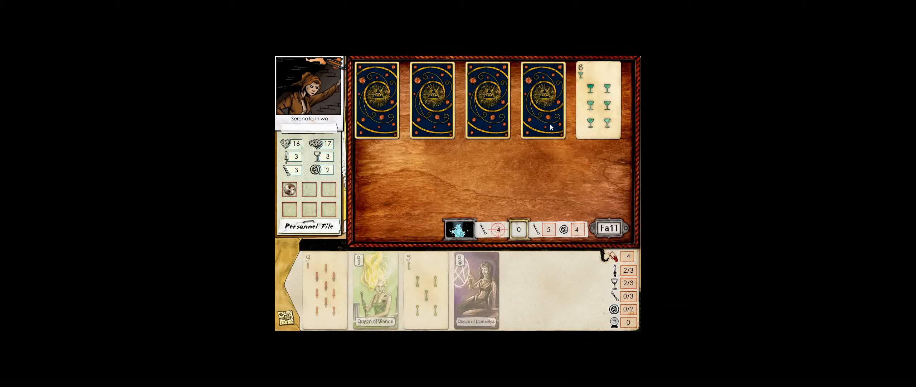
{"action": "left_click", "coordinate": [476, 290]}
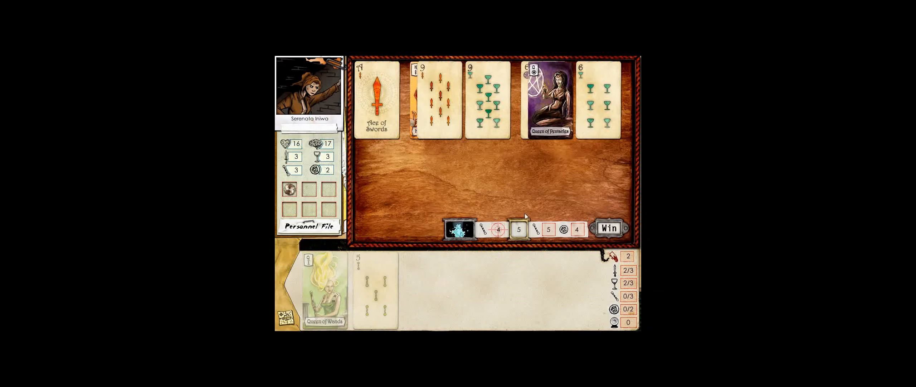
{"action": "left_click", "coordinate": [608, 227]}
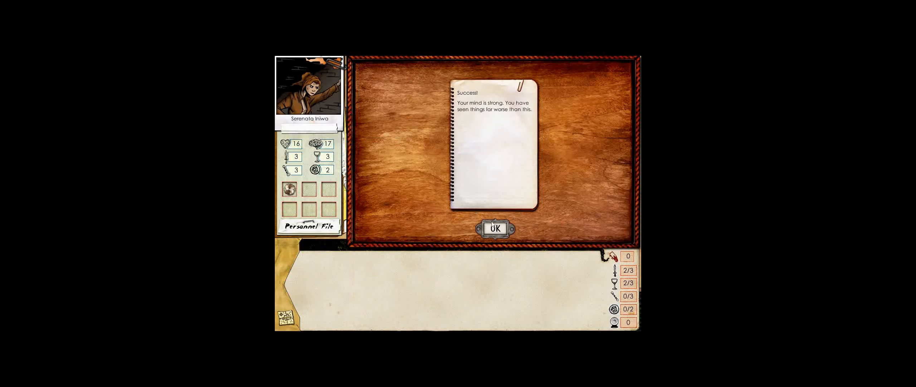
{"action": "left_click", "coordinate": [492, 228]}
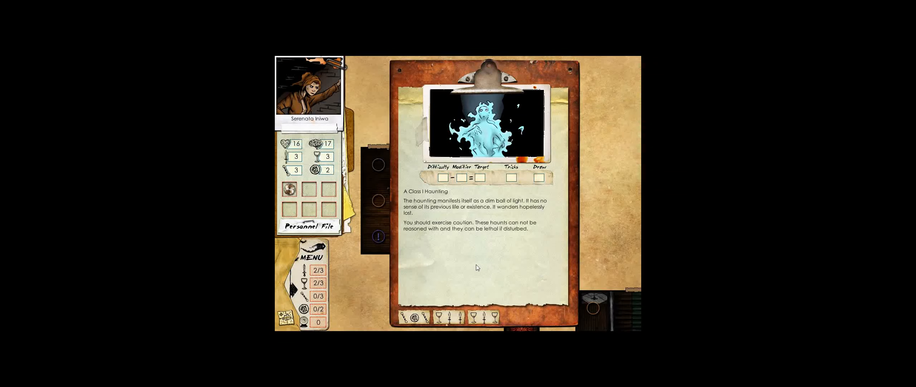
{"action": "mouse_move", "coordinate": [475, 261]}
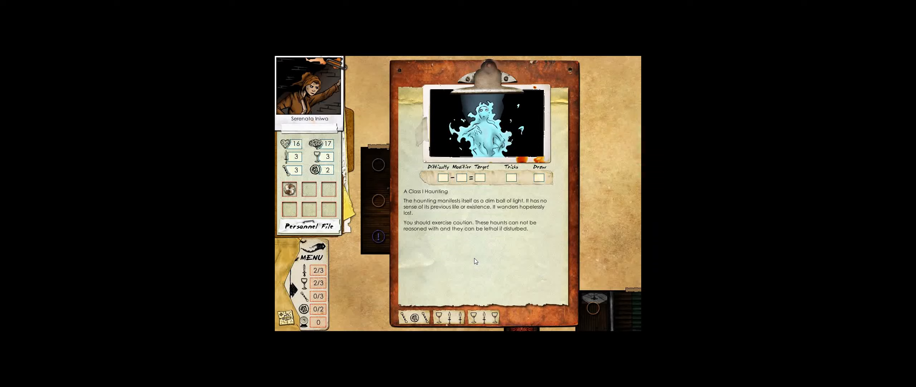
{"action": "mouse_move", "coordinate": [478, 257]}
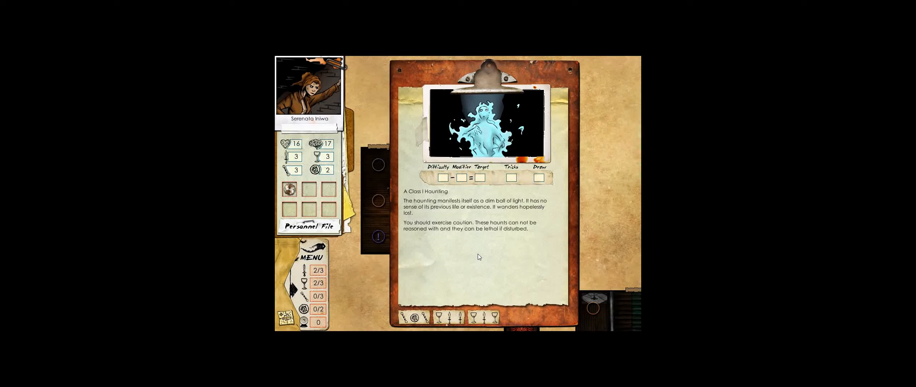
{"action": "mouse_move", "coordinate": [448, 317]}
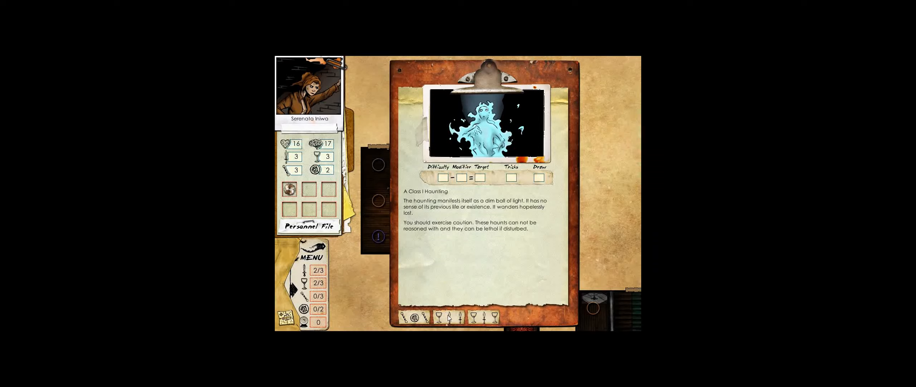
Compare the combat, flee and psychic options, then start combat with 'Get her!'
{"action": "left_click", "coordinate": [450, 316]}
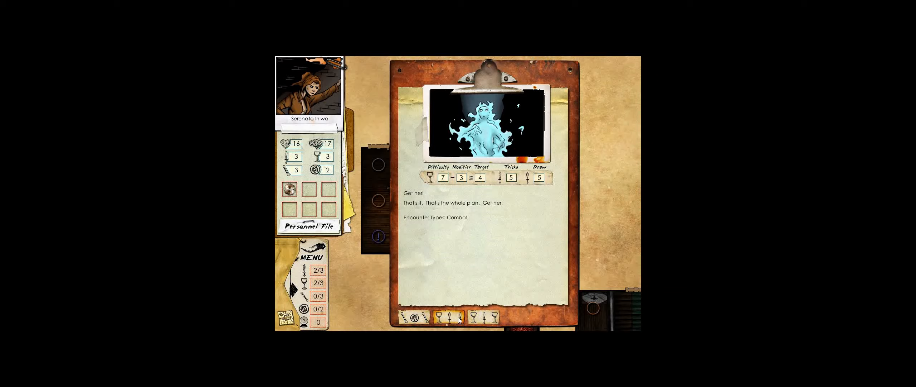
{"action": "left_click", "coordinate": [473, 316]}
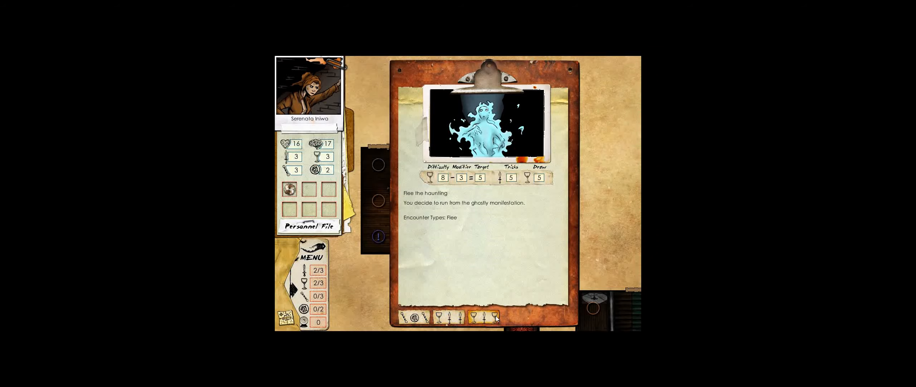
{"action": "left_click", "coordinate": [415, 316]}
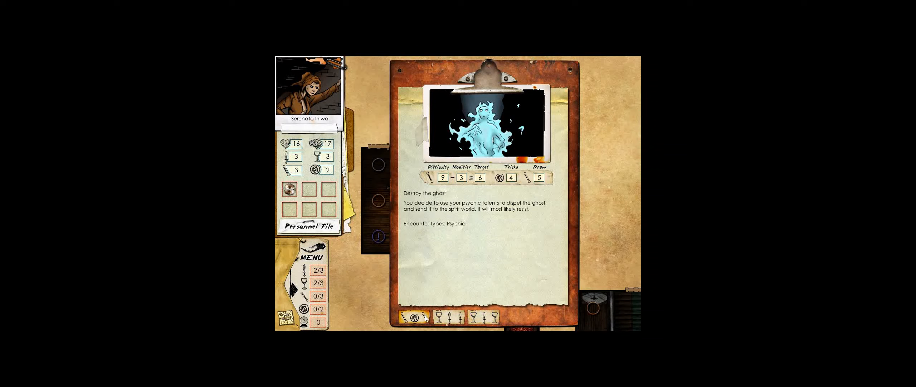
{"action": "left_click", "coordinate": [448, 317]}
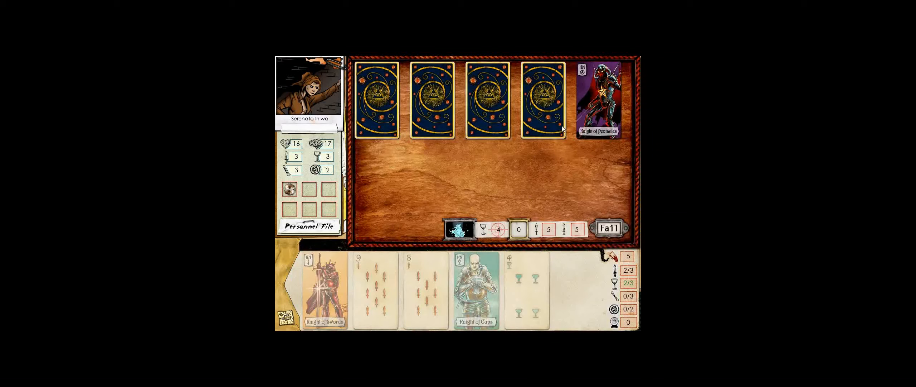
Win the fight by playing a sword card and the Knight of Cups, then dismiss the victory note
{"action": "left_click", "coordinate": [542, 98]}
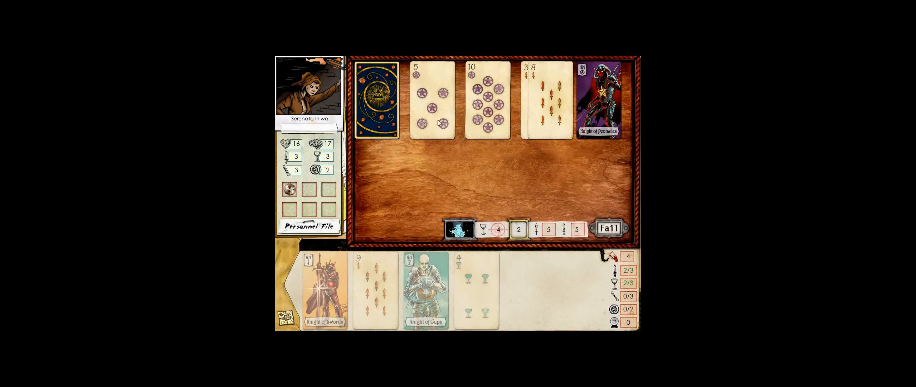
{"action": "left_click", "coordinate": [425, 286]}
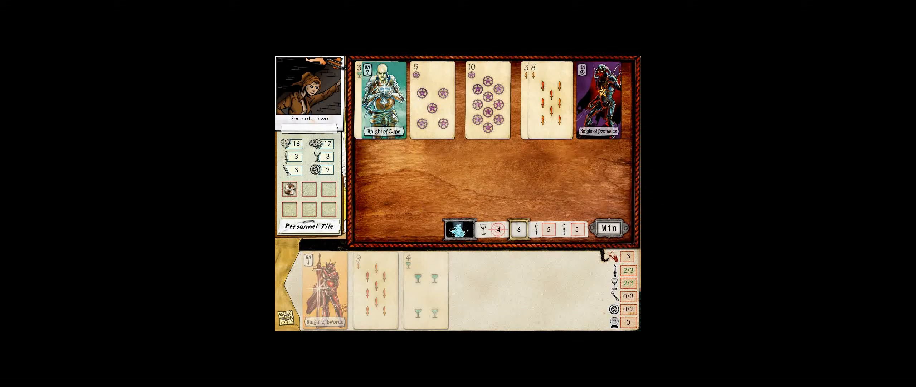
{"action": "left_click", "coordinate": [607, 228]}
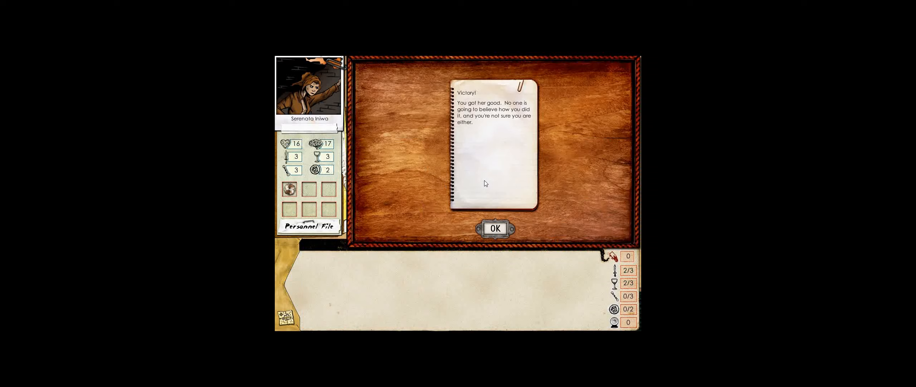
{"action": "left_click", "coordinate": [494, 228]}
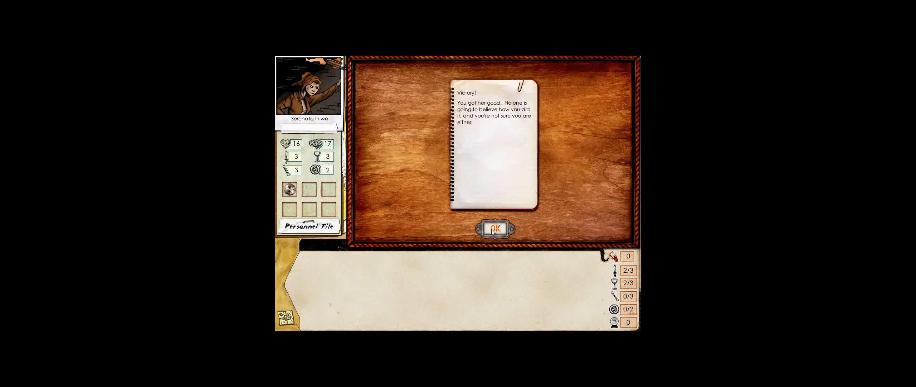
{"action": "left_click", "coordinate": [494, 227]}
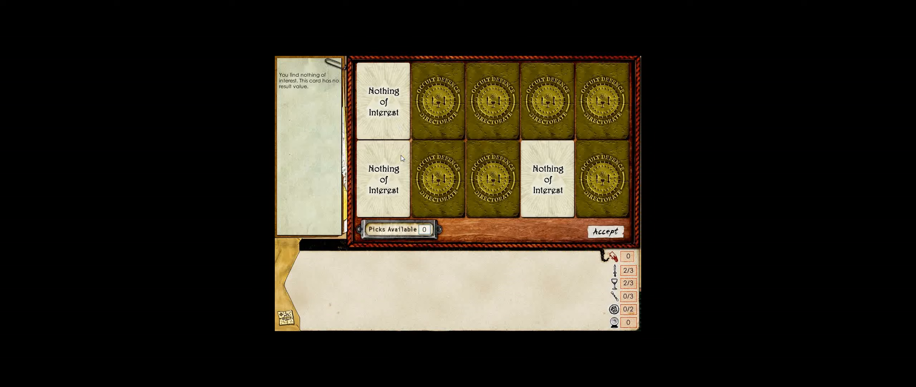
Accept the empty loot, weigh bashing versus picking the locked door, then leave it alone
{"action": "left_click", "coordinate": [605, 231]}
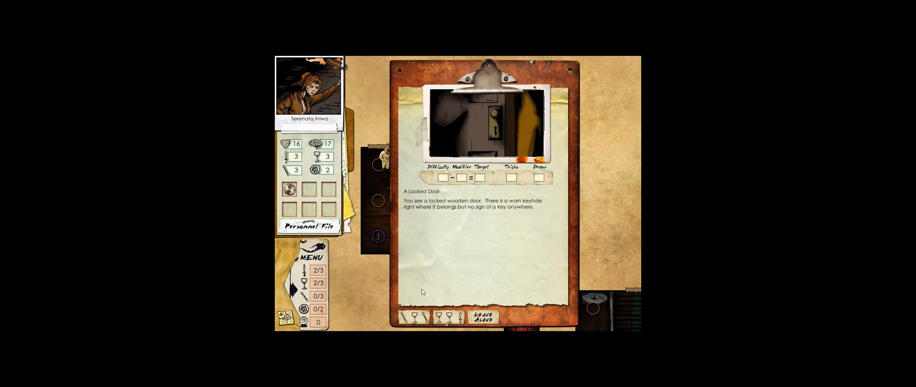
{"action": "left_click", "coordinate": [450, 317]}
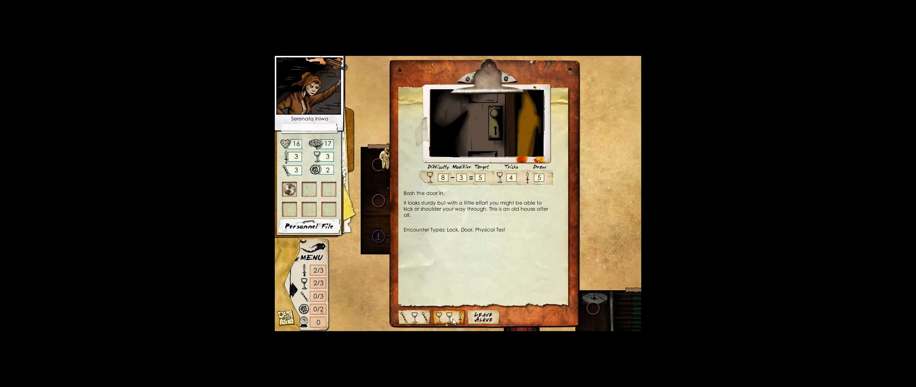
{"action": "left_click", "coordinate": [414, 317]}
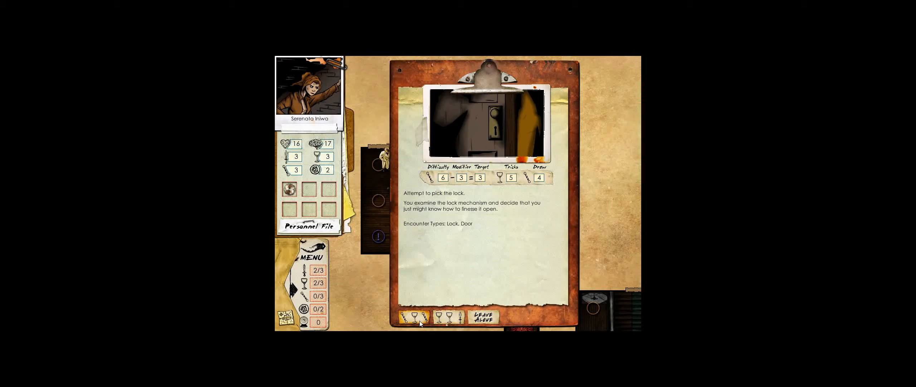
{"action": "left_click", "coordinate": [414, 317]}
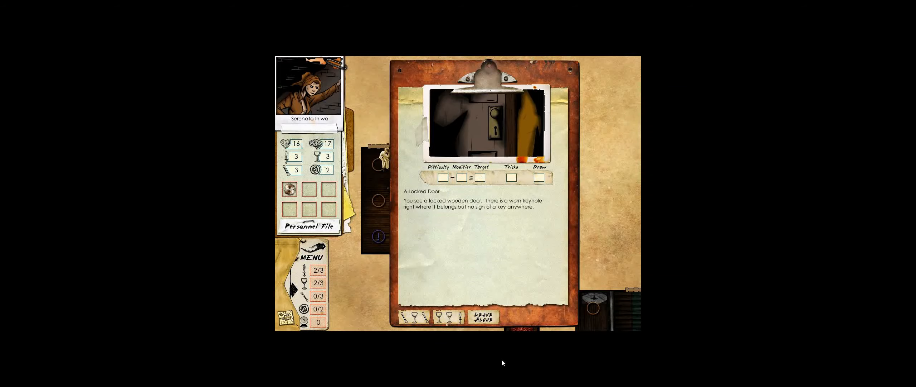
{"action": "left_click", "coordinate": [483, 319]}
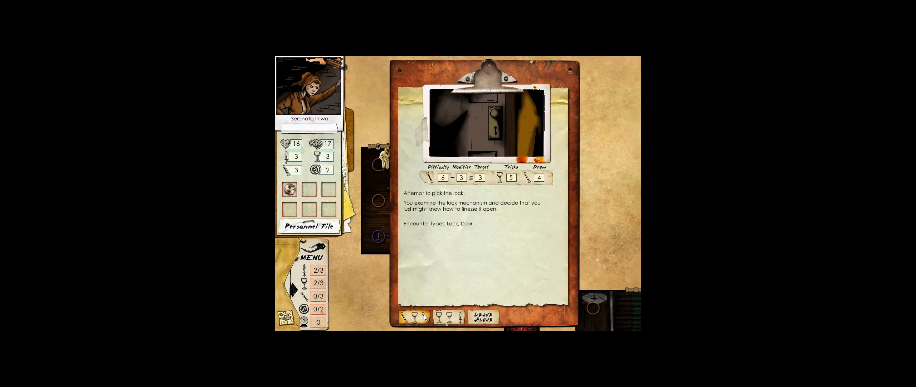
{"action": "left_click", "coordinate": [448, 317]}
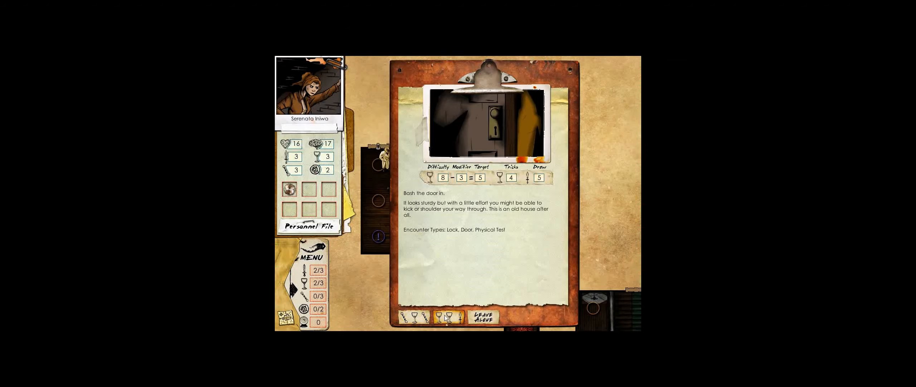
{"action": "left_click", "coordinate": [418, 316]}
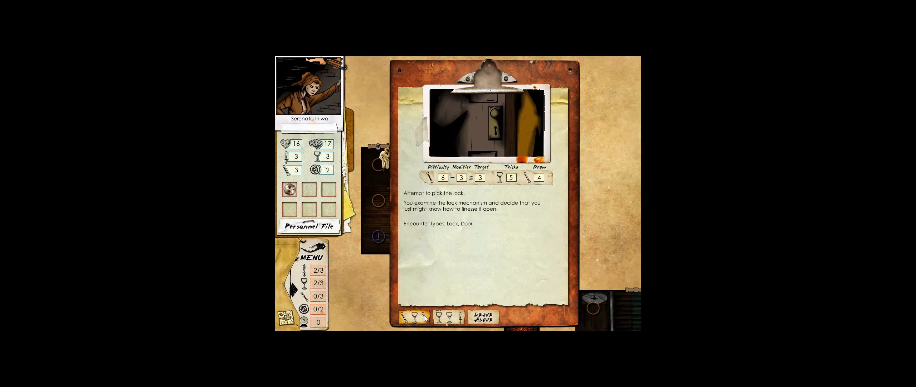
{"action": "left_click", "coordinate": [445, 316]}
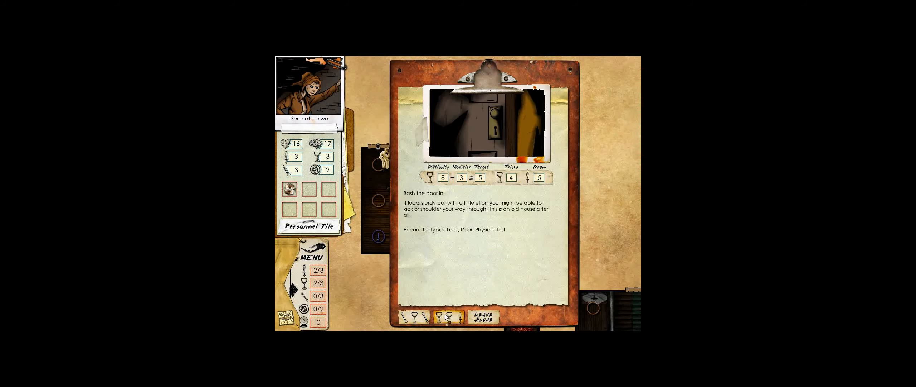
{"action": "left_click", "coordinate": [483, 317]}
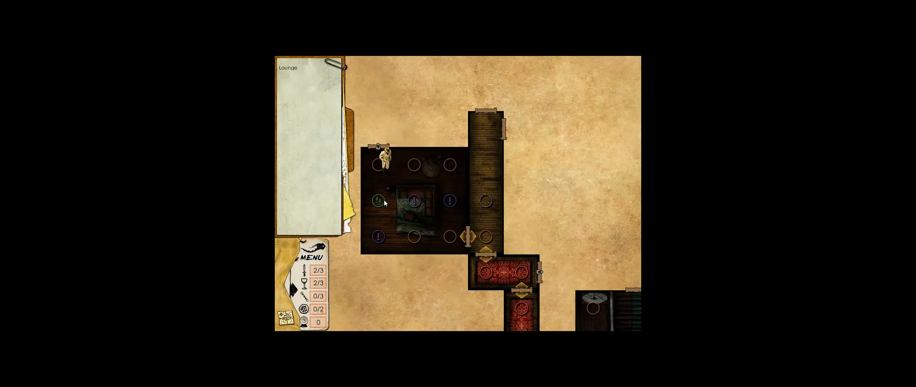
Walk Serenaliq from the Lounge's lower edge into the corridor and north to its end
{"action": "left_click", "coordinate": [377, 200]}
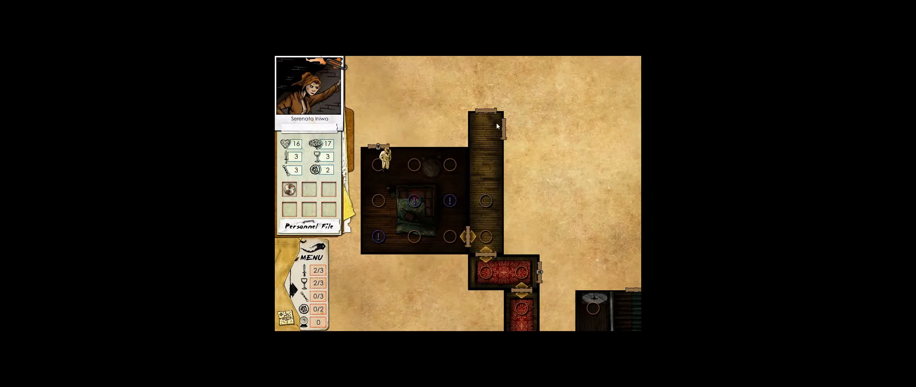
{"action": "left_click", "coordinate": [378, 235]}
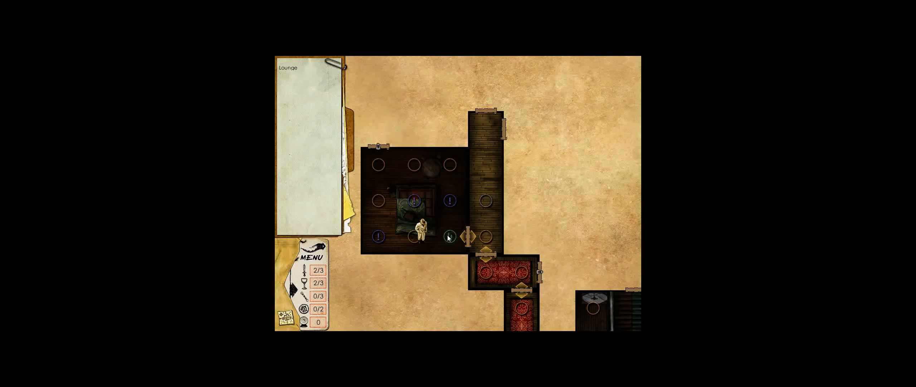
{"action": "left_click", "coordinate": [484, 237]}
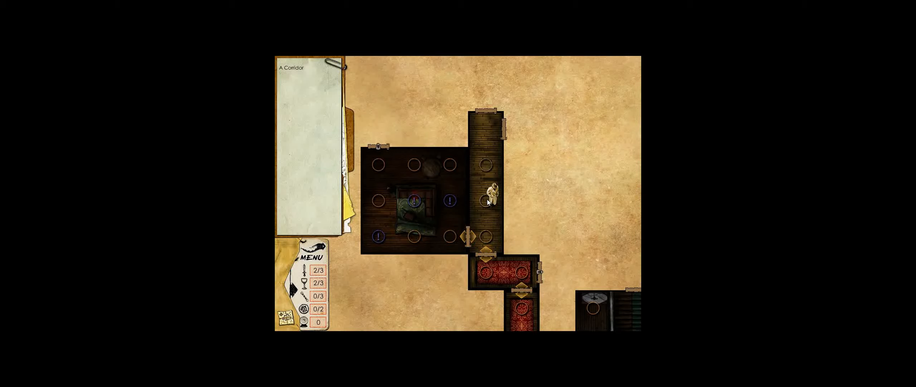
{"action": "left_click", "coordinate": [485, 130]}
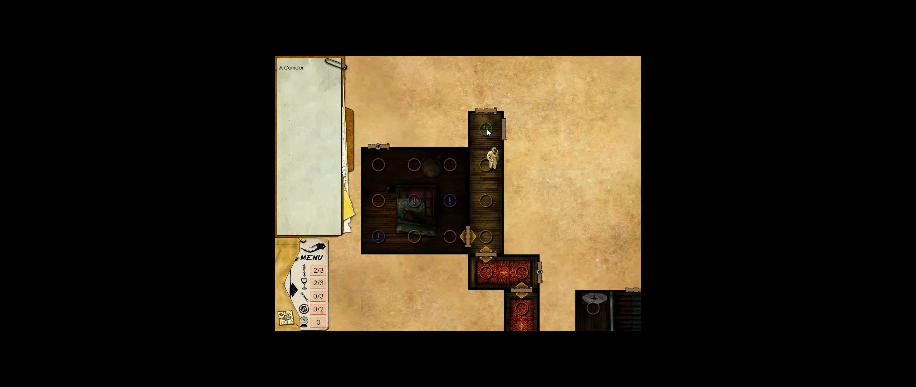
{"action": "left_click", "coordinate": [485, 129]}
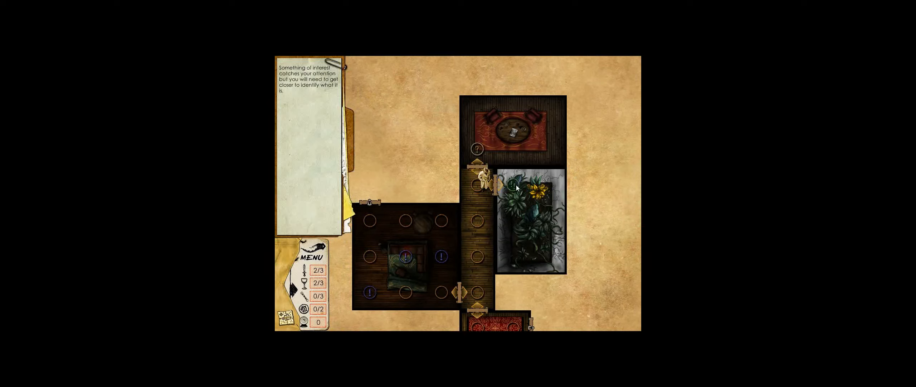
{"action": "mouse_move", "coordinate": [513, 193]}
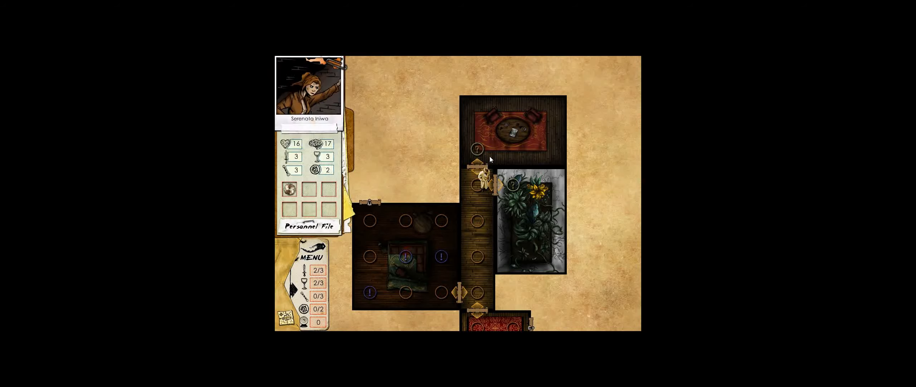
{"action": "mouse_move", "coordinate": [520, 198]}
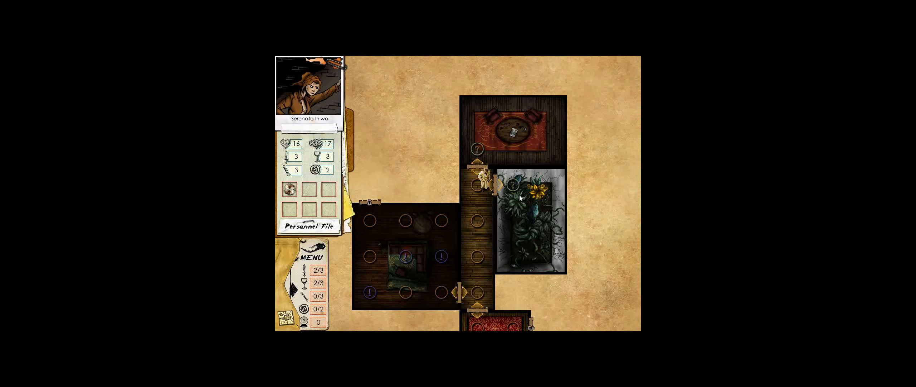